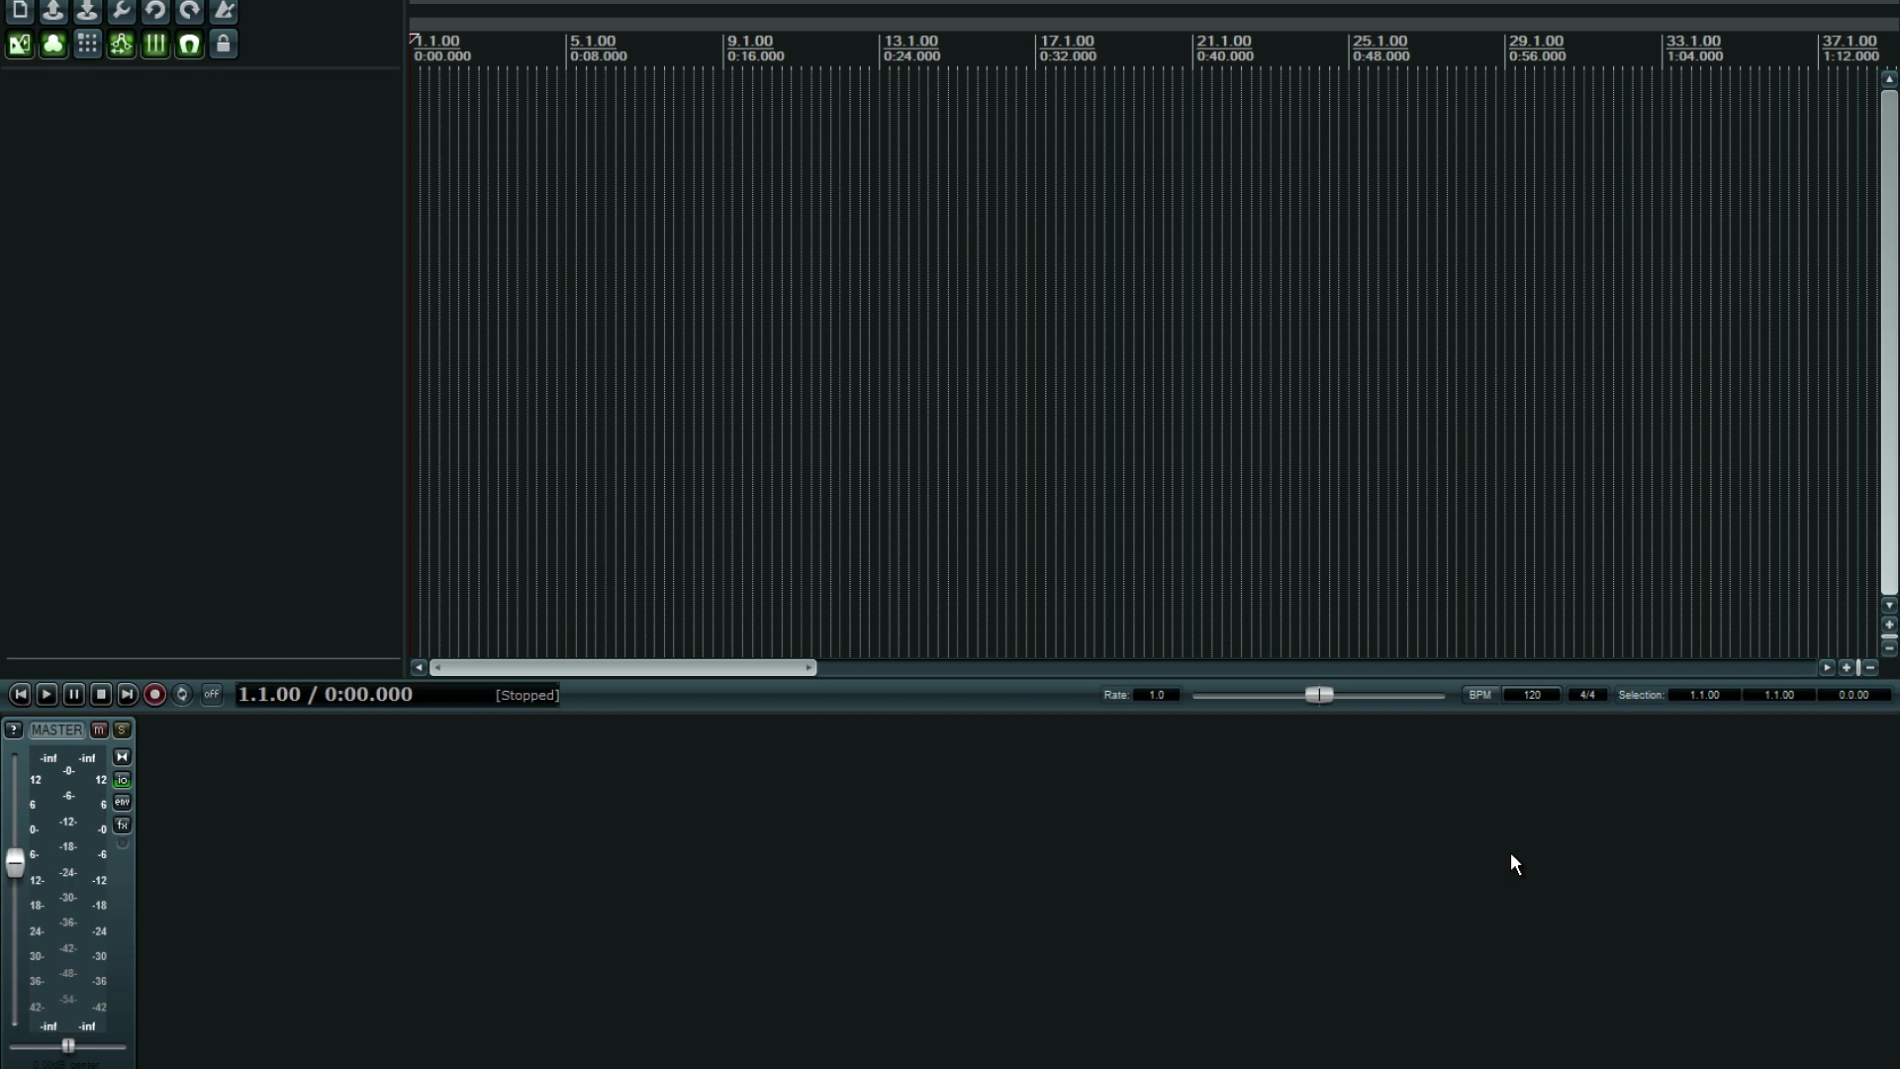
mouse_move(798, 455)
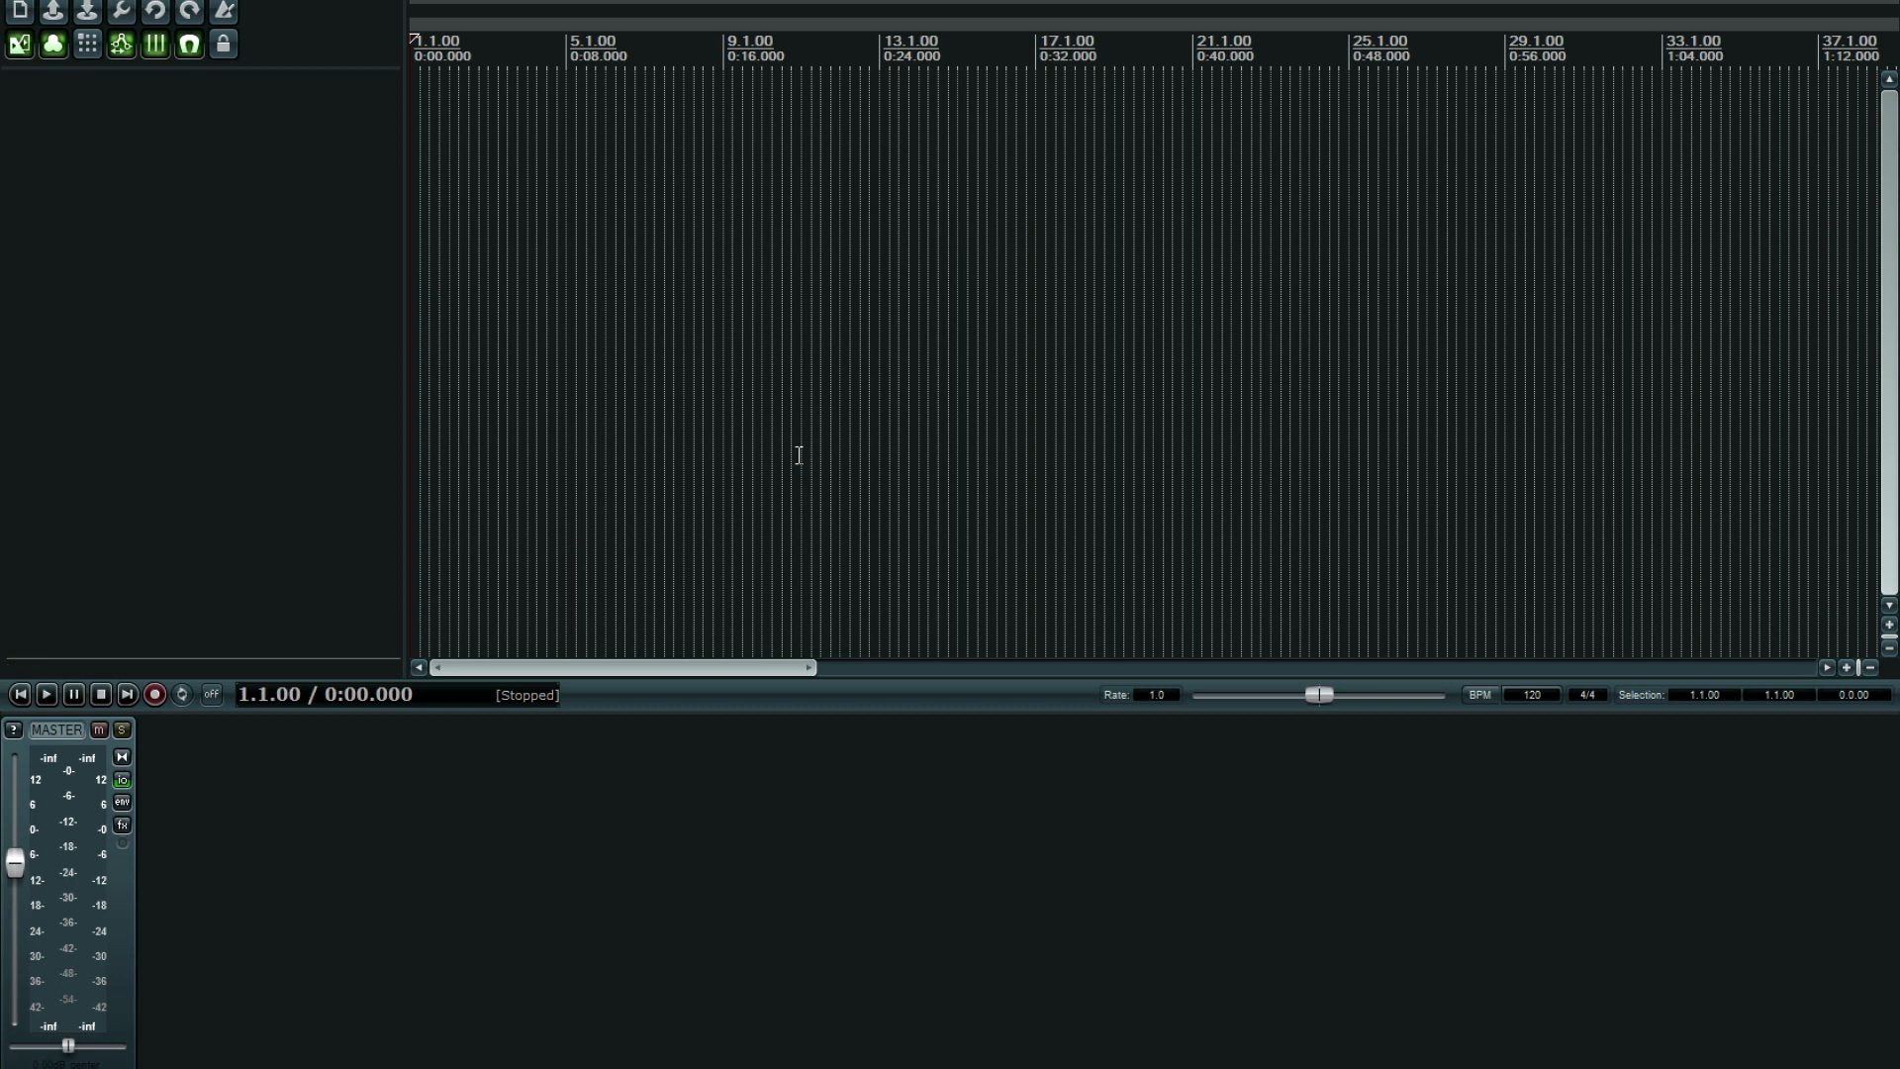
mouse_move(176, 383)
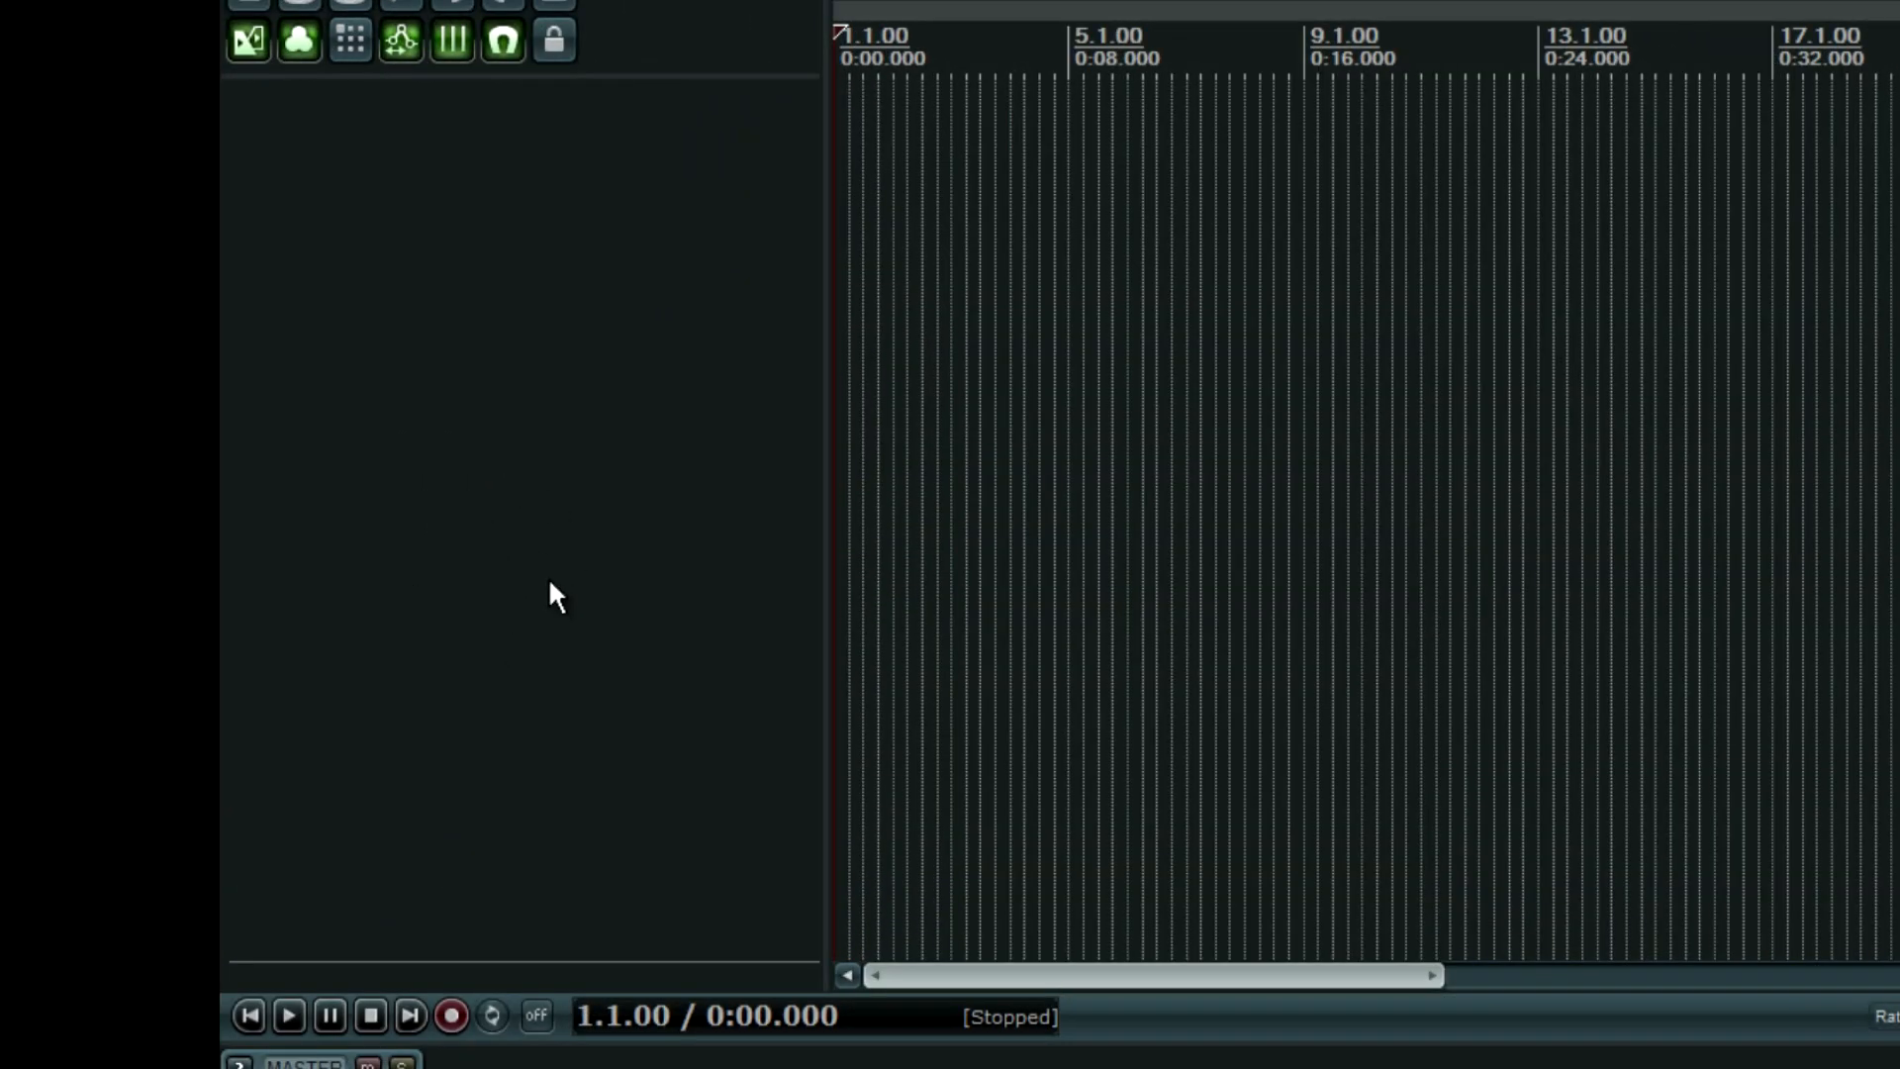
mouse_move(547, 608)
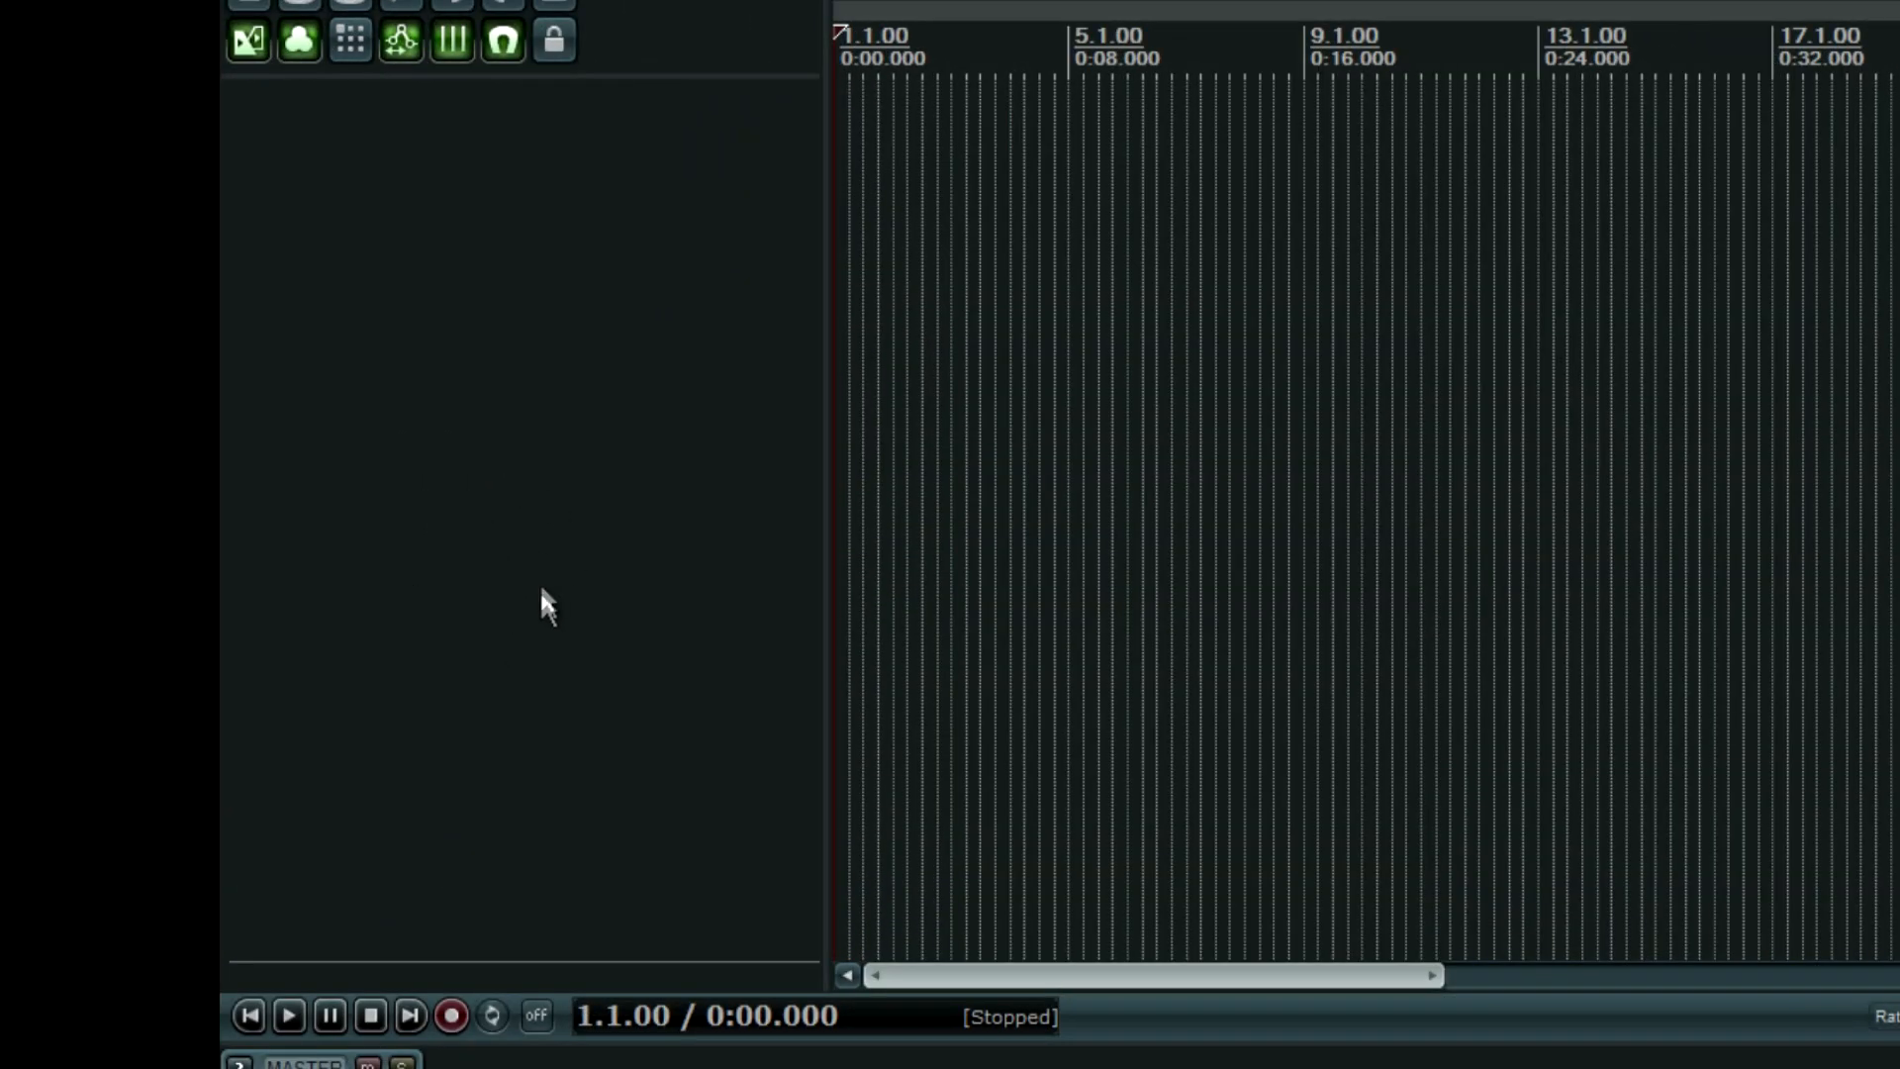
Import SundanceKid-Monster.wav onto track 1 via Insert > Media file.
click(312, 581)
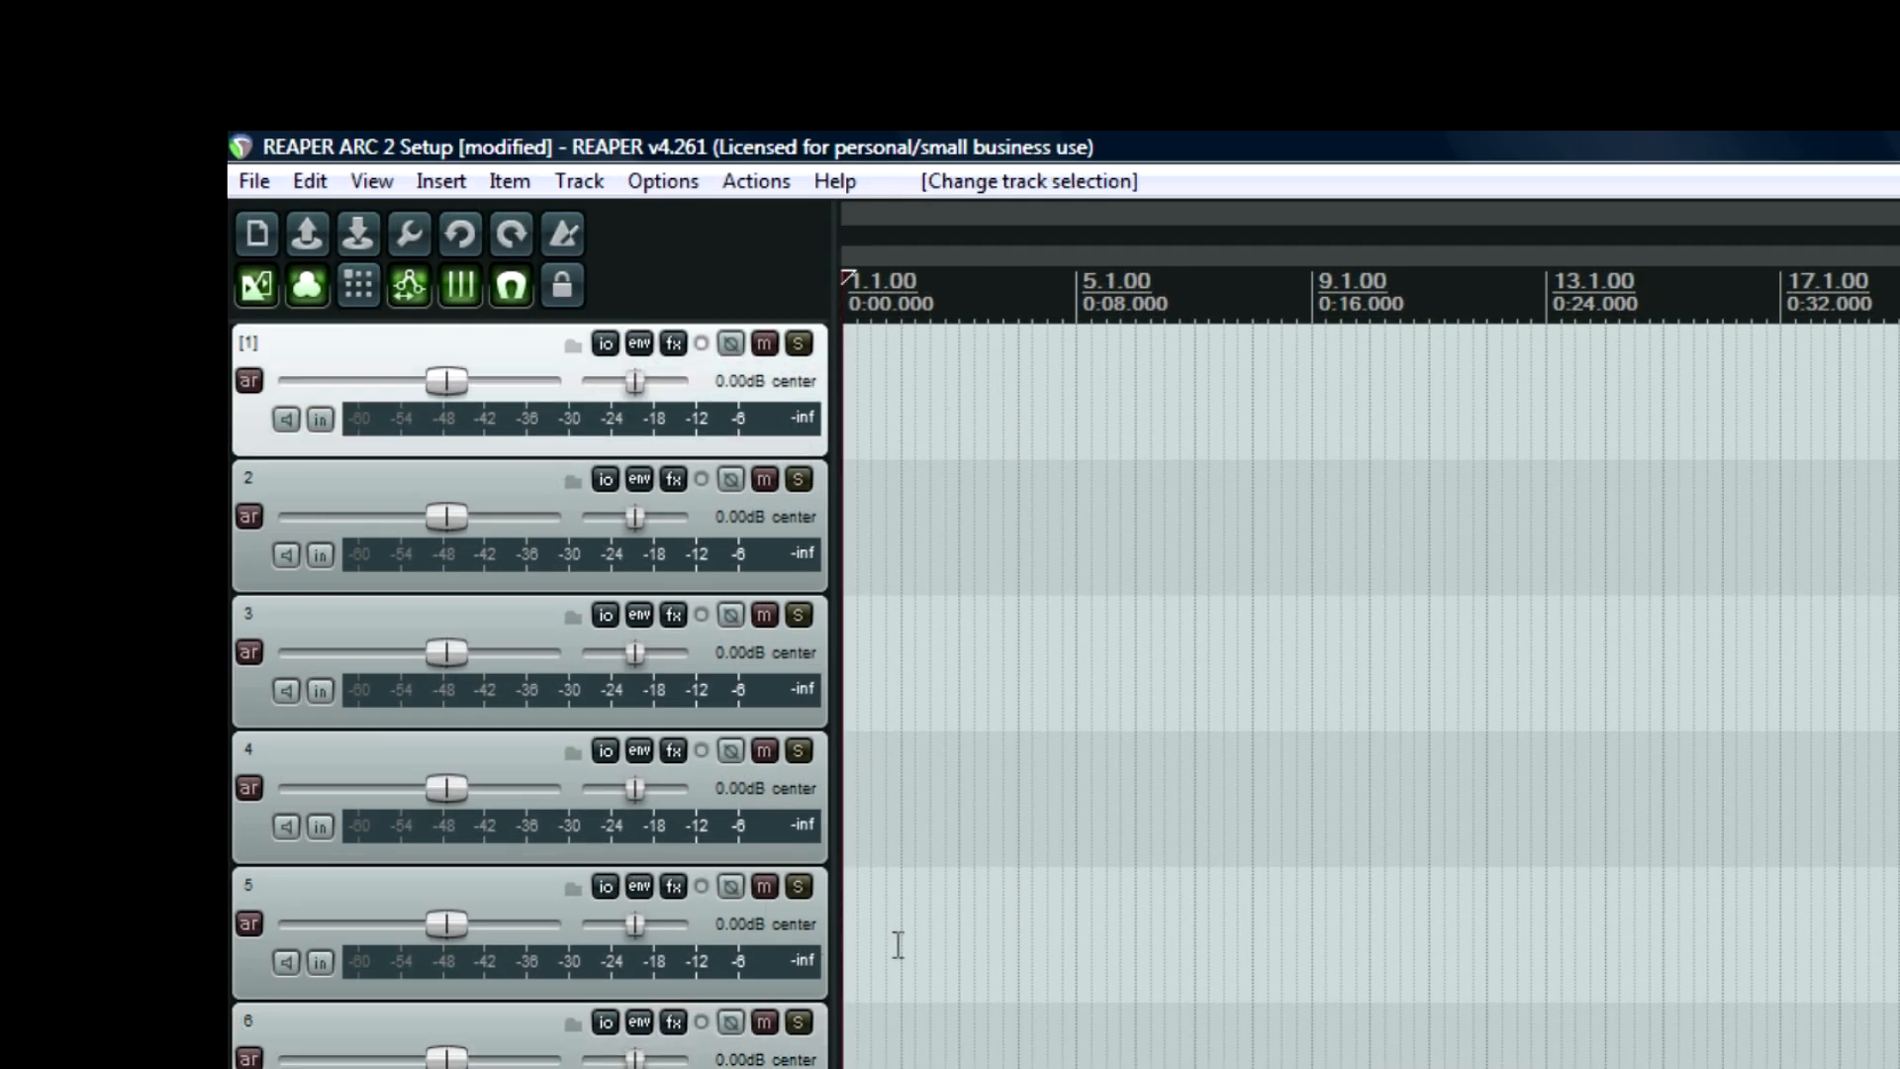
mouse_move(997, 536)
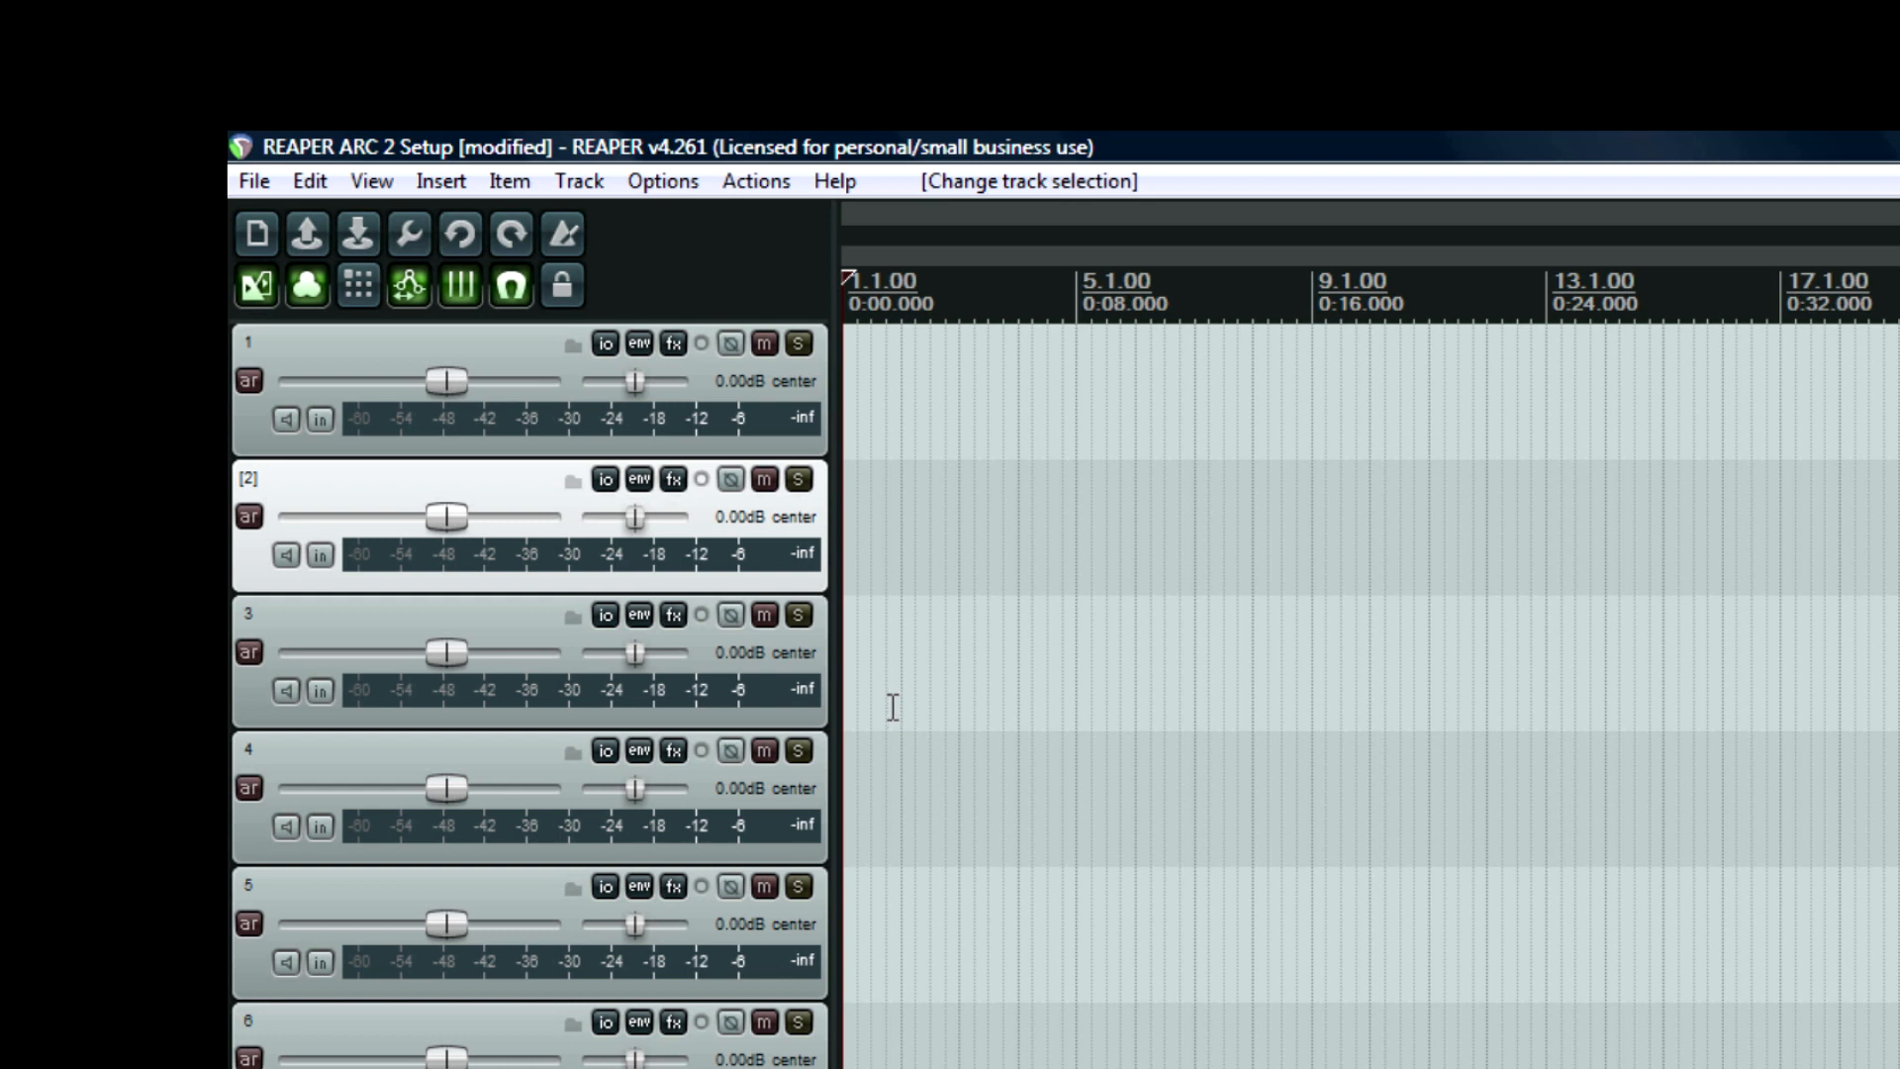
mouse_move(902, 458)
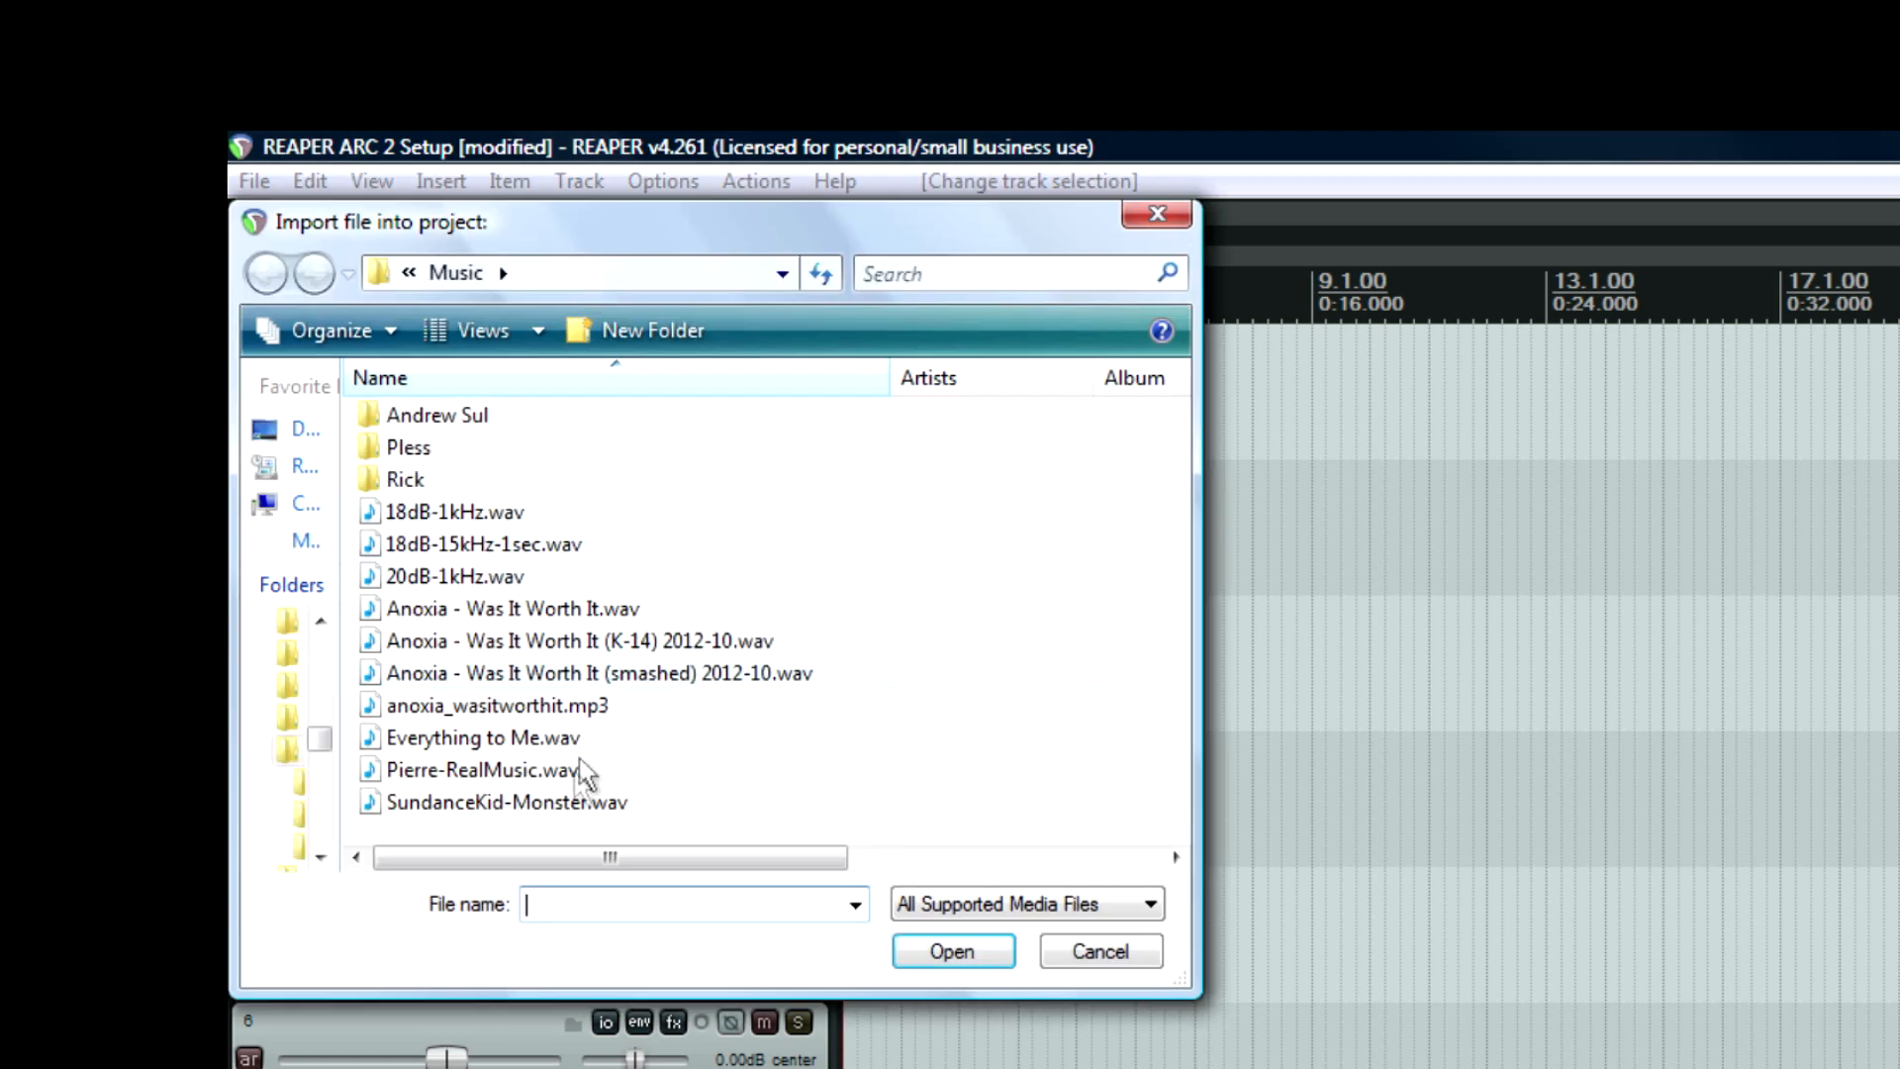
click(507, 801)
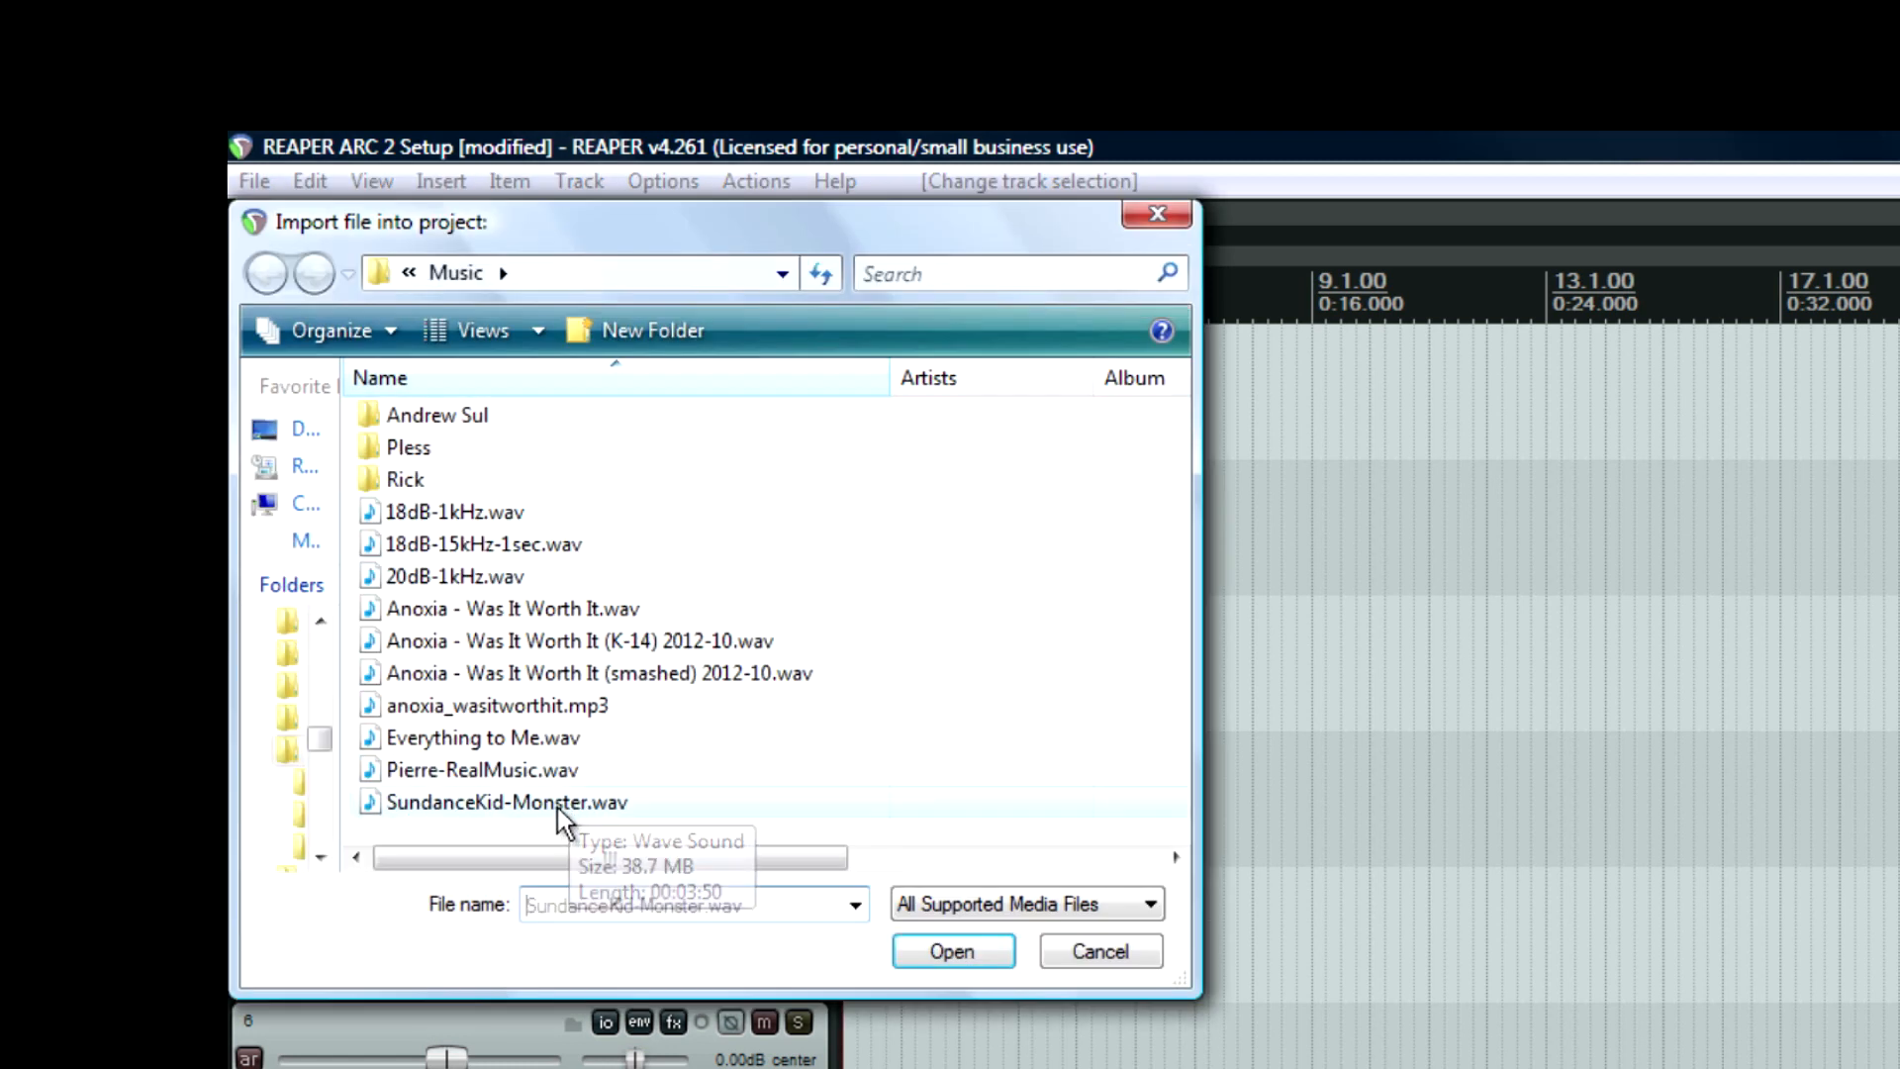
click(952, 950)
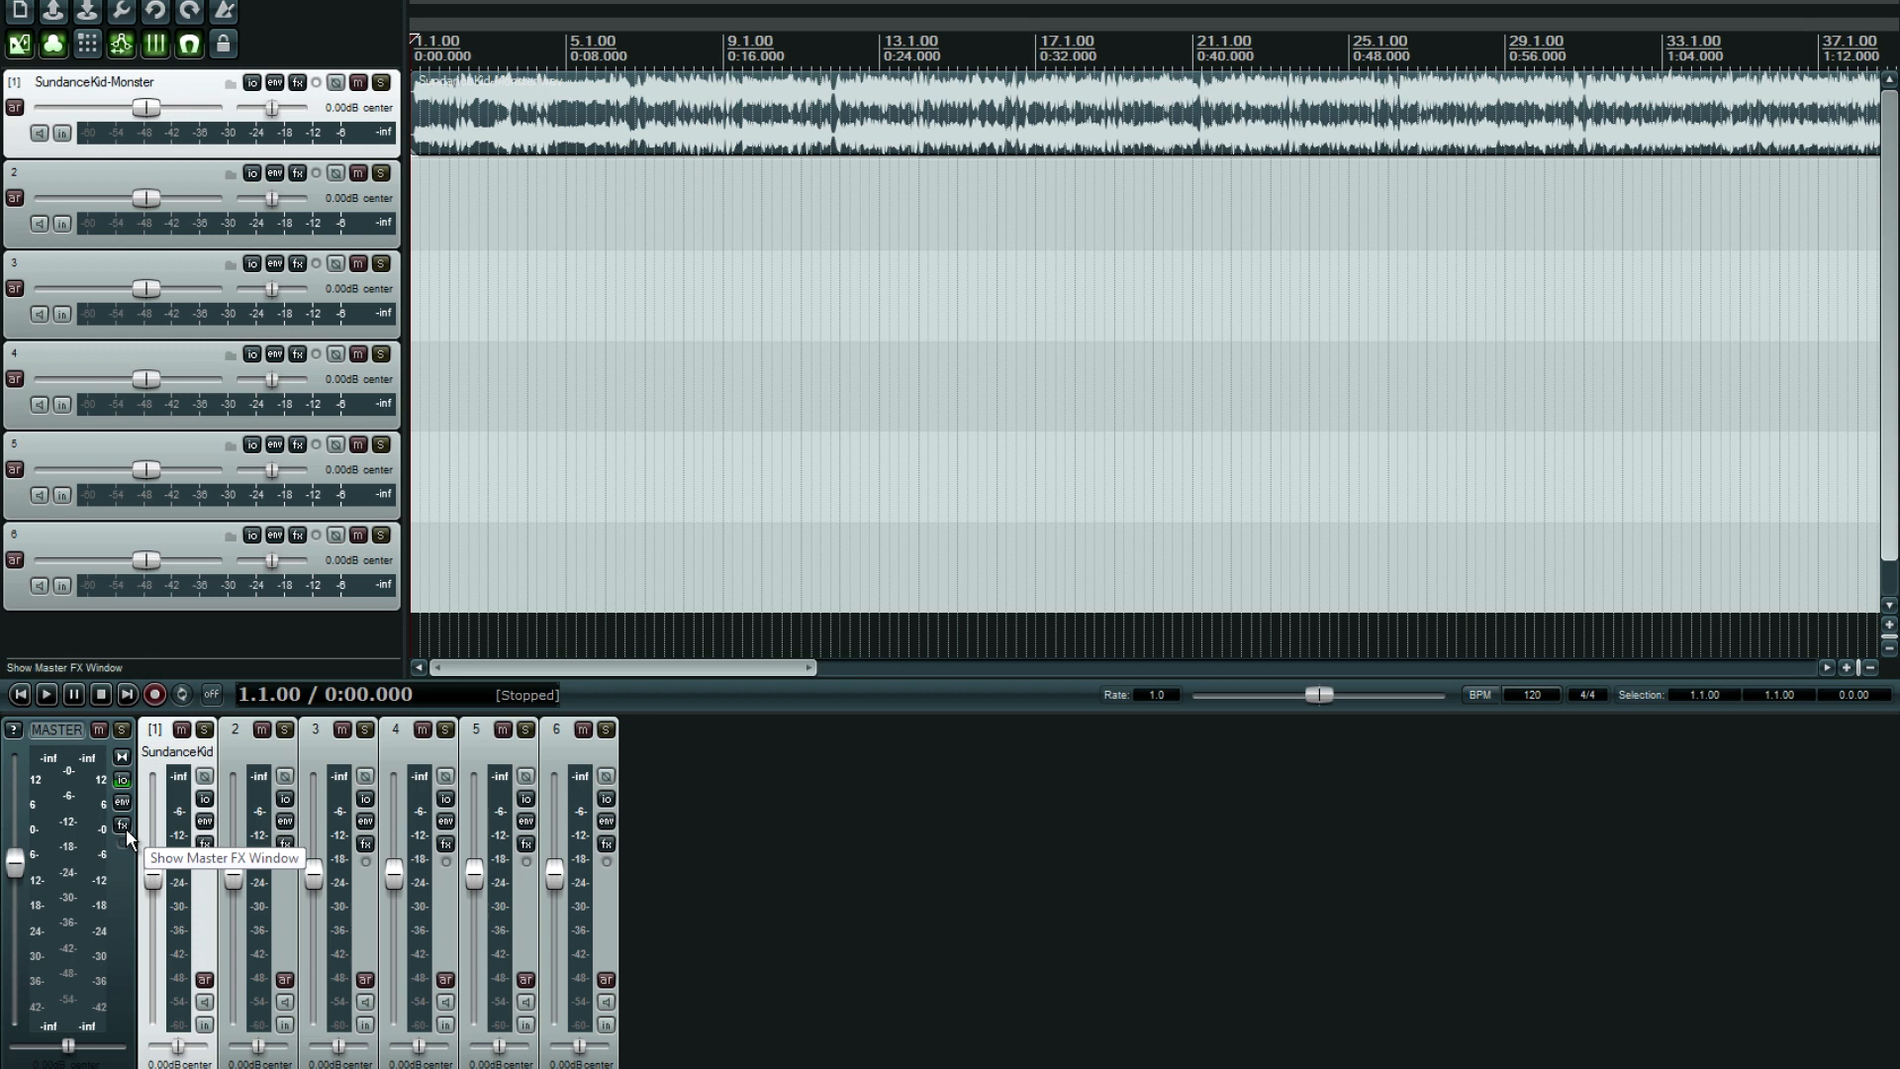
Load VST: ARC 2 on the master track and dismiss the measurement warning.
click(121, 828)
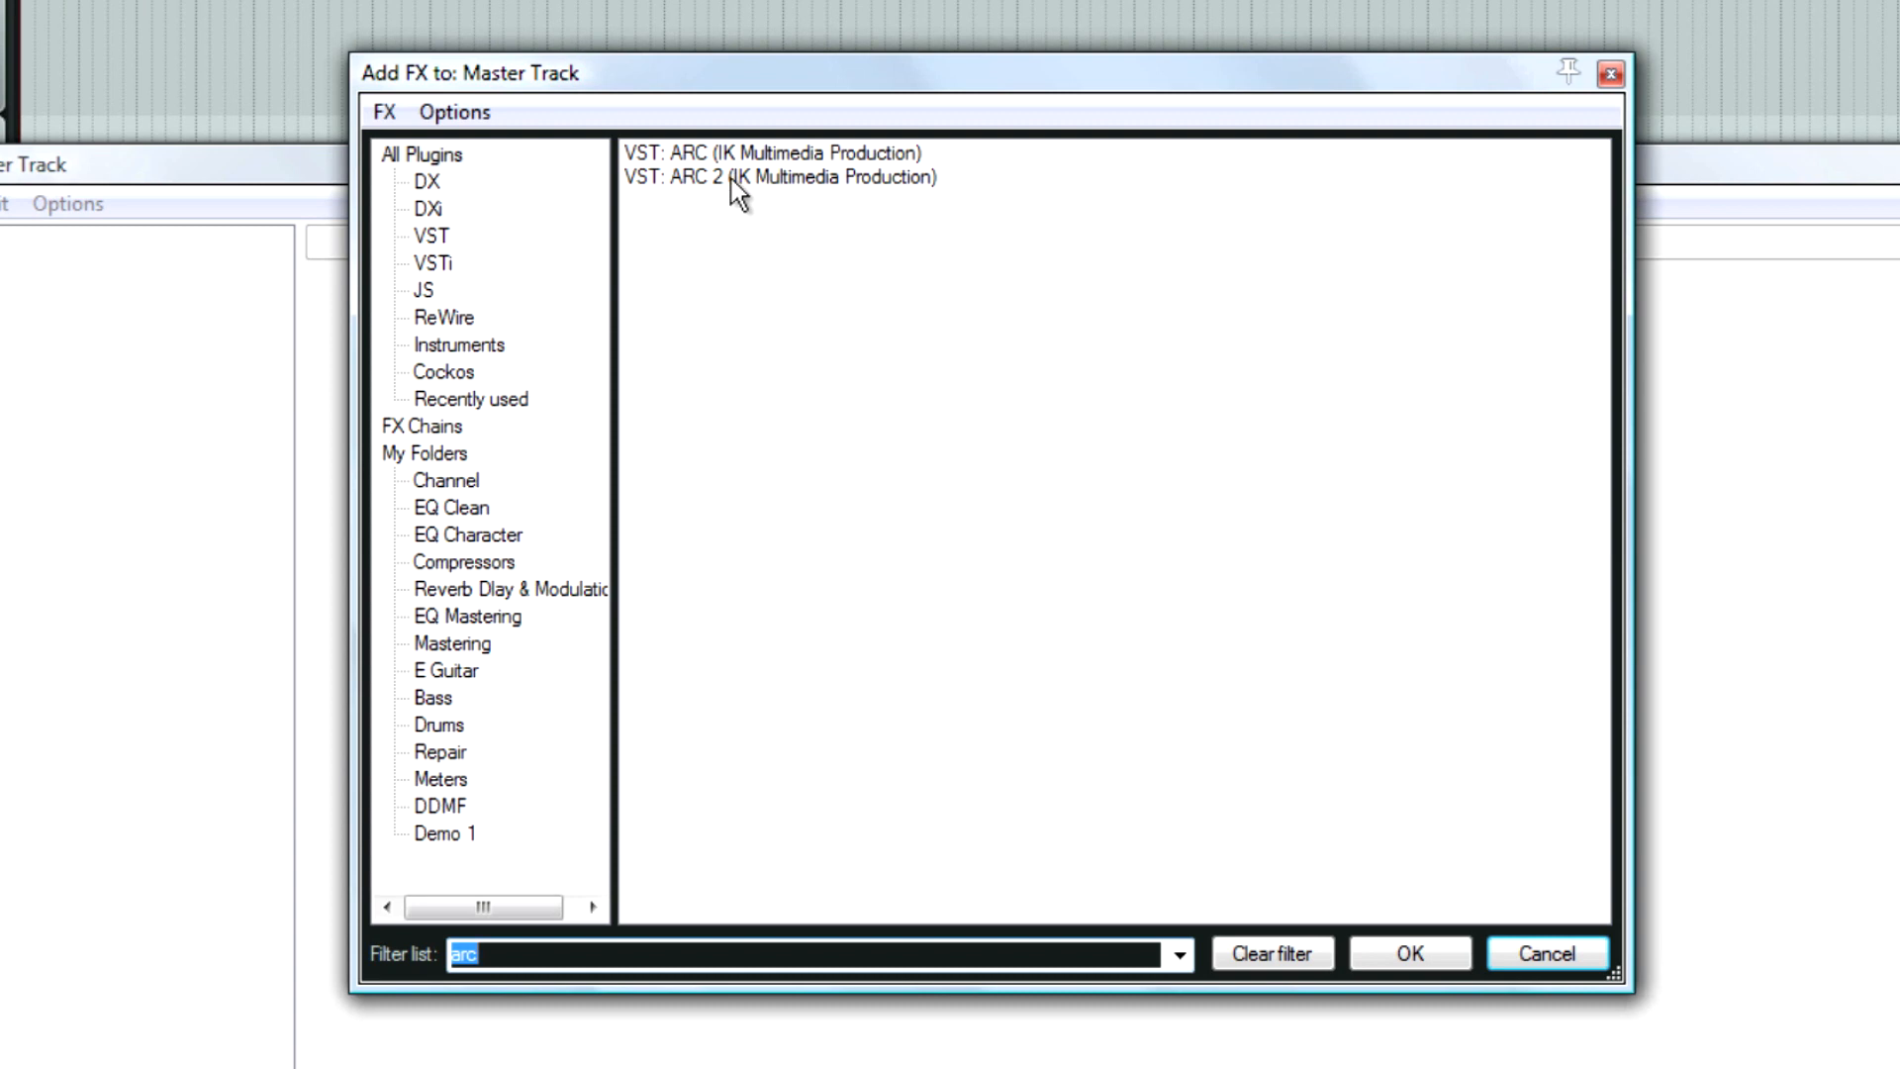
double_click(782, 177)
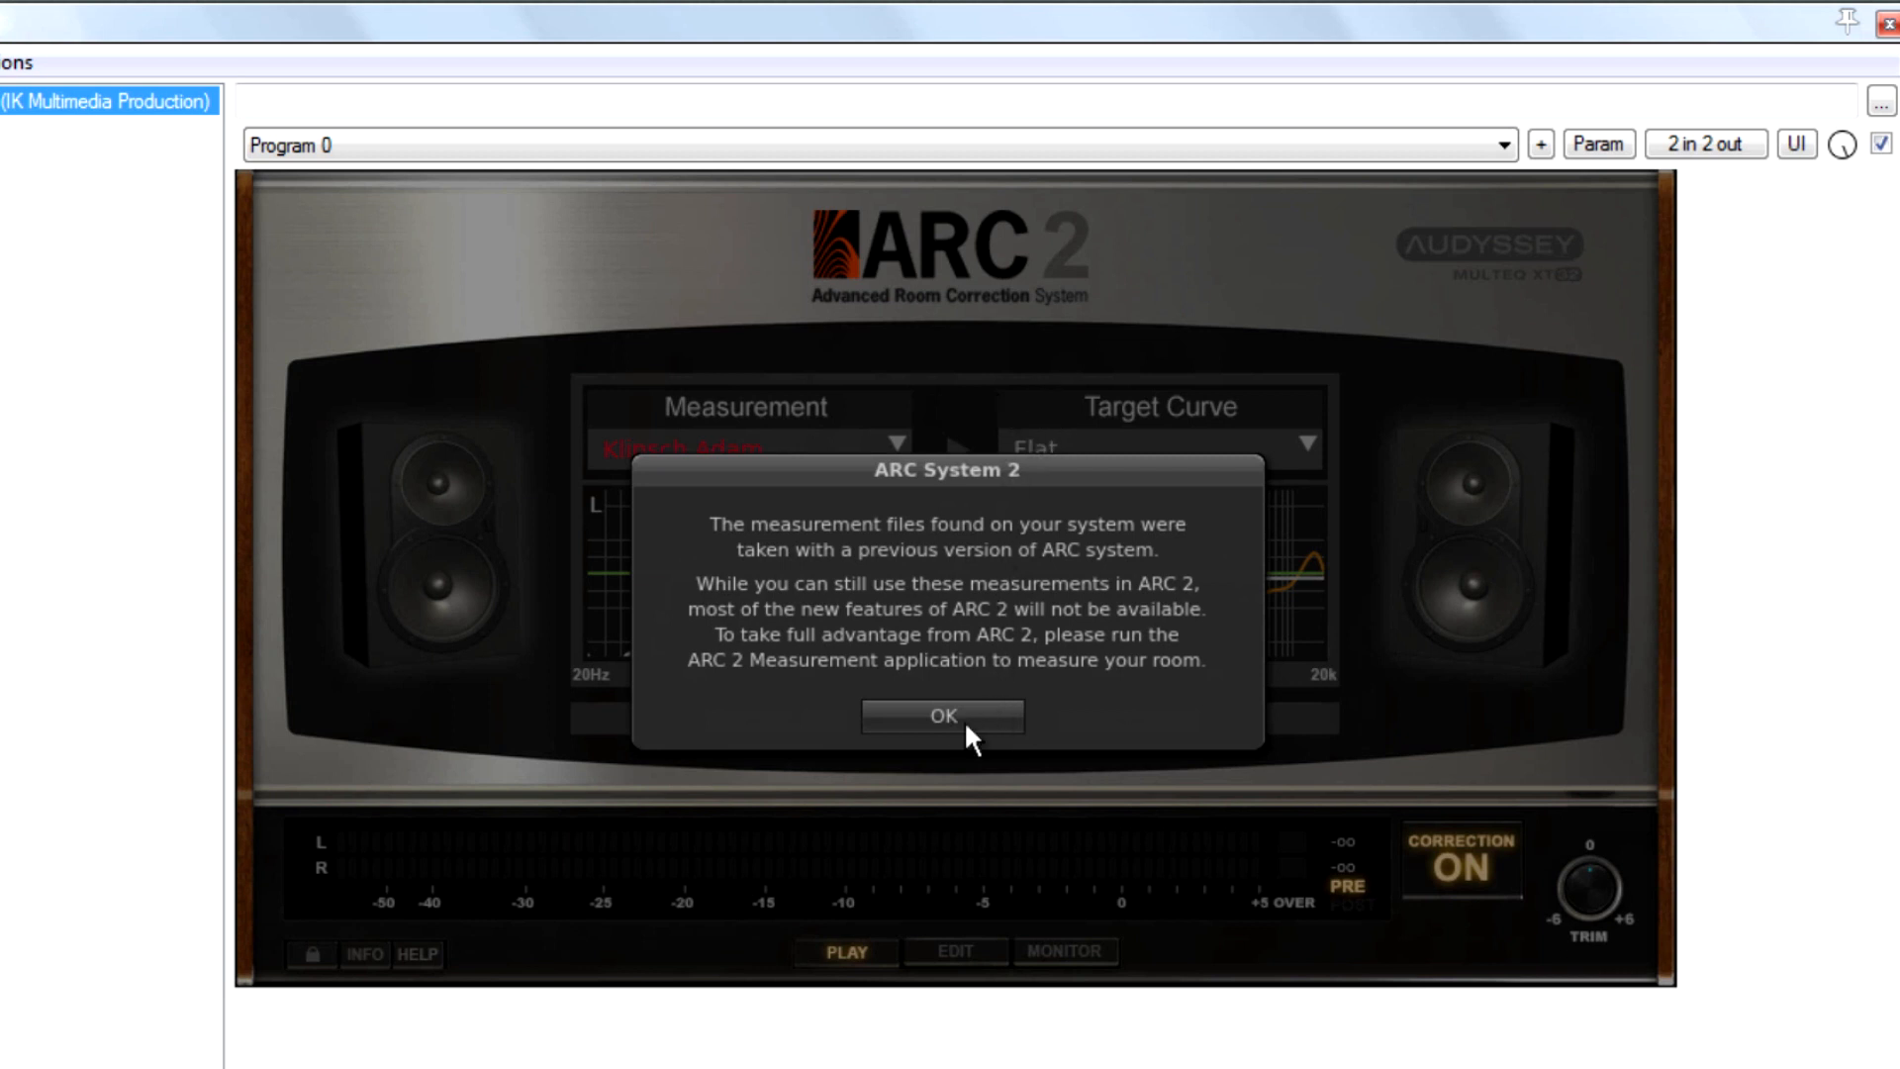
click(943, 714)
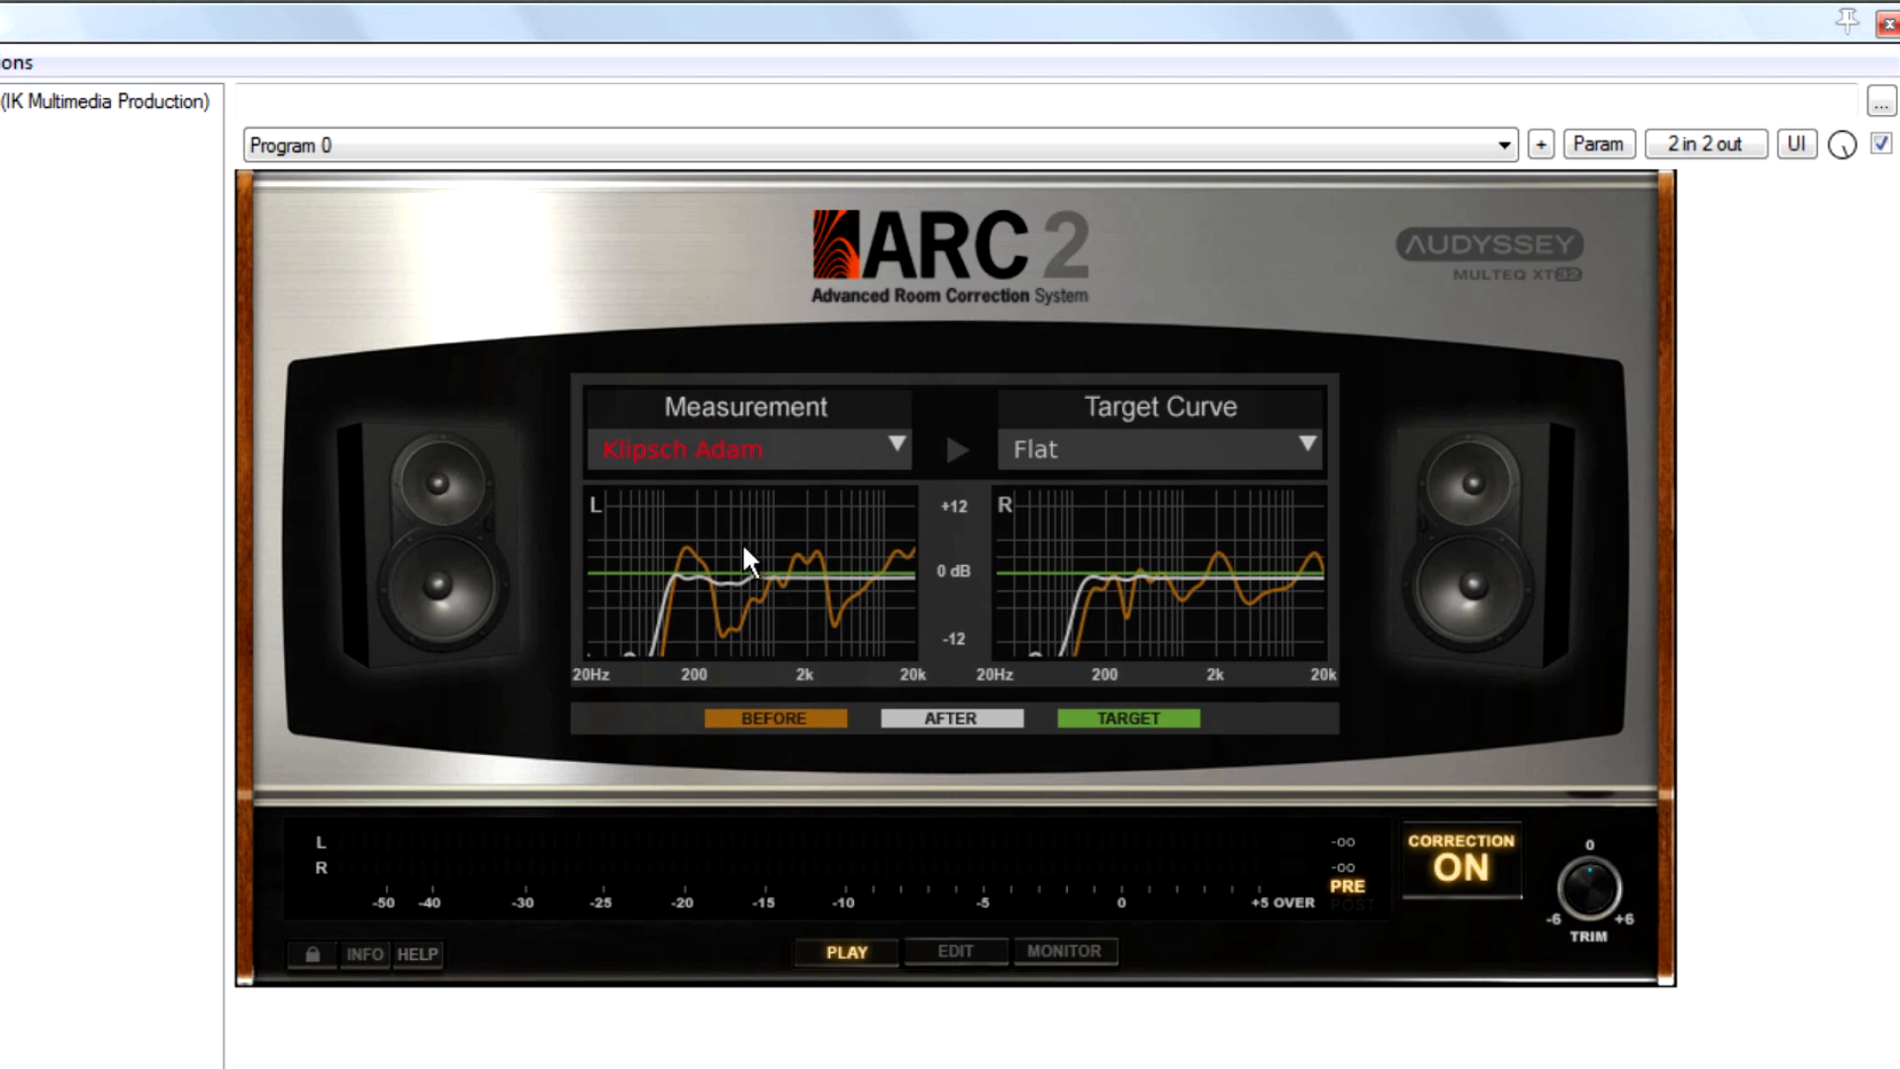
mouse_move(821, 609)
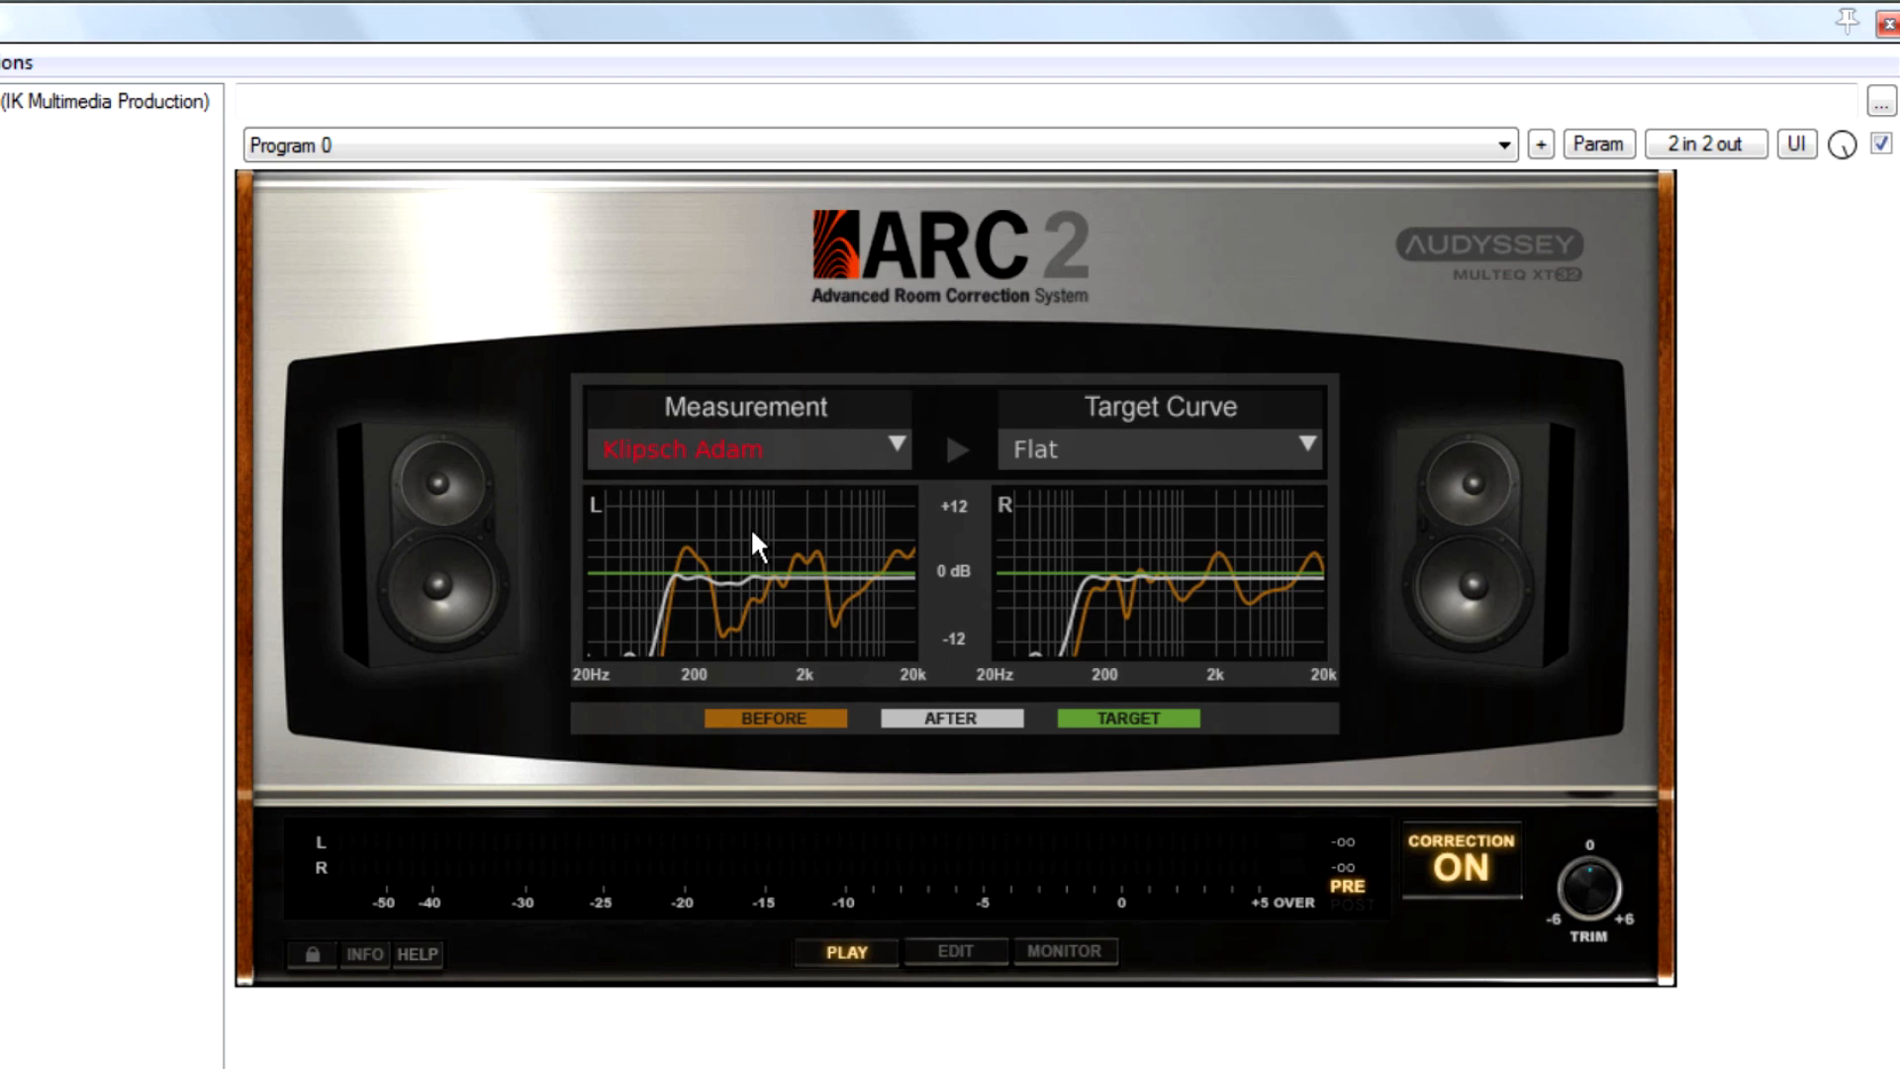
mouse_move(743, 519)
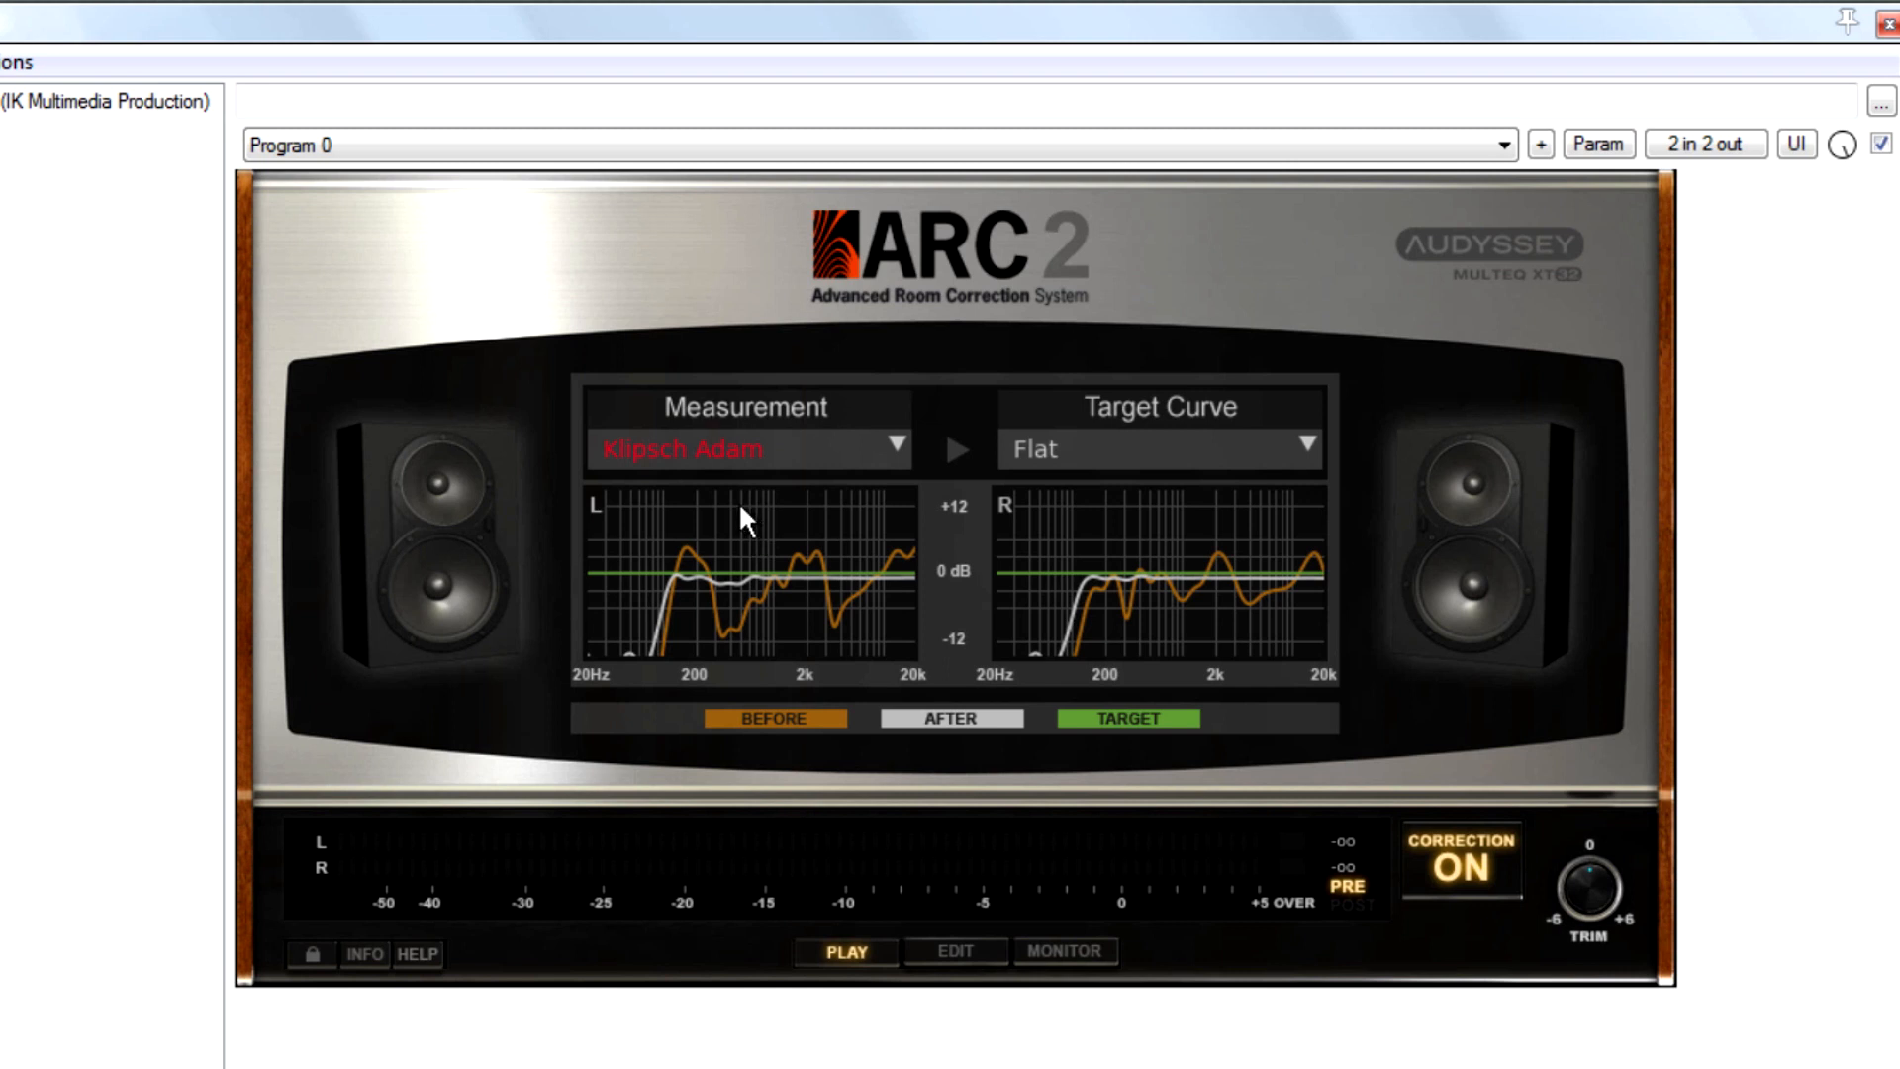
mouse_move(454, 425)
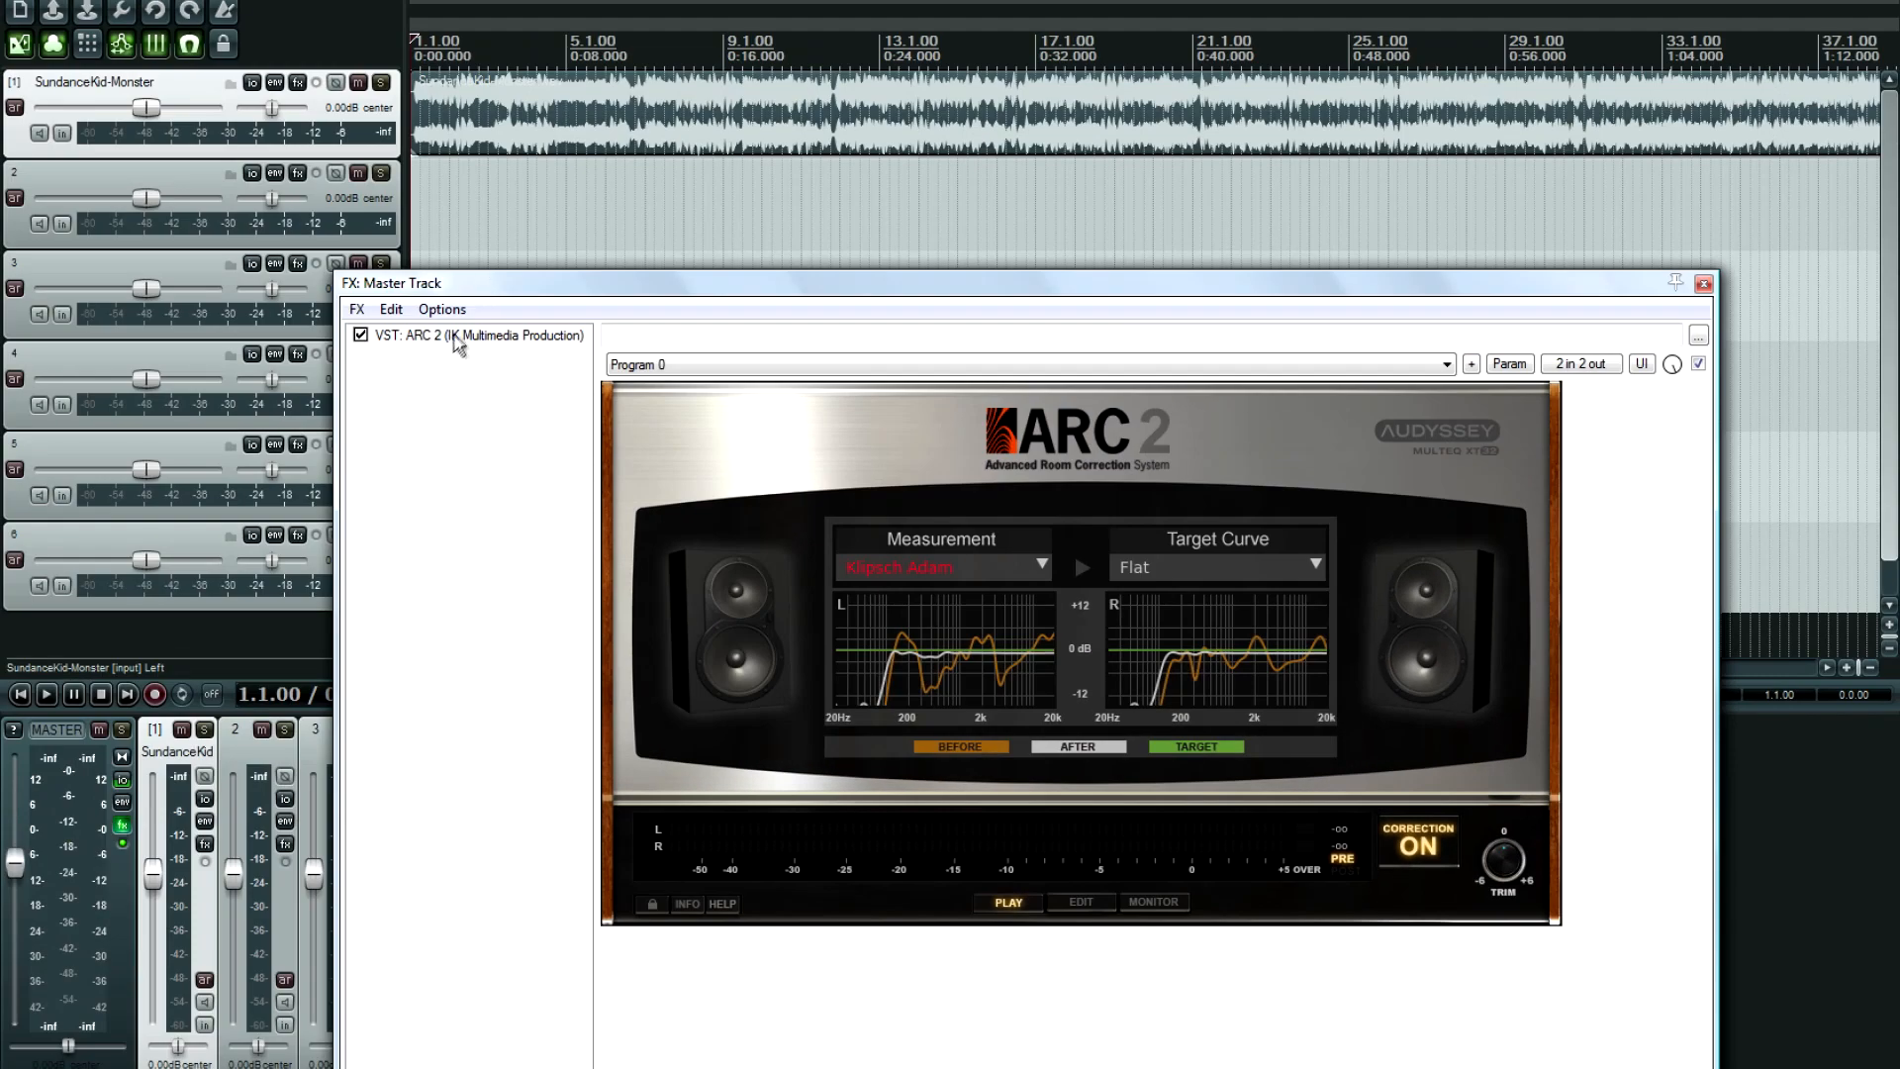
mouse_move(485, 557)
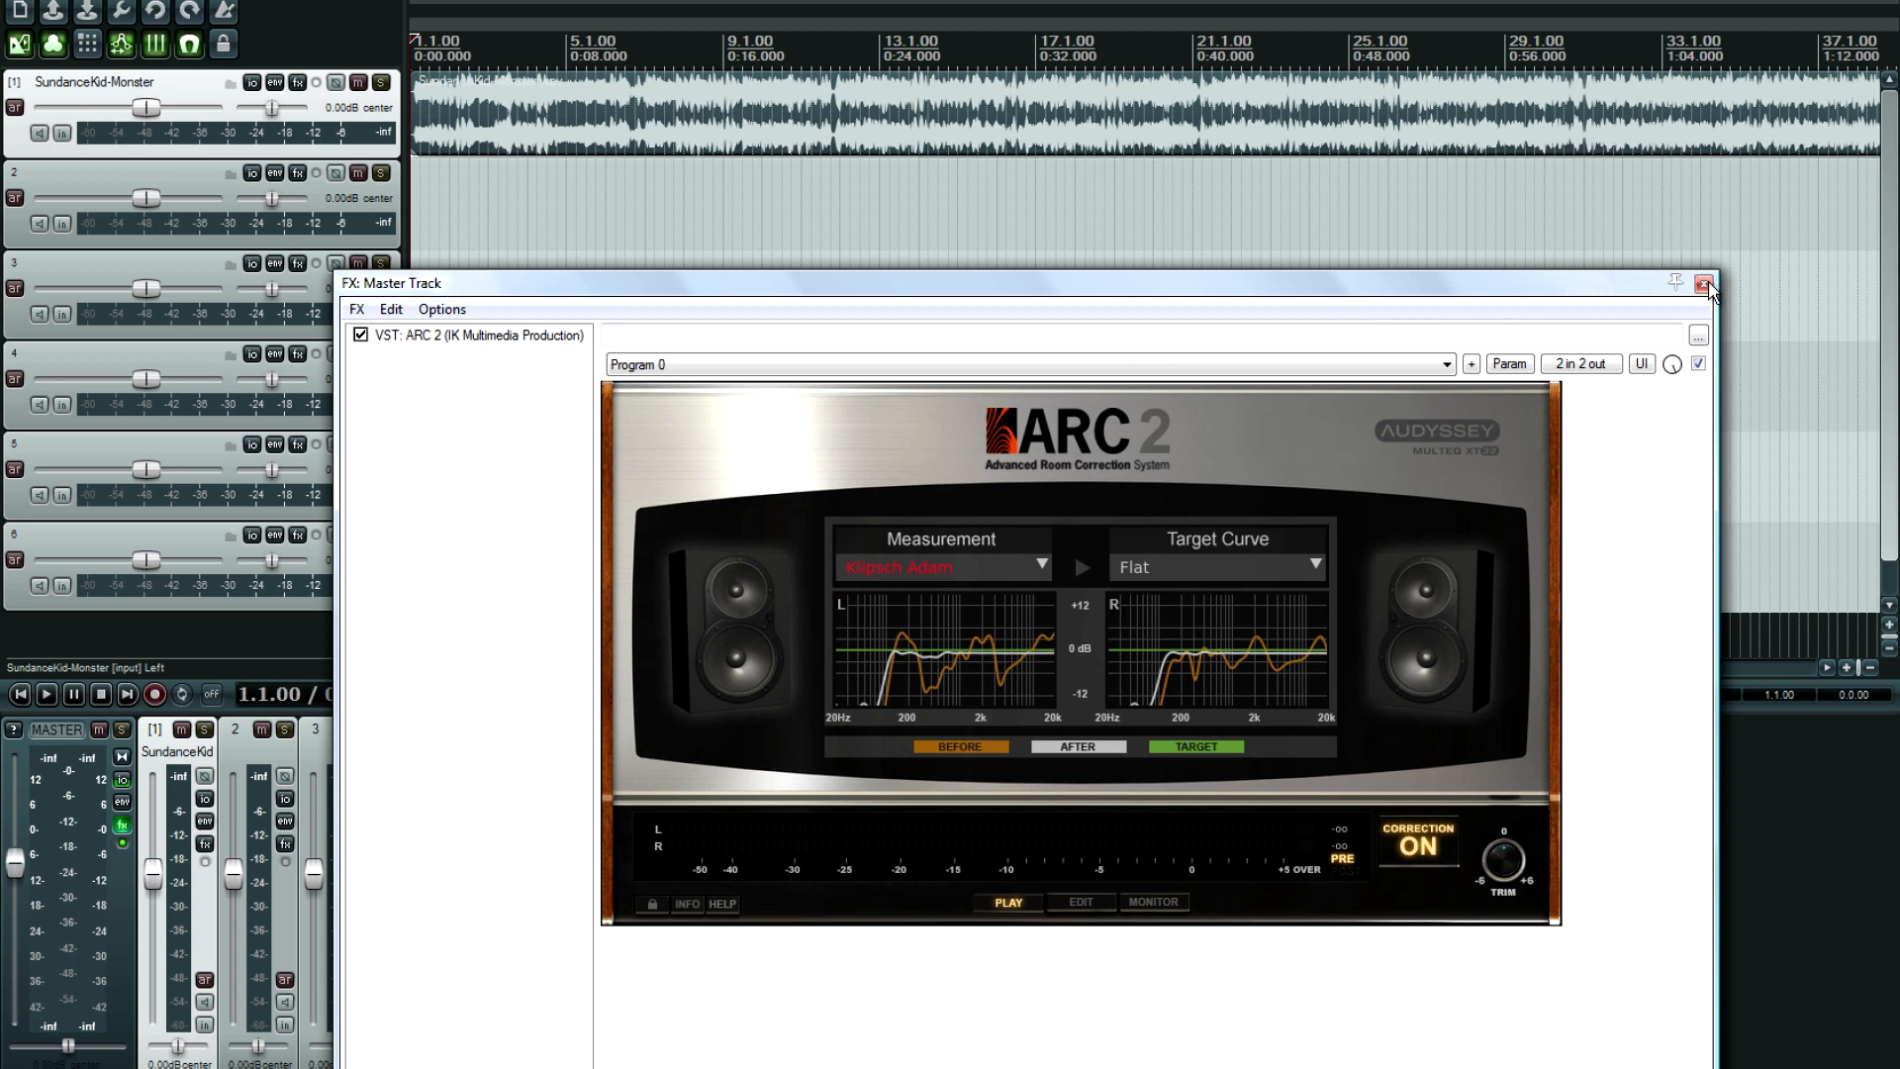
Delete the master track's Left/Right hardware output in its routing settings.
click(479, 336)
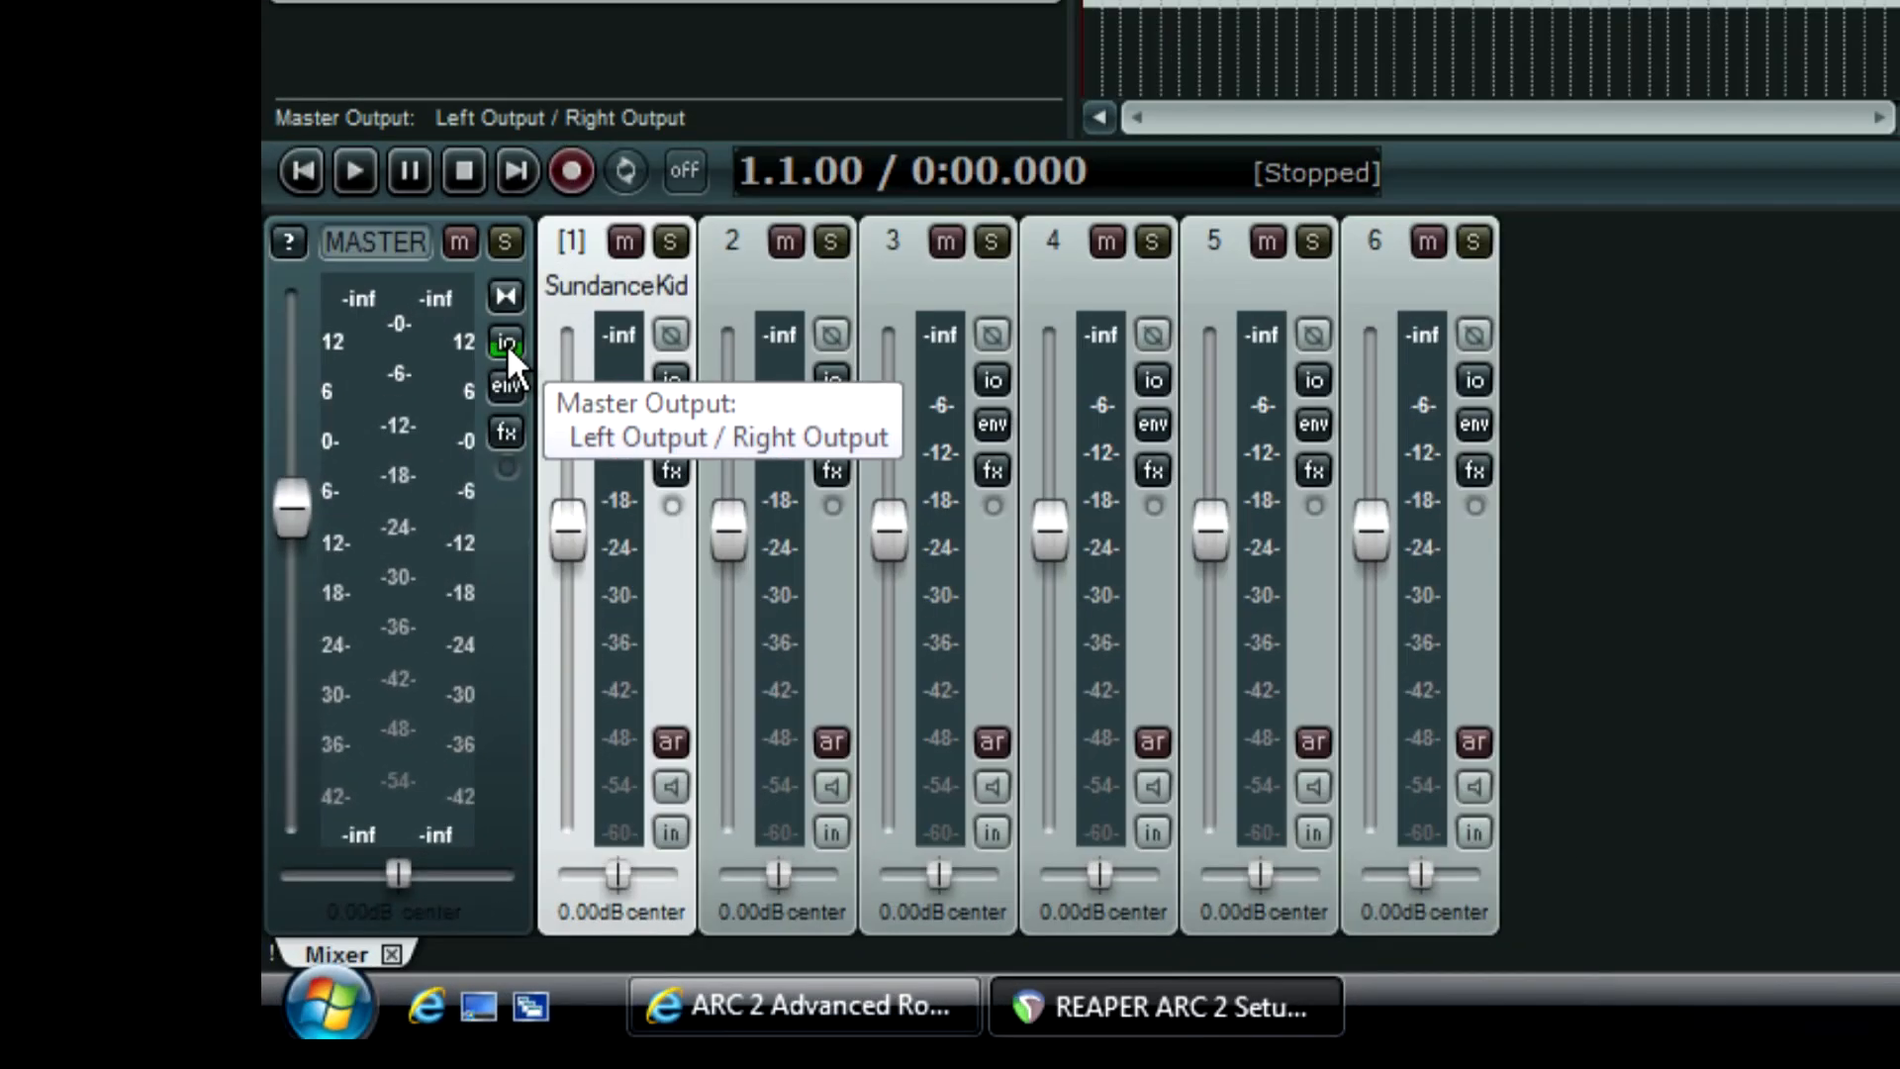
click(506, 346)
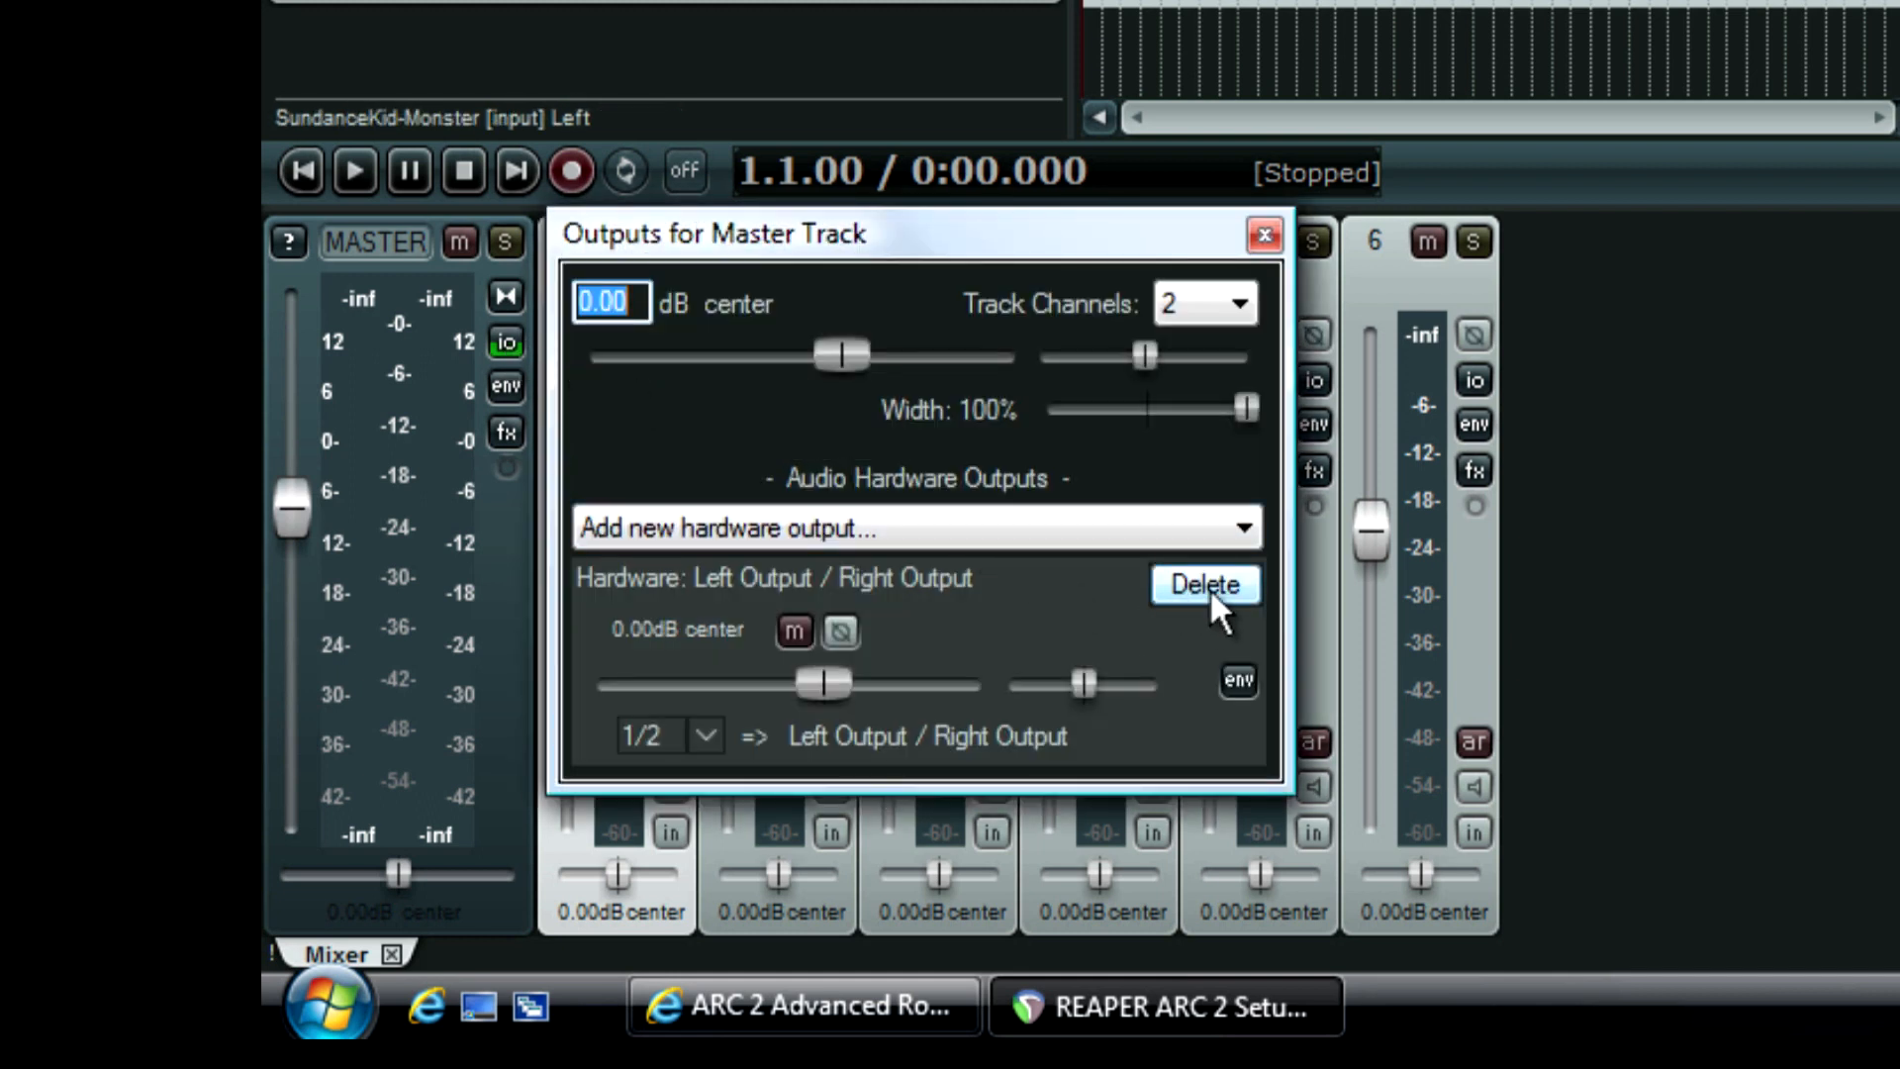
click(1203, 584)
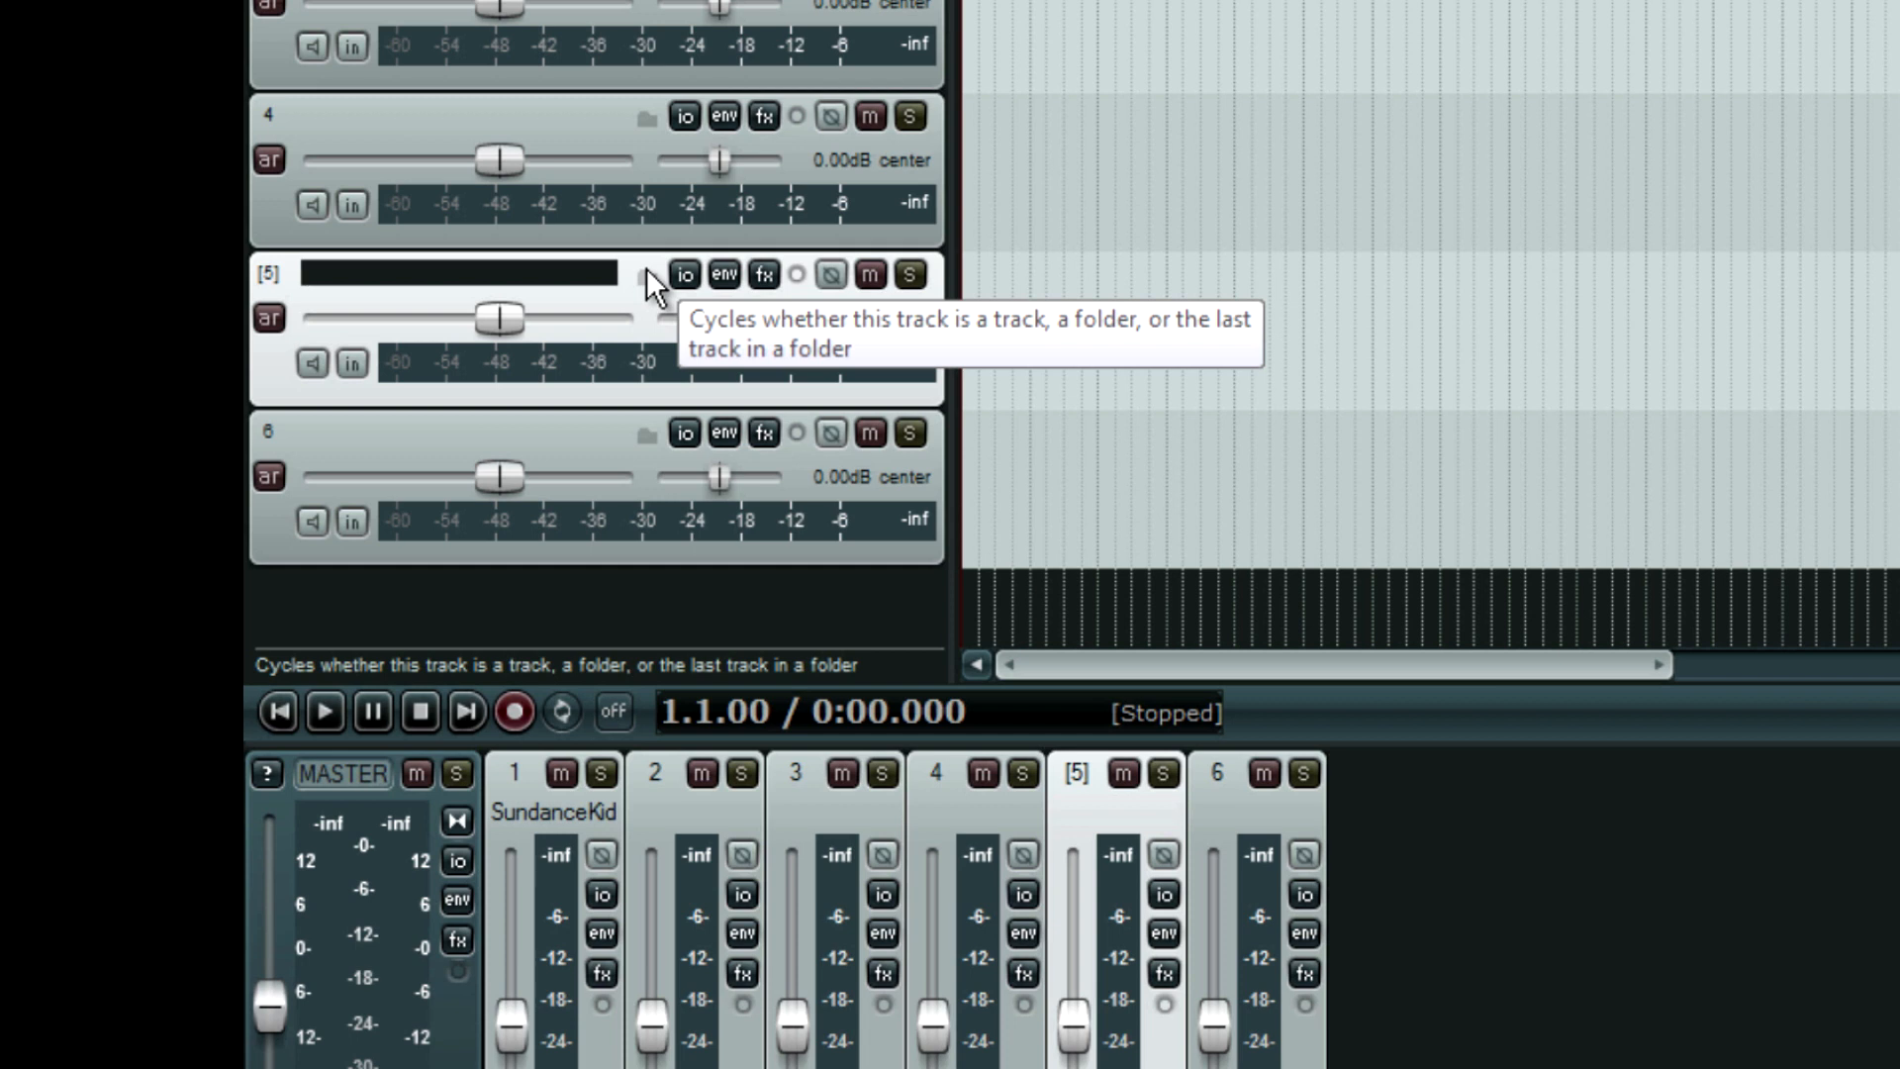
Name track 5 'Master Substitute' and track 6 'Monitoring'.
text(Faux Master)
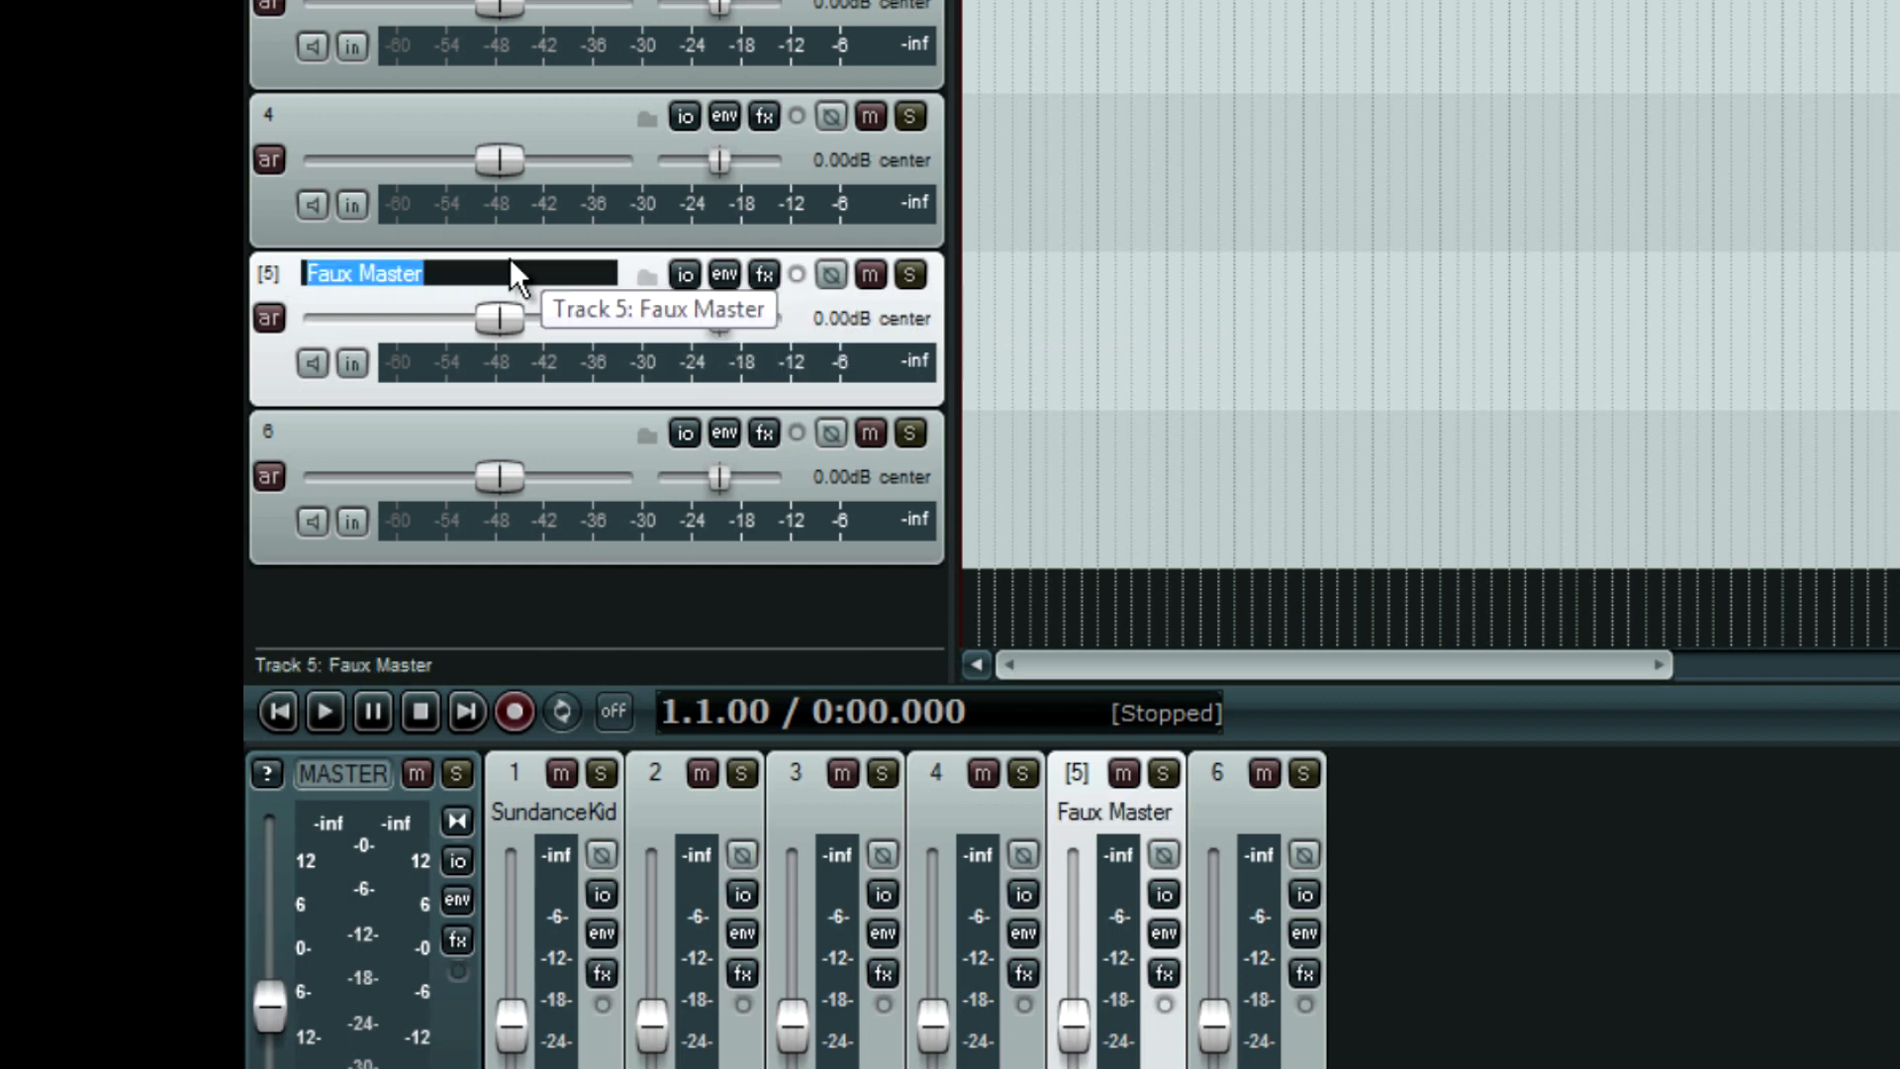
text(Master)
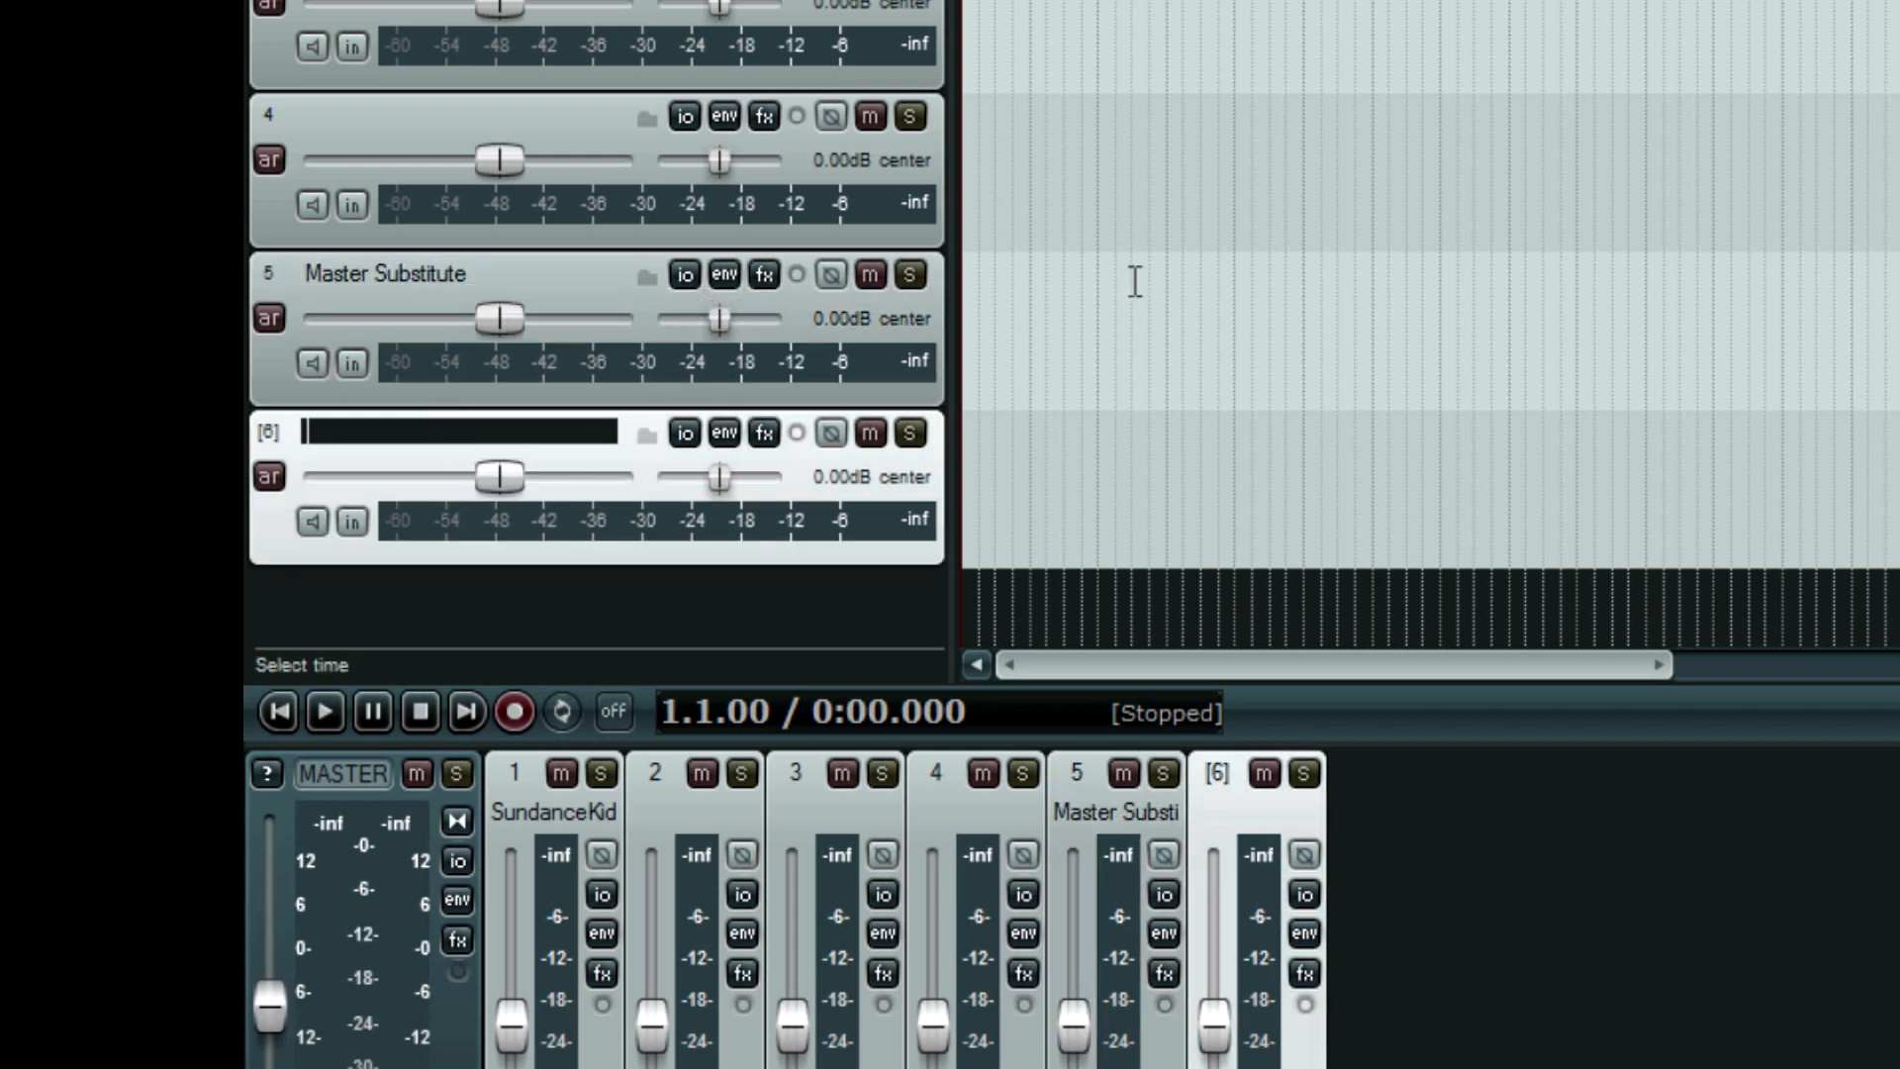
text(Monitoring)
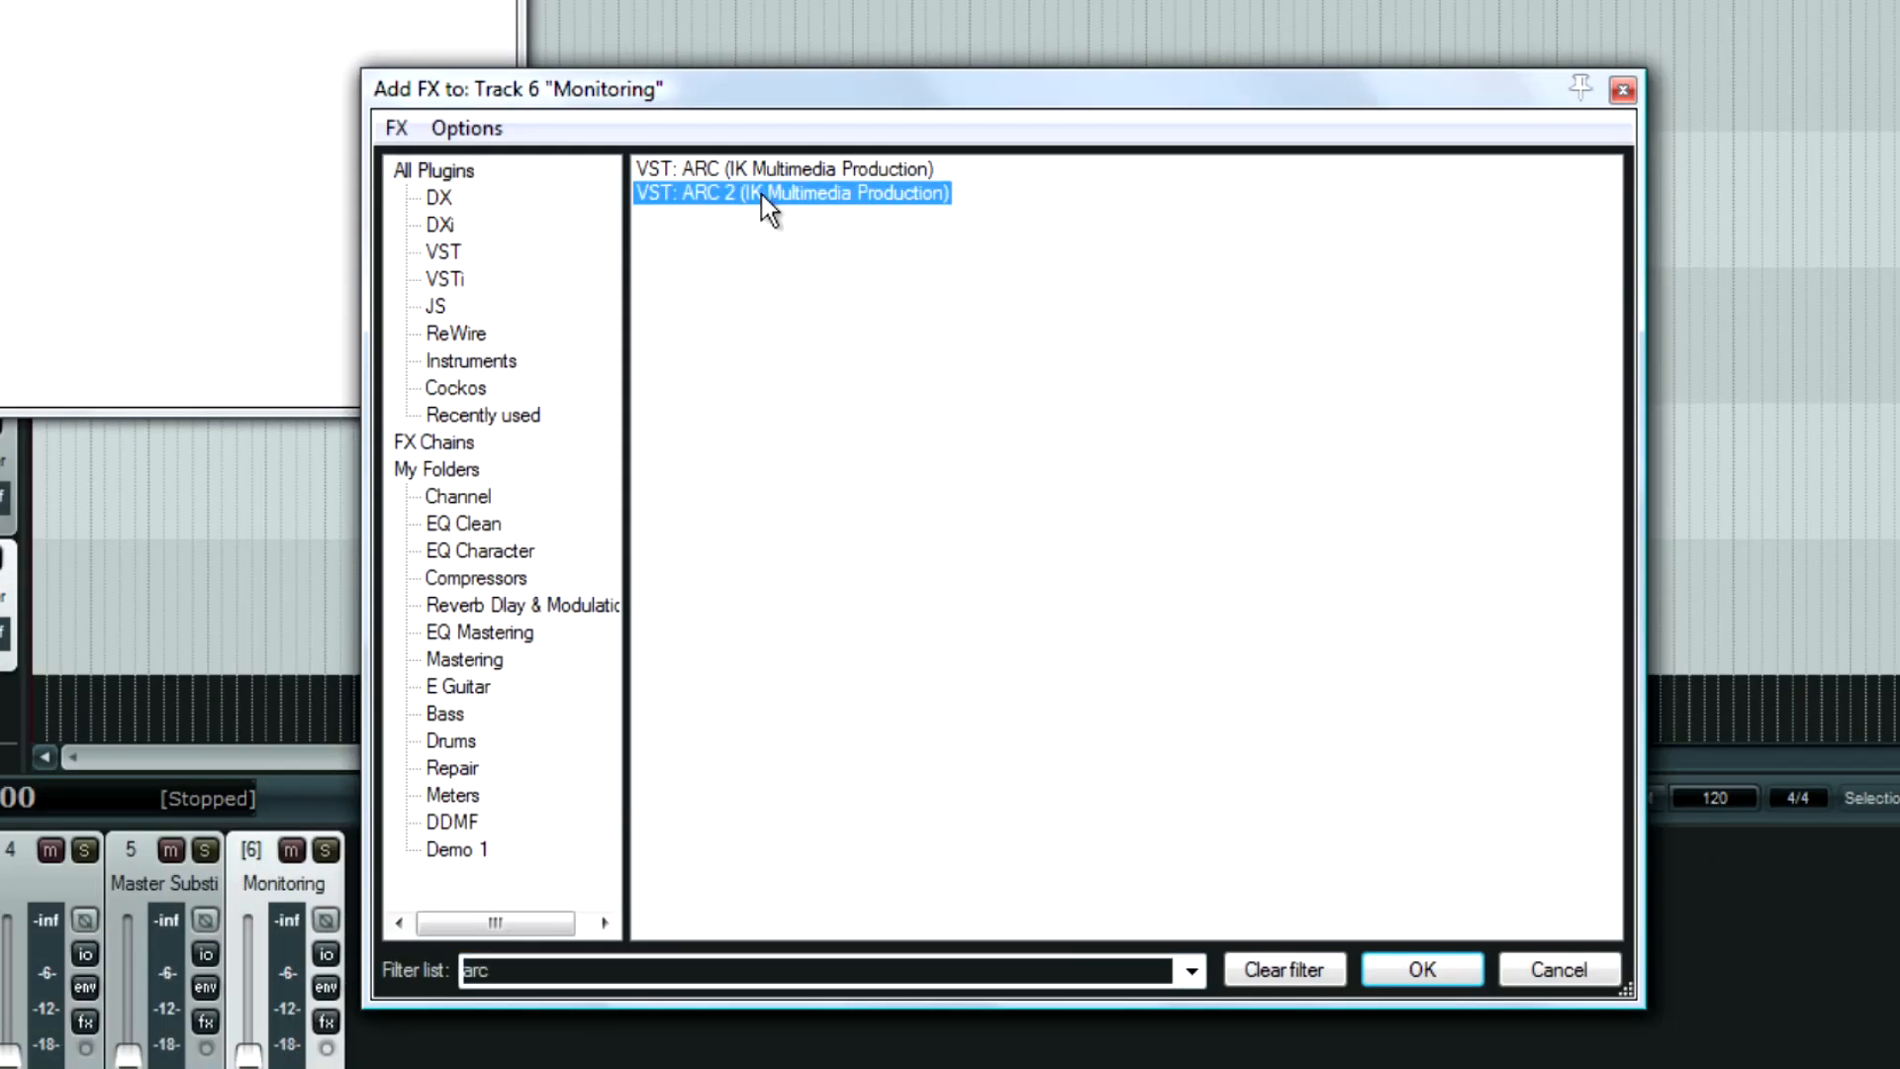
Add VST: ARC 2 to track 6's FX chain.
double_click(792, 193)
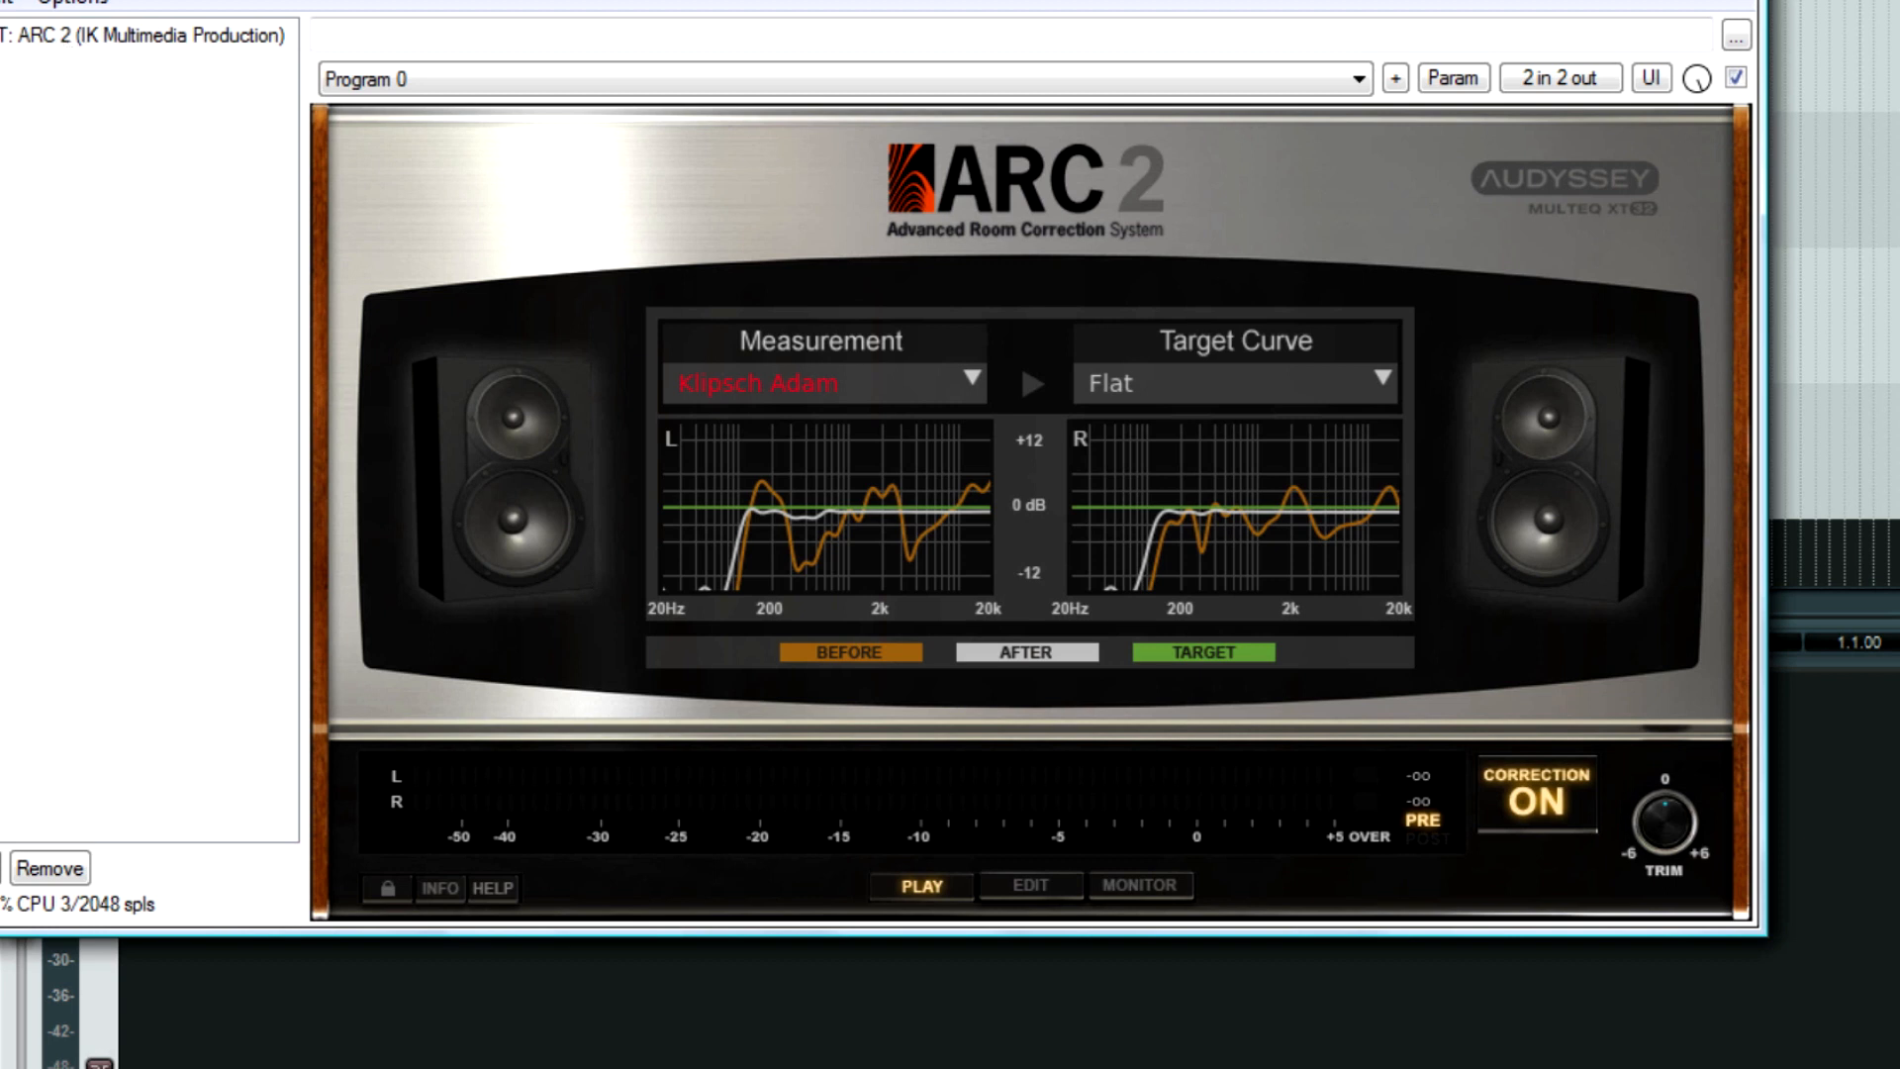
mouse_move(334, 182)
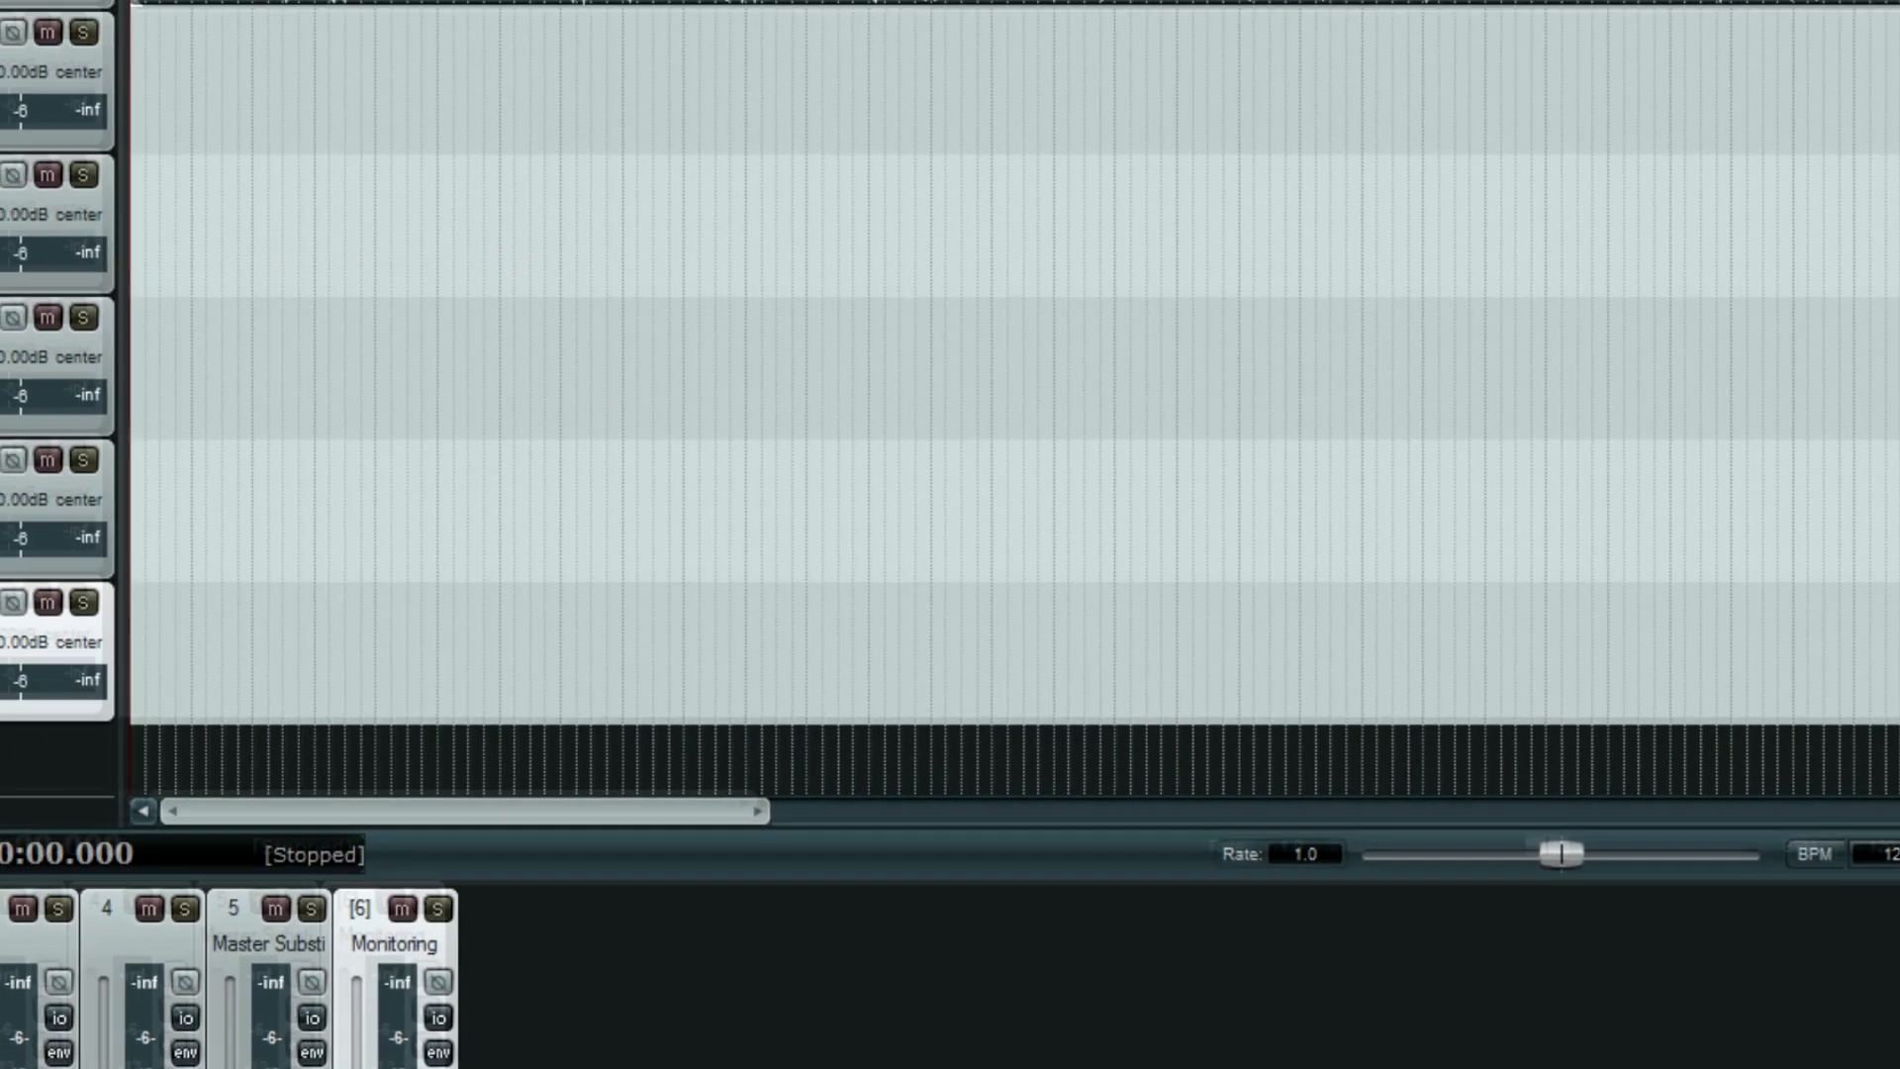
mouse_move(574, 257)
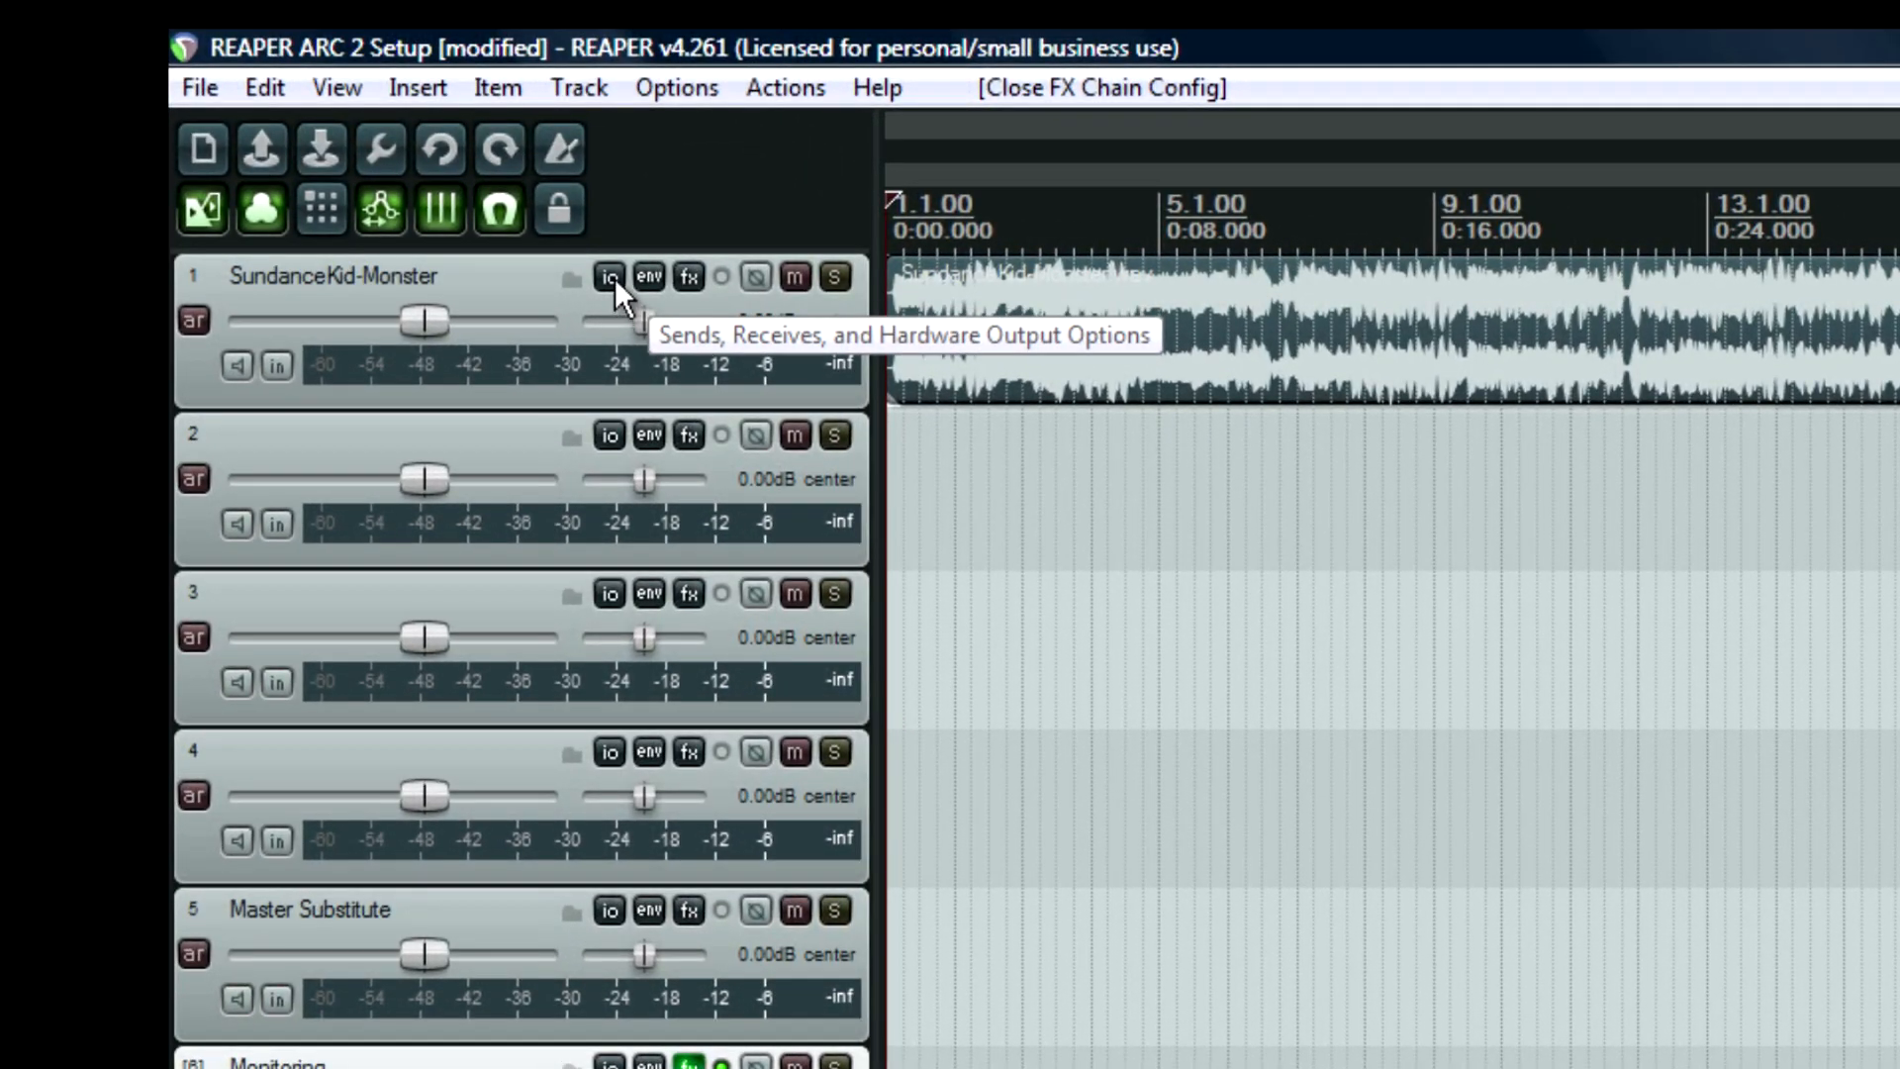
Uncheck track 1's Master/parent send, then run and stop a short playback test.
click(606, 276)
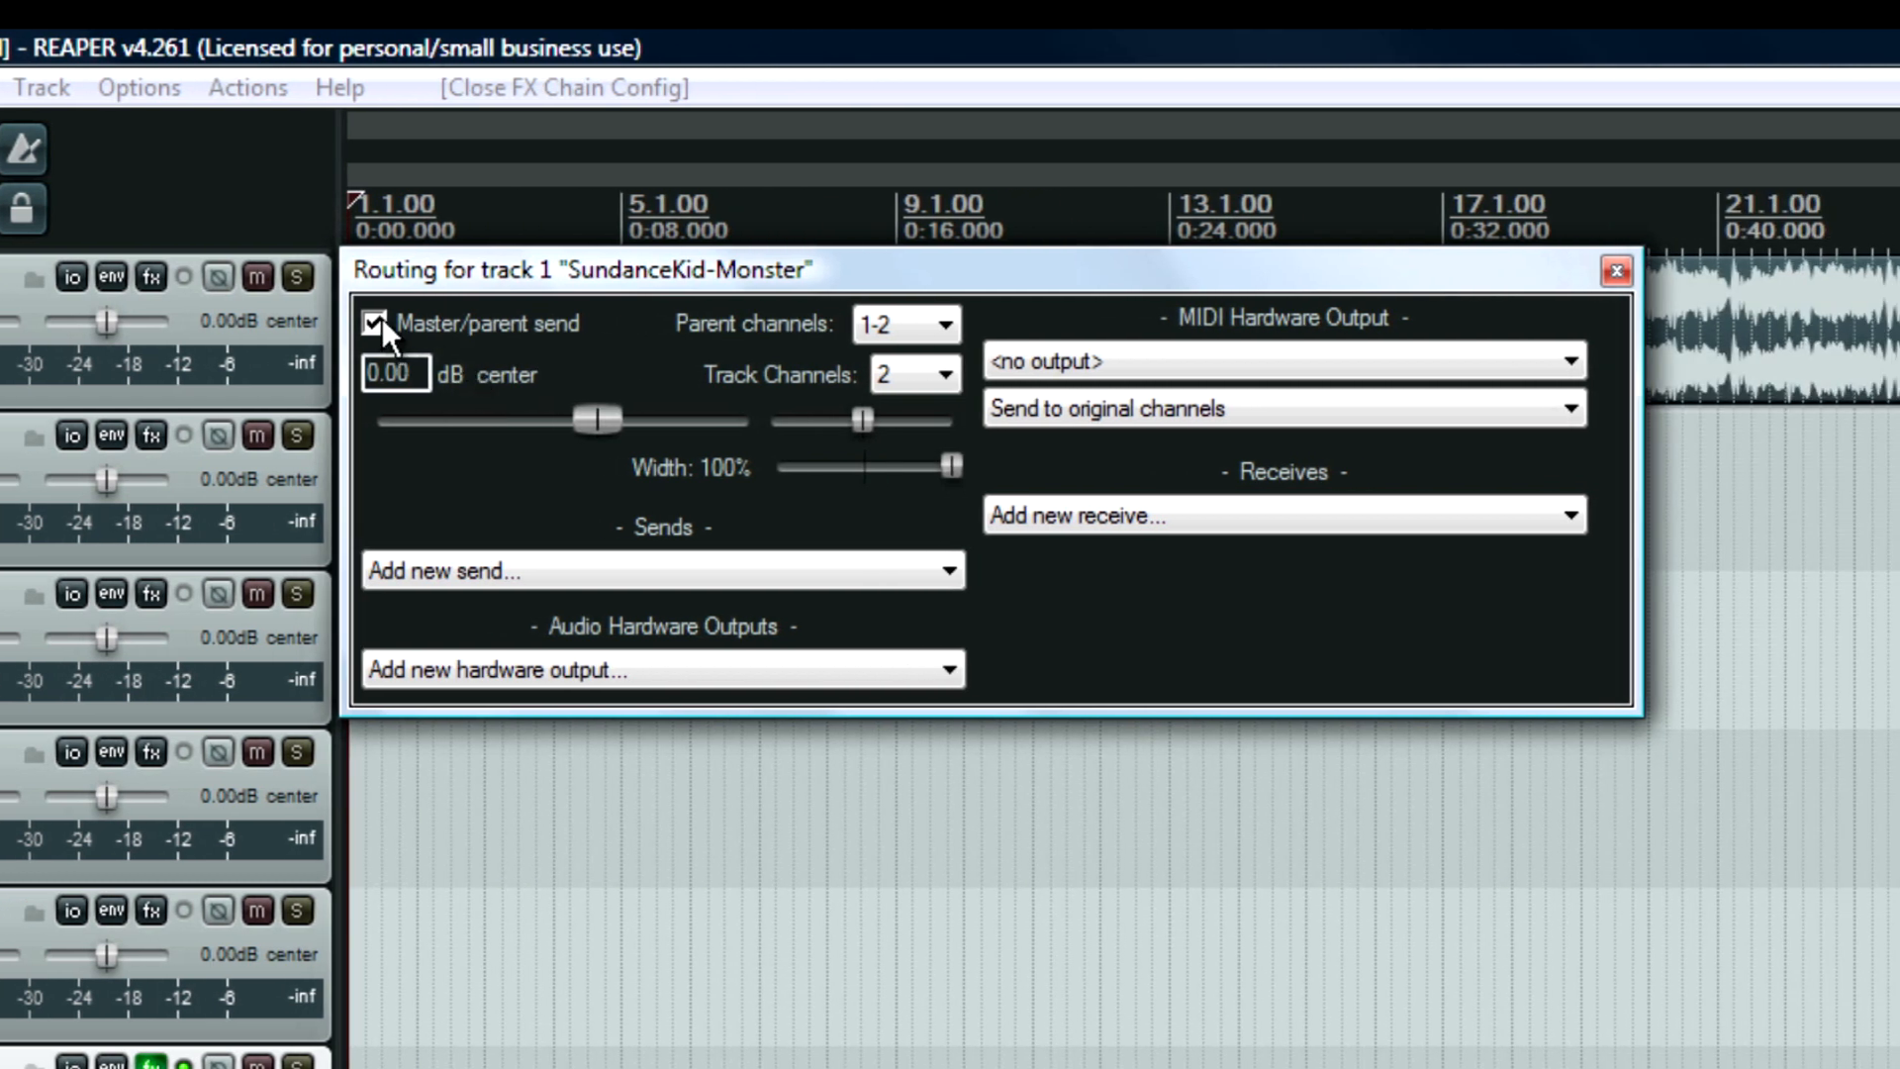
click(377, 325)
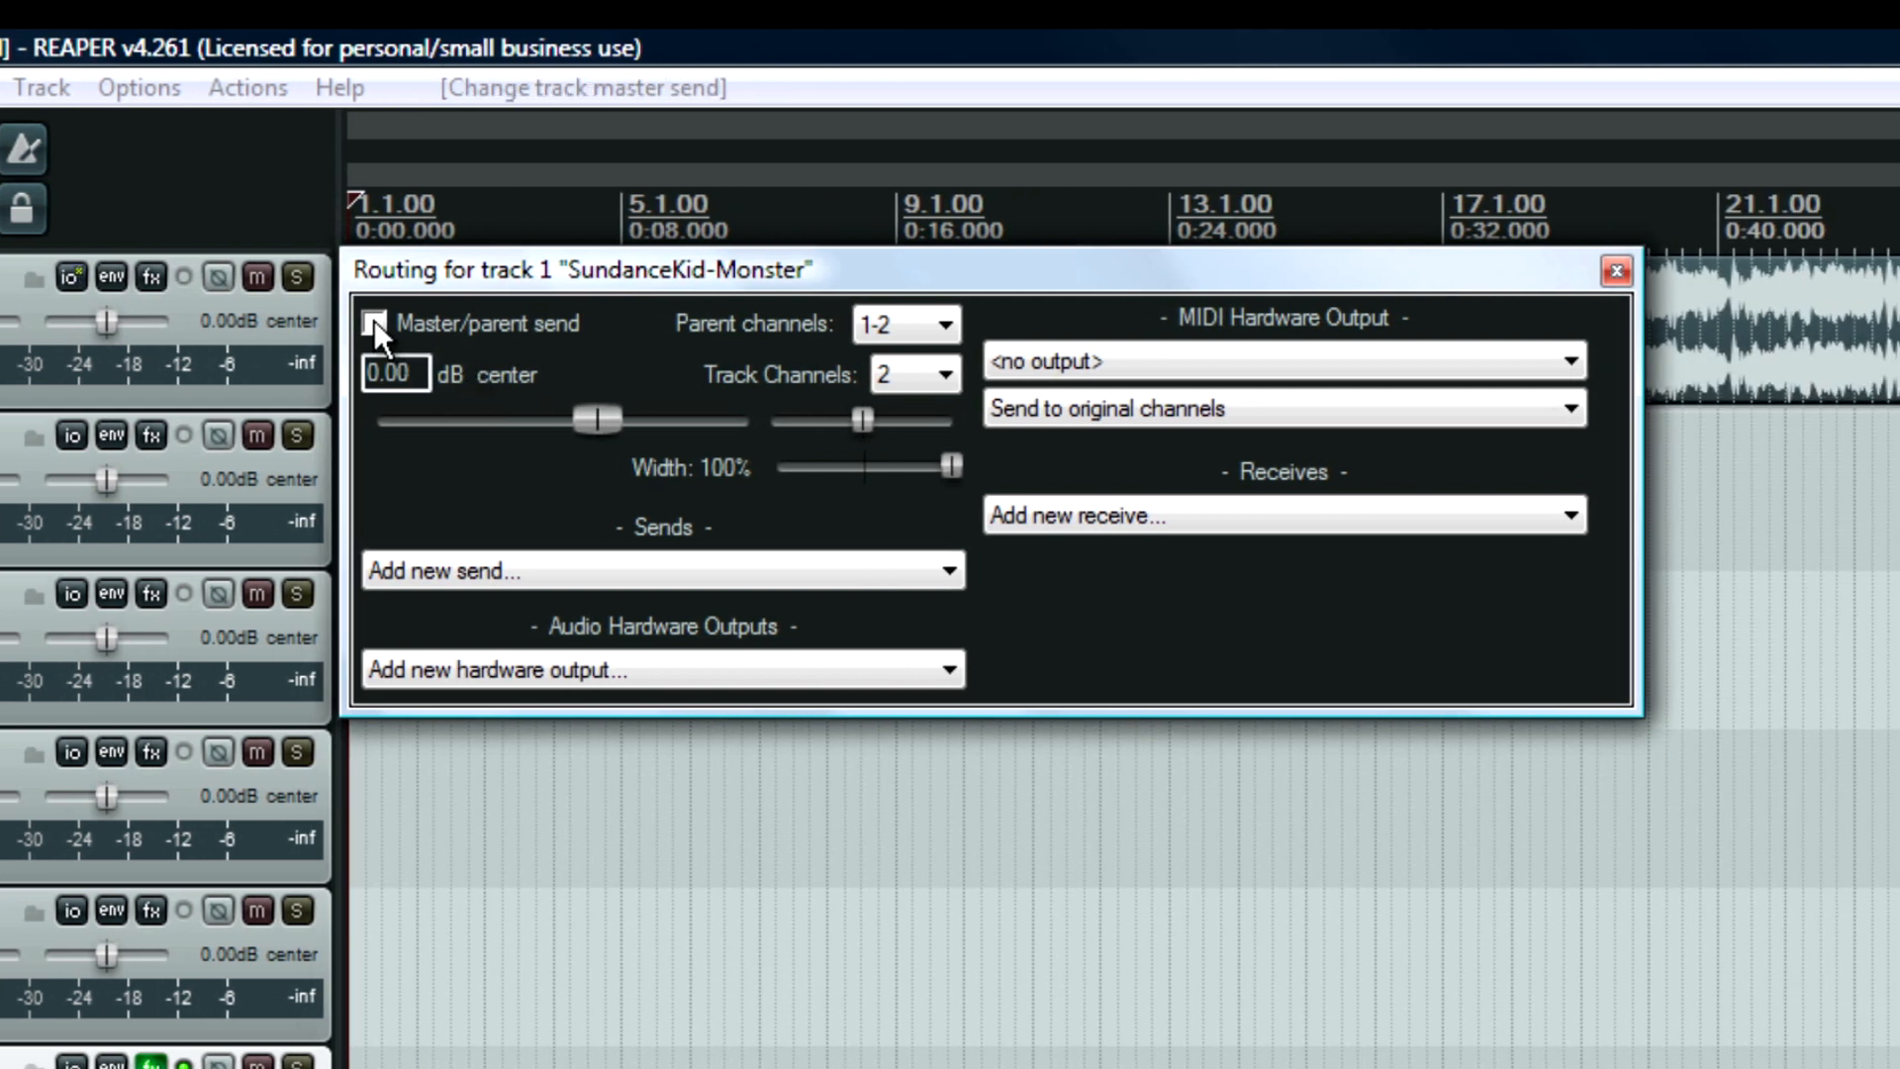
click(377, 324)
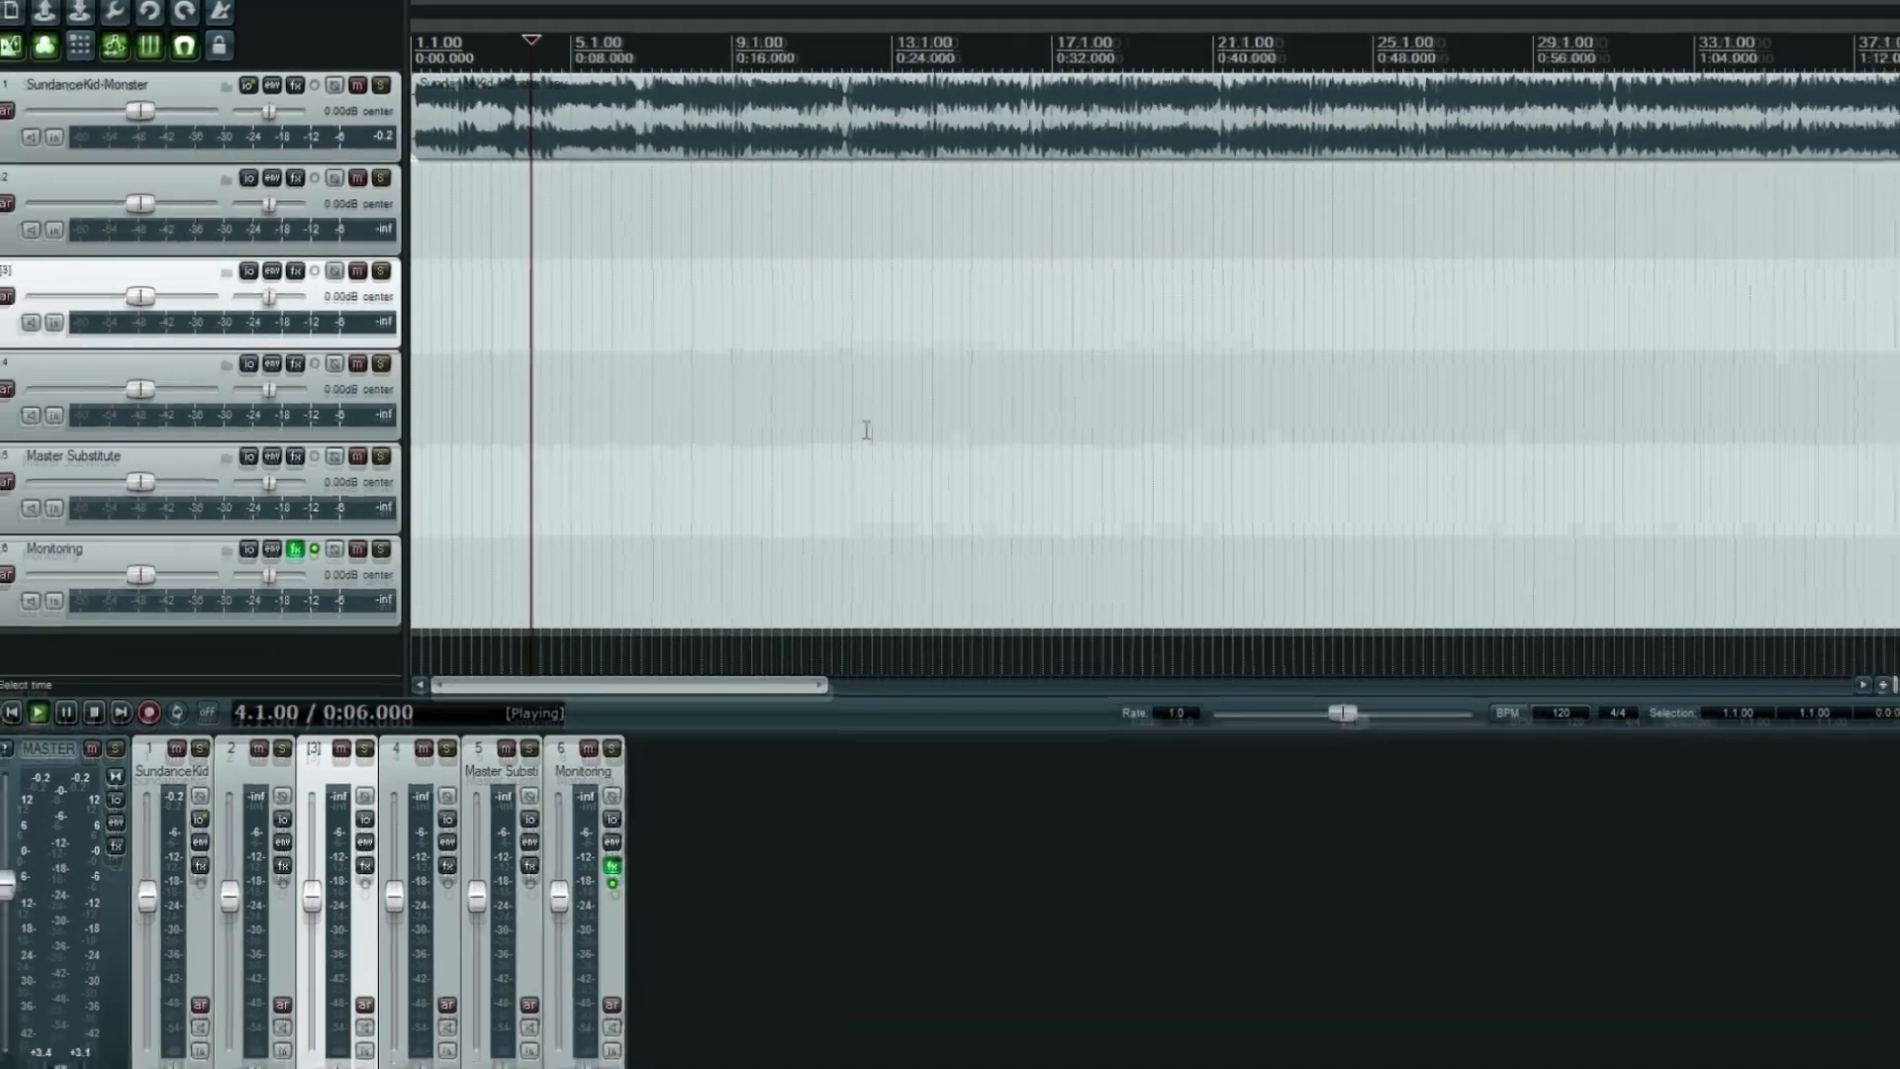
click(101, 695)
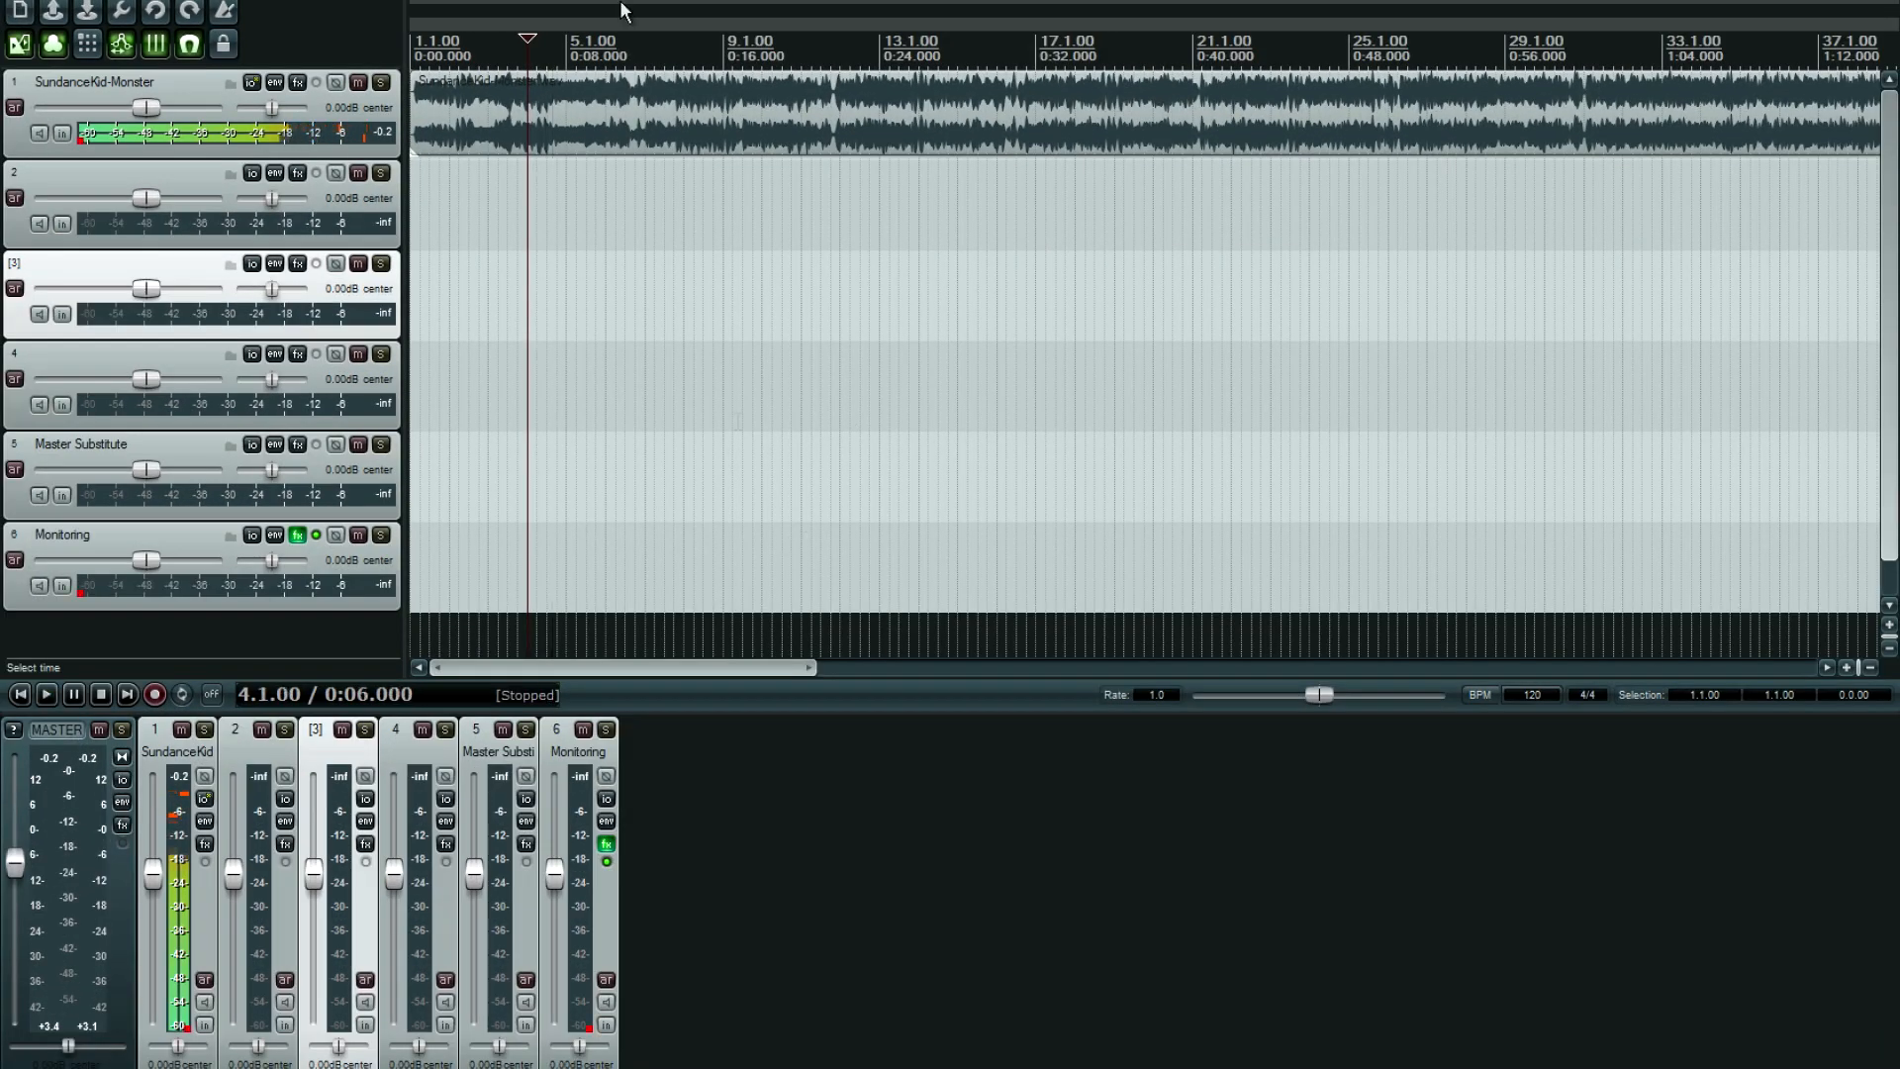
click(251, 82)
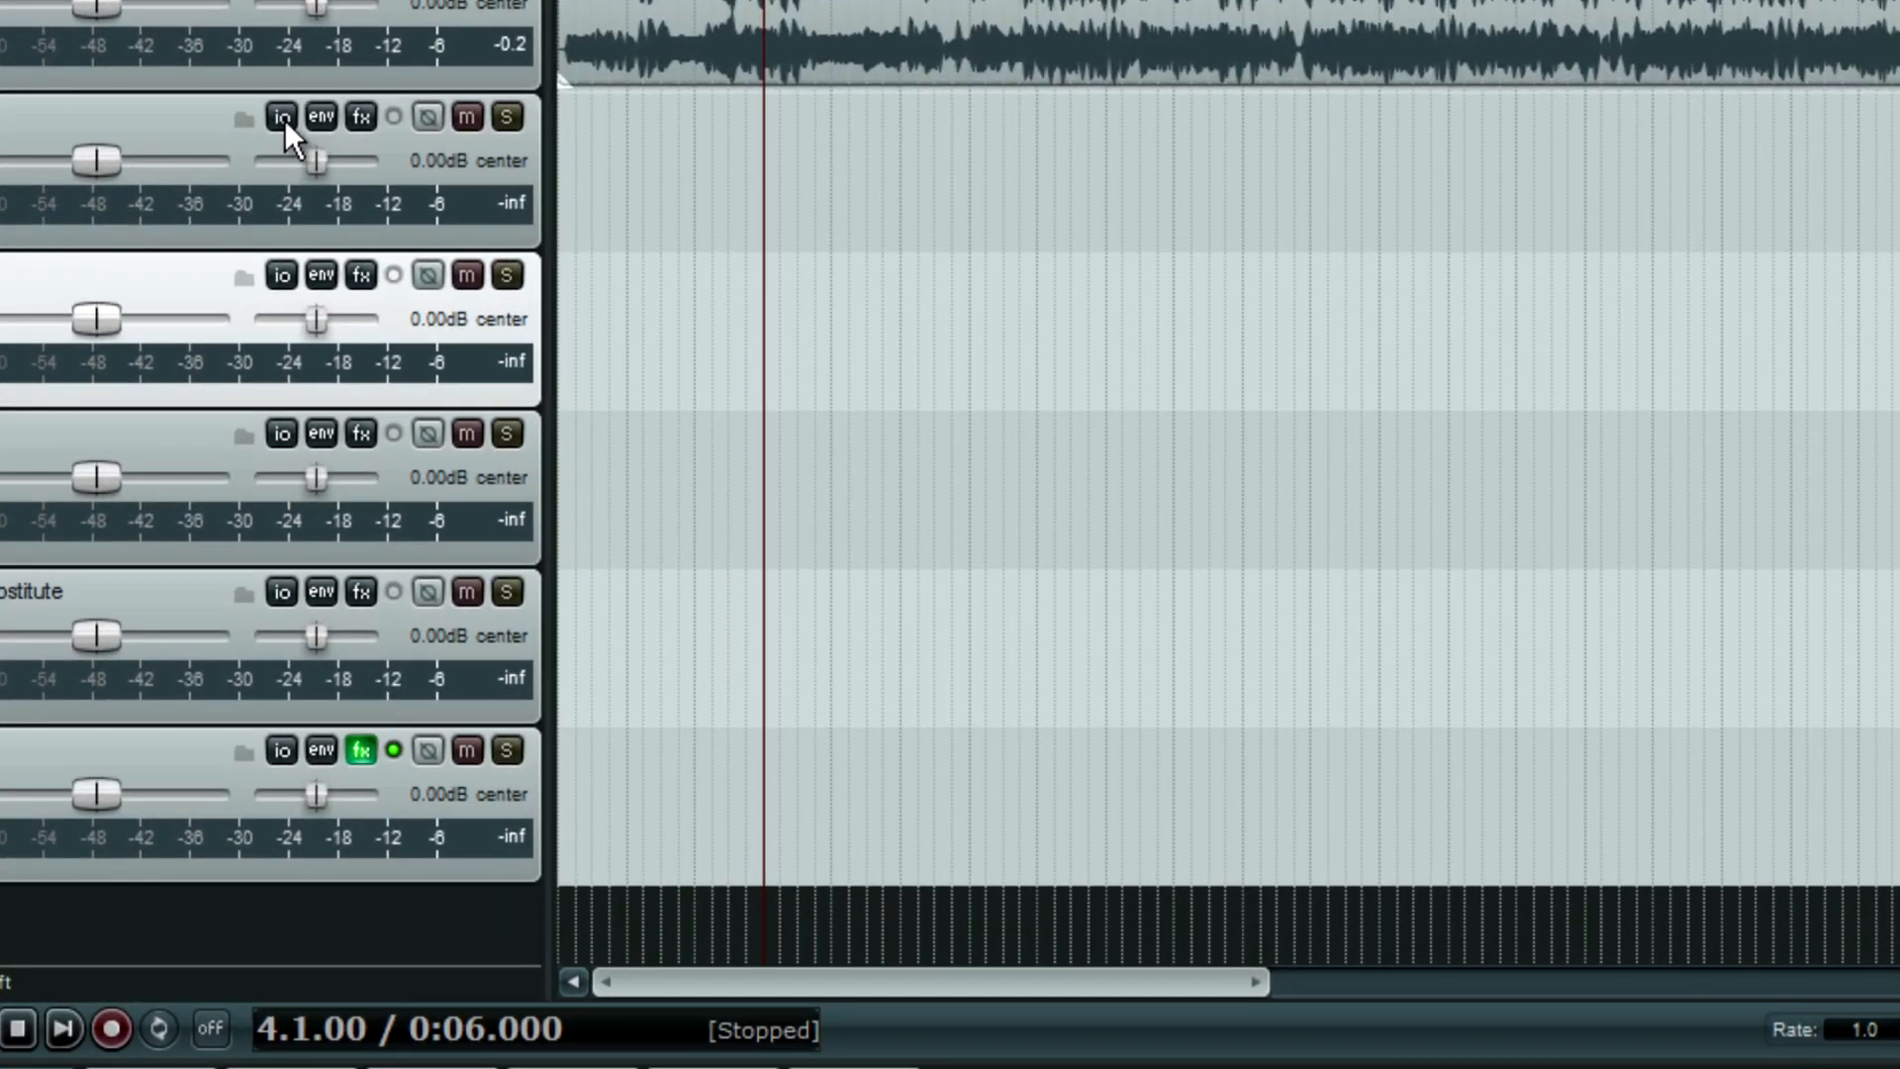
Open and close track 5 Master Substitute's routing window, leaving its master send enabled.
click(280, 118)
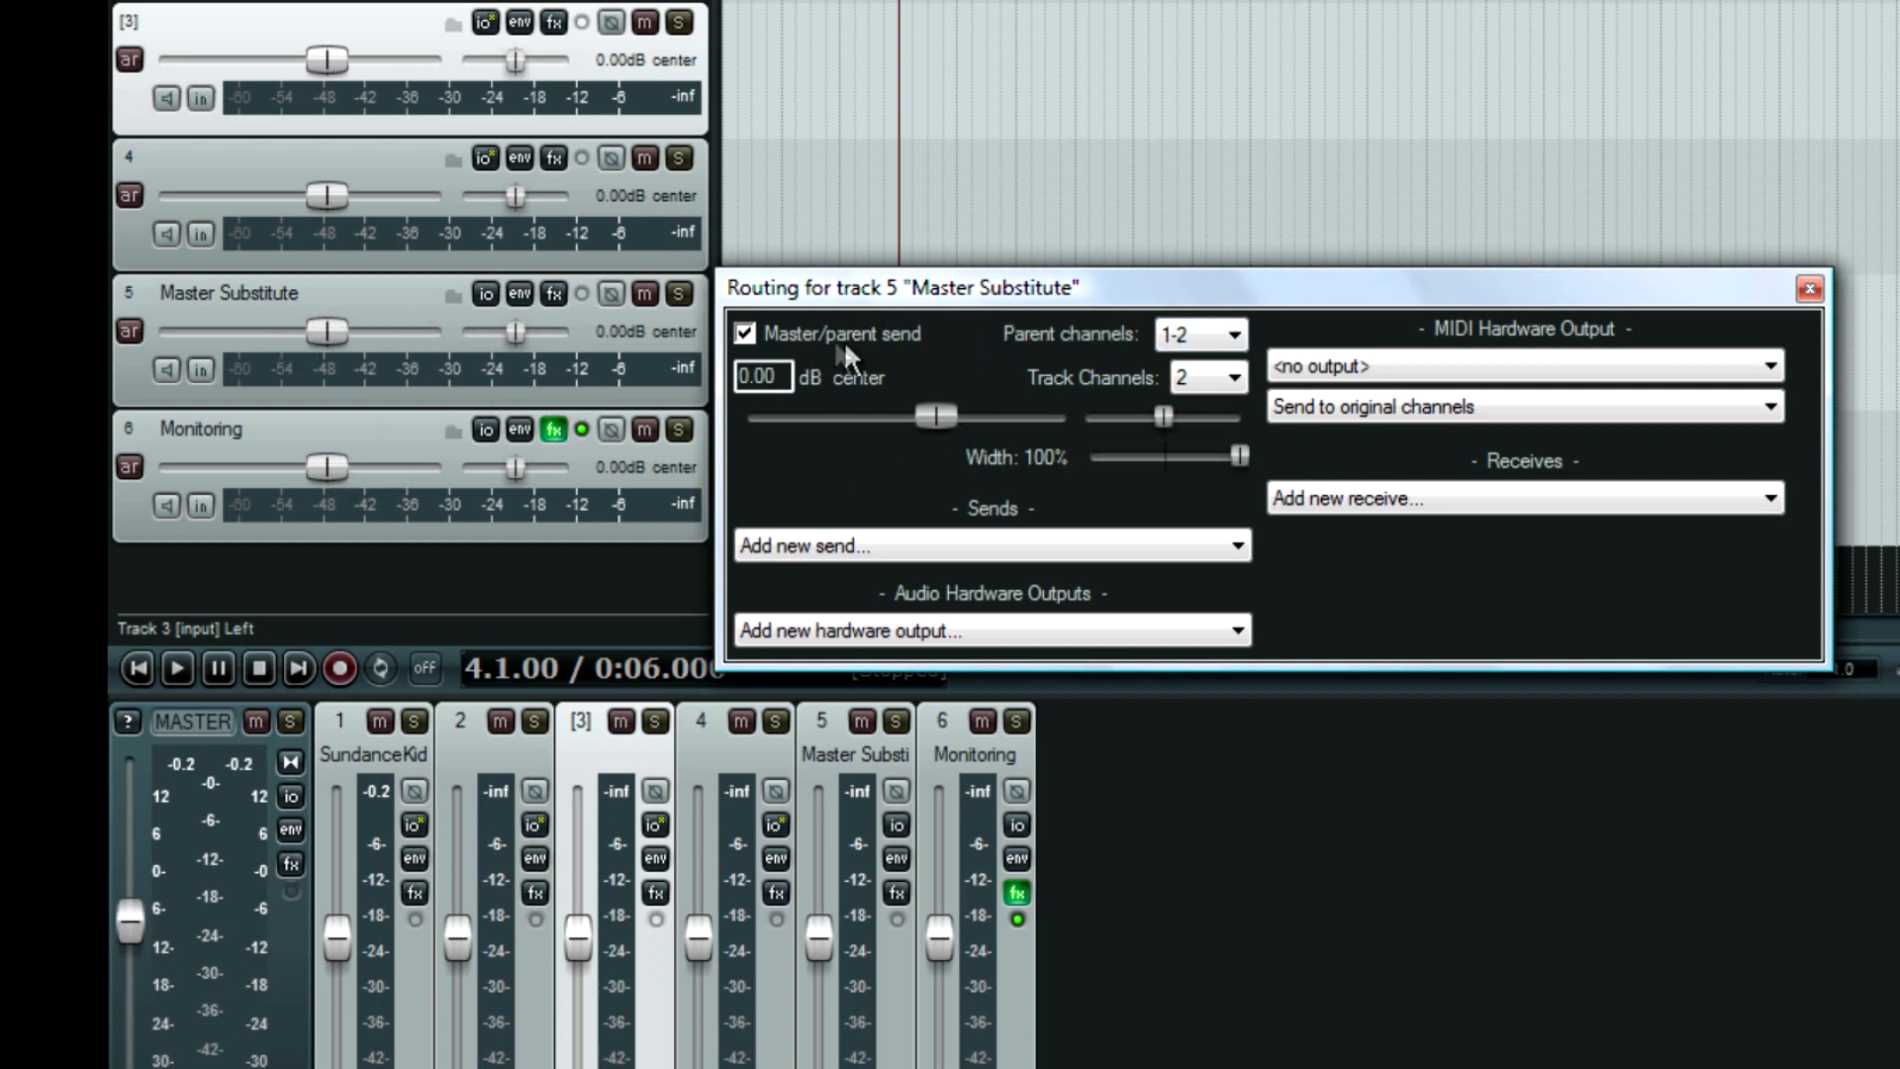
mouse_move(273, 957)
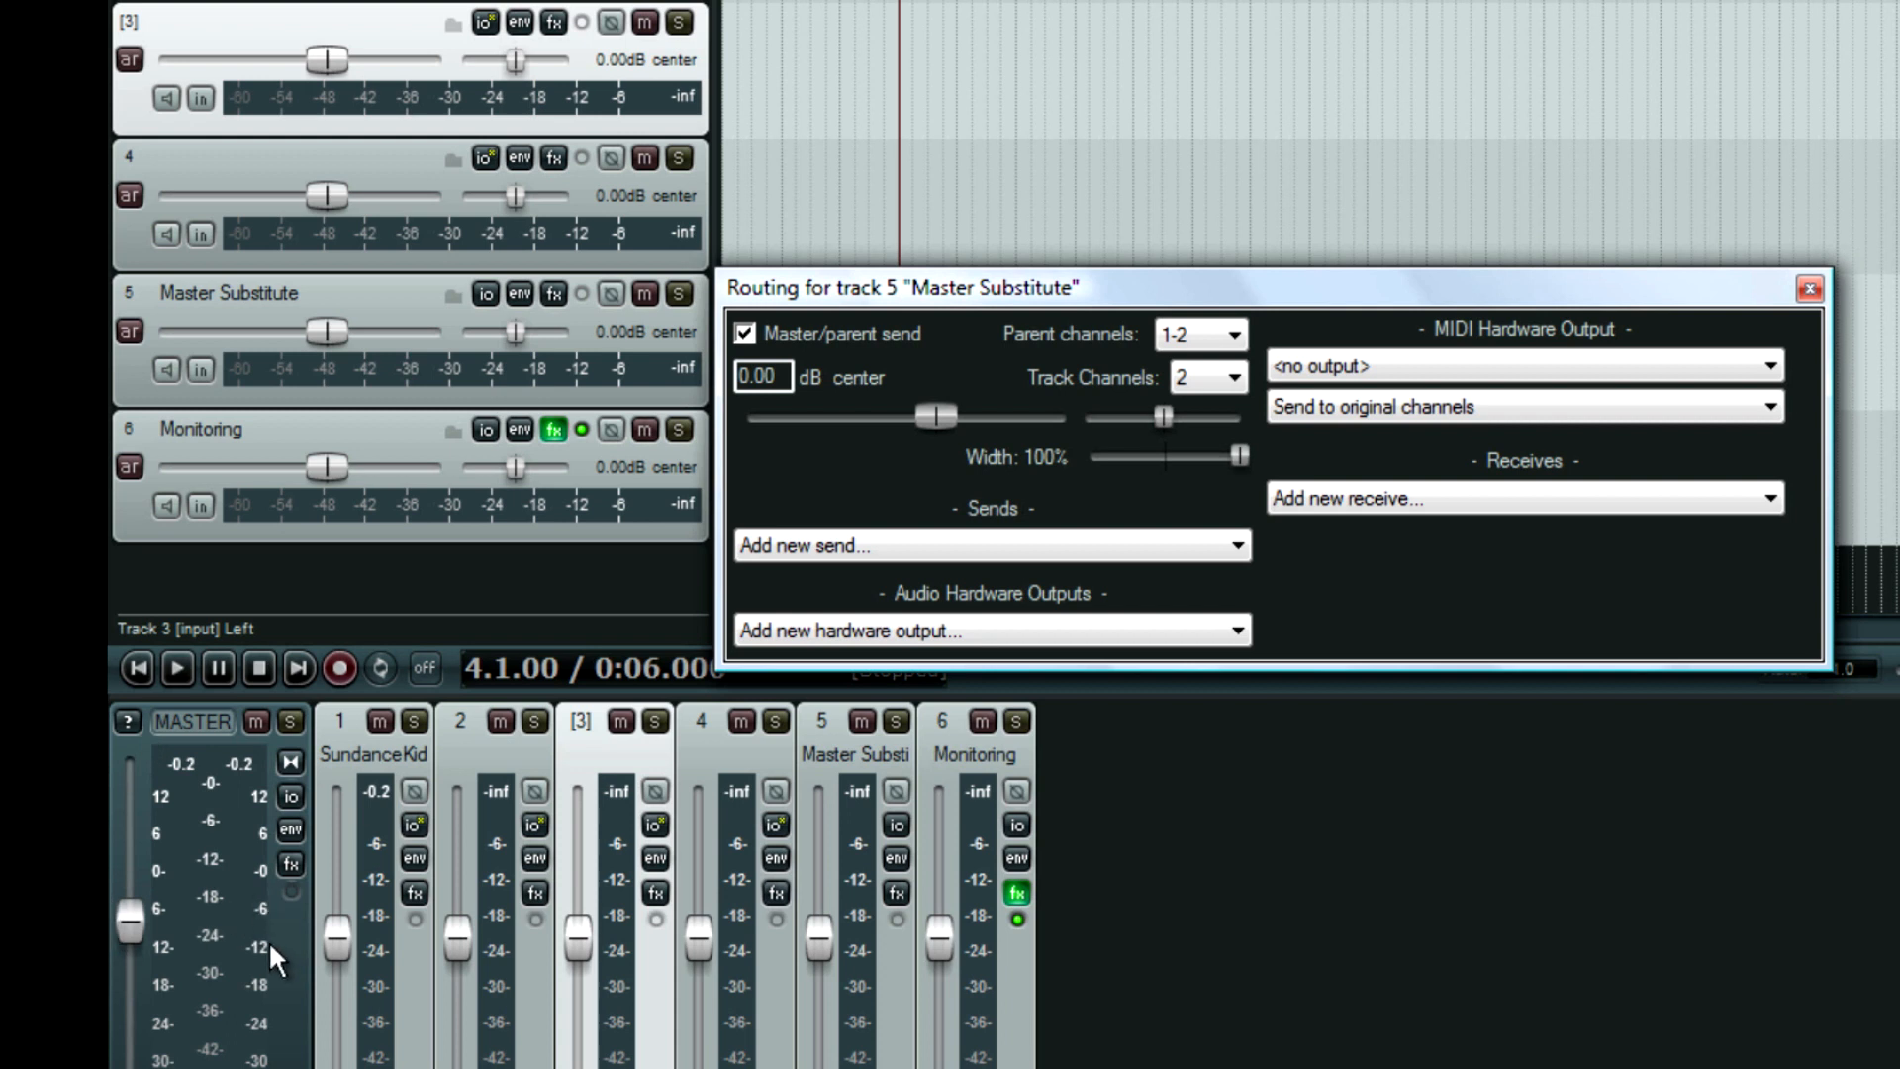
mouse_move(1037, 315)
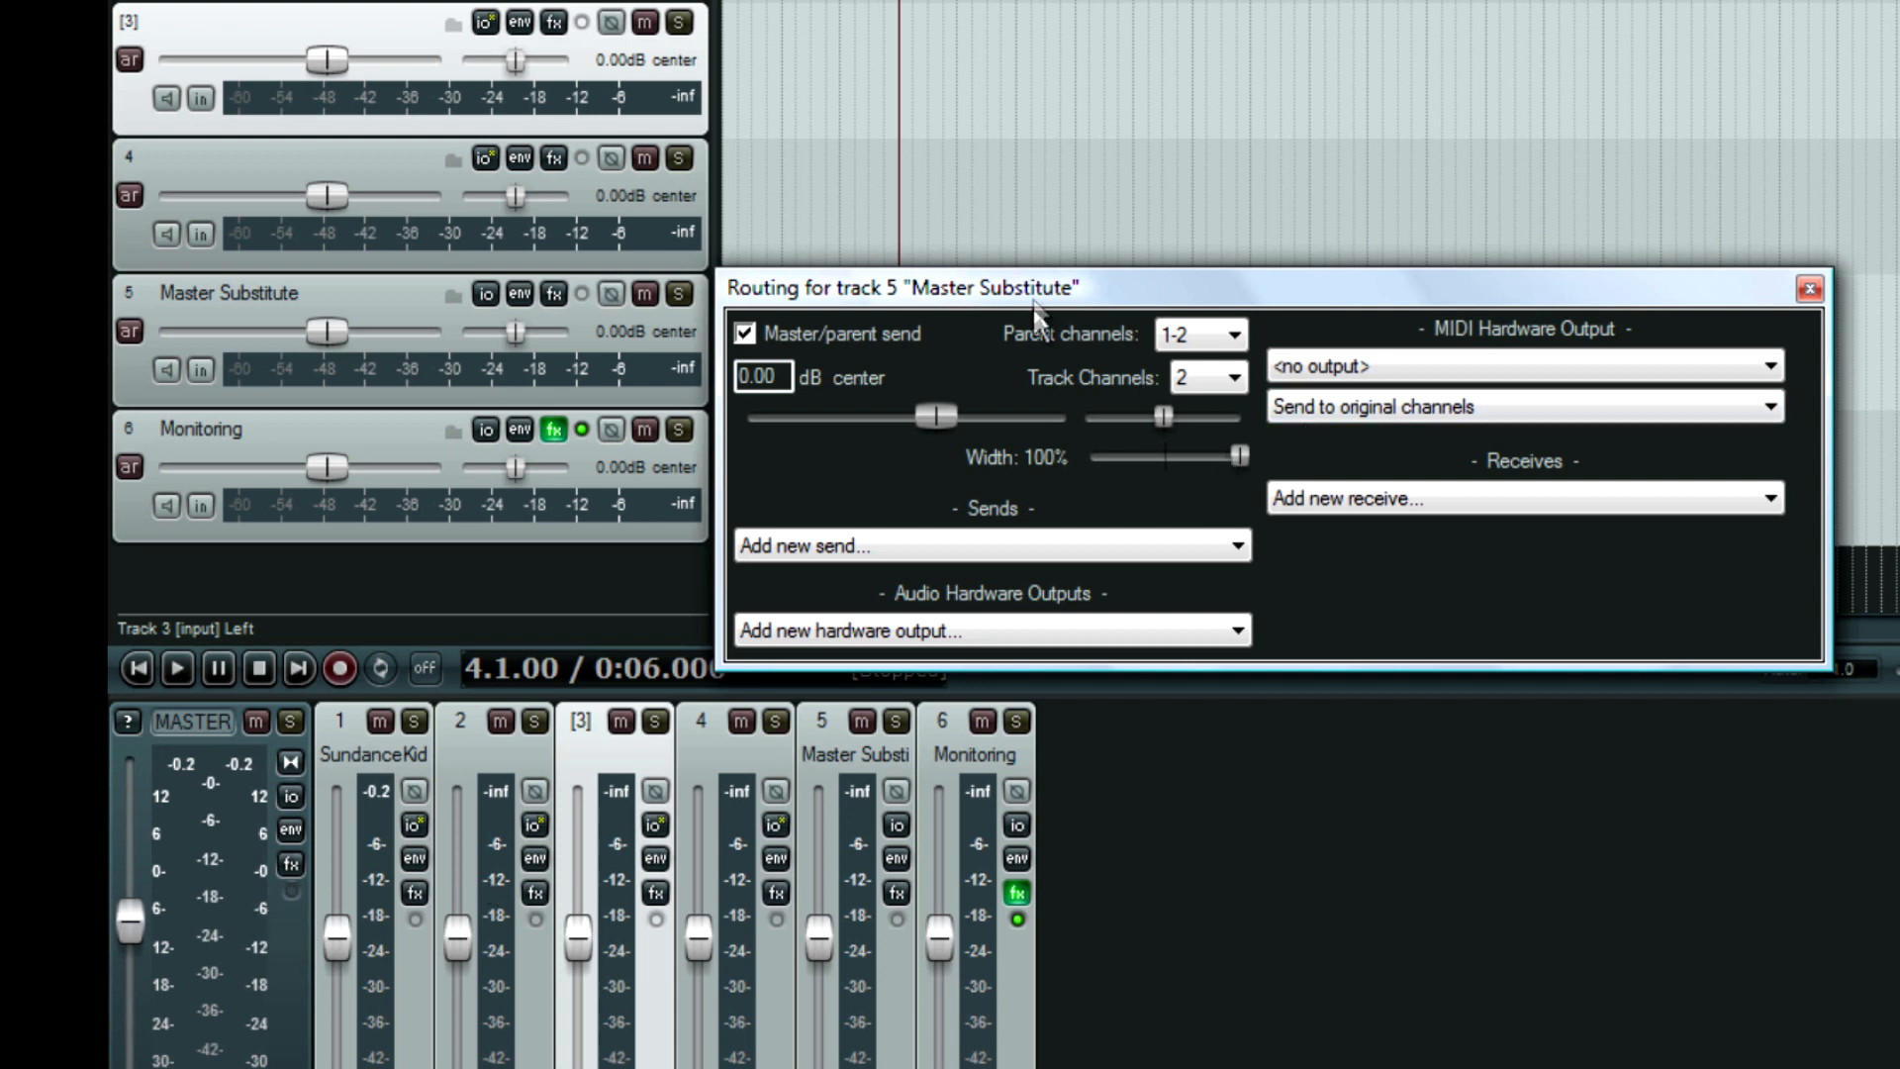
drag(1037, 287, 1127, 81)
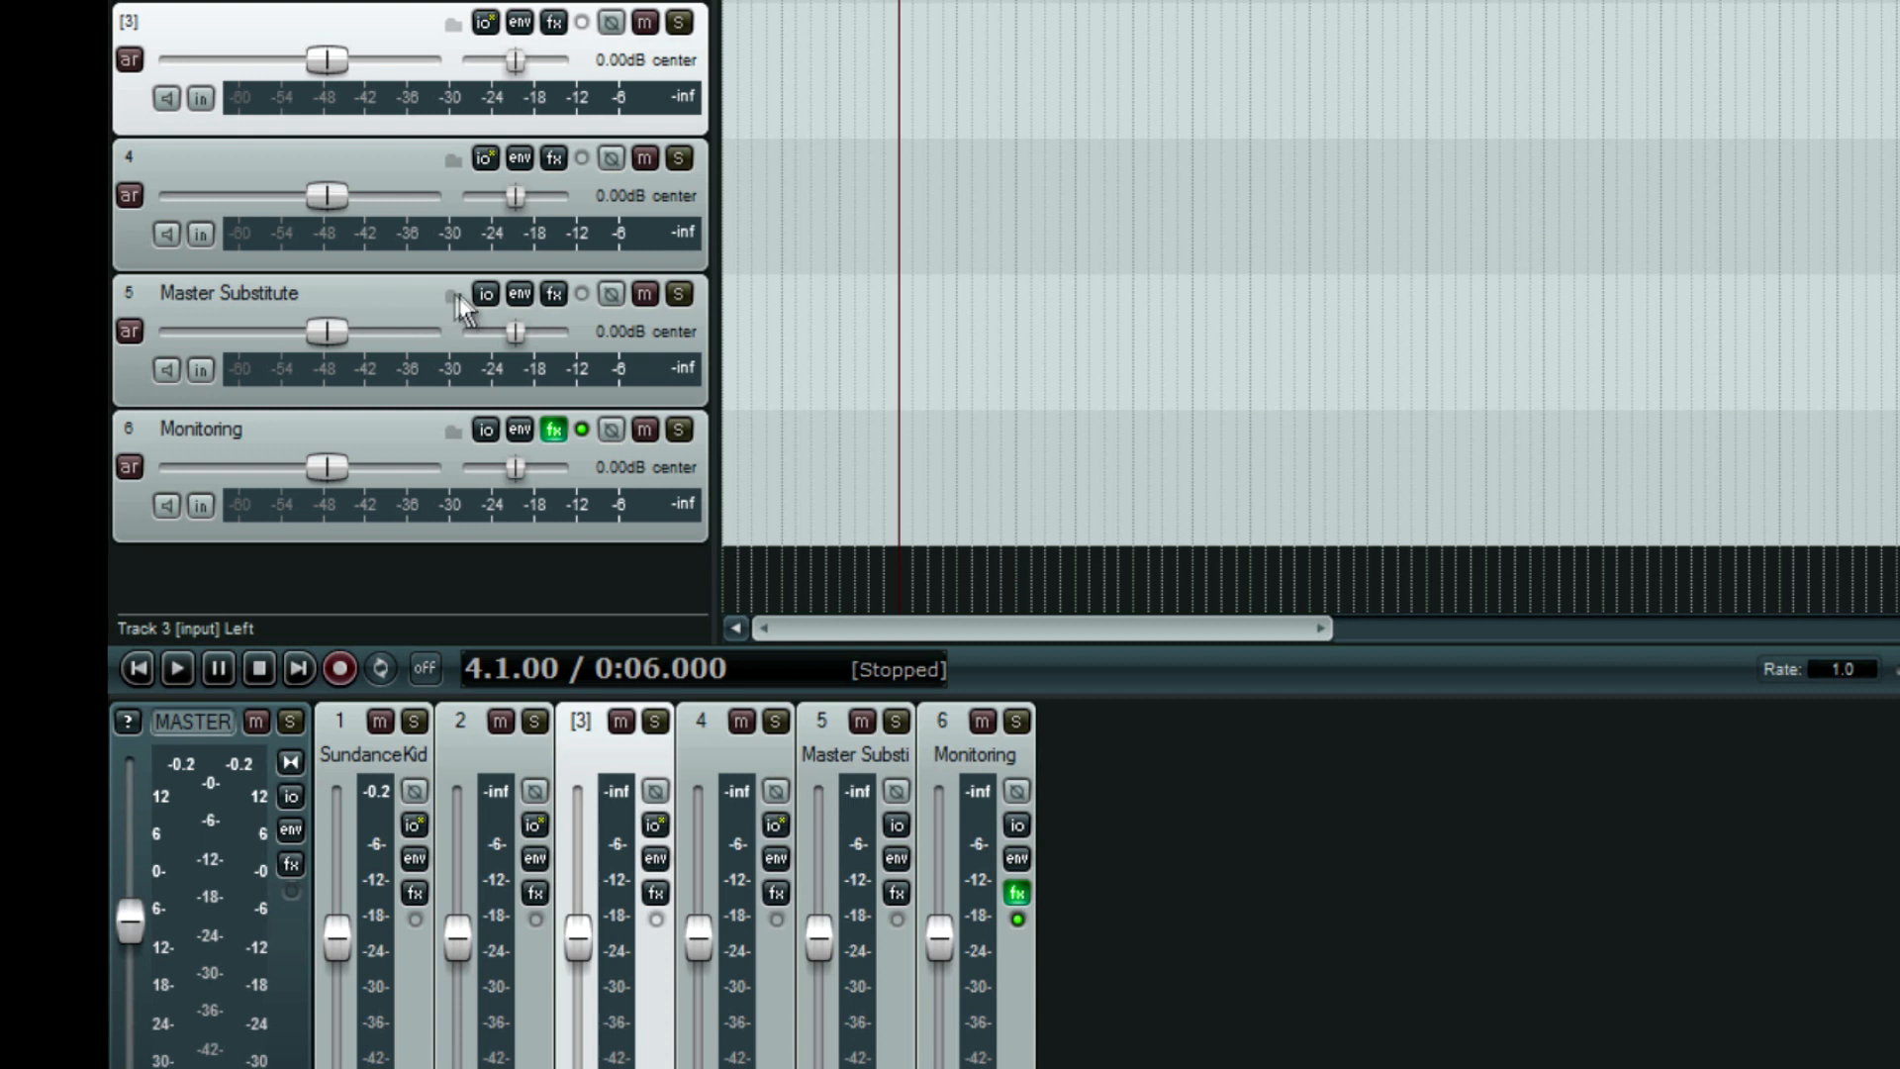
Add receives from tracks 1 through 4 to track 5 Master Substitute.
click(485, 293)
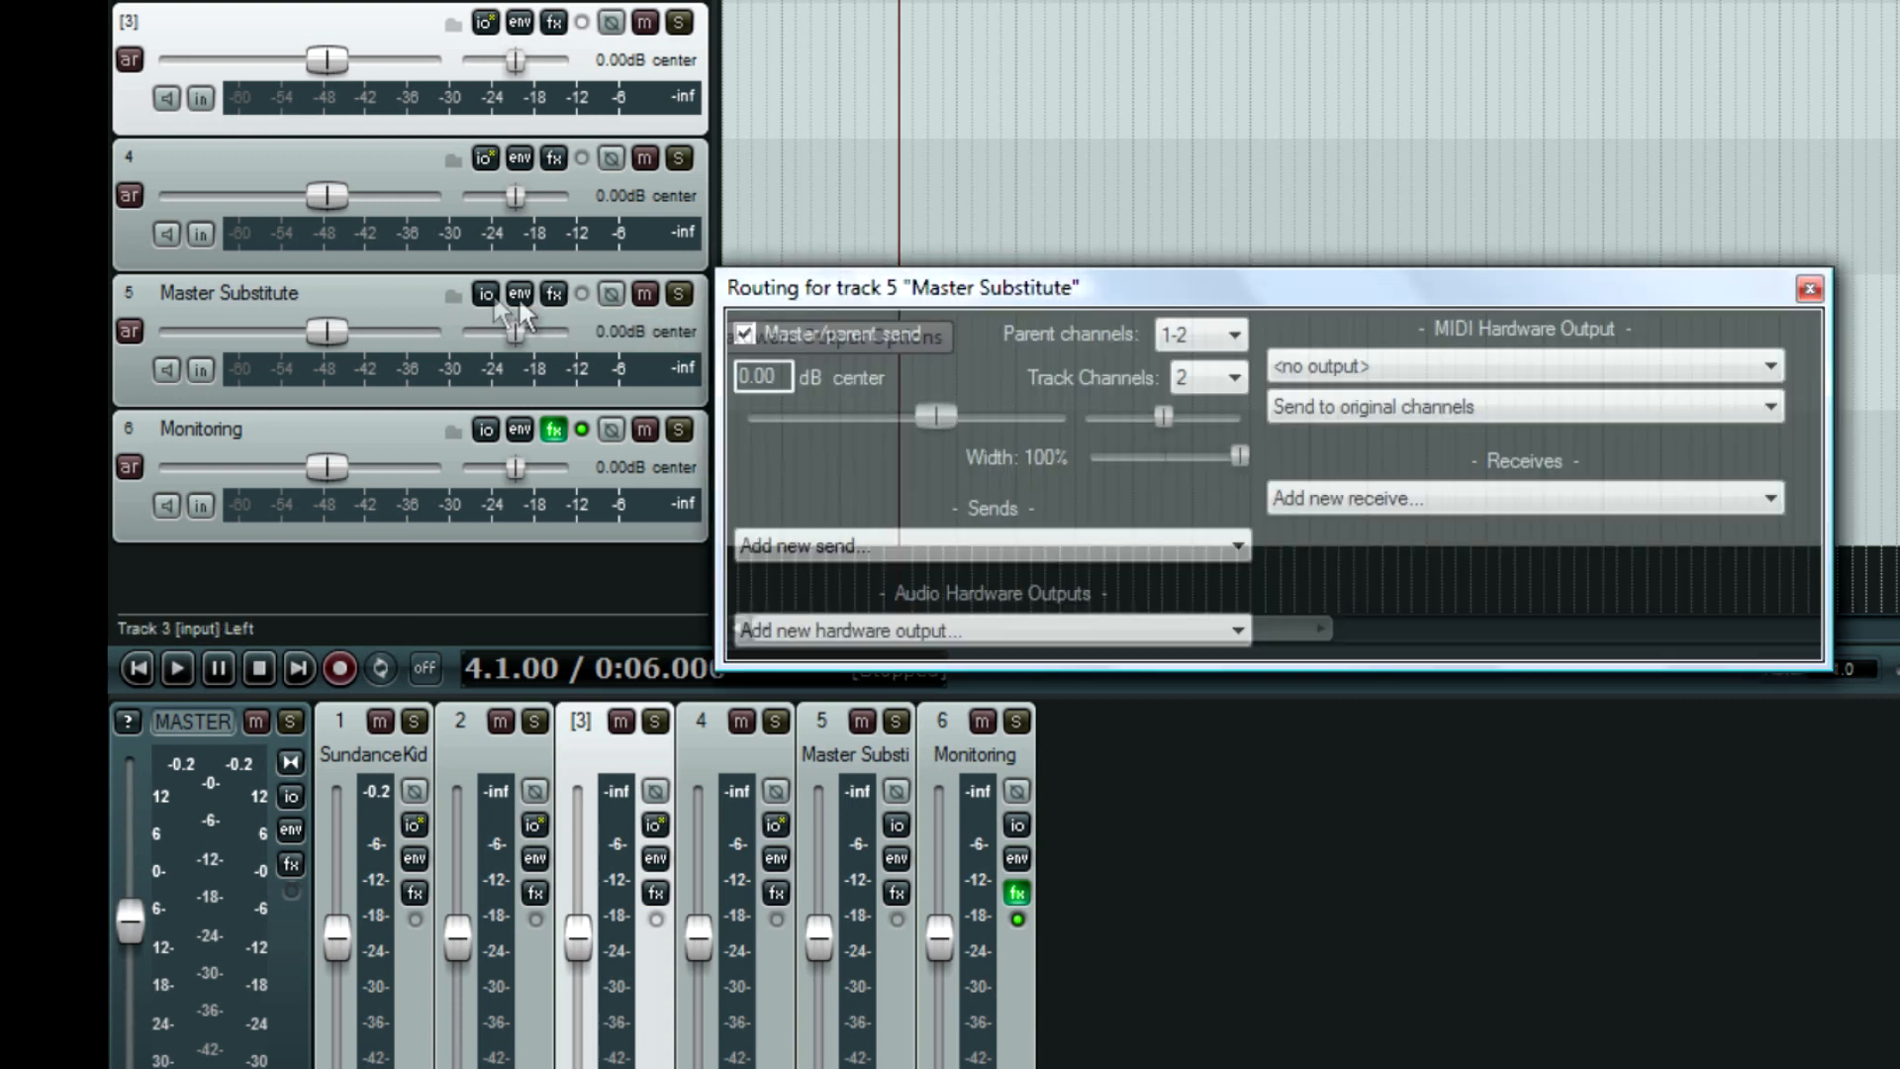
mouse_move(484, 295)
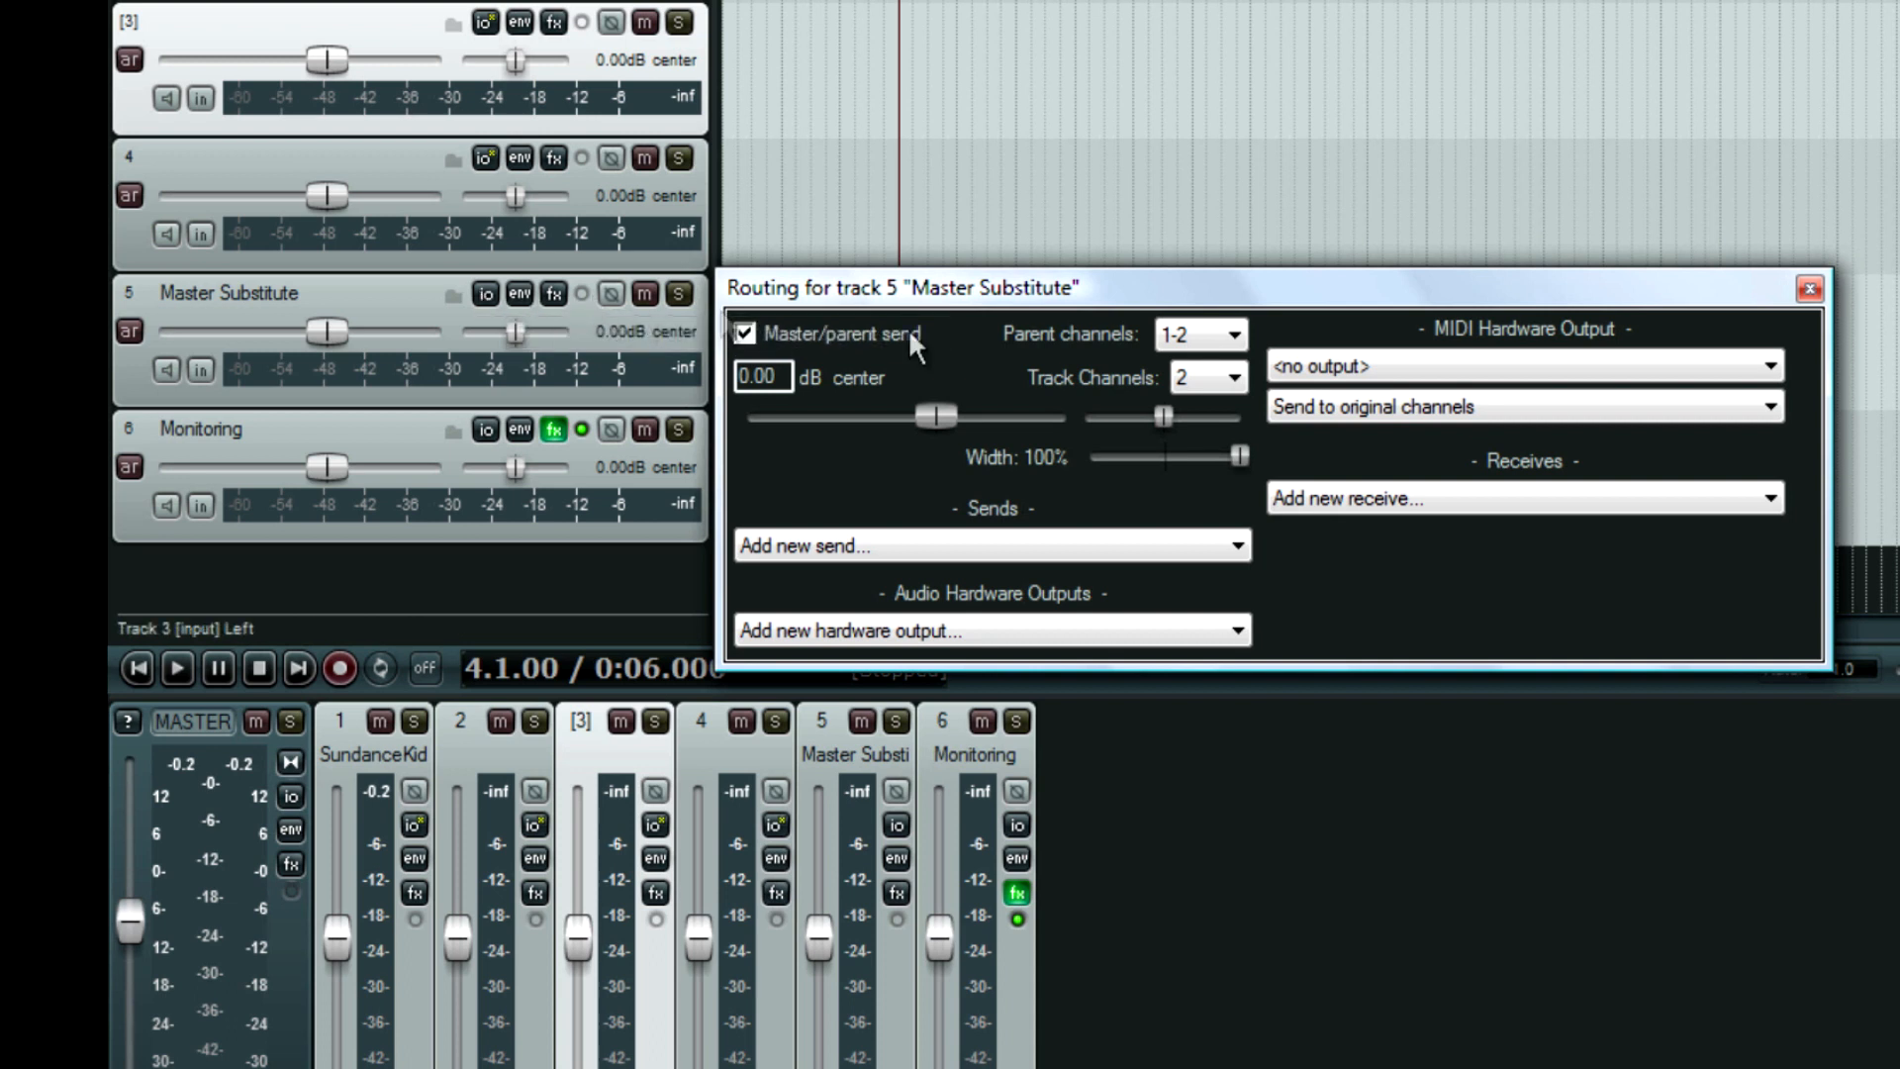
mouse_move(1453, 556)
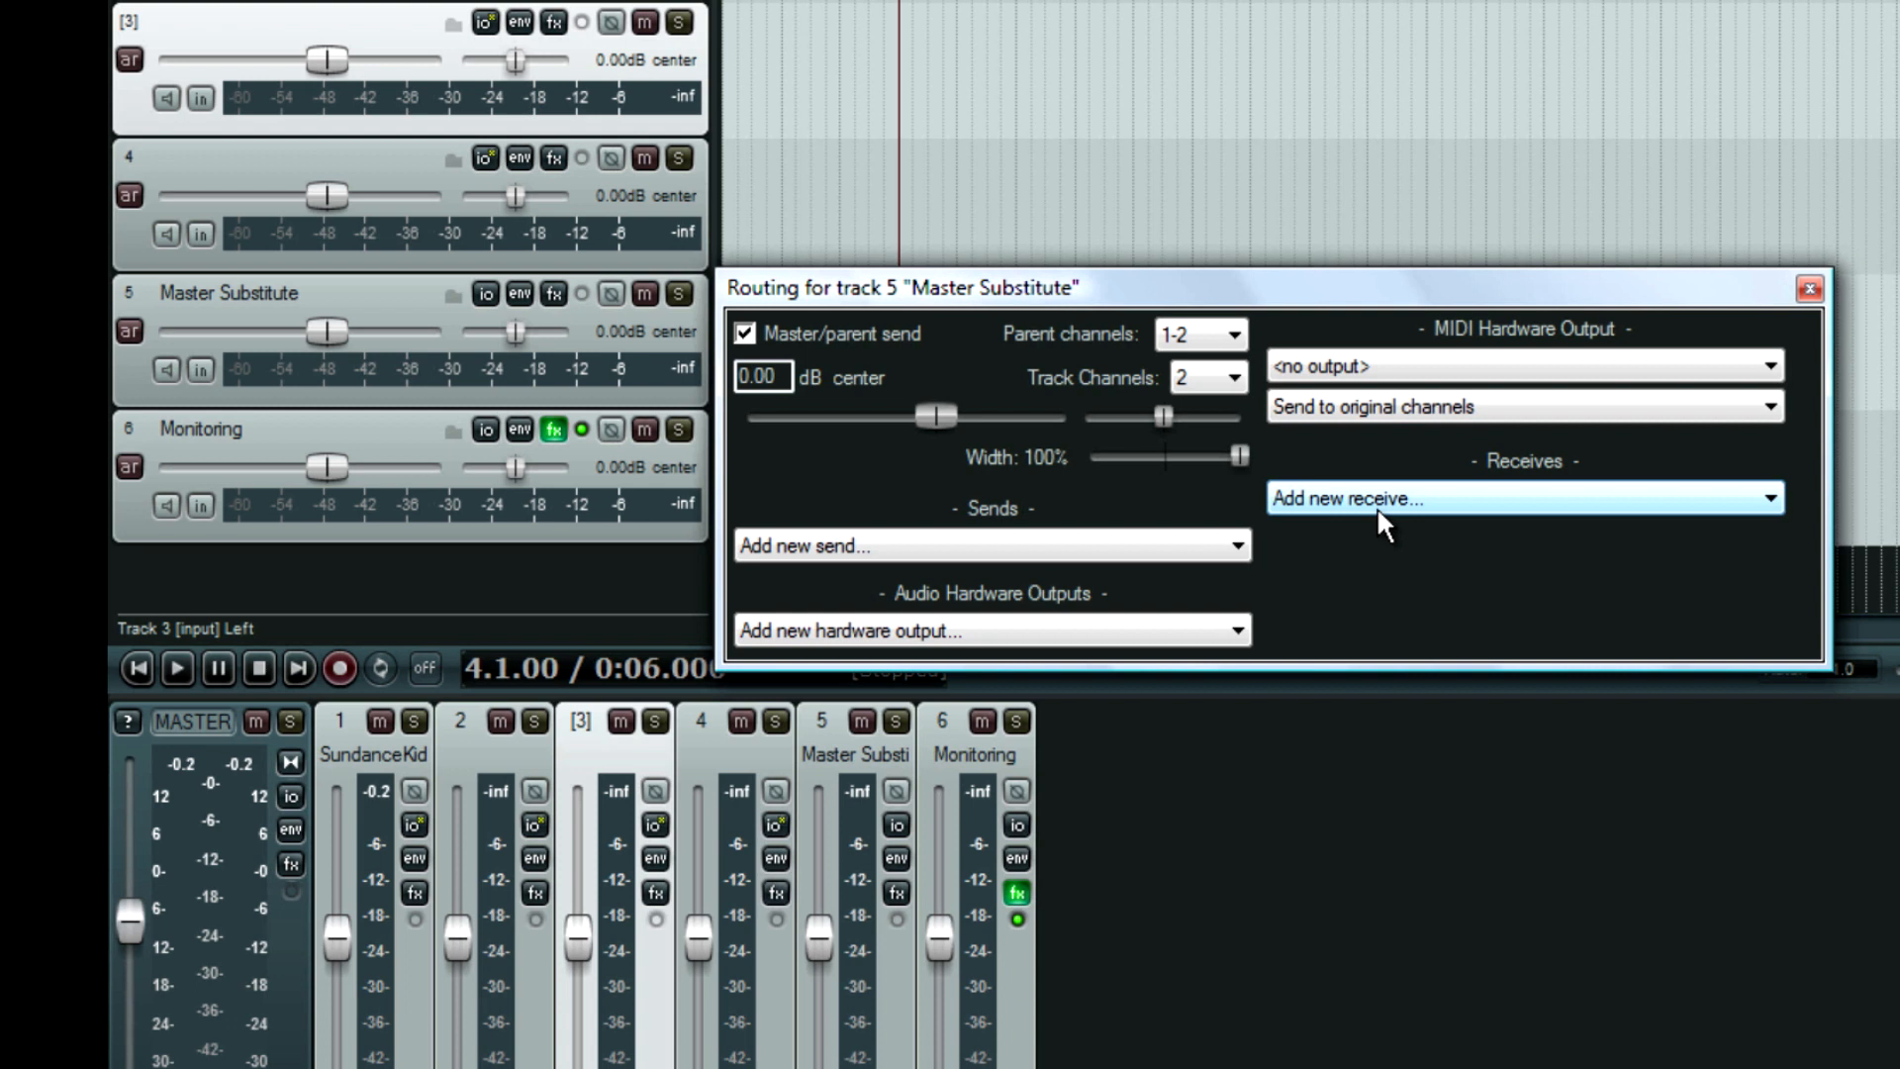
mouse_move(1405, 513)
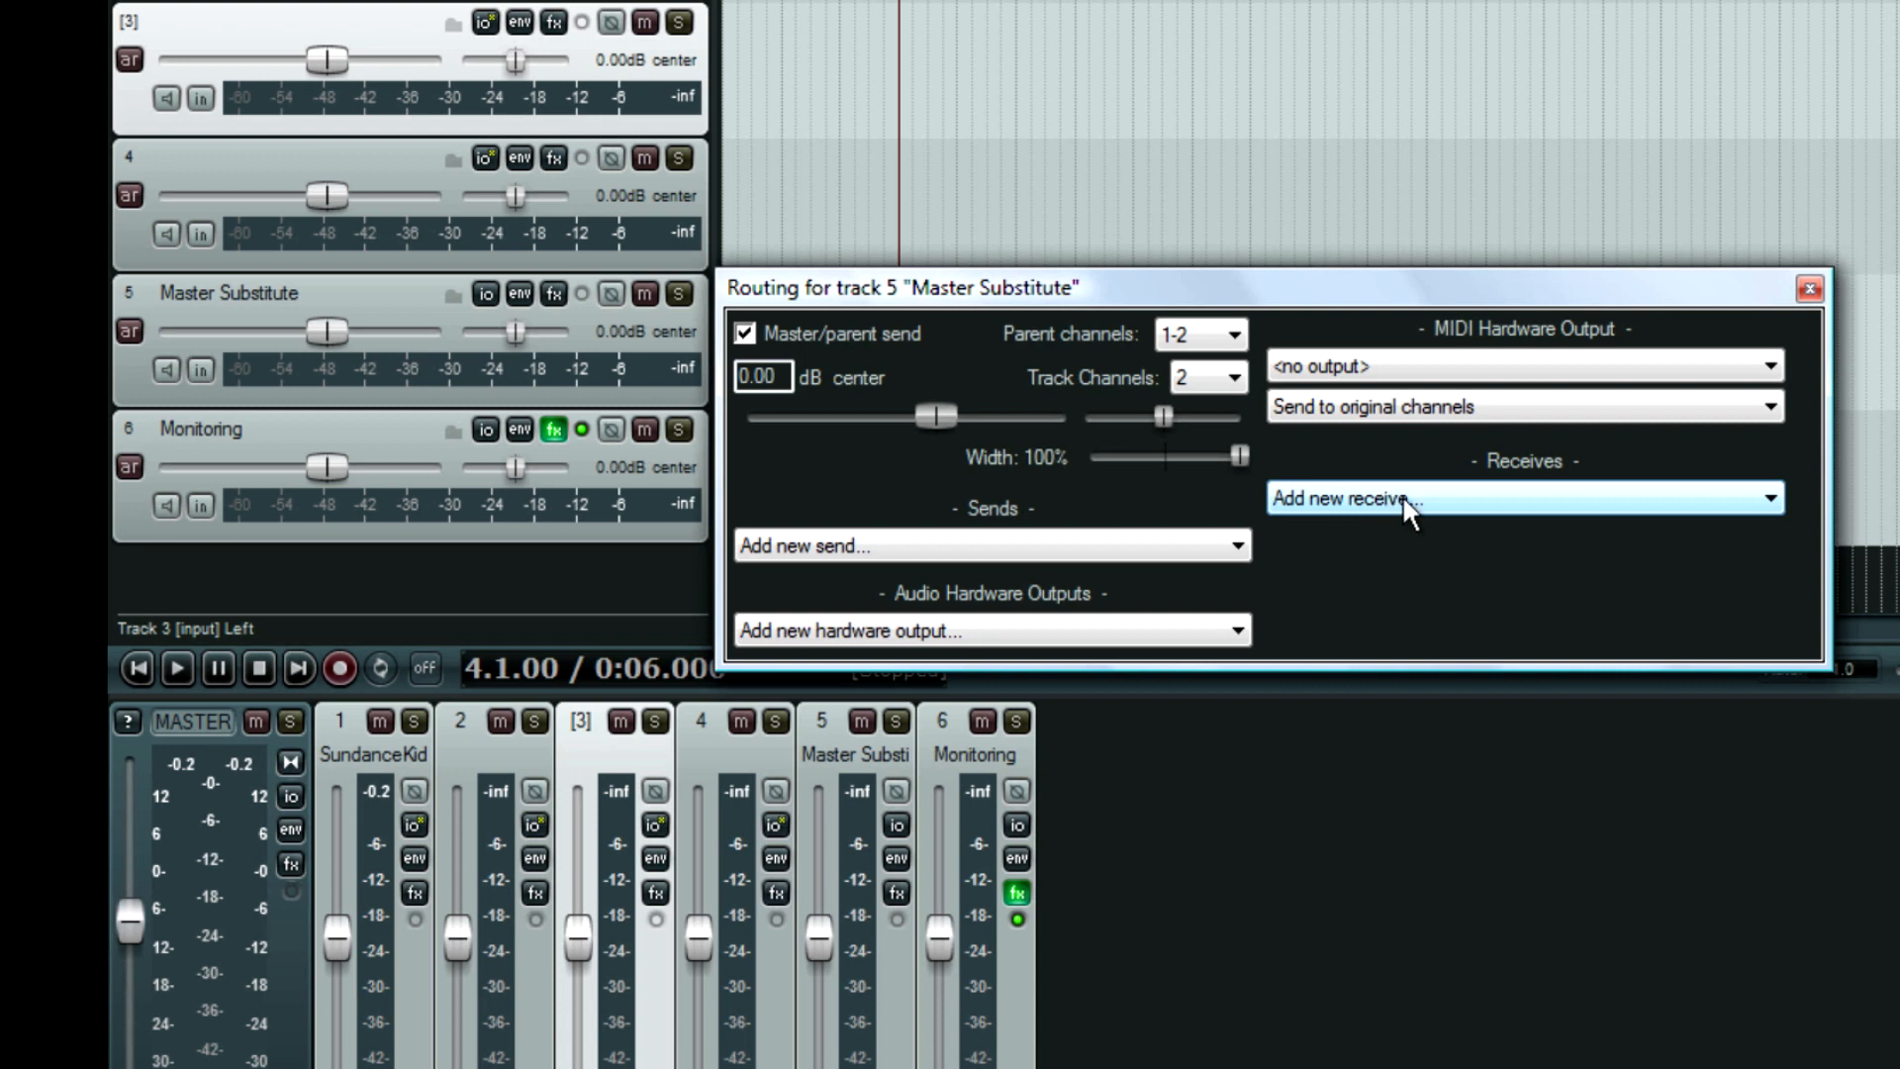
click(1522, 497)
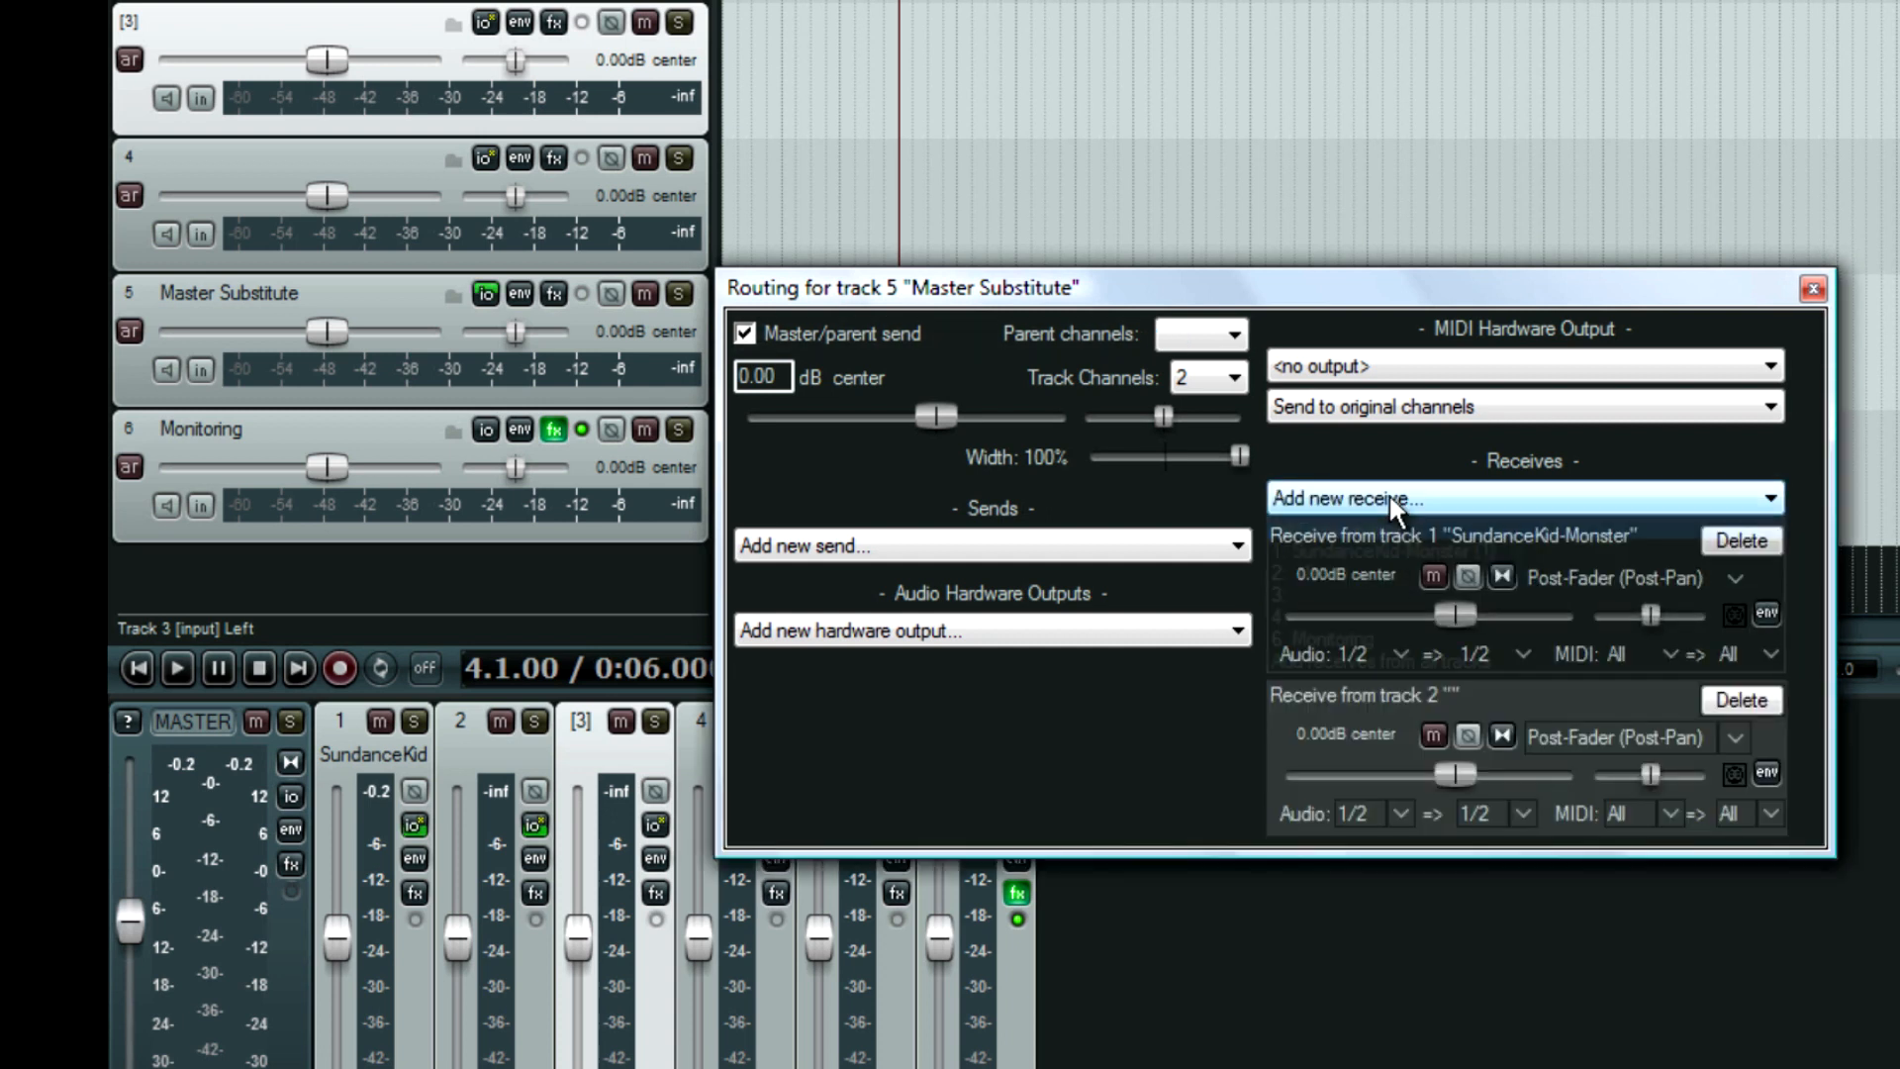
click(1522, 496)
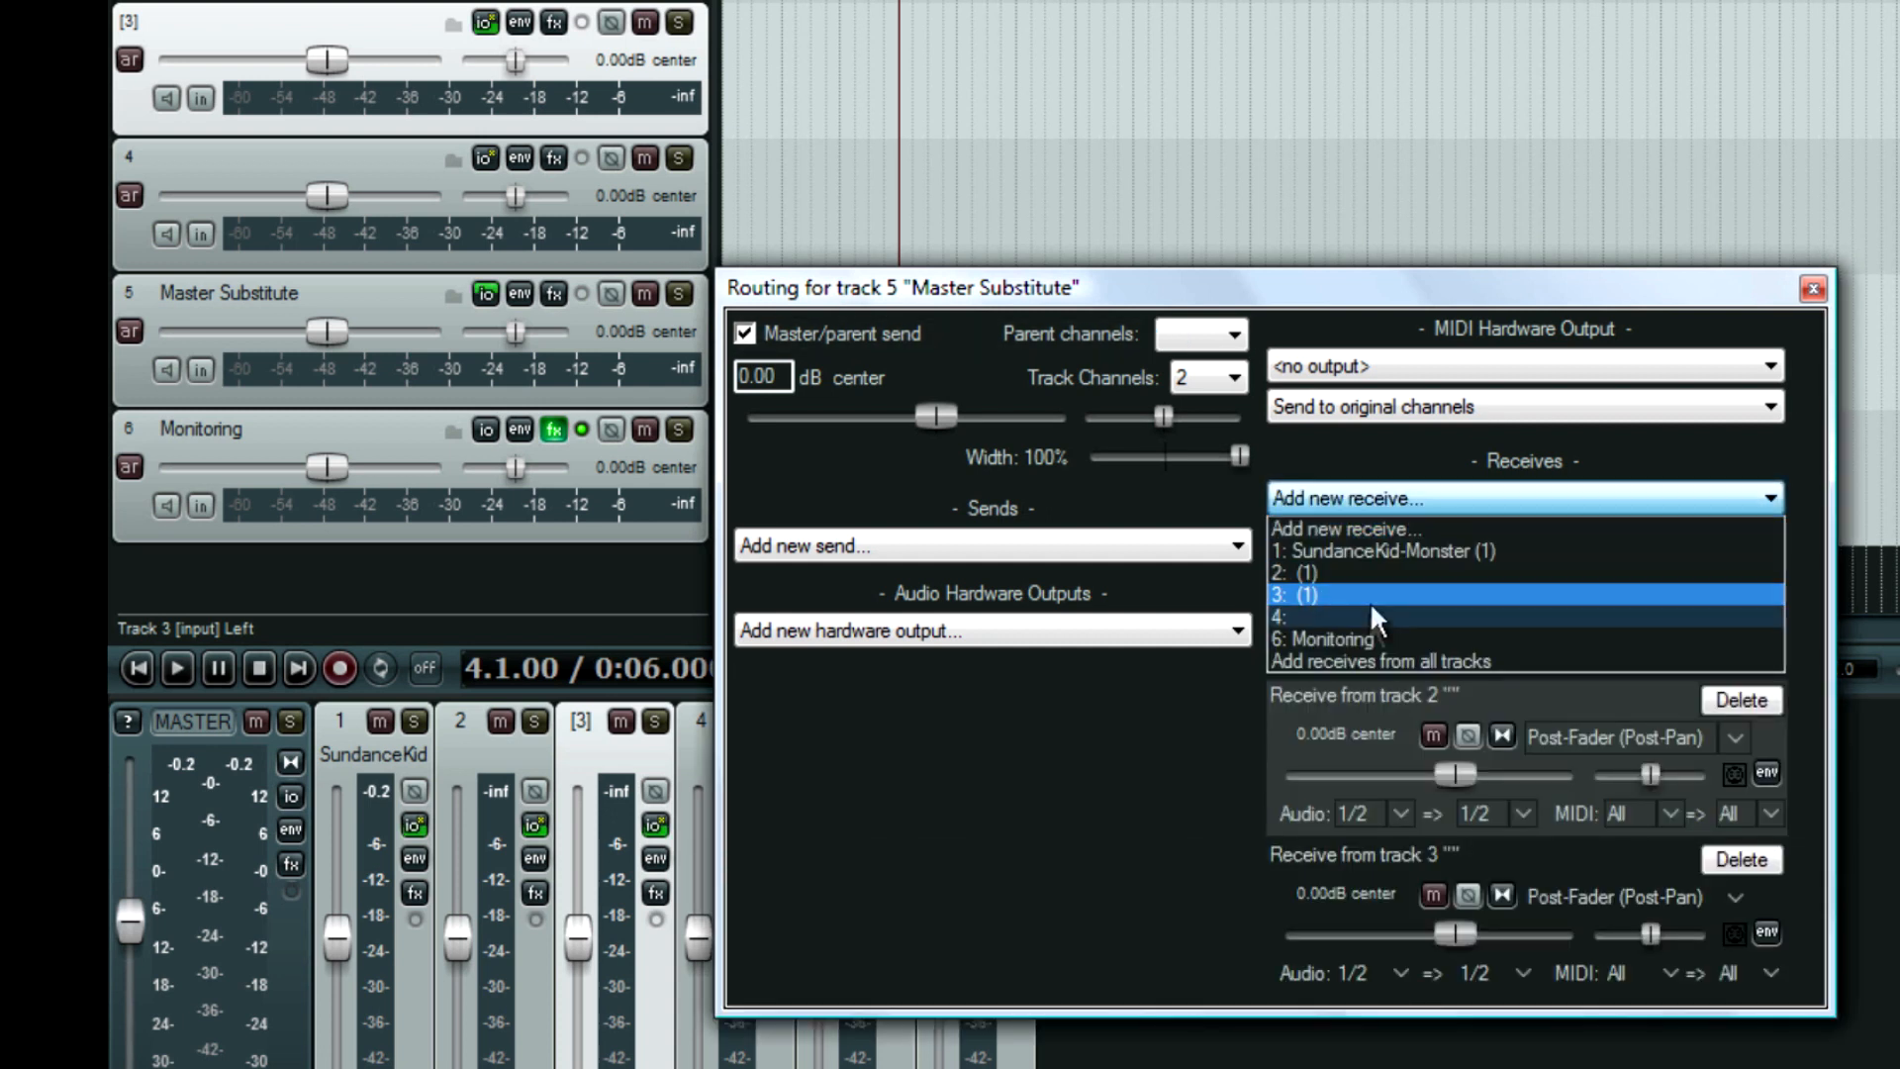
click(1382, 551)
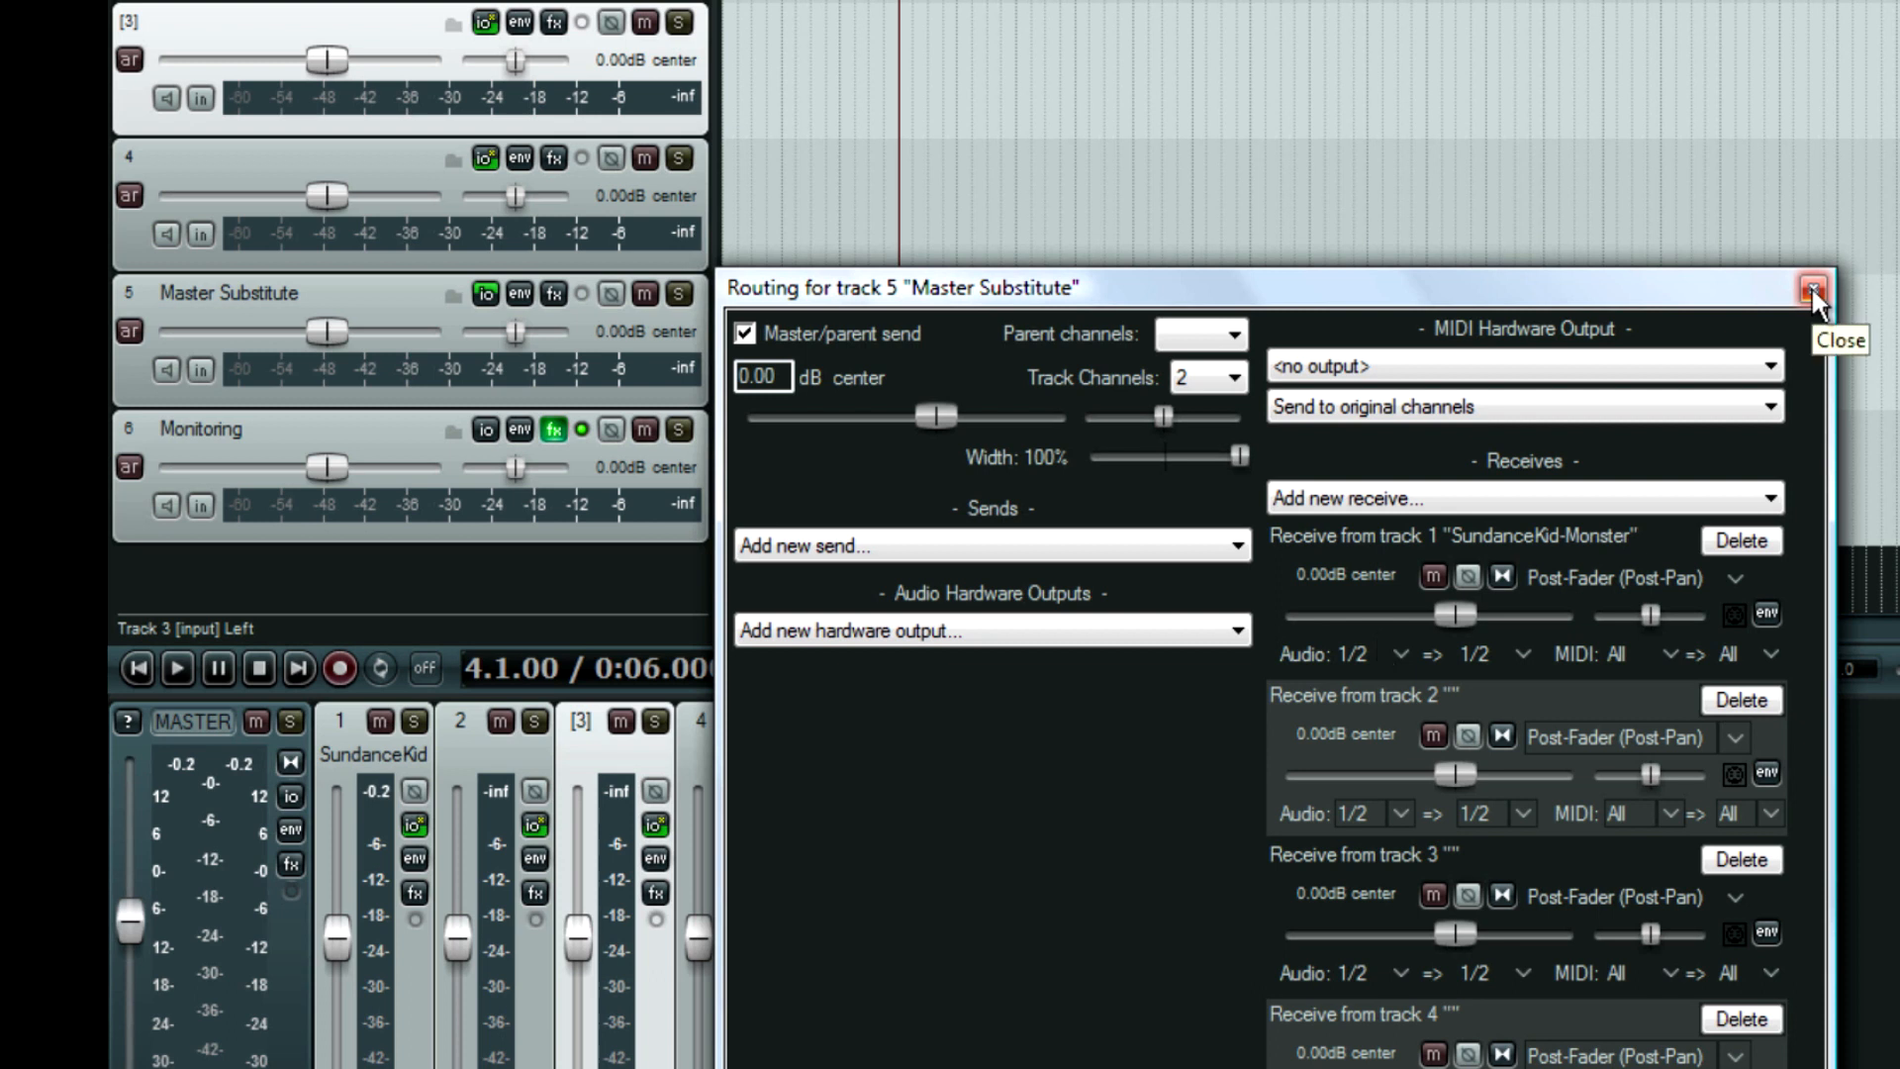
Route Monitoring: no master send, receive from Master Substitute, output to hardware 1: Left/Right.
click(1813, 287)
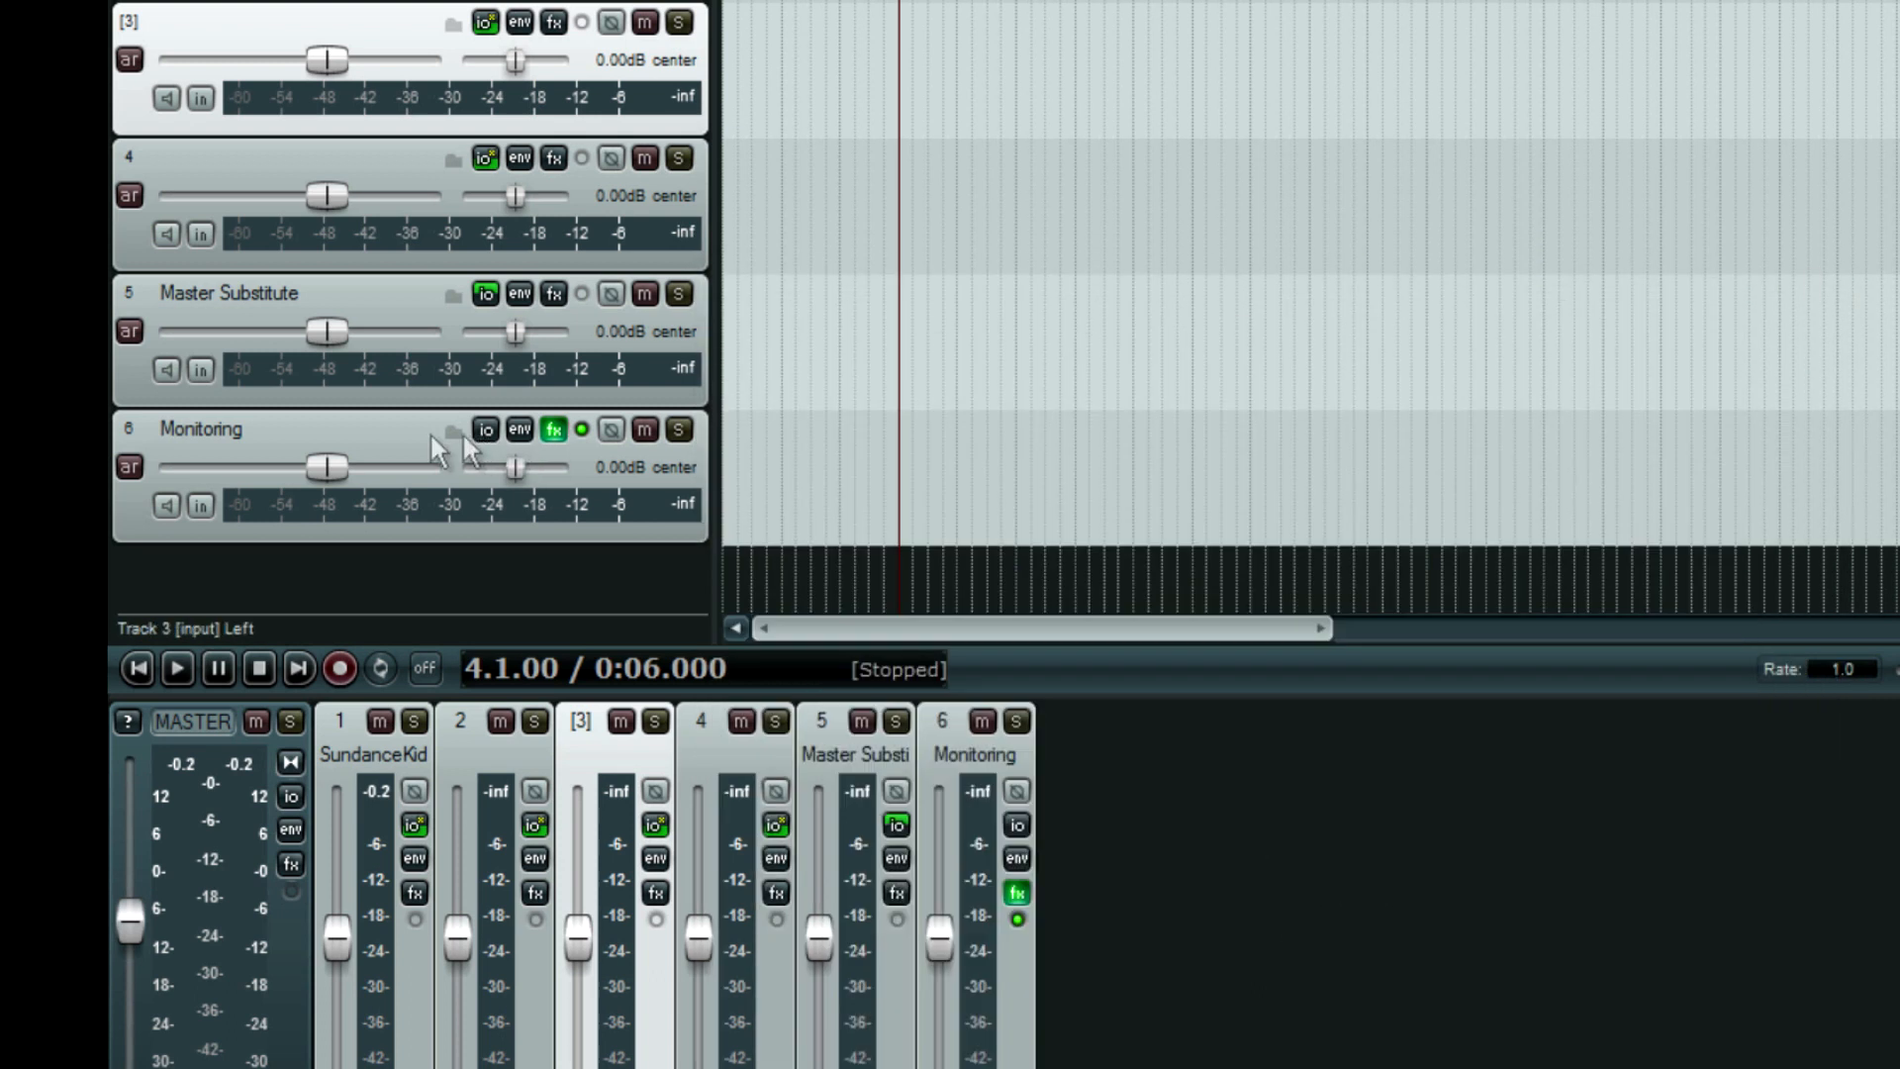
mouse_move(484, 430)
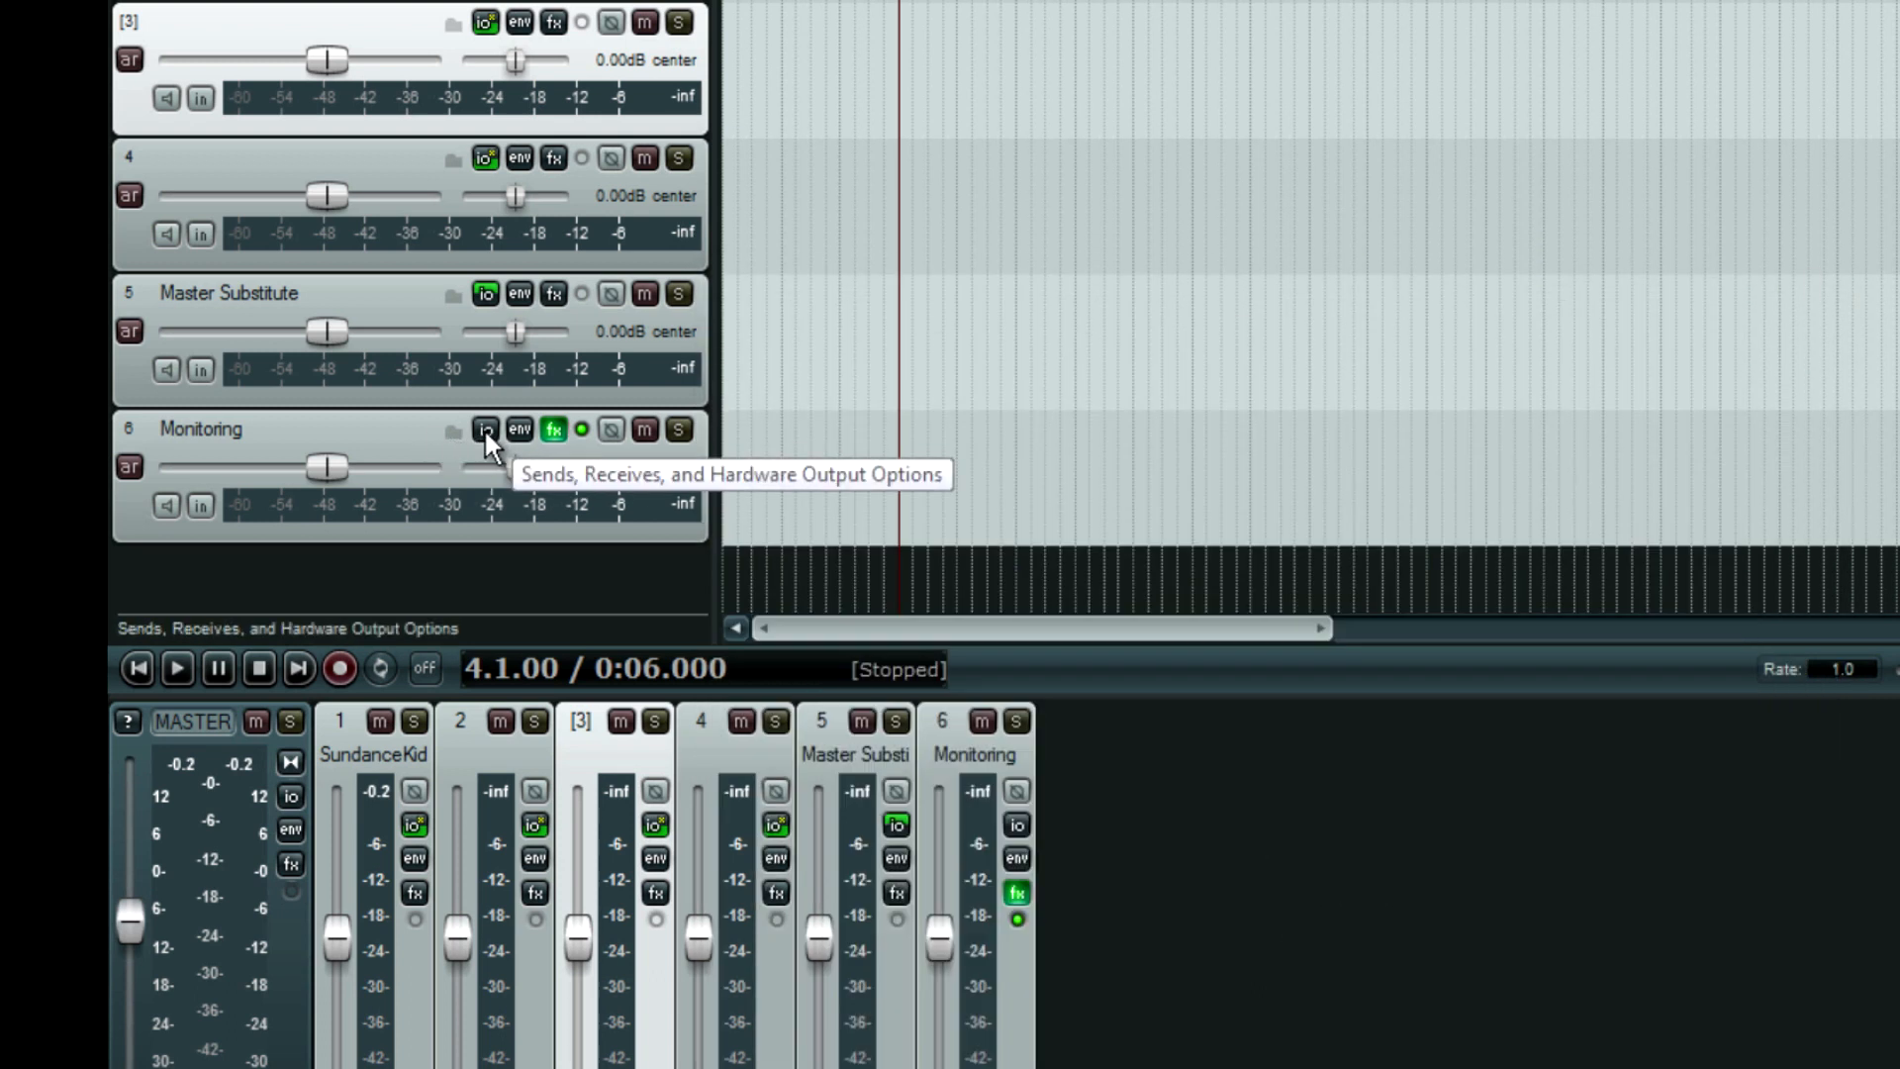
click(485, 429)
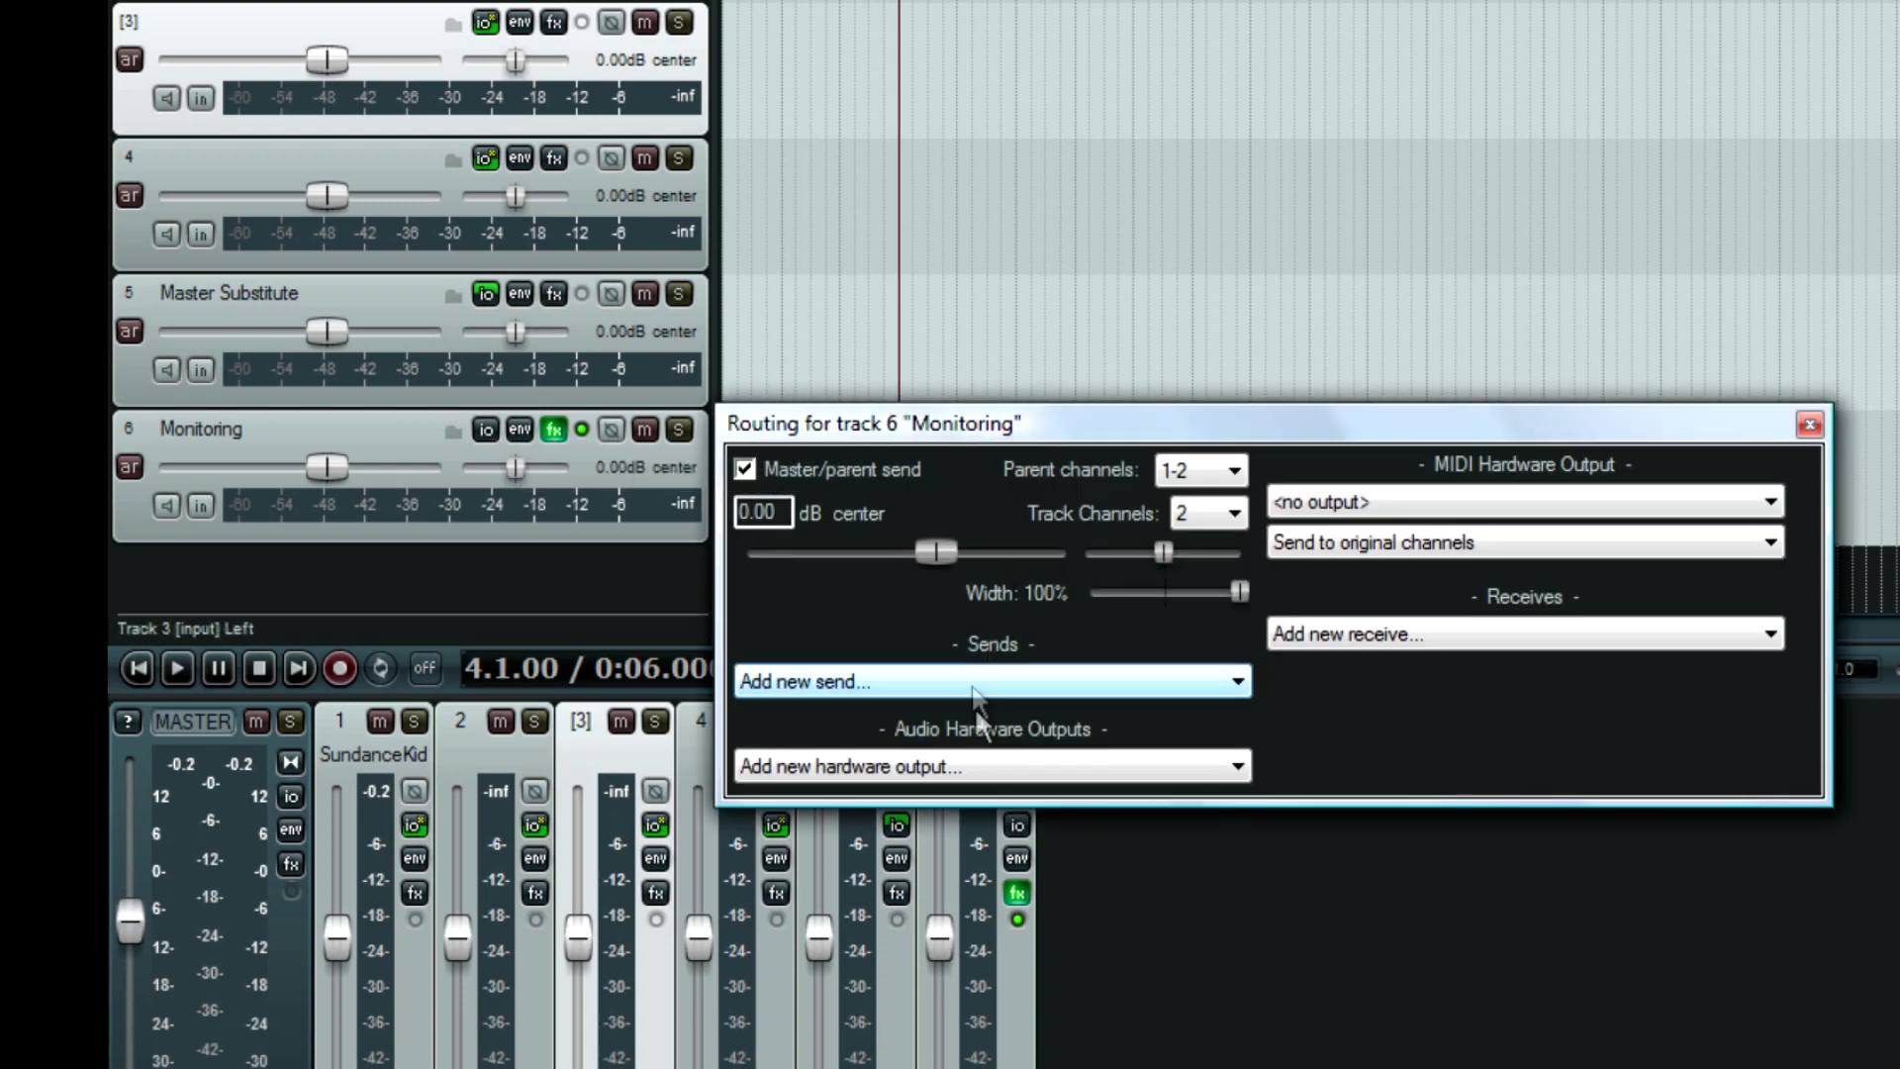
mouse_move(776, 473)
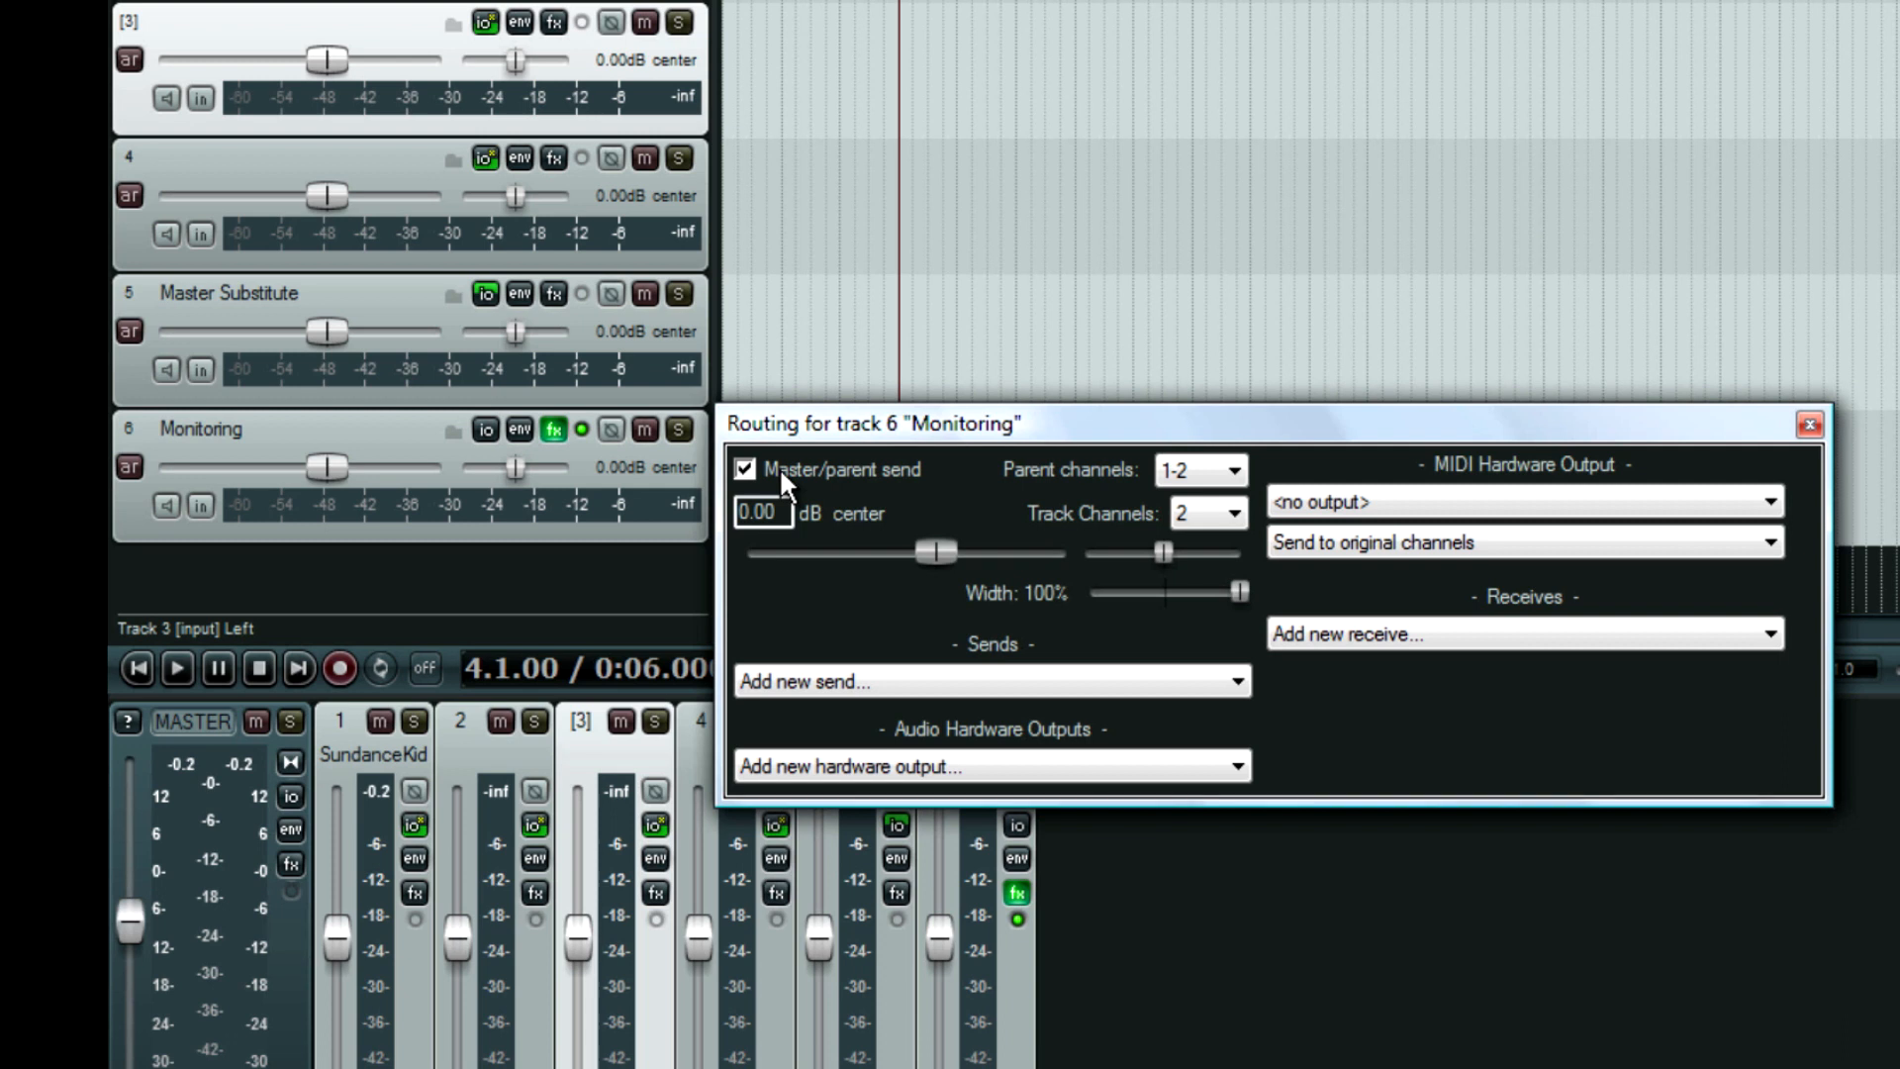
click(746, 469)
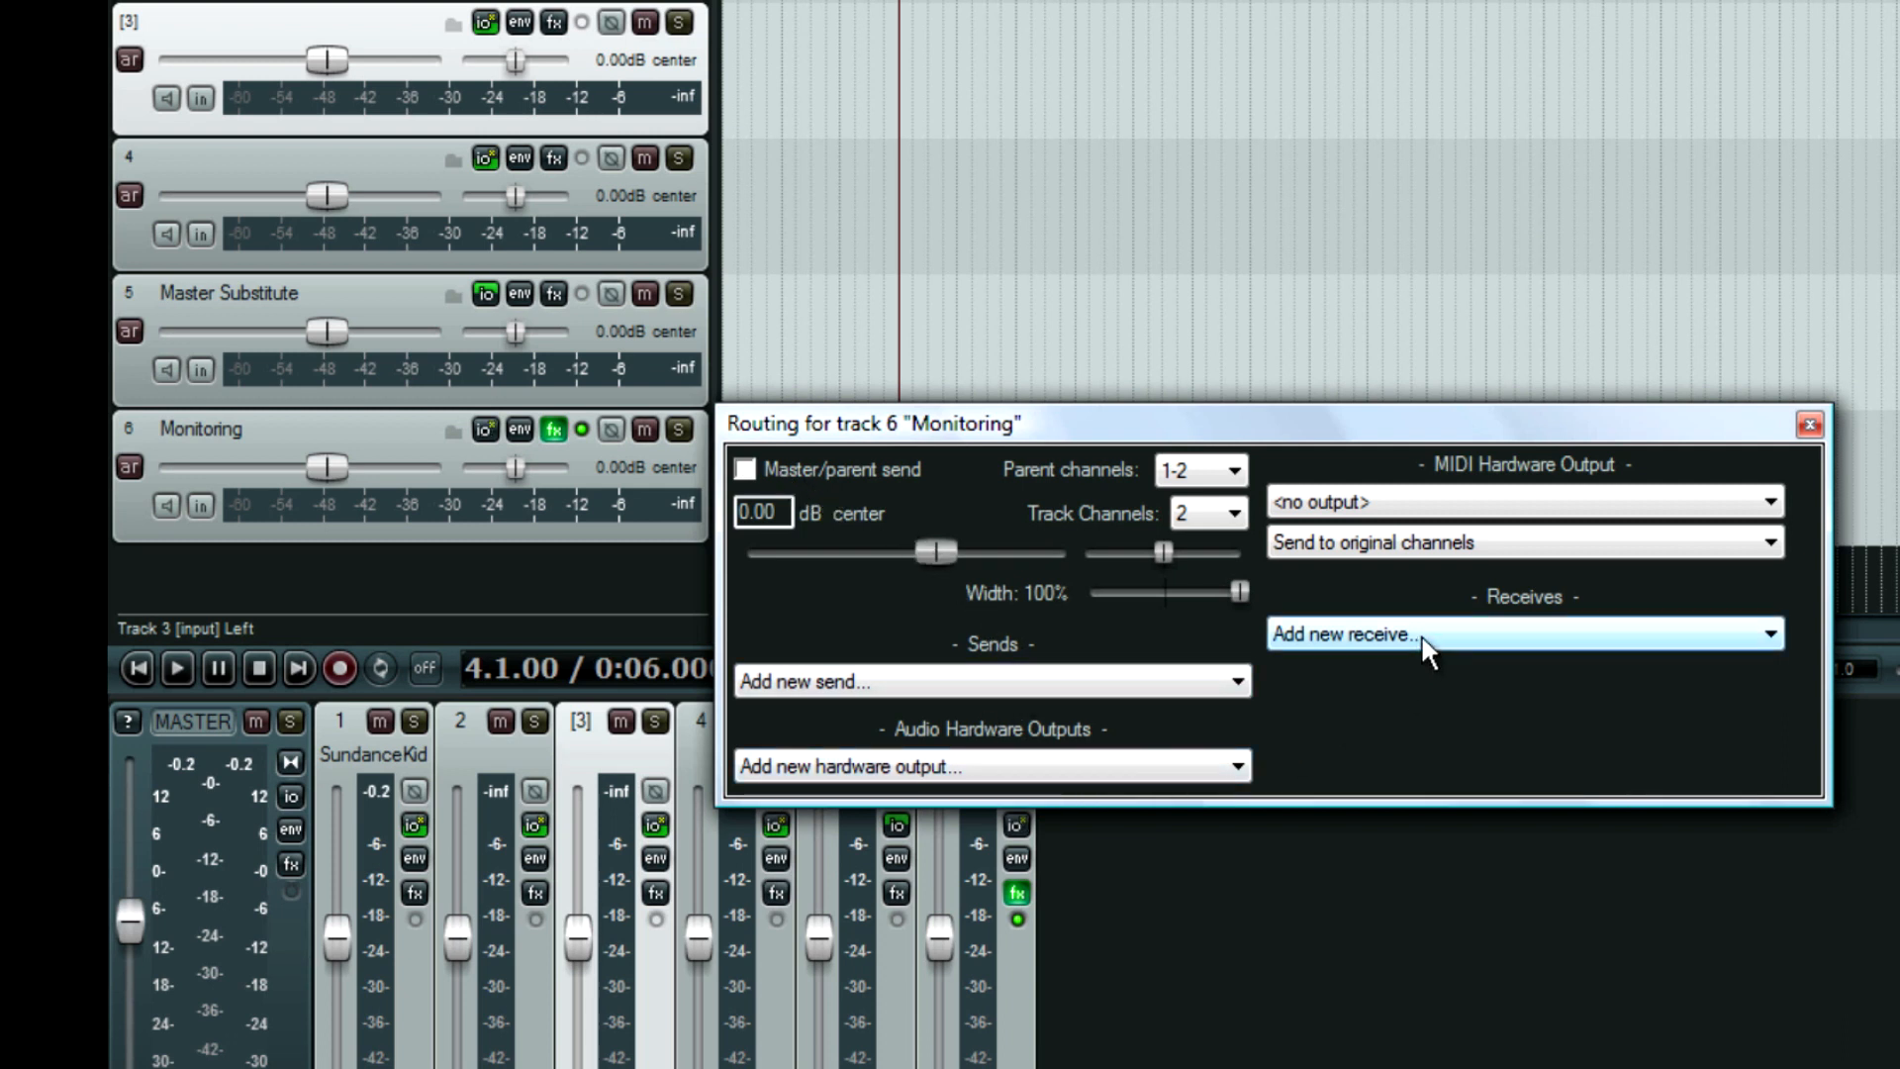
click(1522, 632)
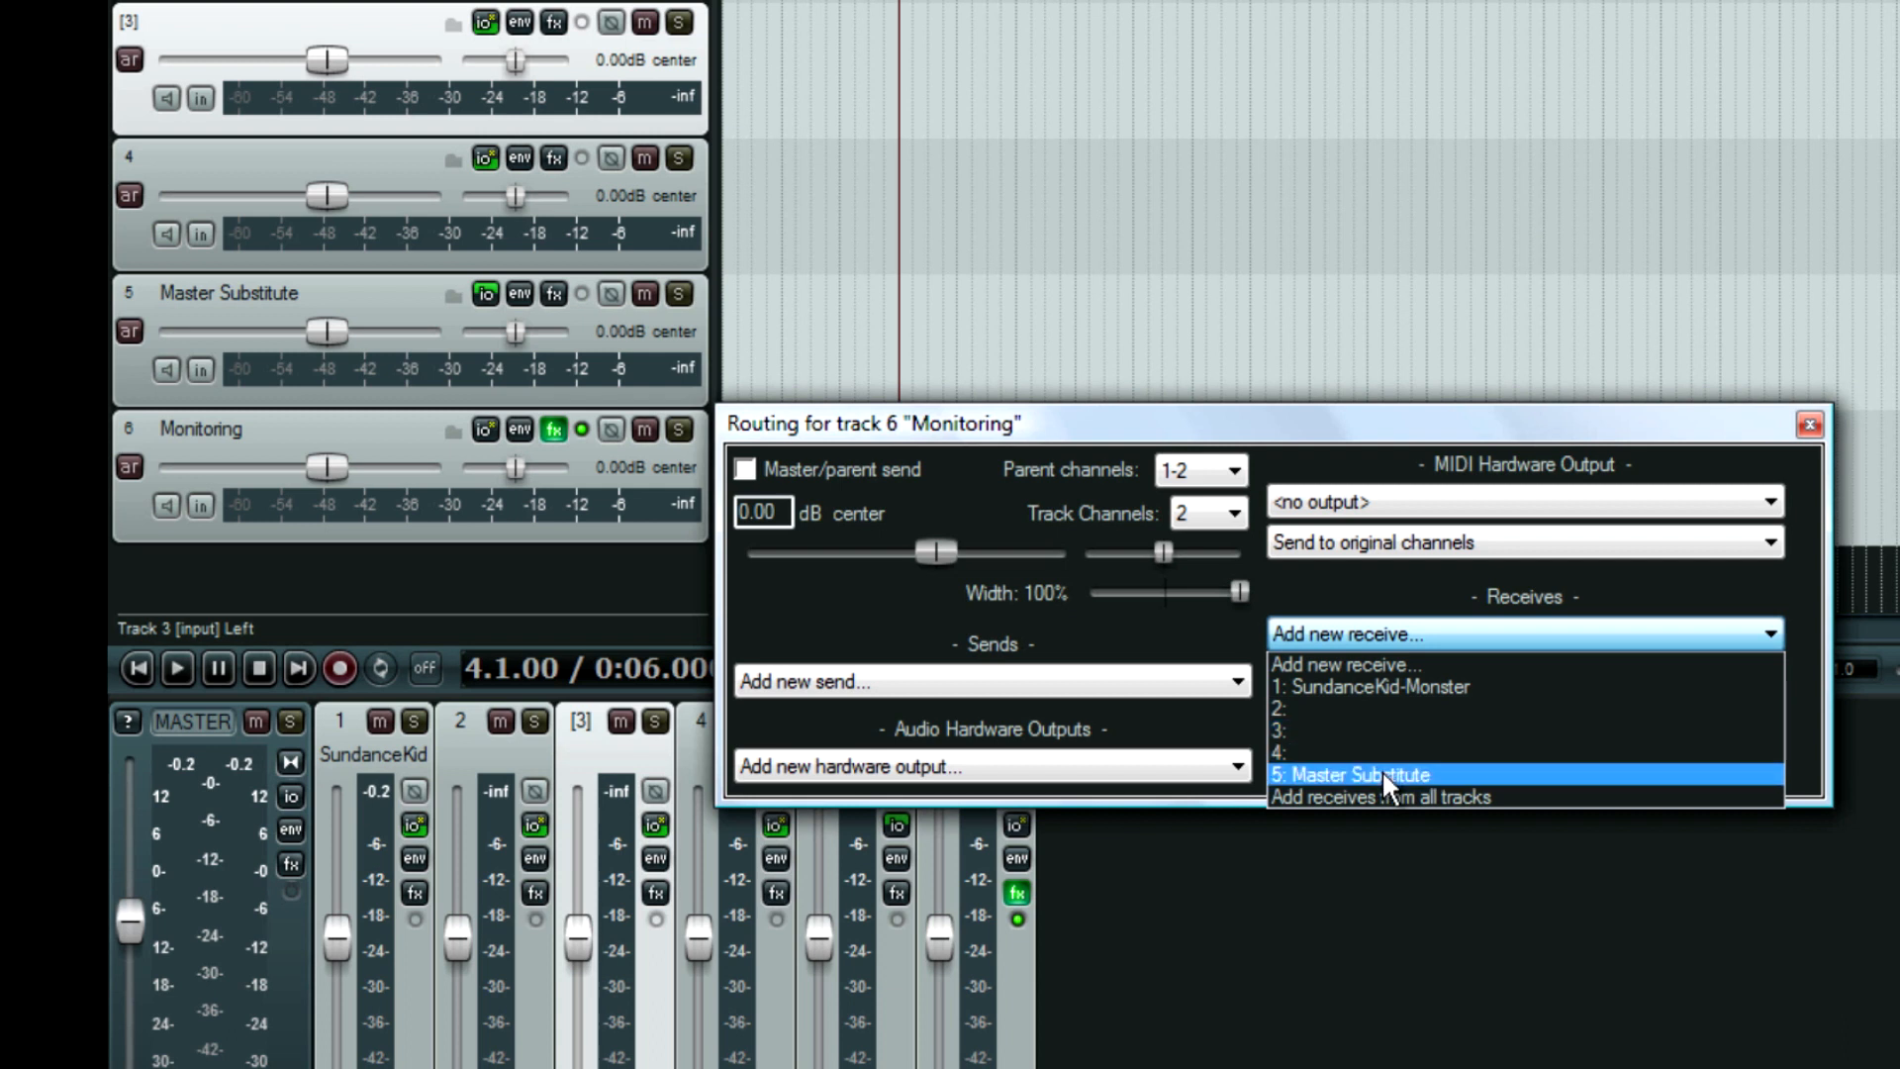
click(1332, 774)
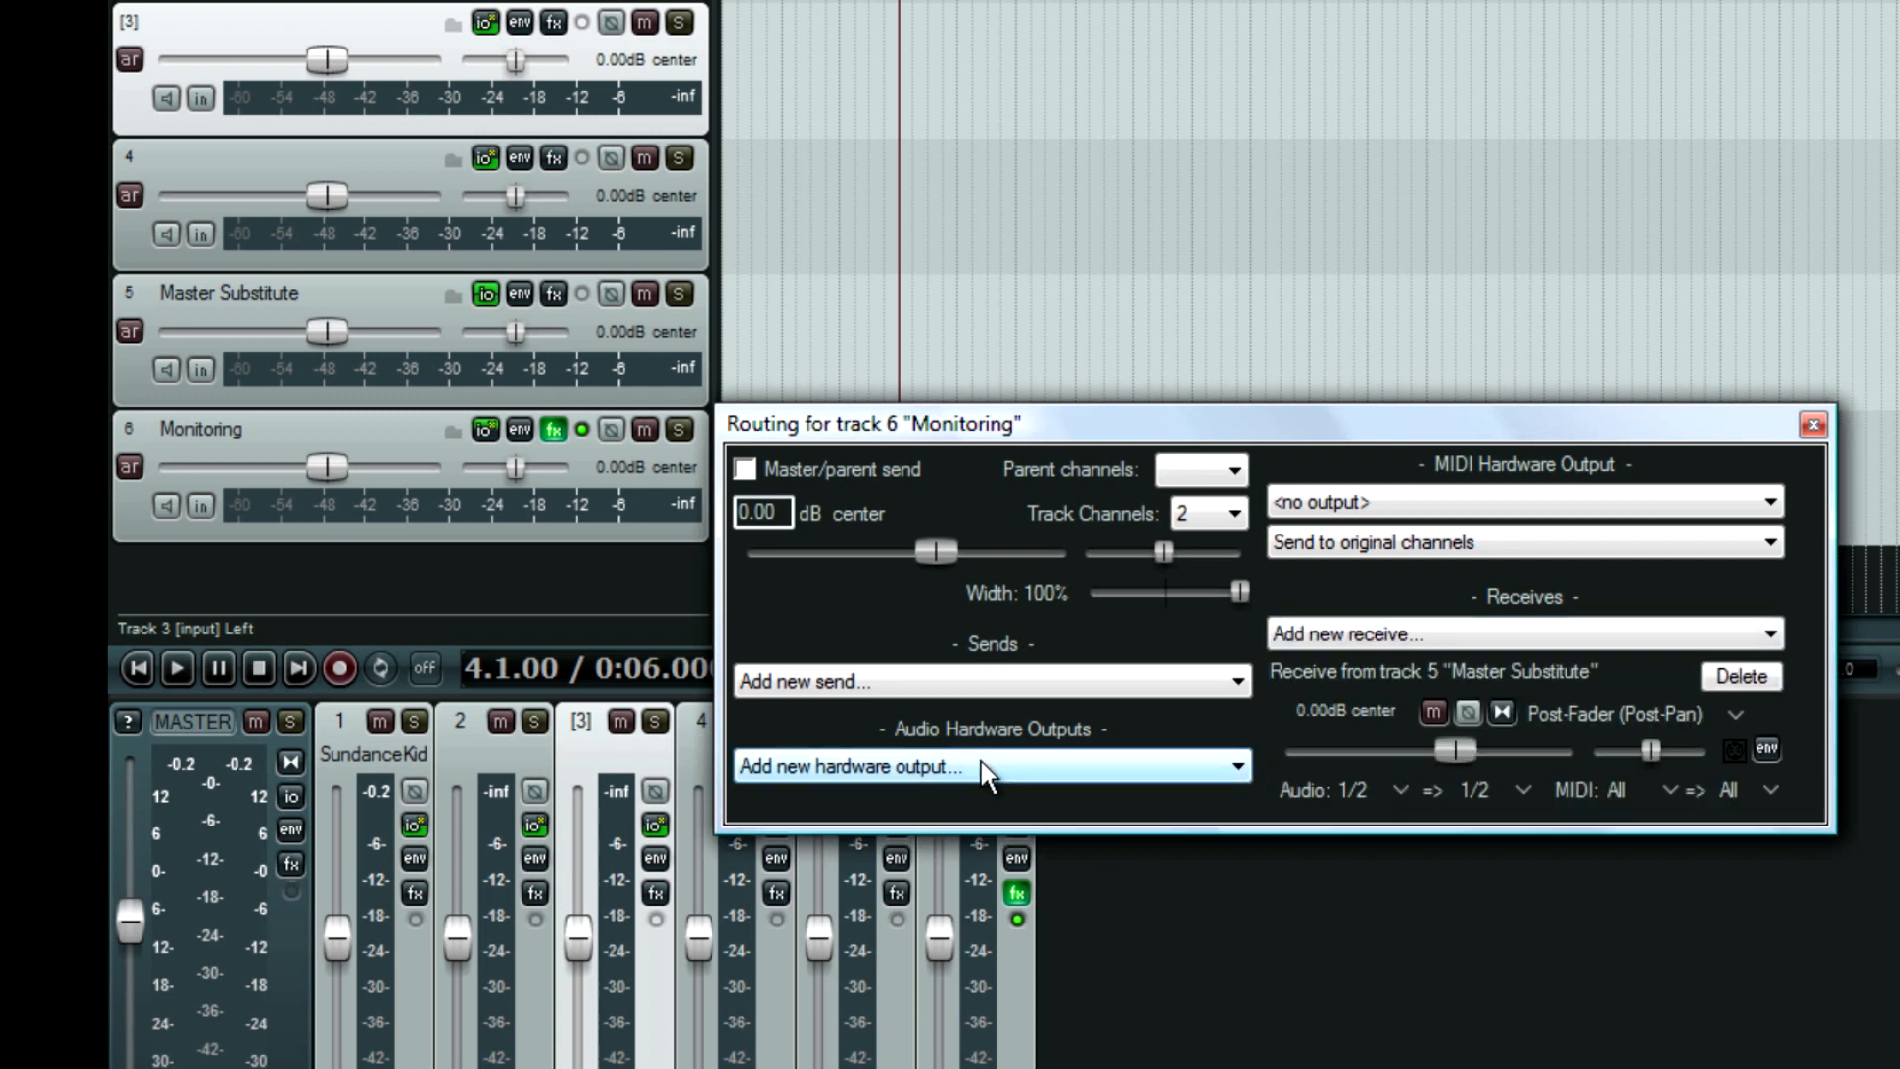
click(990, 766)
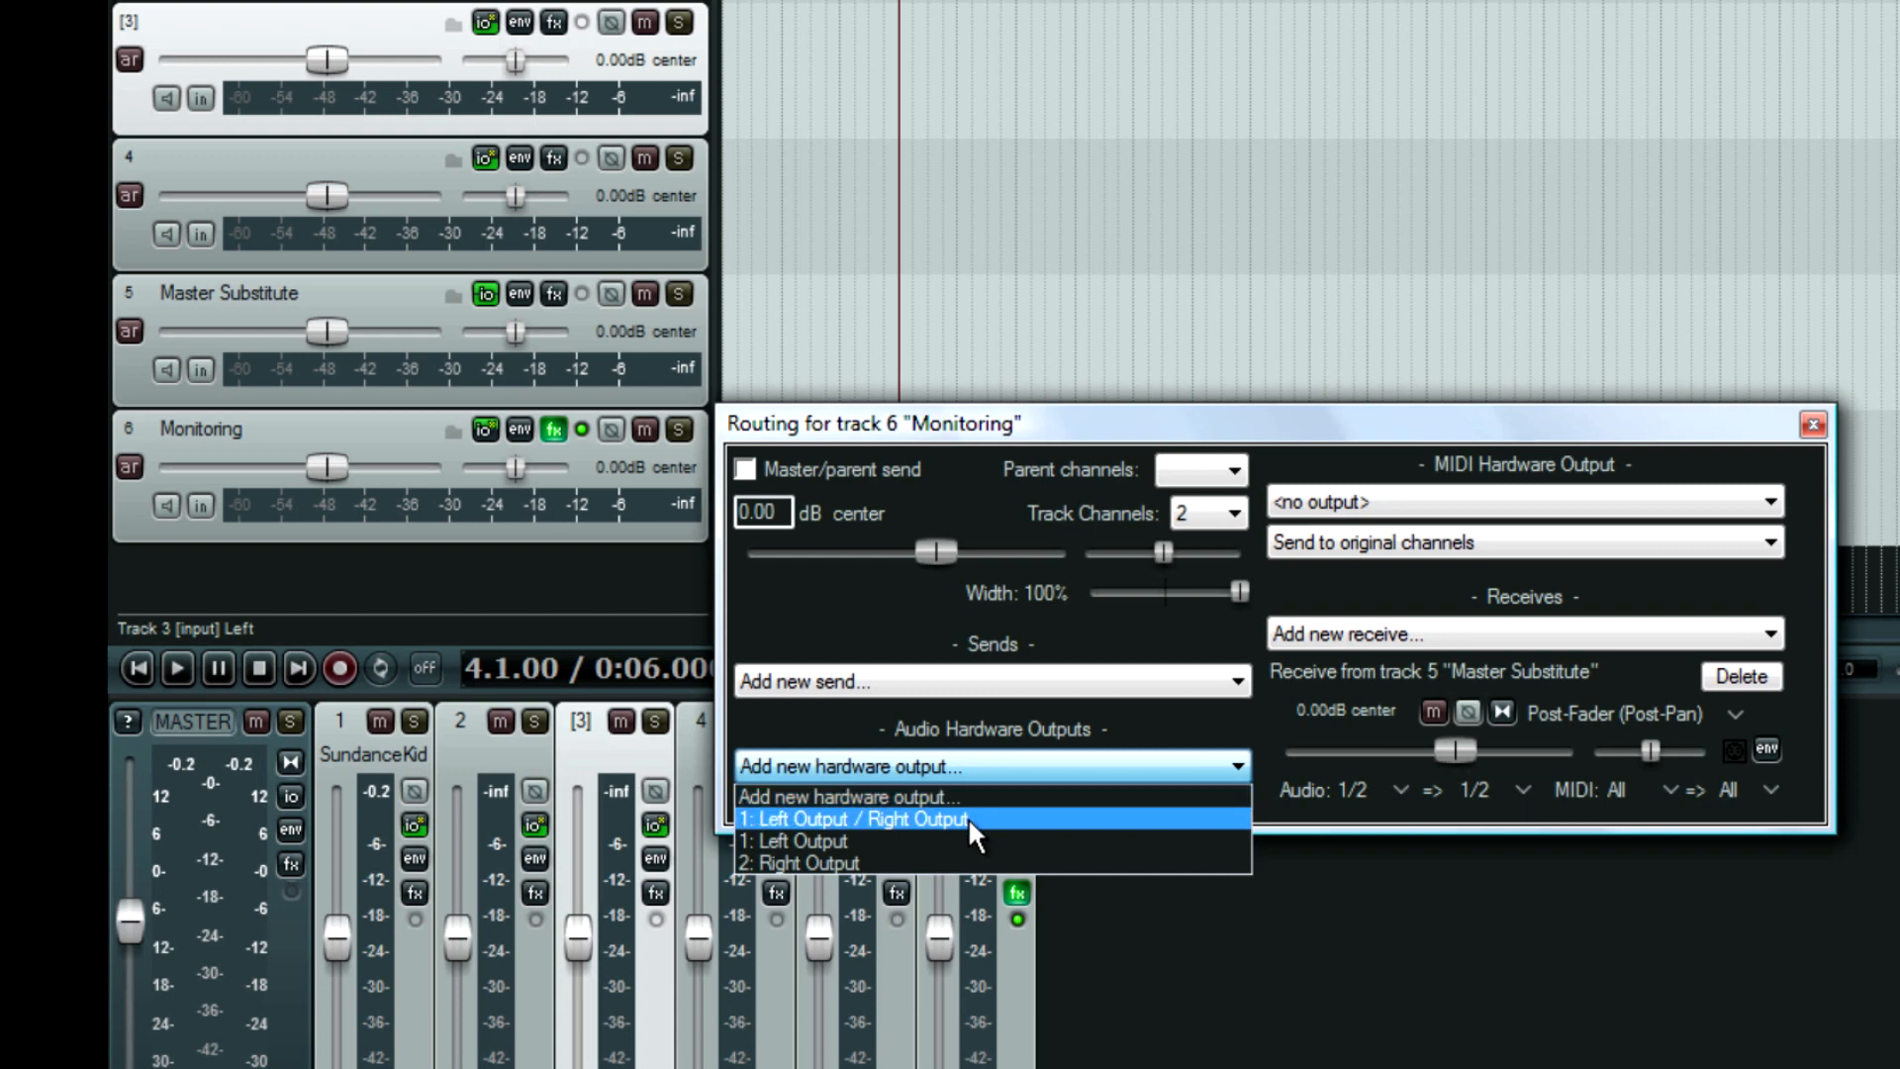
click(857, 820)
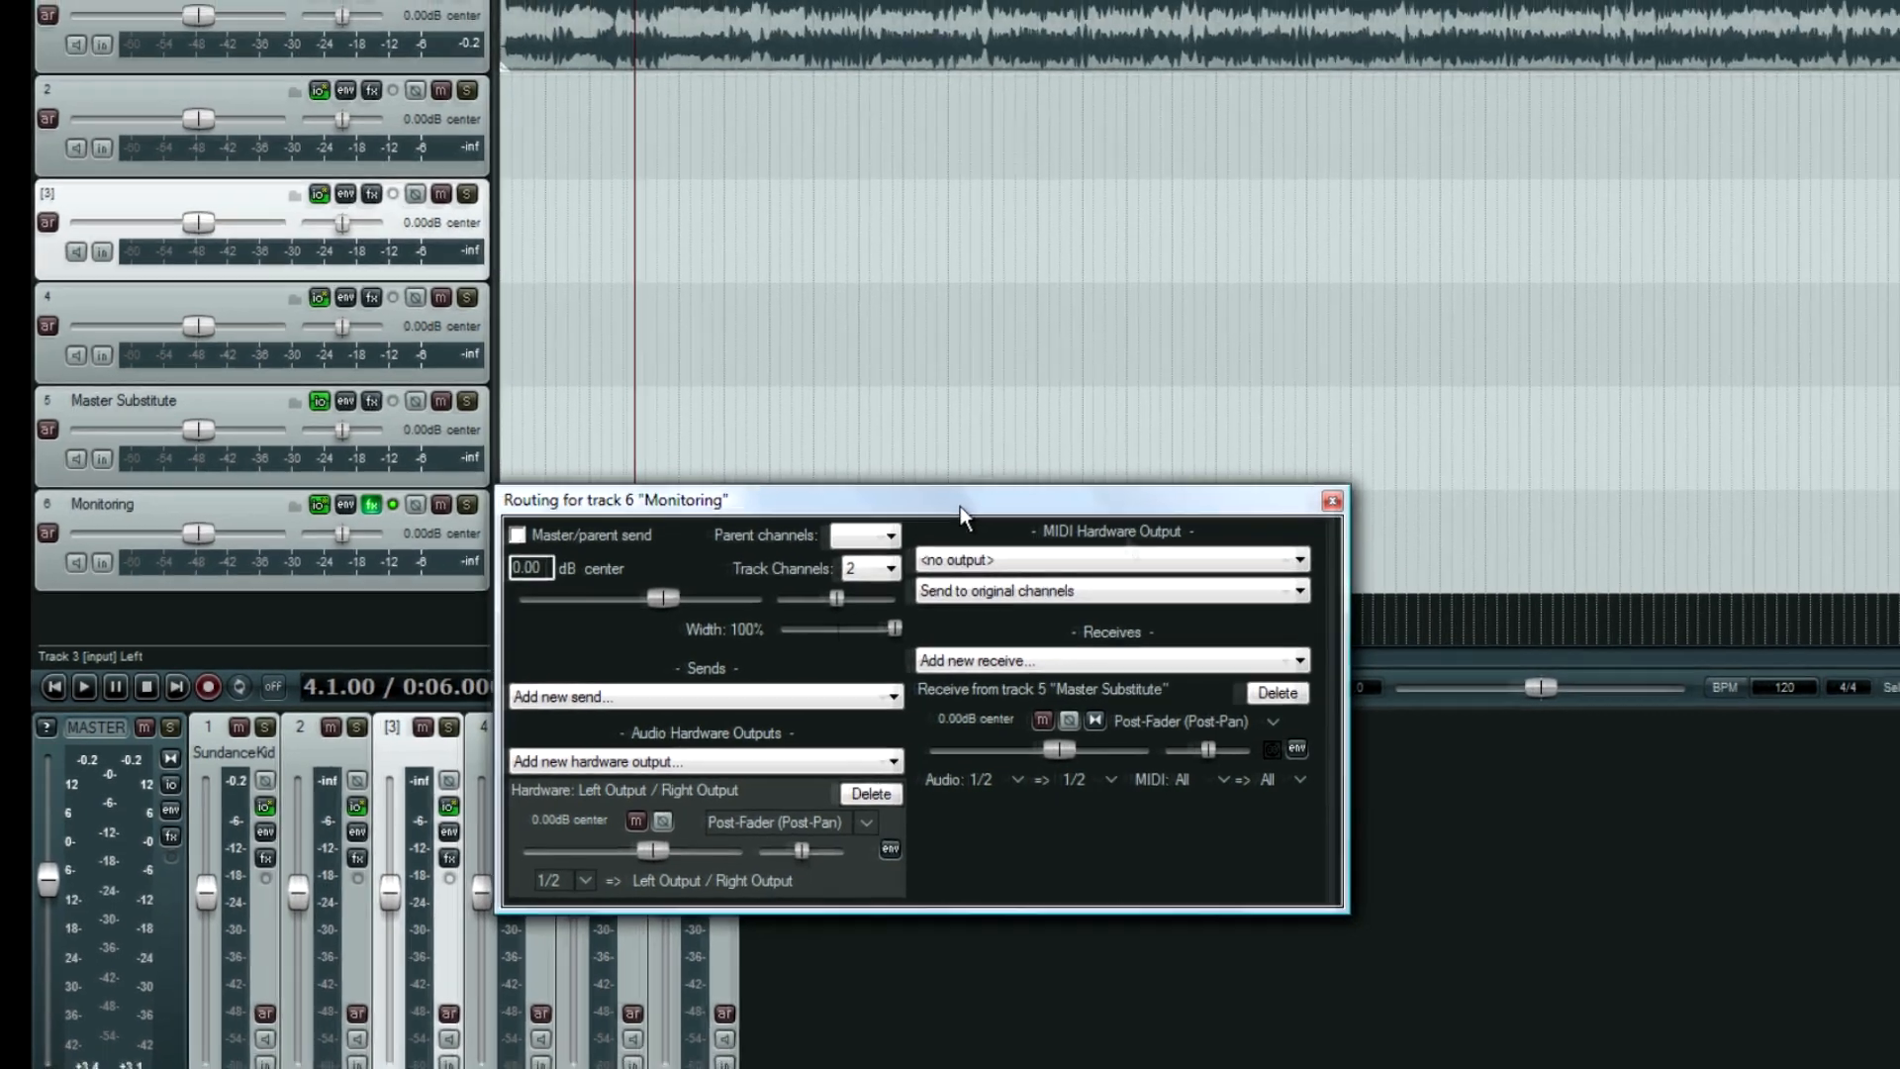
Play from near the start, toggling Monitoring's FX bypass off and on, then stop.
click(1330, 499)
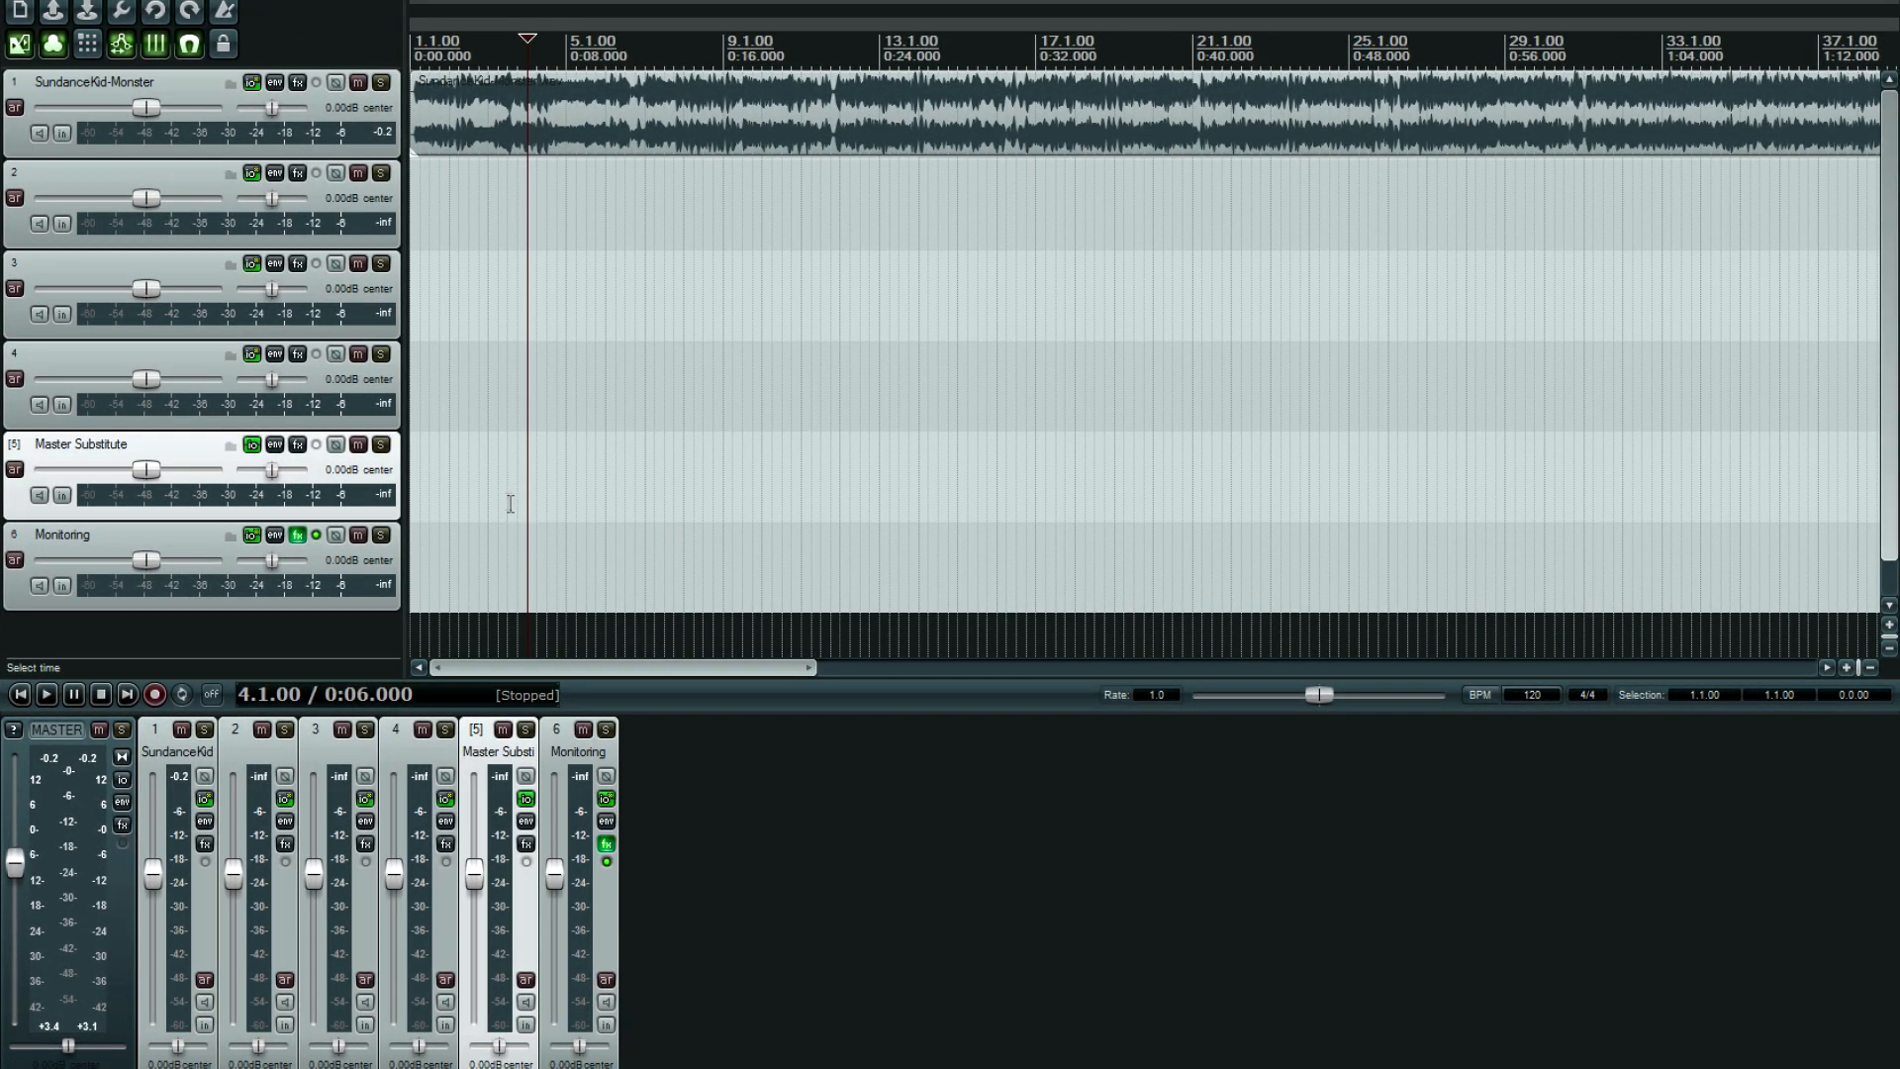
click(297, 535)
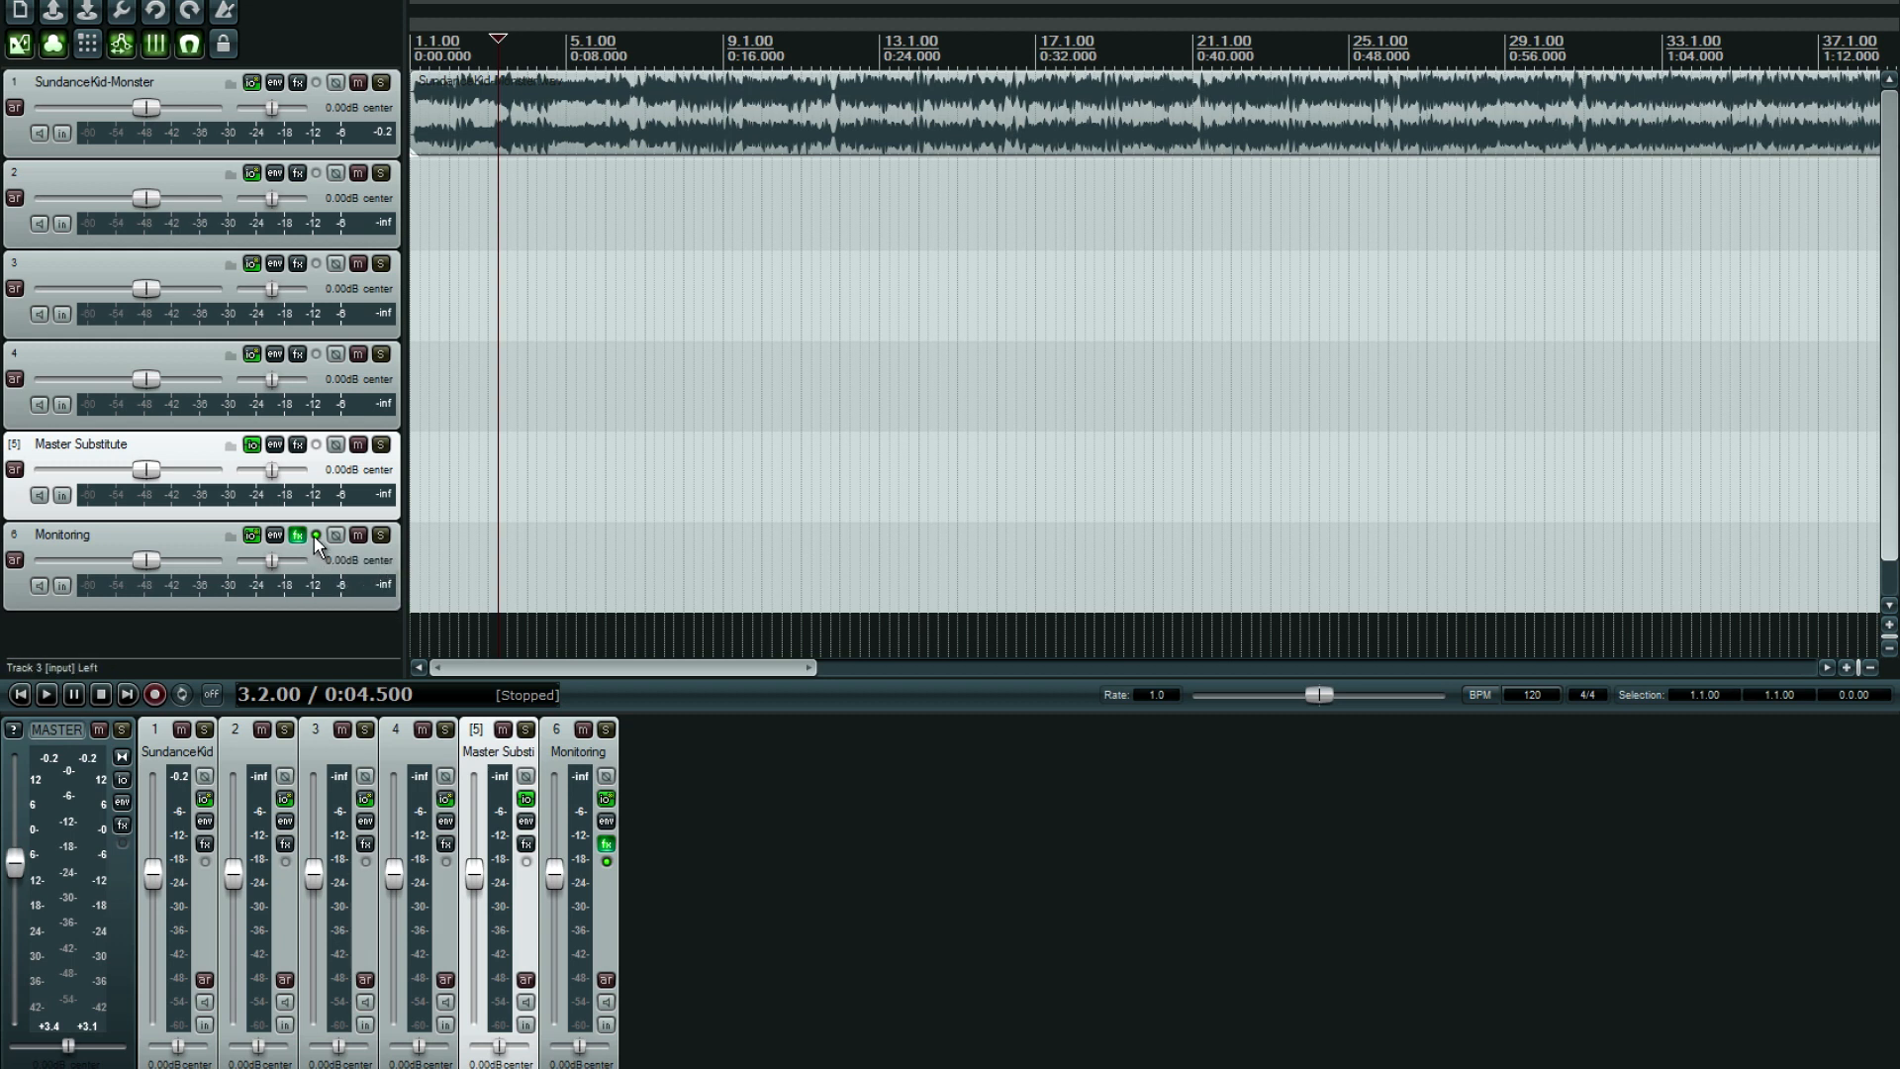
mouse_move(314, 535)
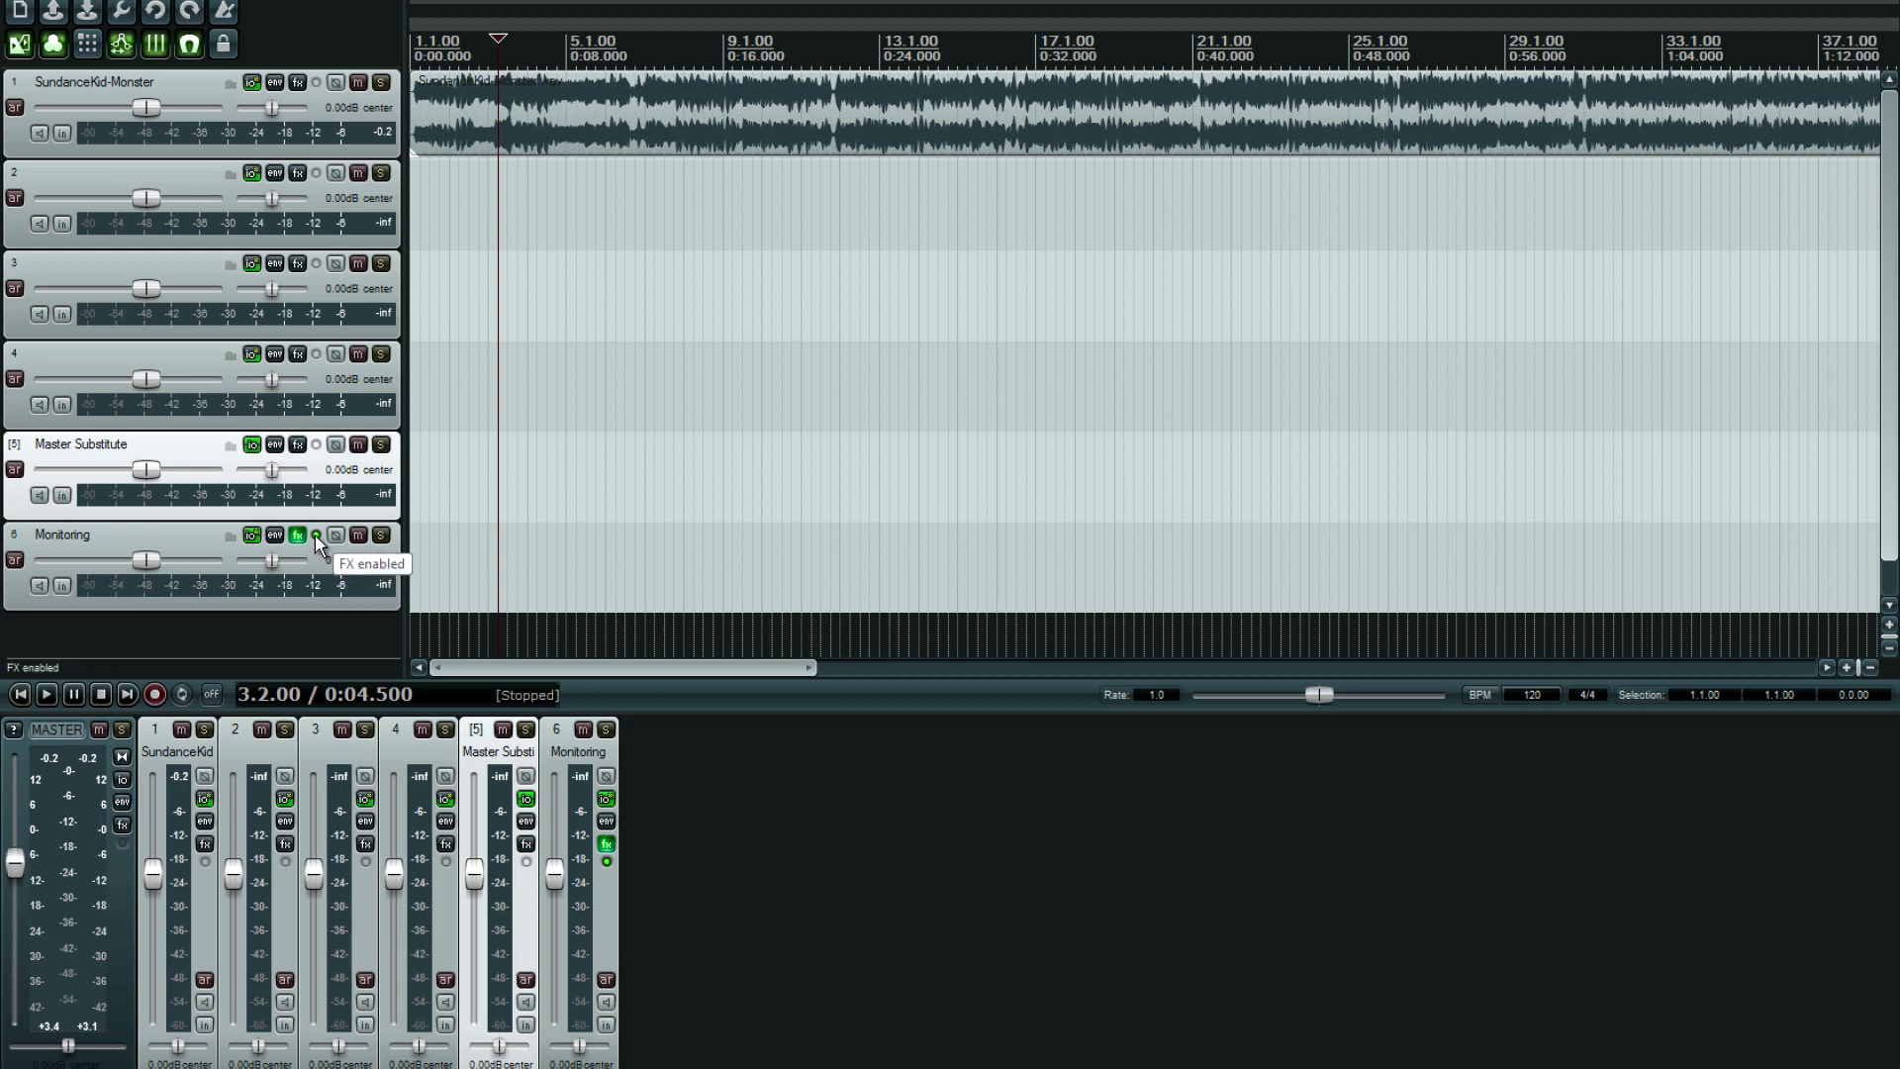
click(315, 535)
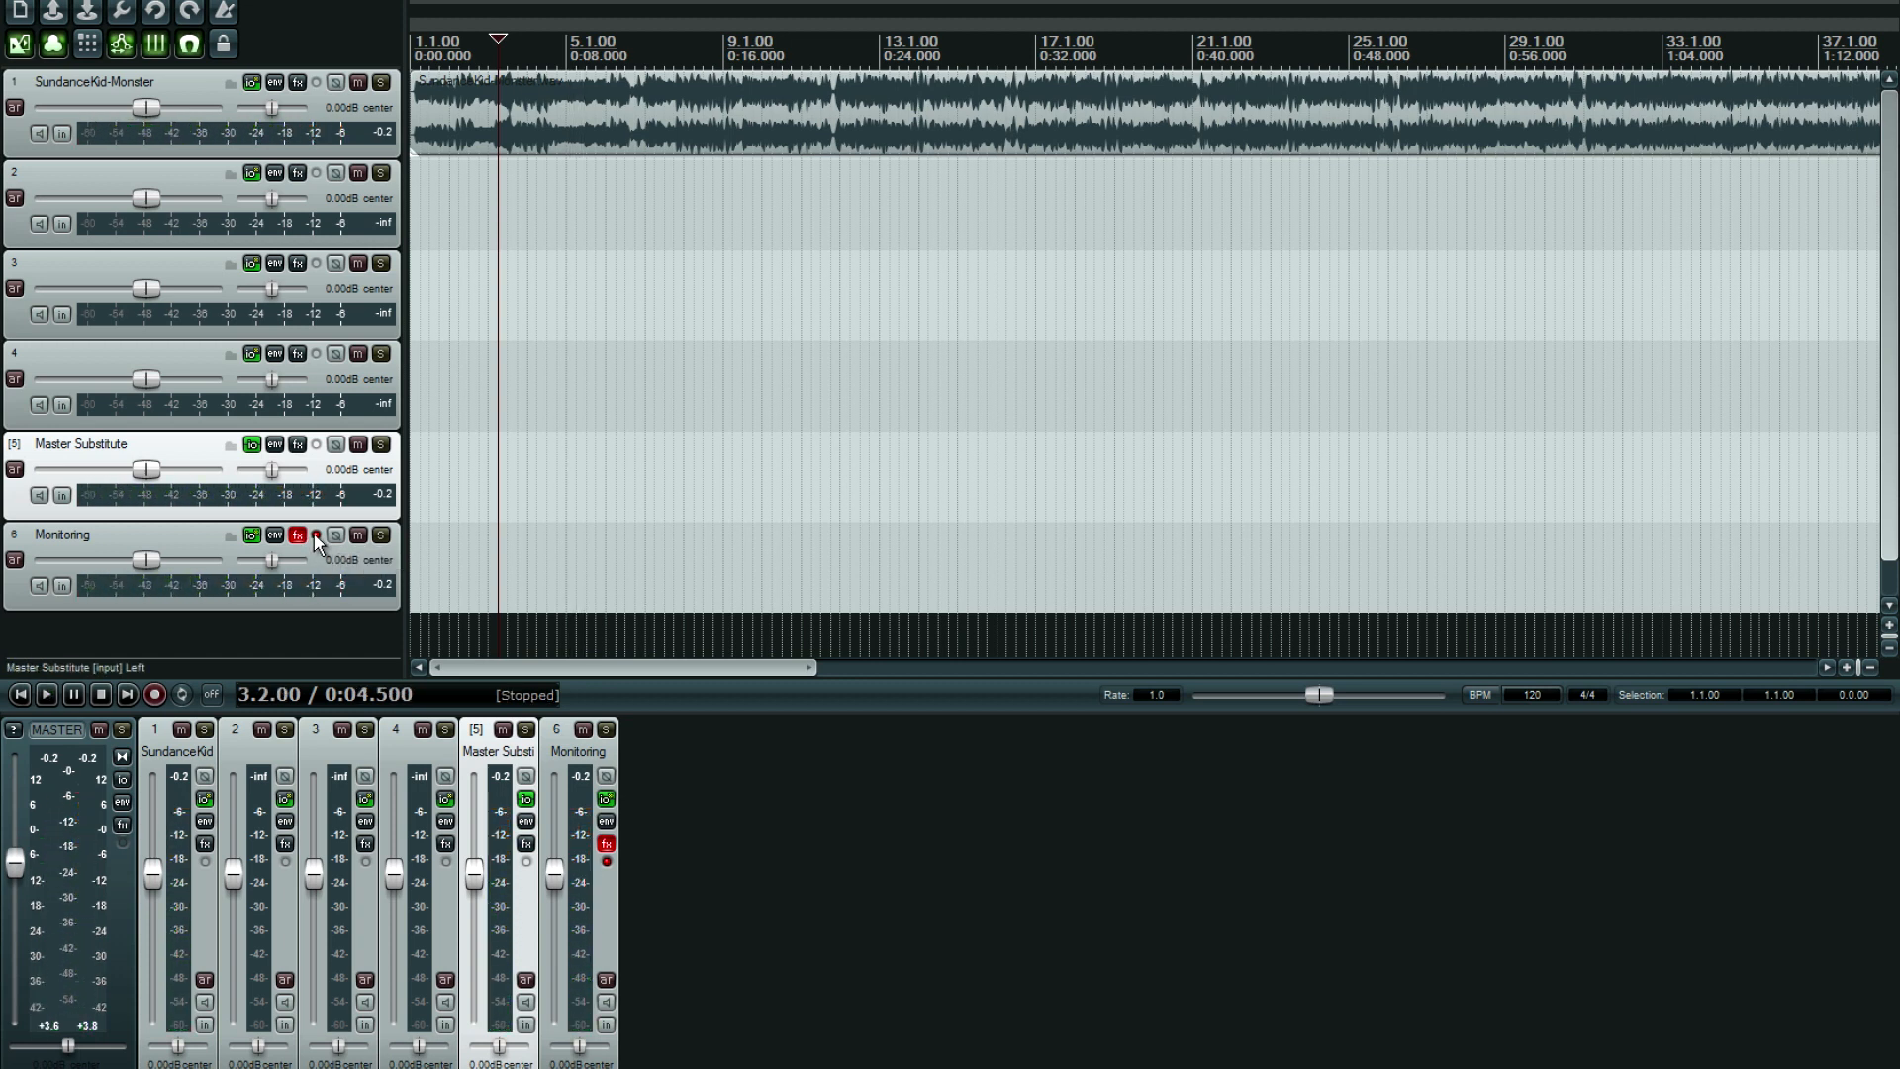
click(45, 695)
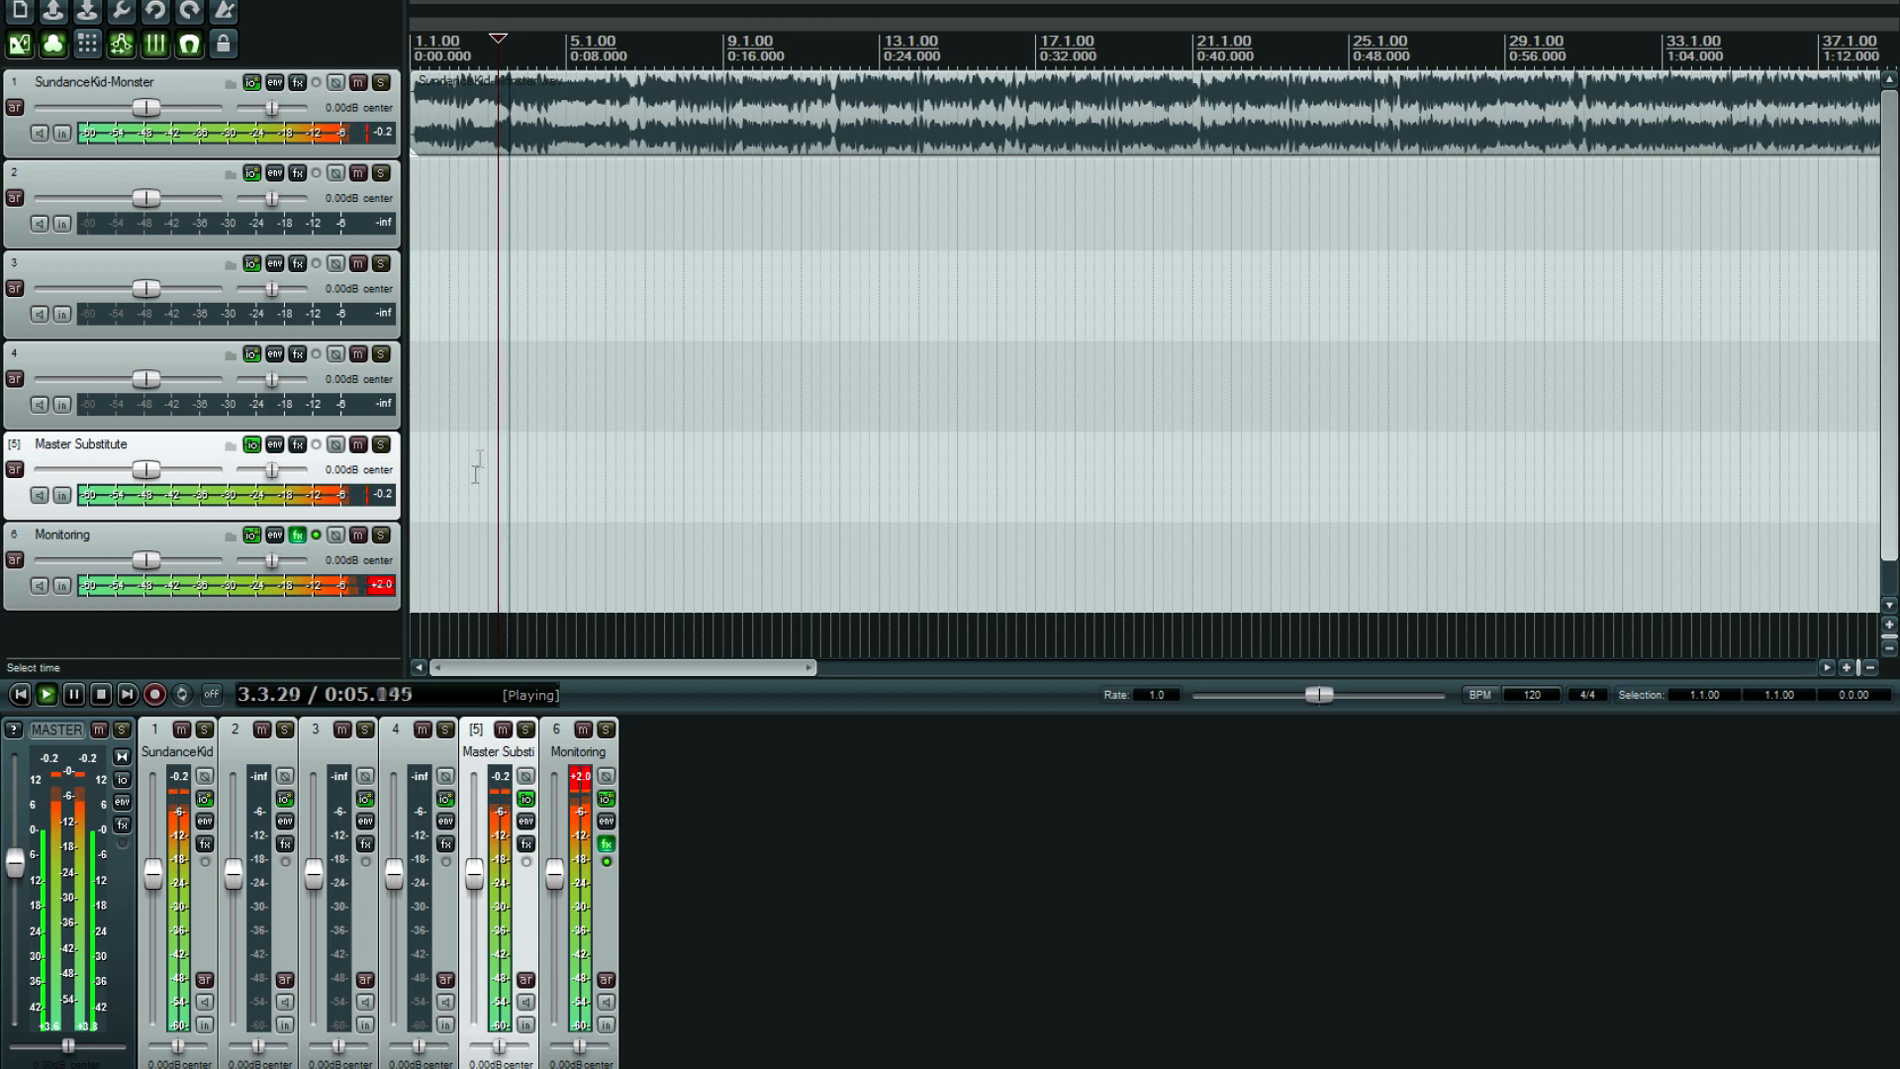
click(317, 534)
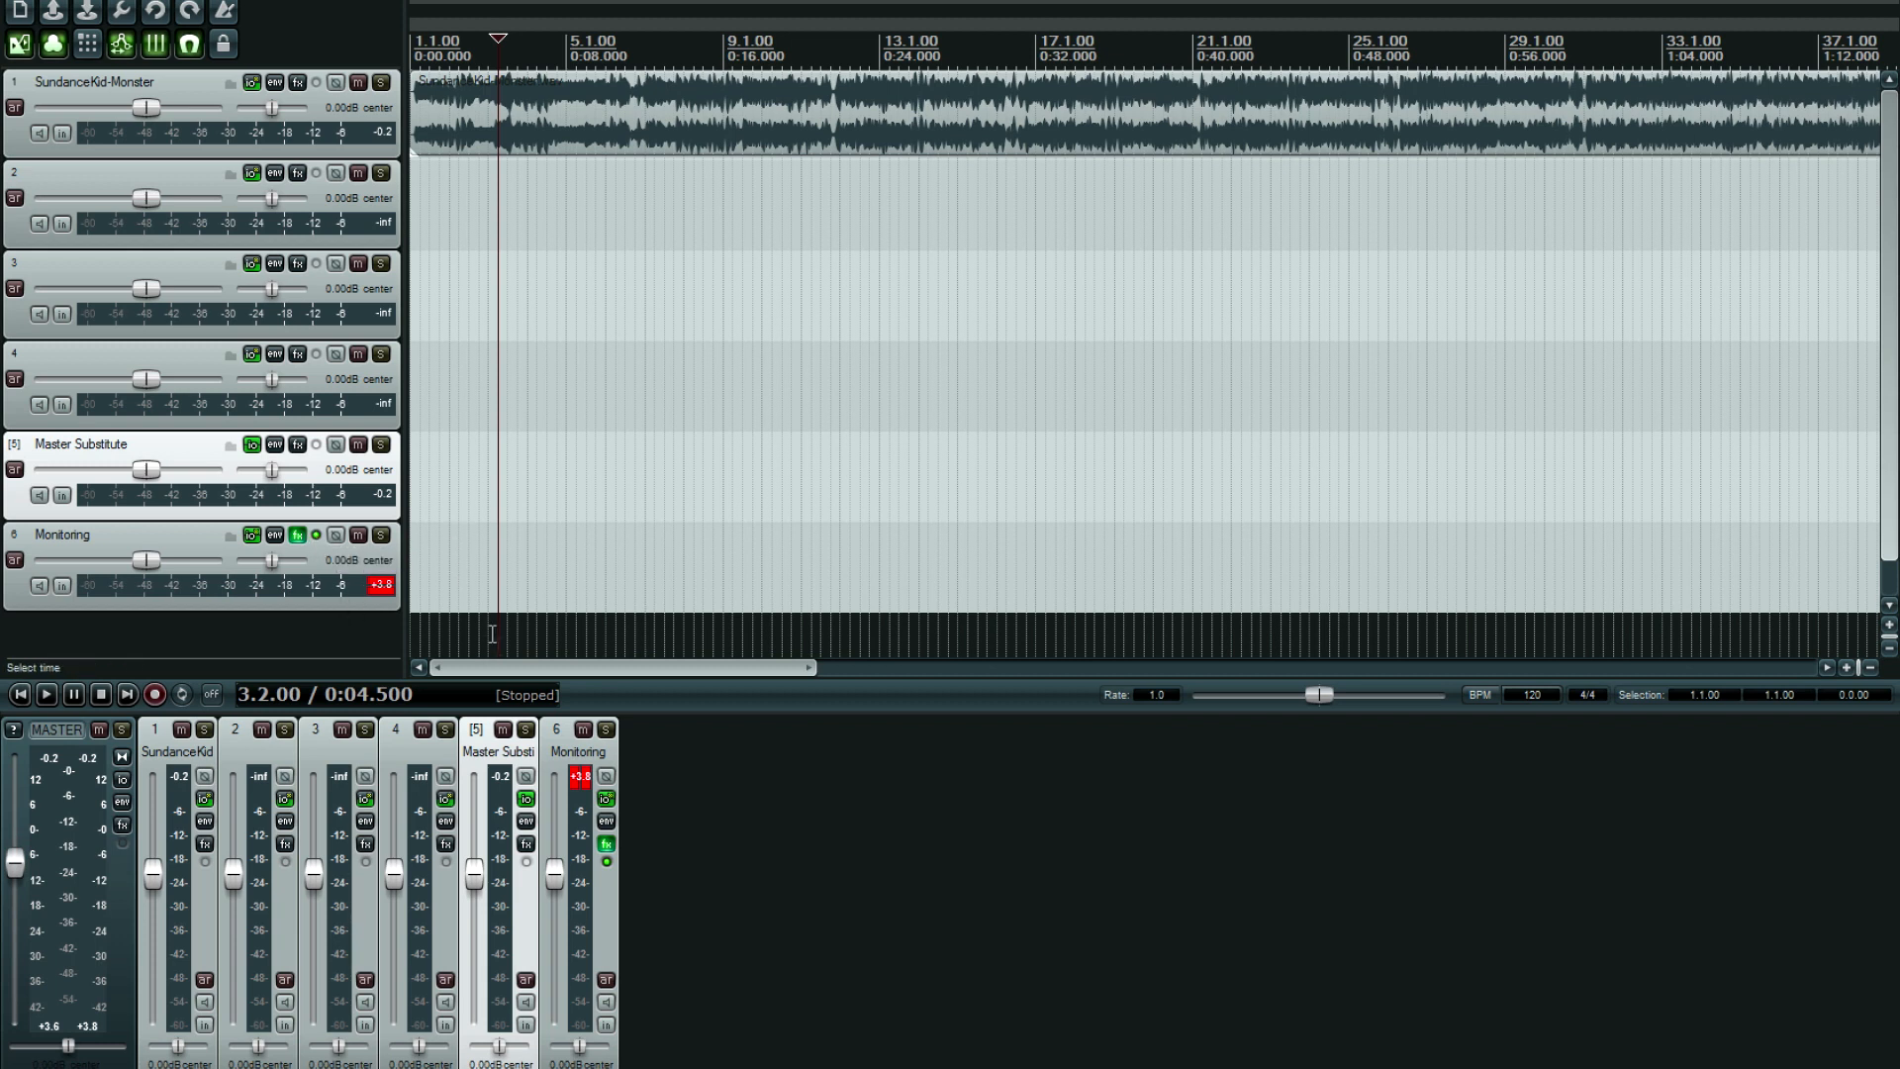
mouse_move(447, 582)
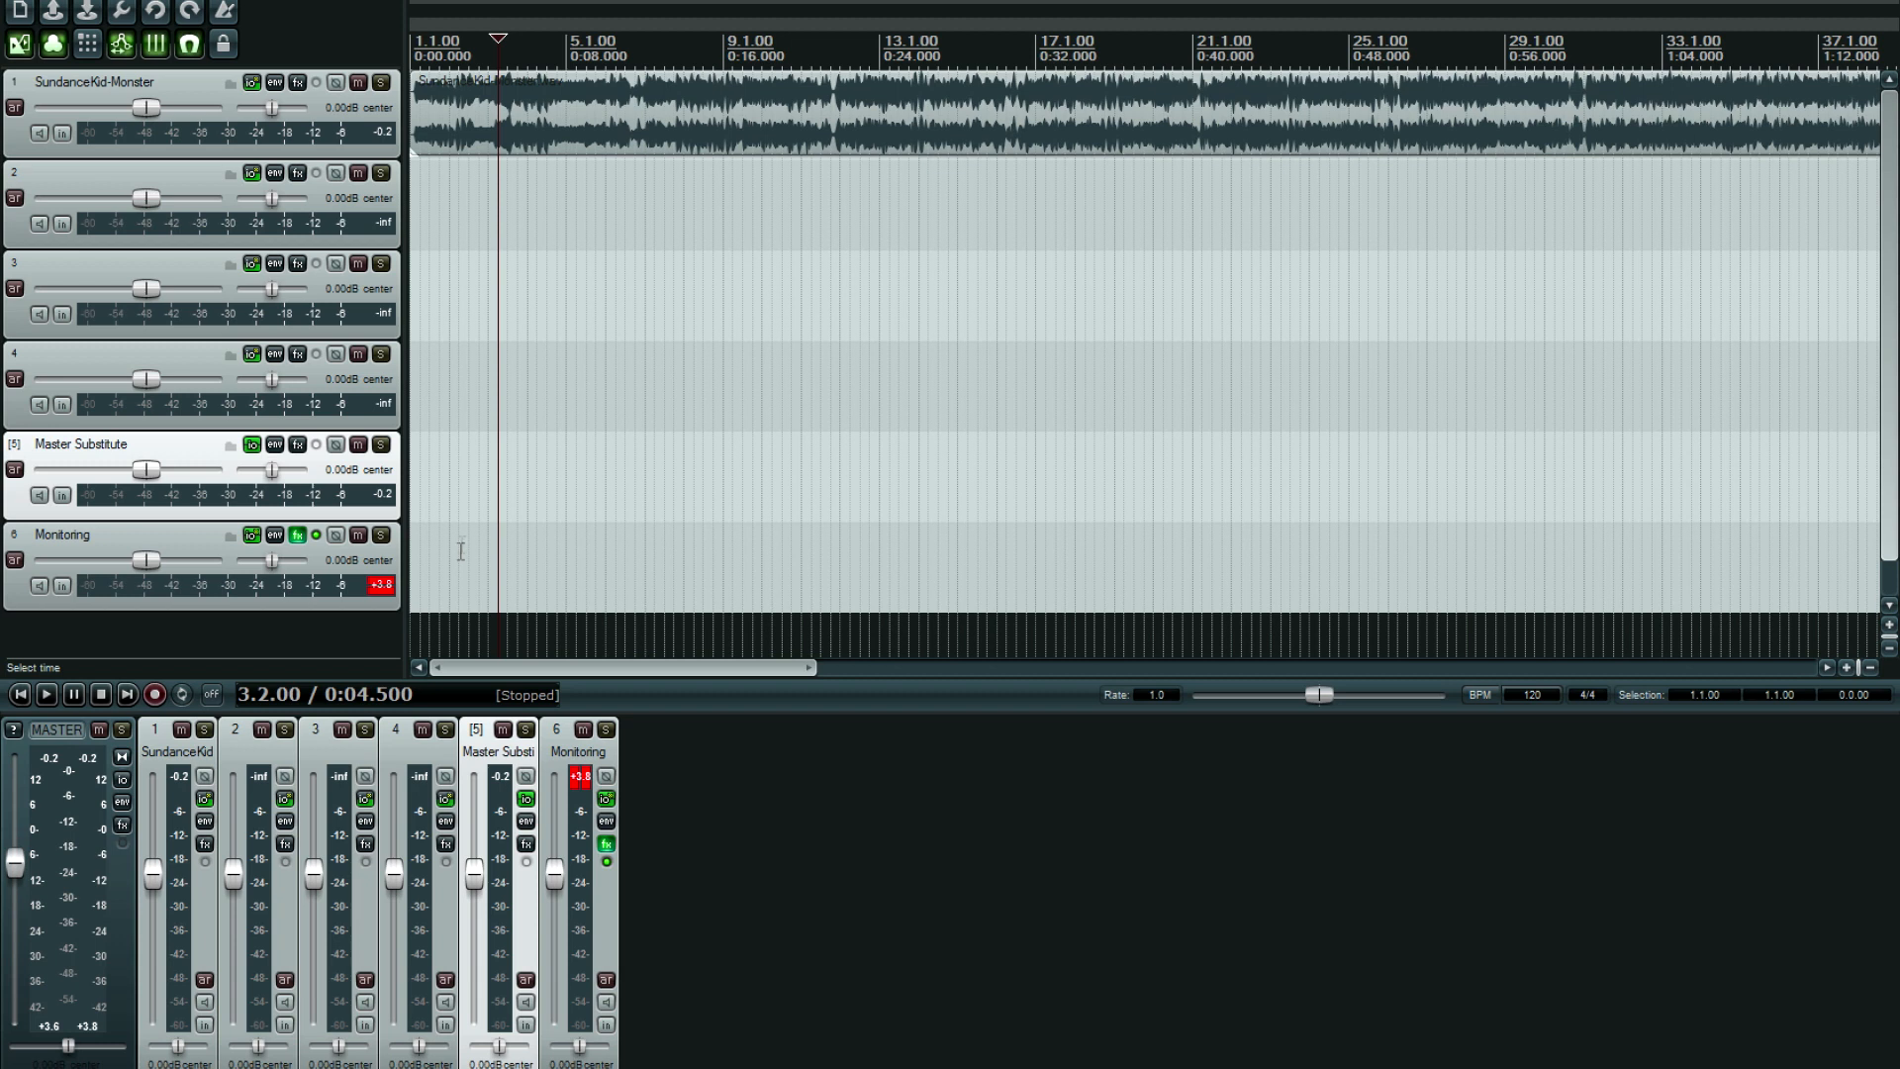
mouse_move(459, 578)
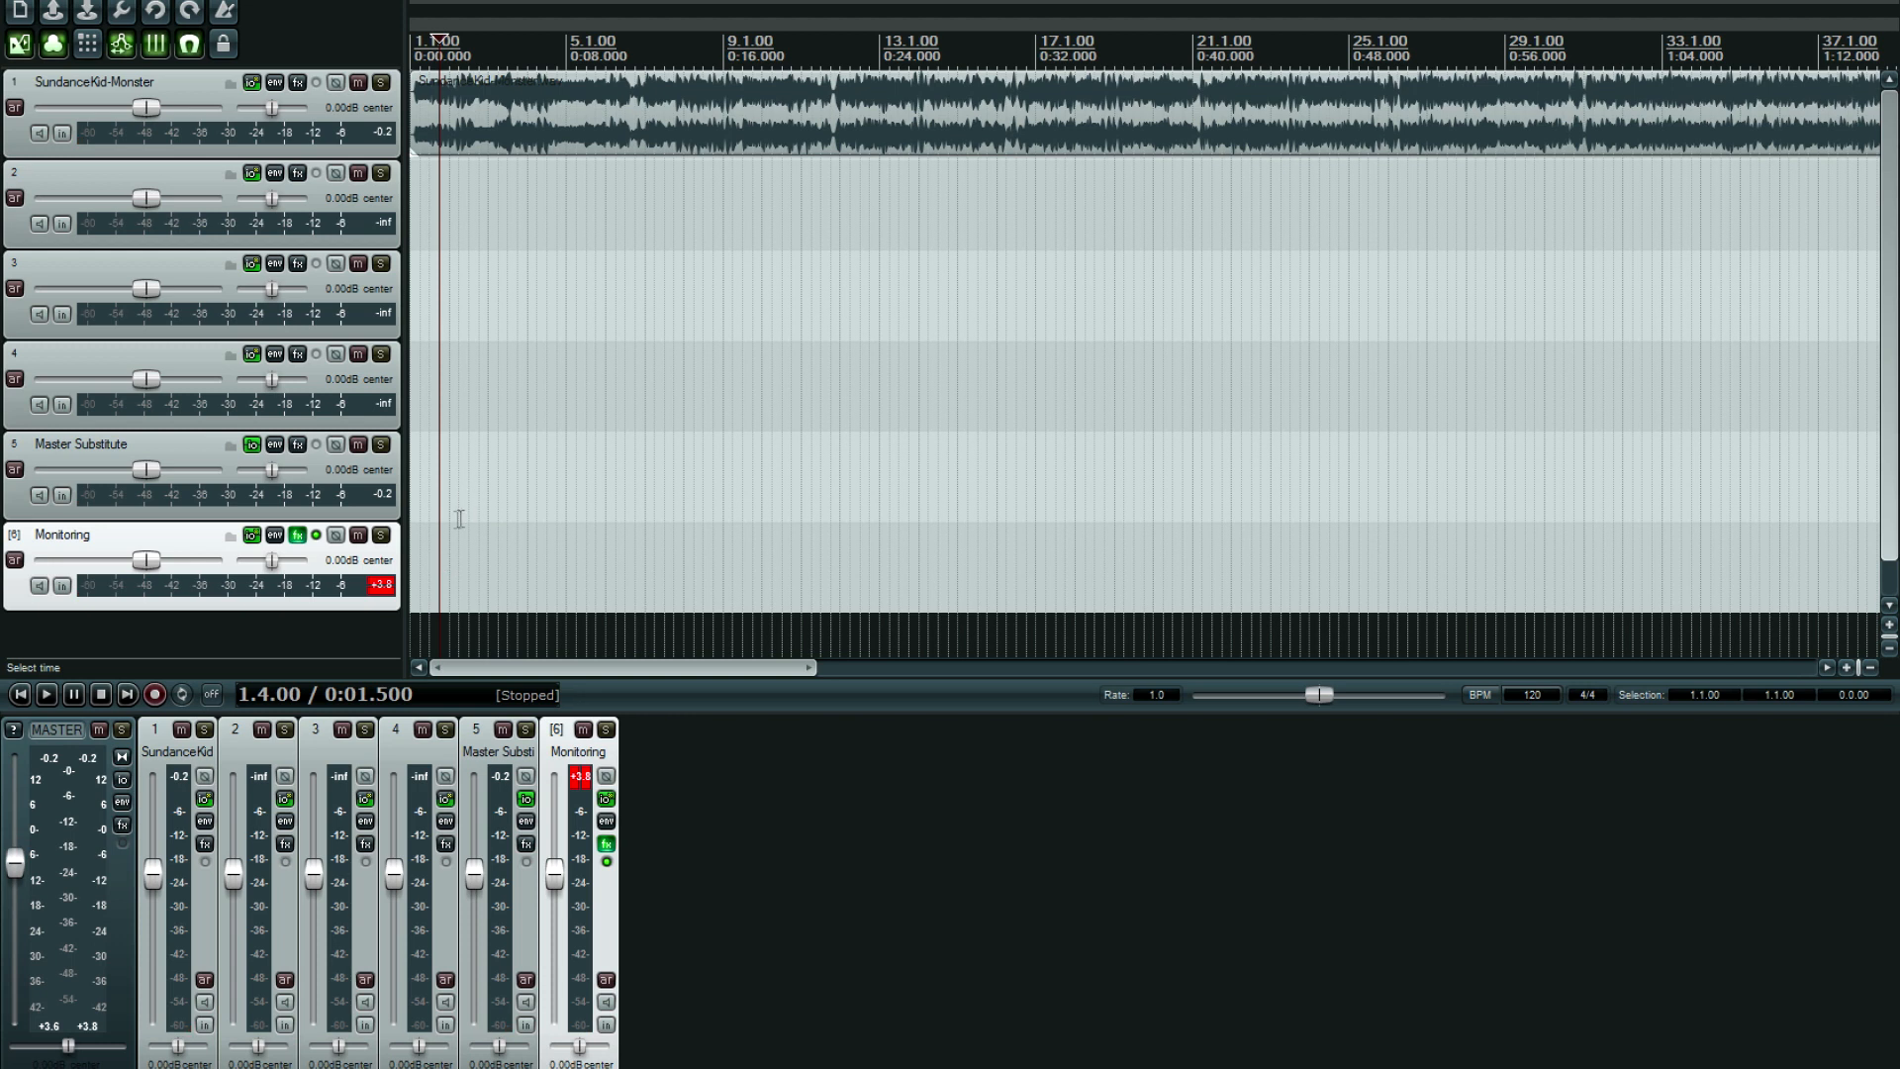
Check the Monitoring track's ARC effect and name the render file ARCregularrender.
click(296, 535)
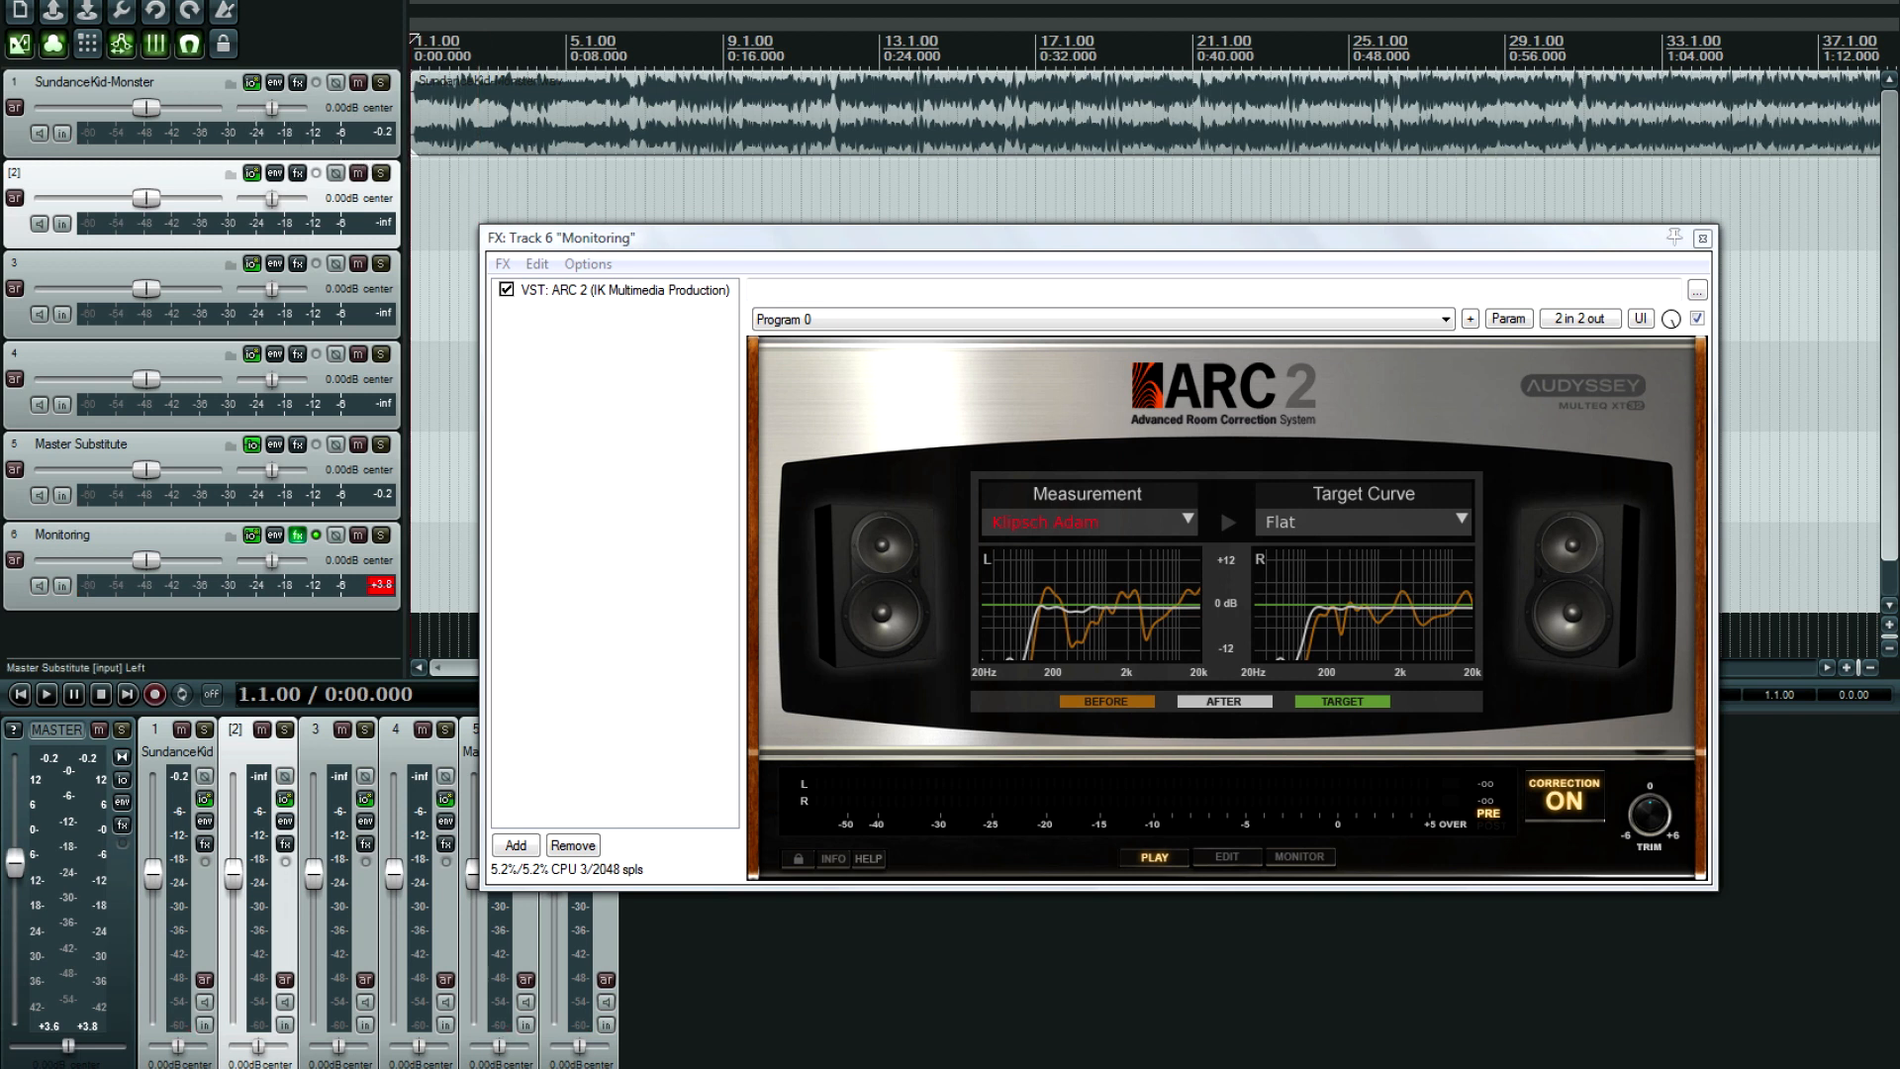
click(24, 5)
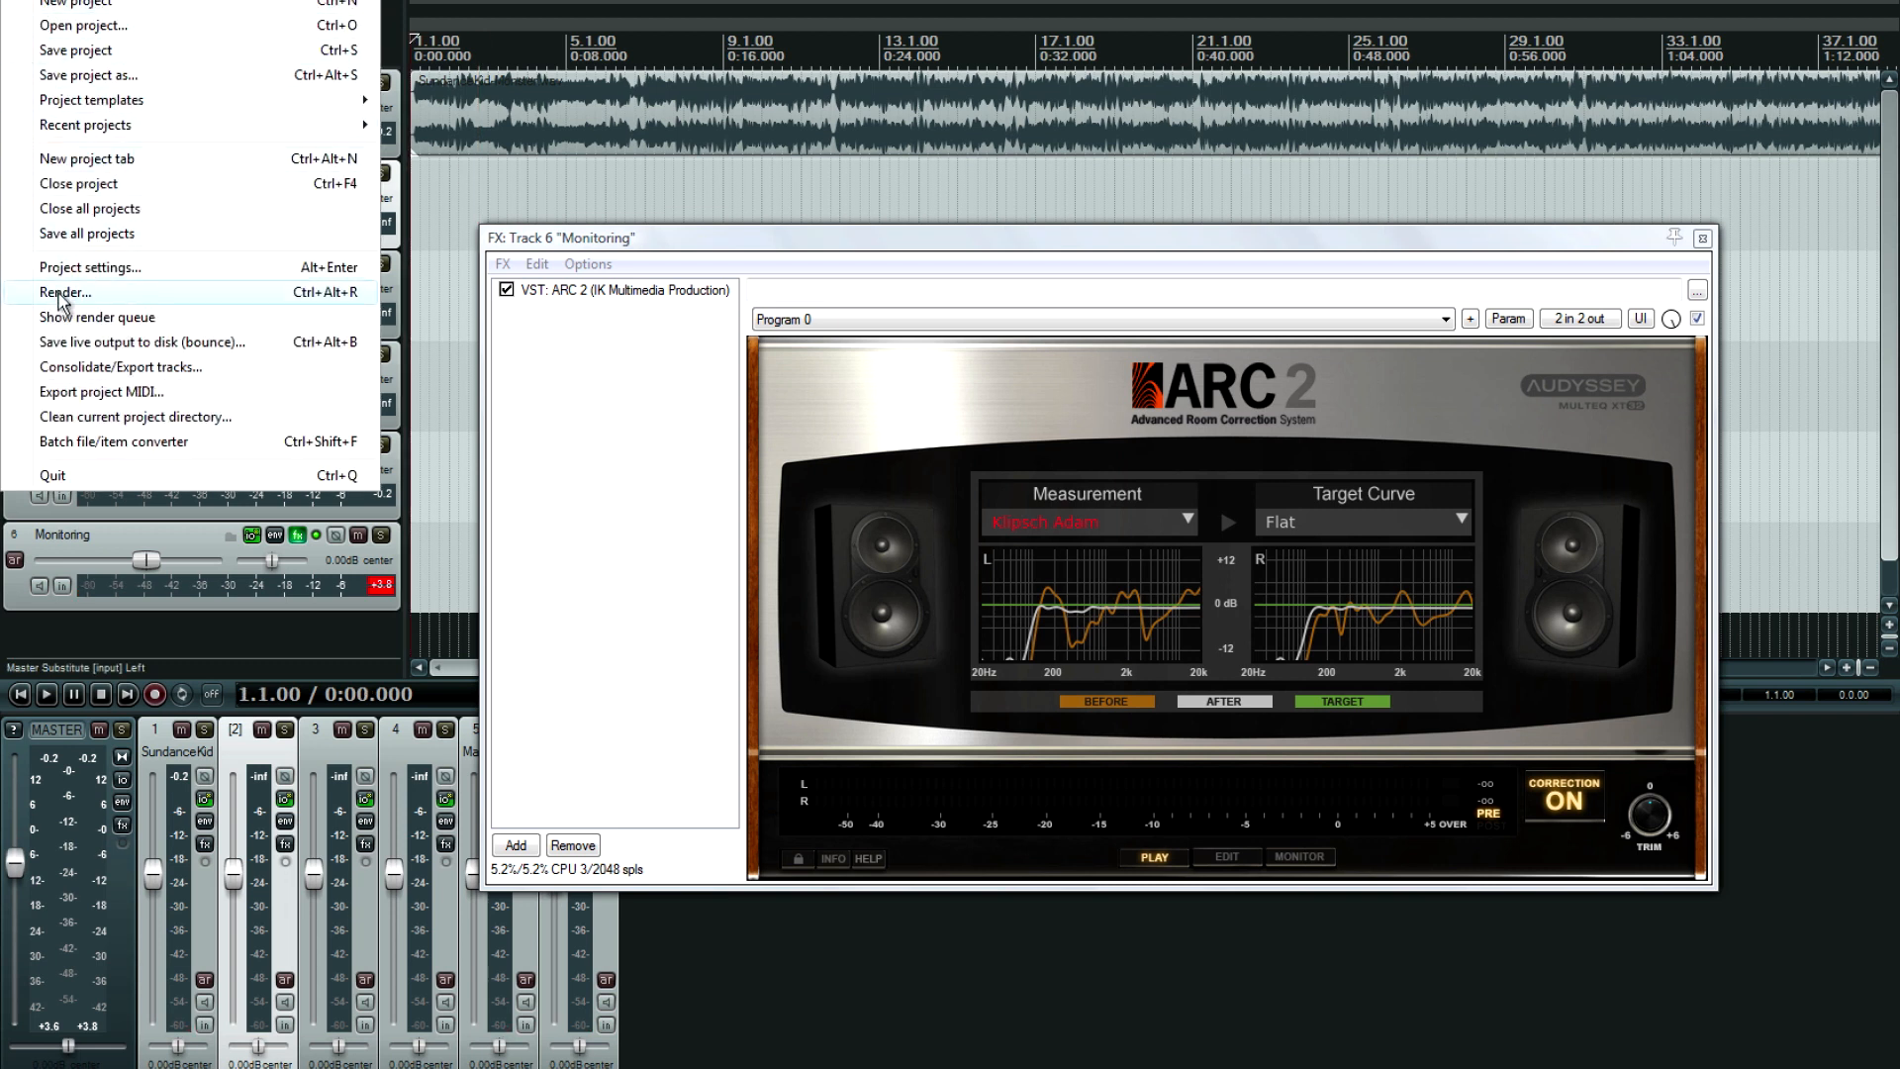
click(63, 291)
text(ARCL)
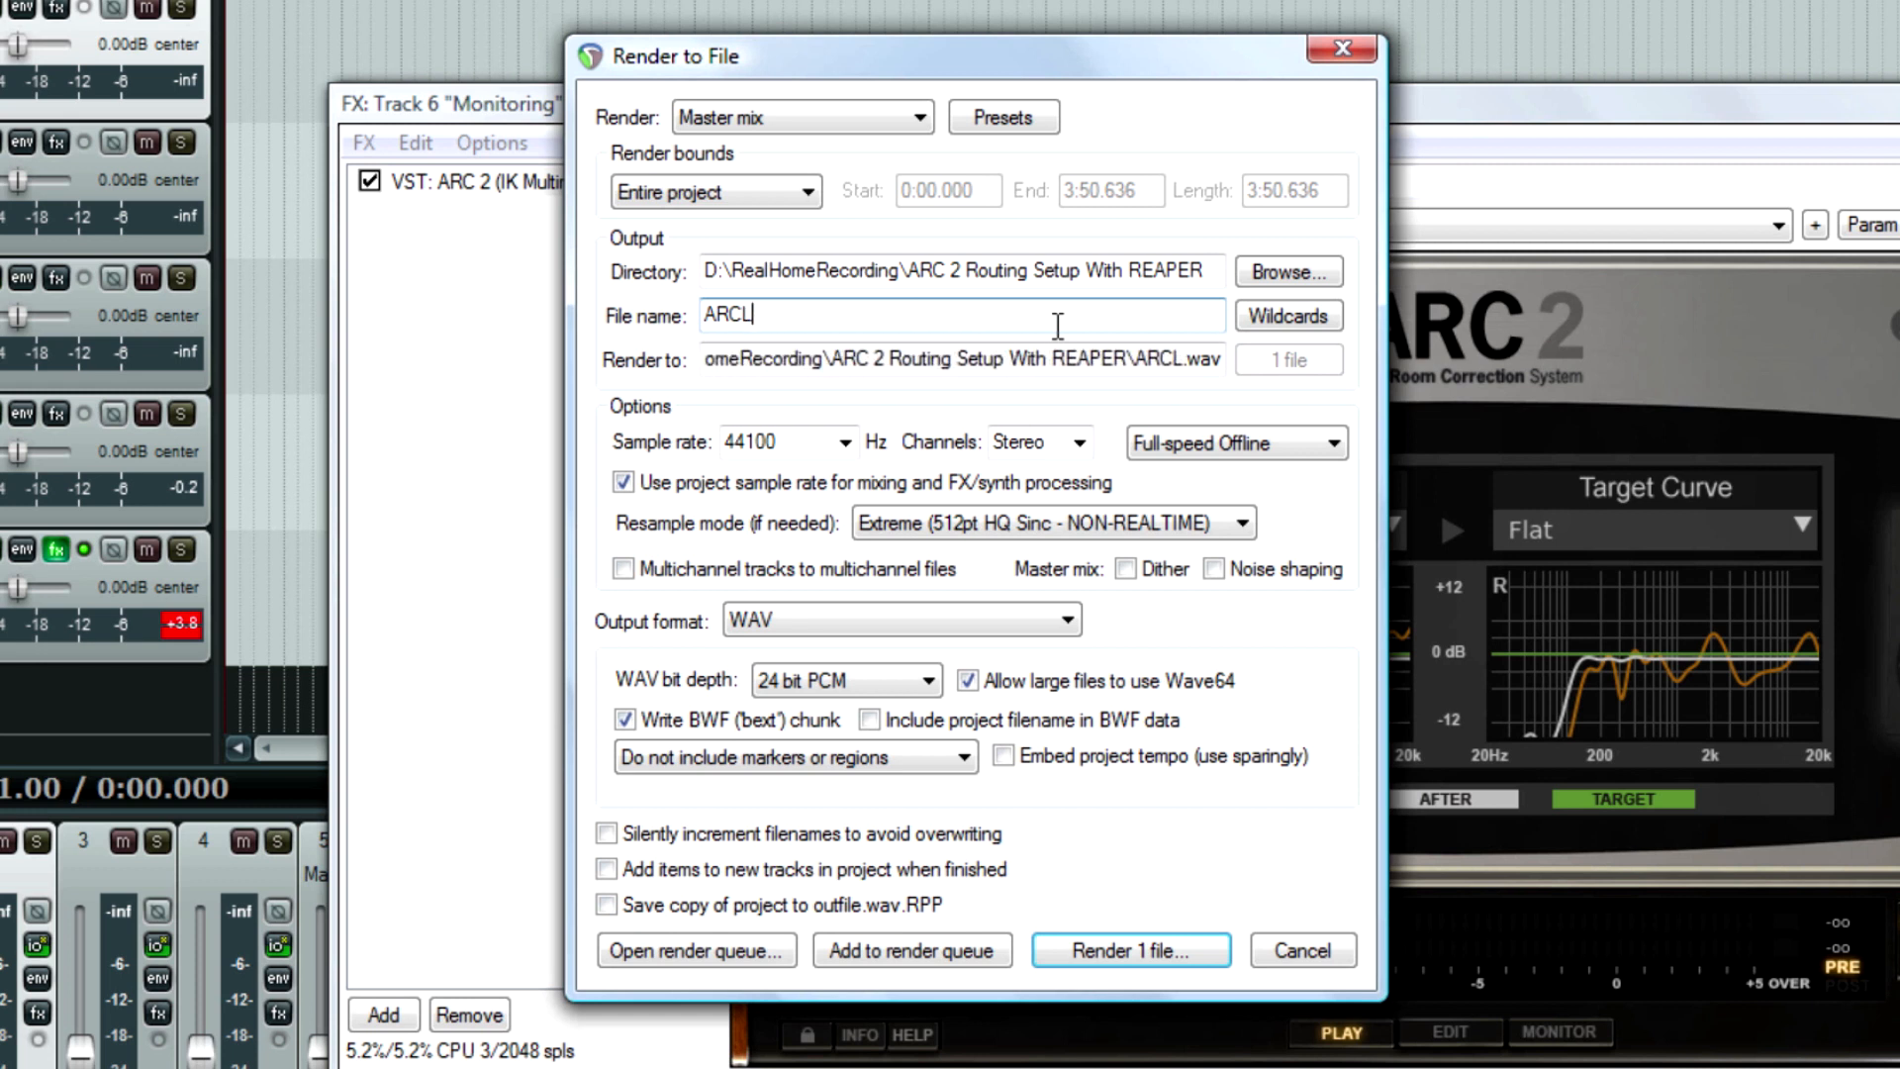
key(BackSpace)
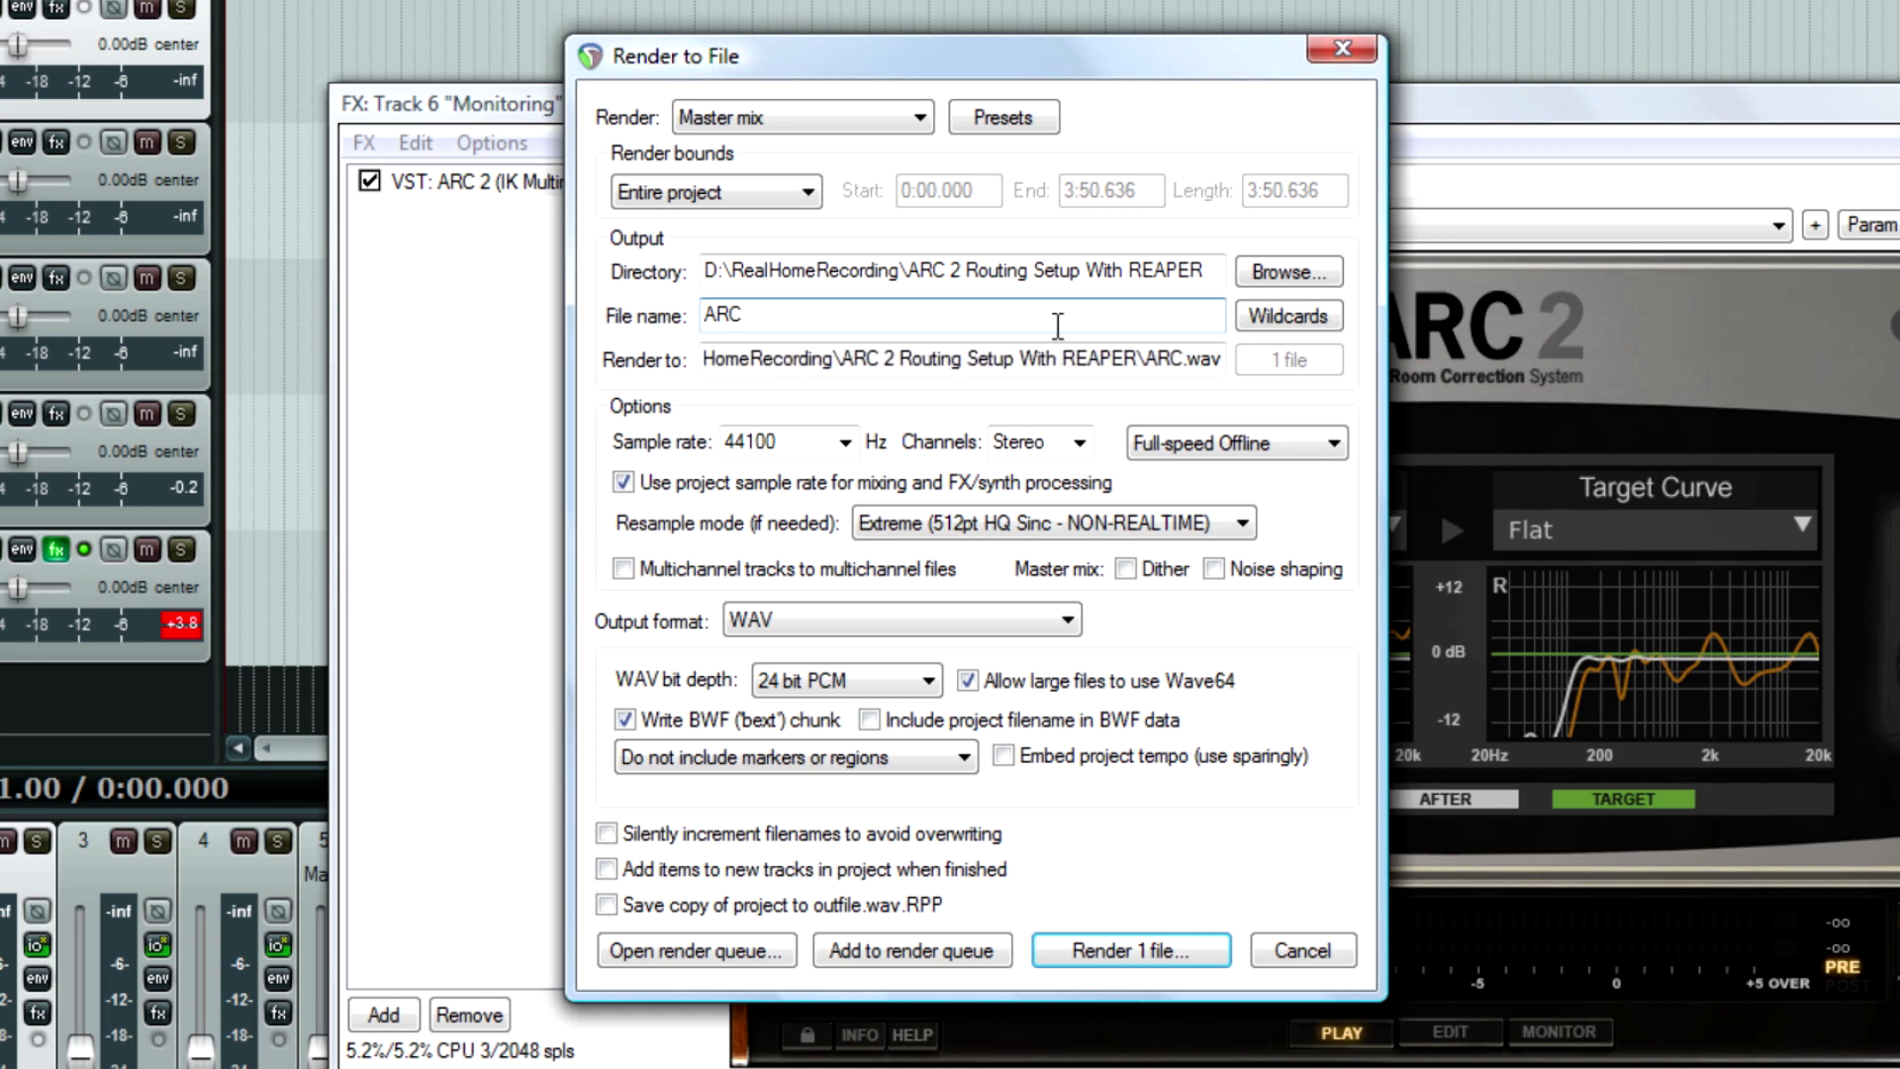
text(regul)
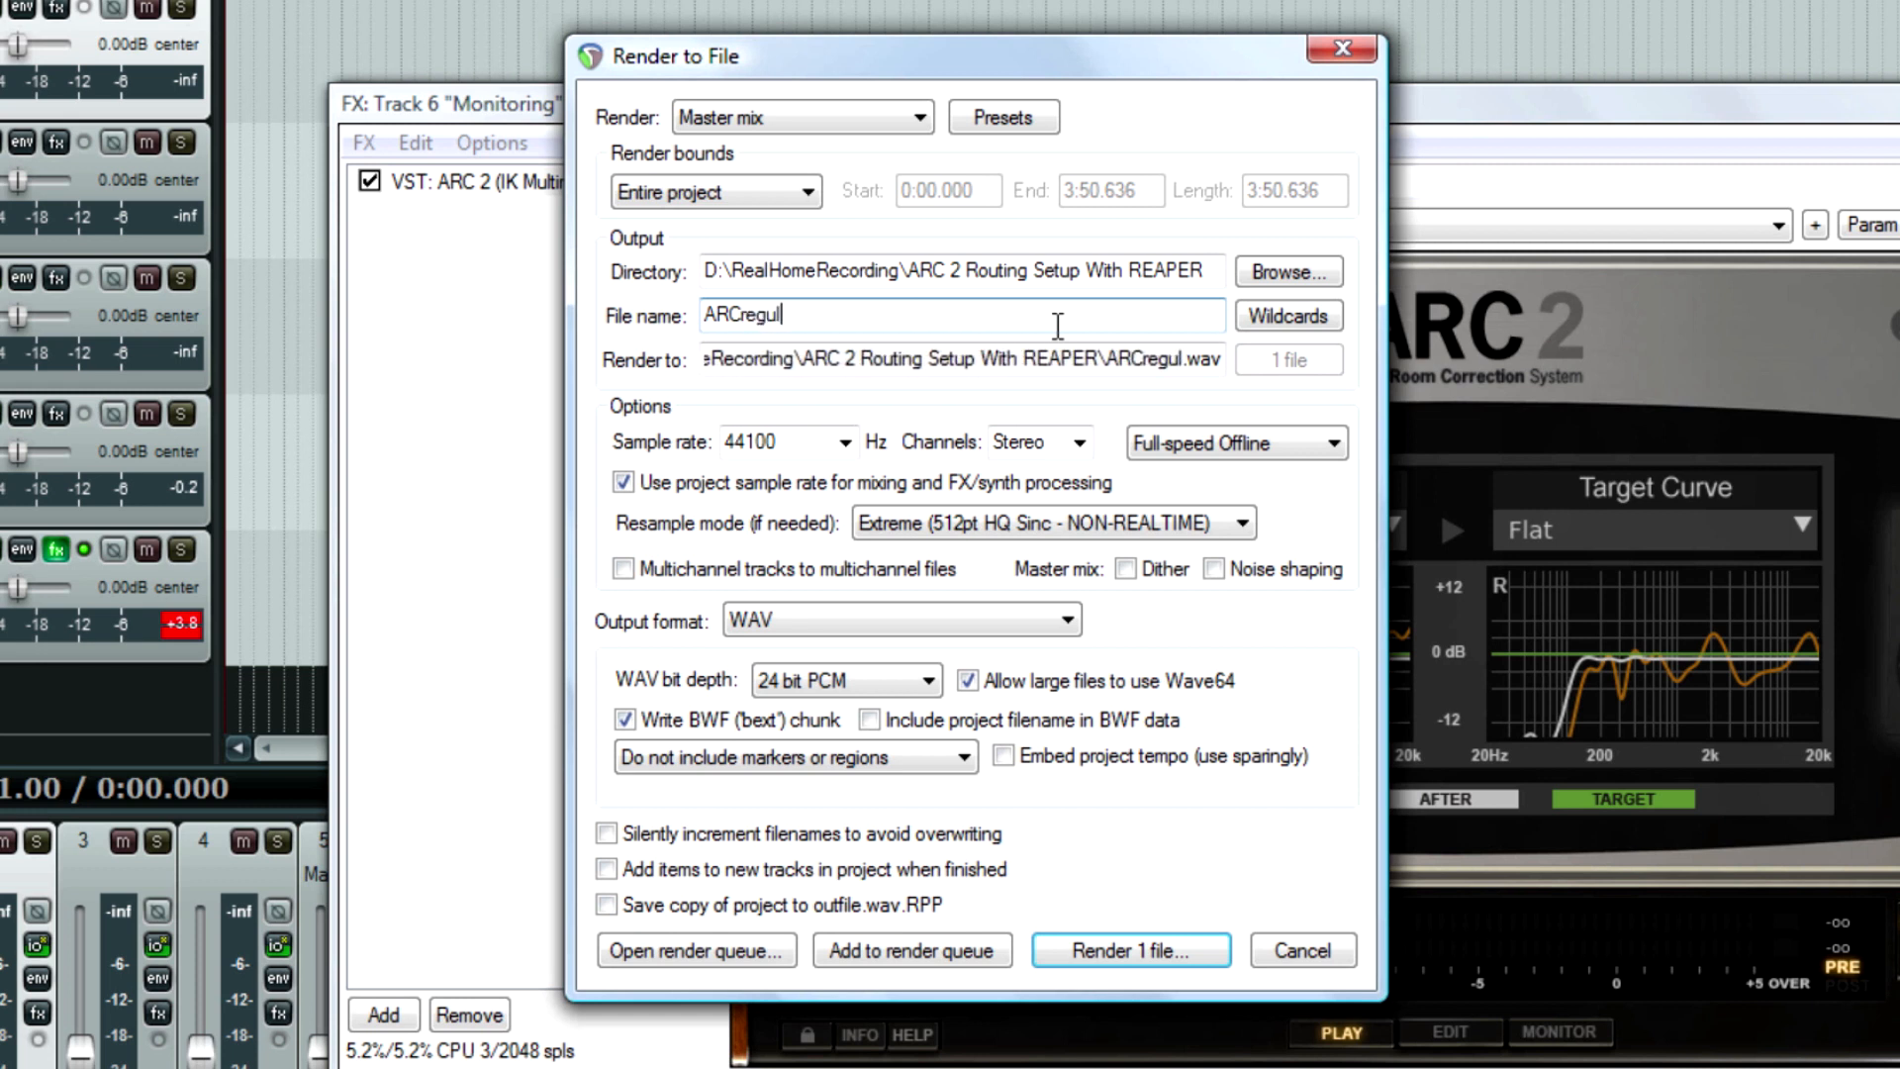
text(arrender)
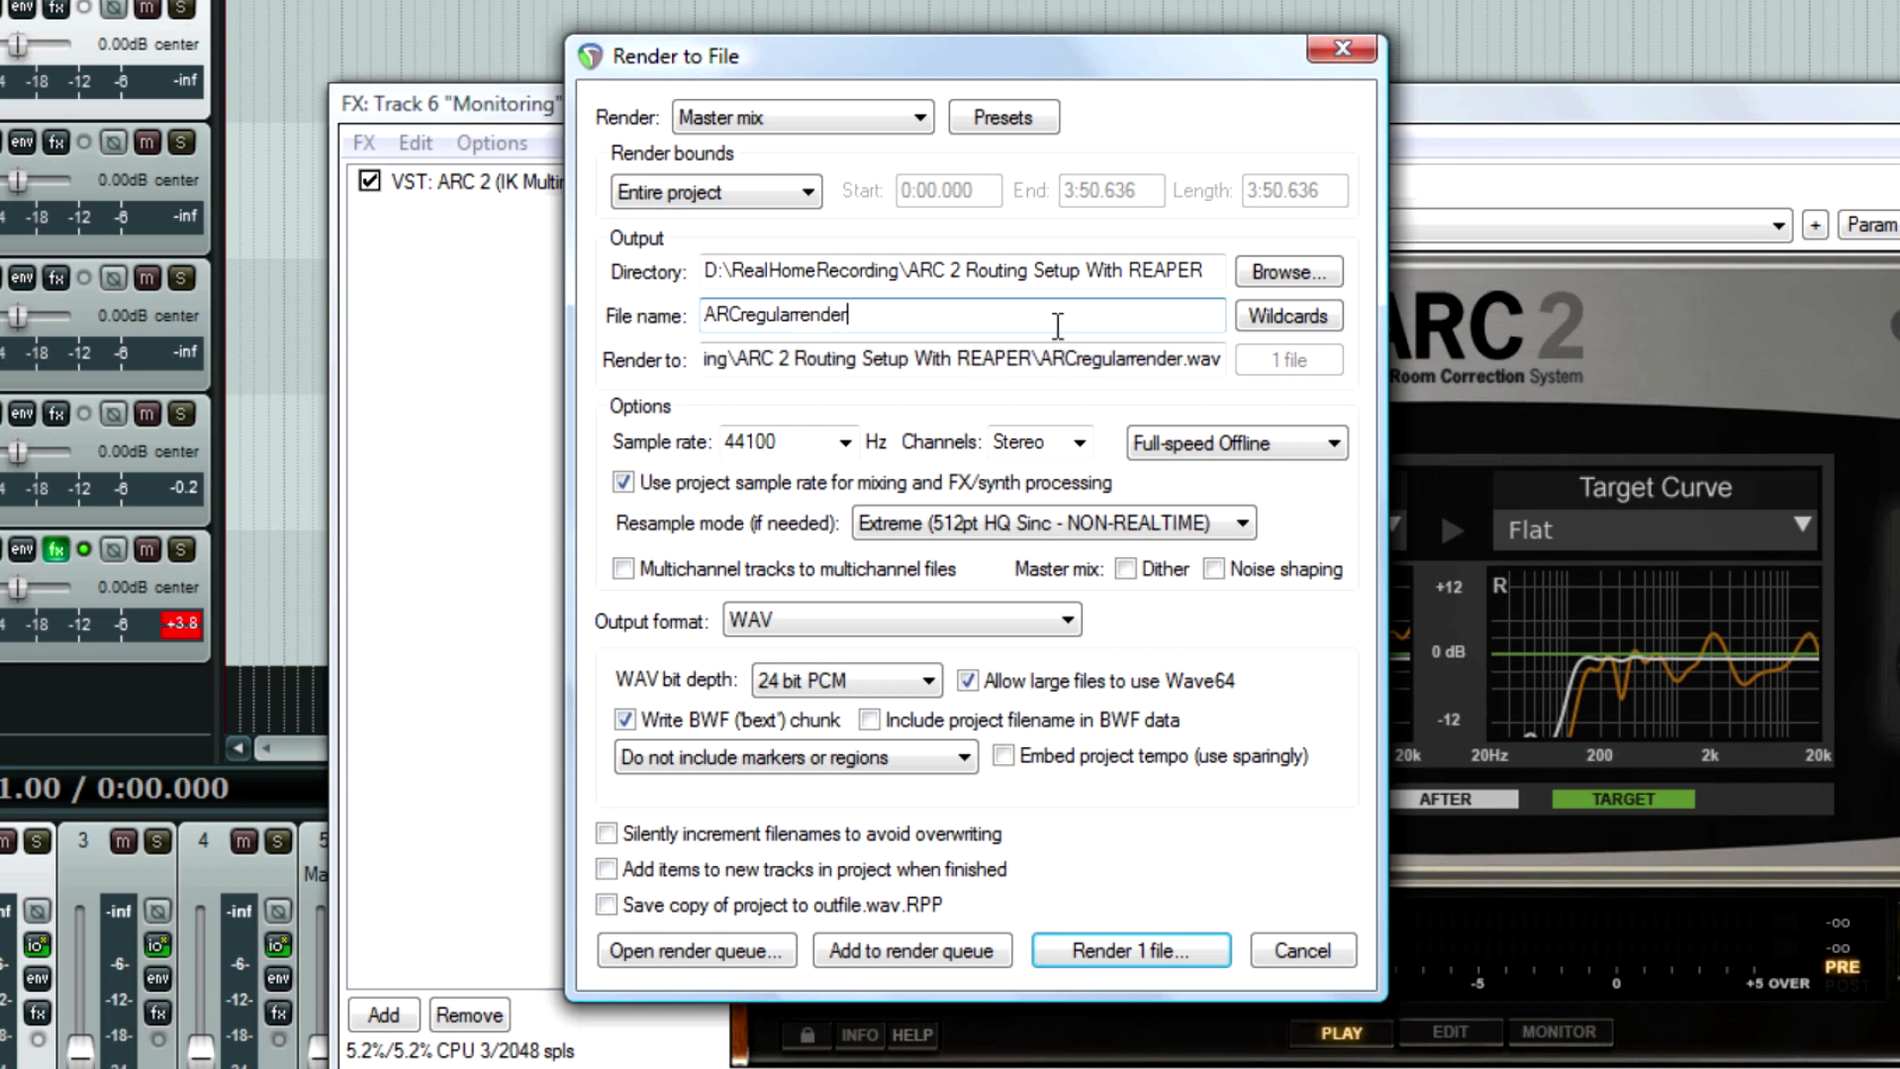
Render the master mix as a 16-bit PCM WAV and dismiss the report.
click(846, 680)
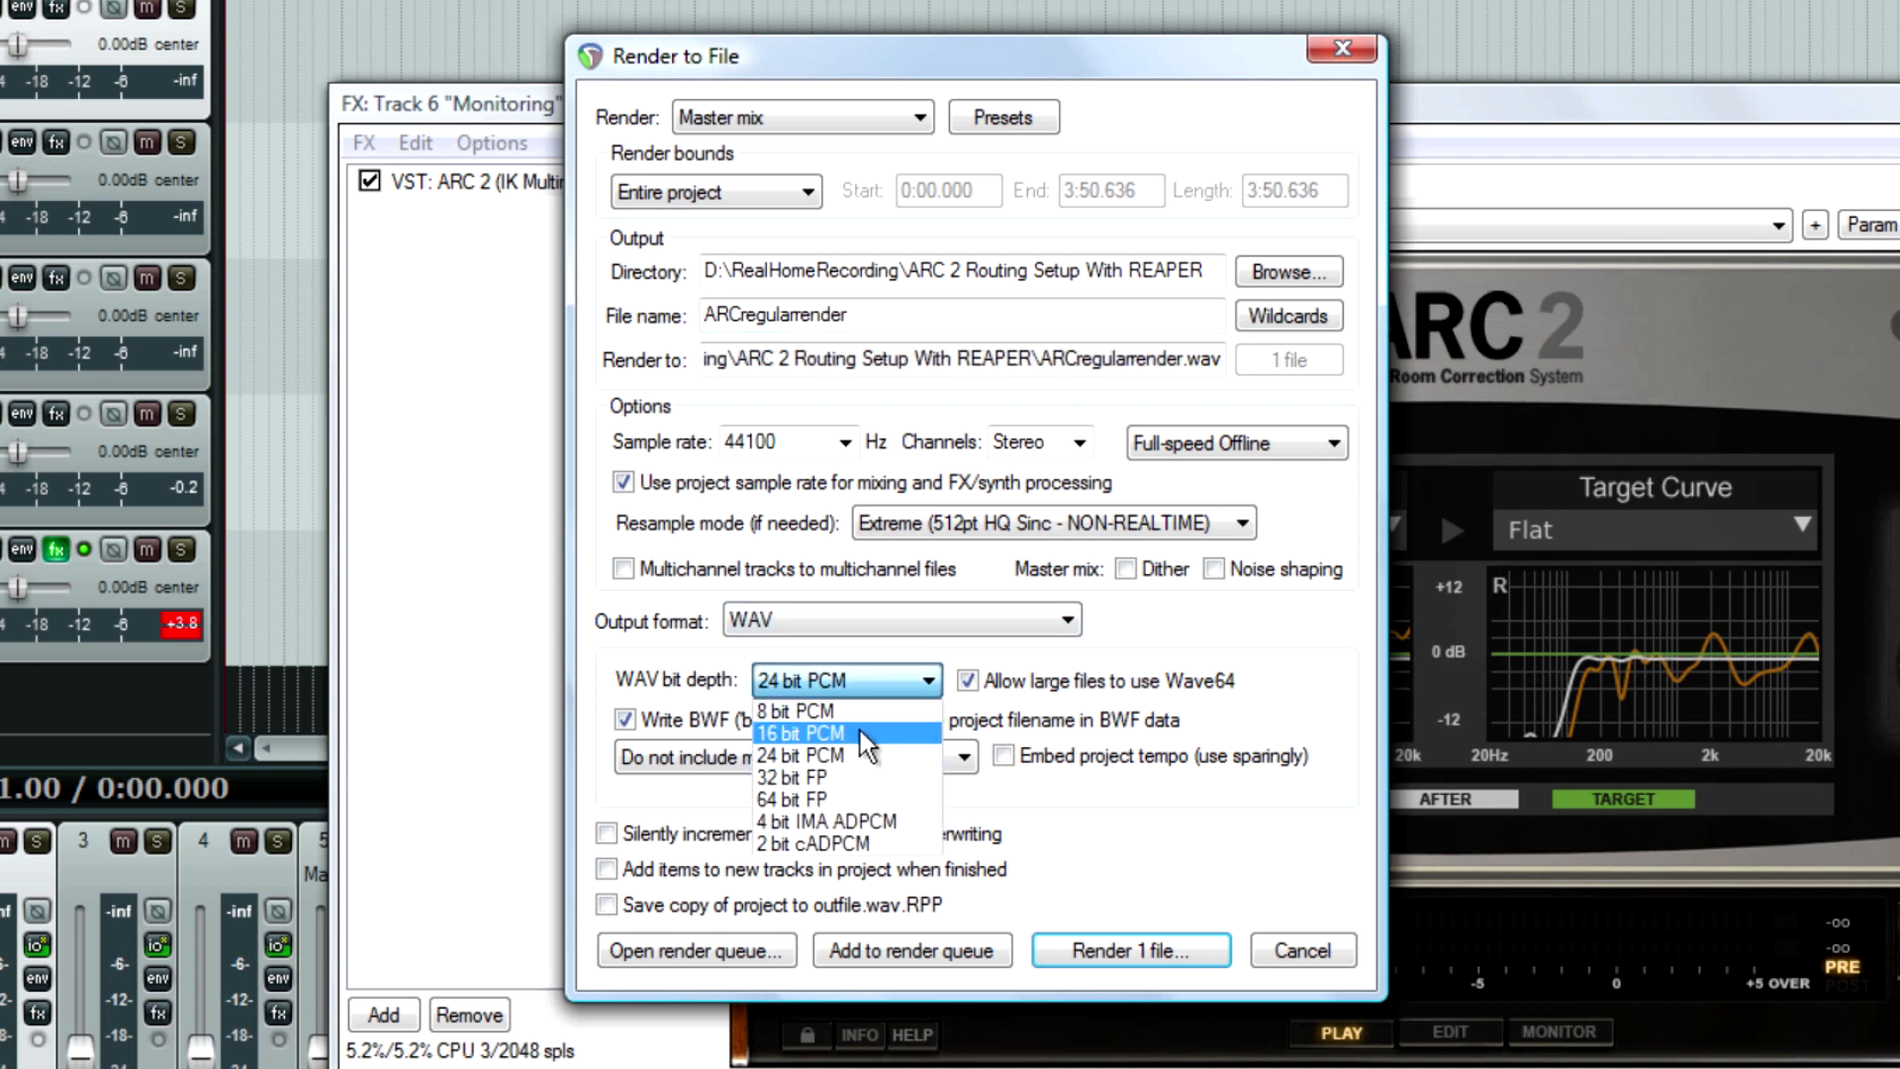
click(800, 734)
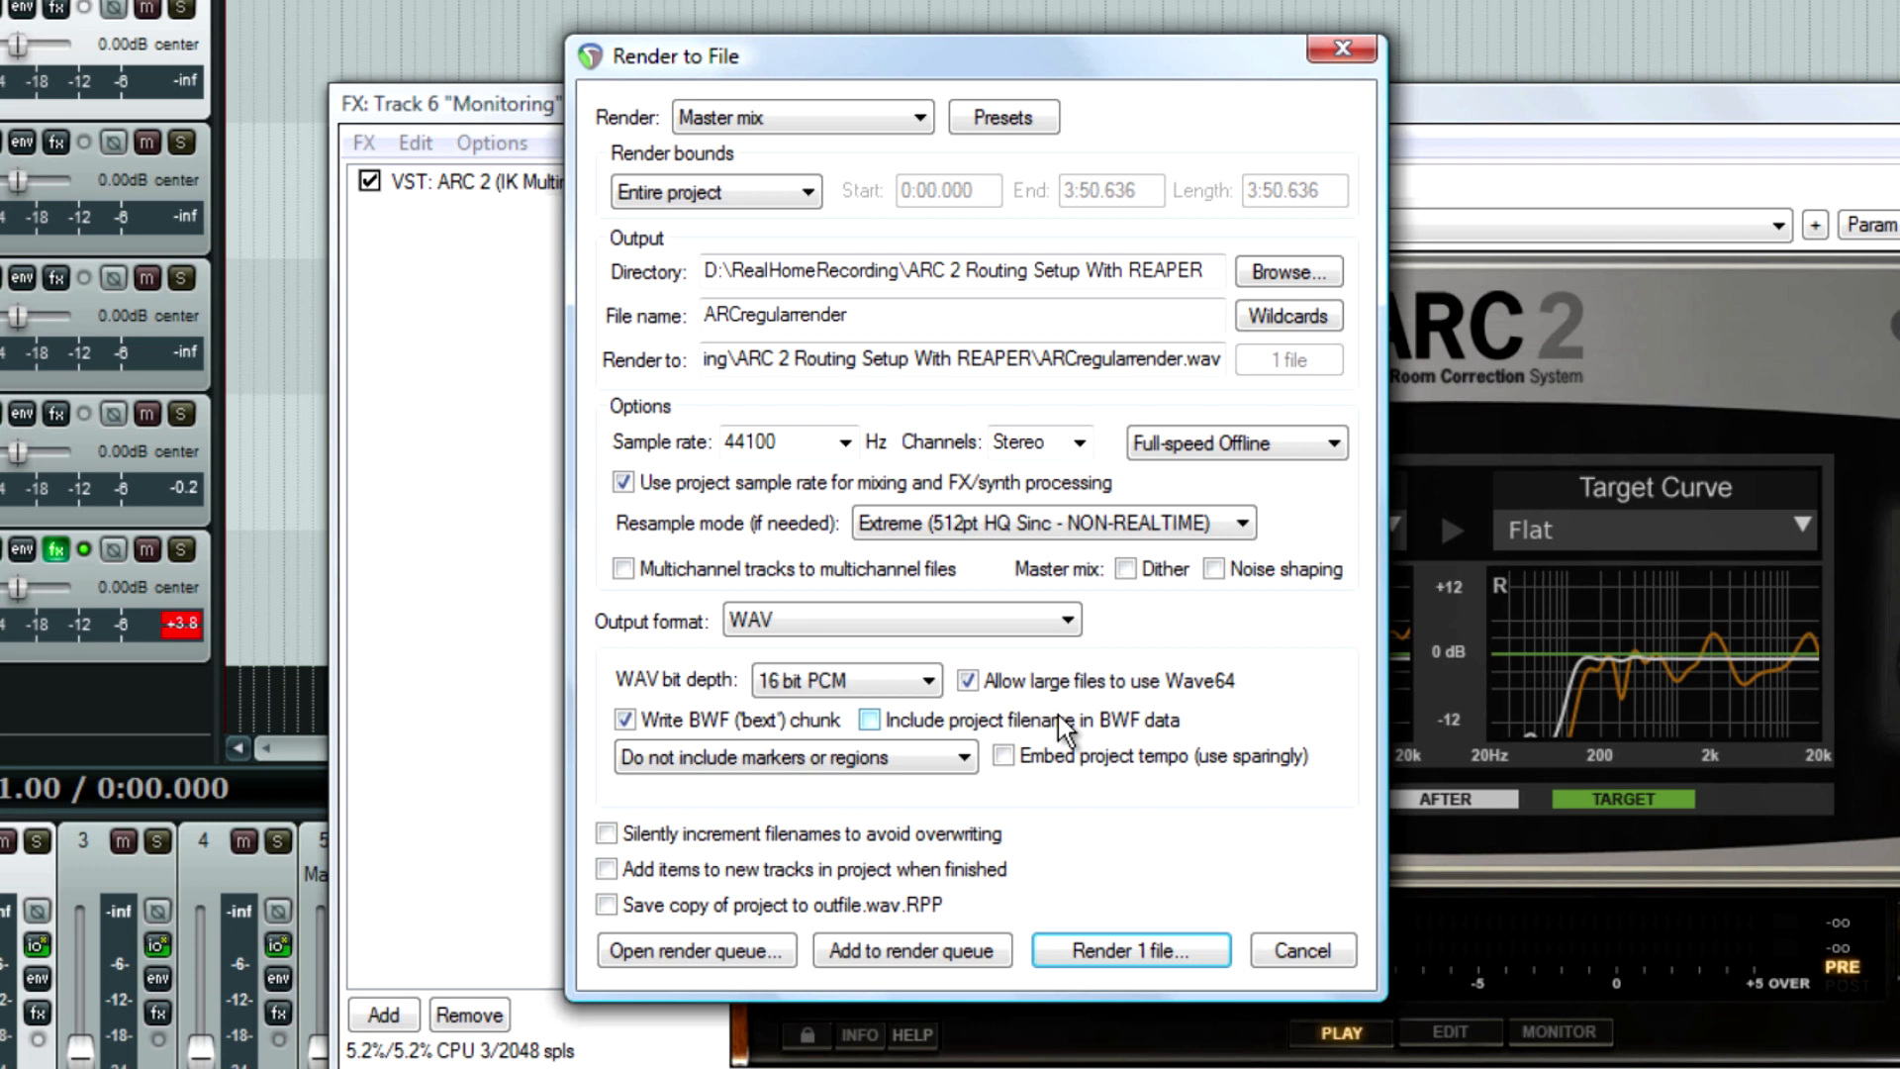
click(1128, 950)
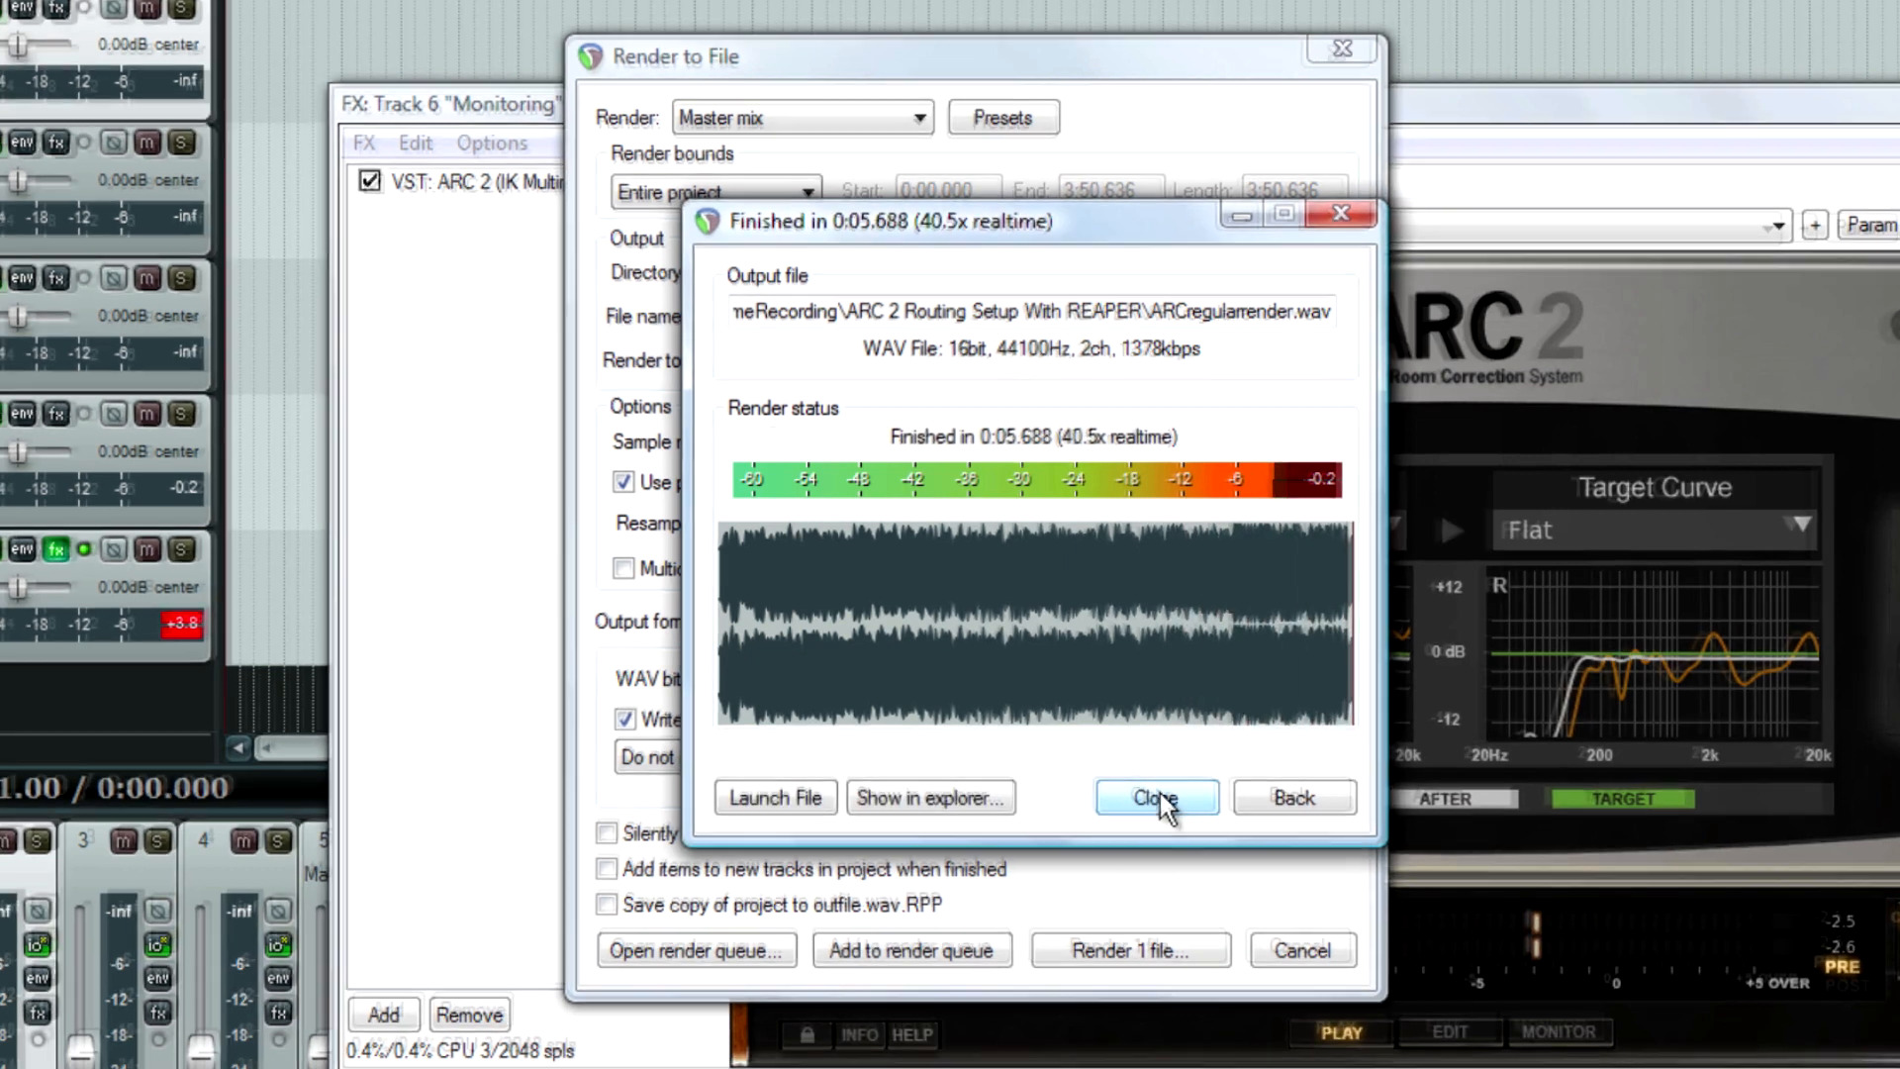
click(1152, 798)
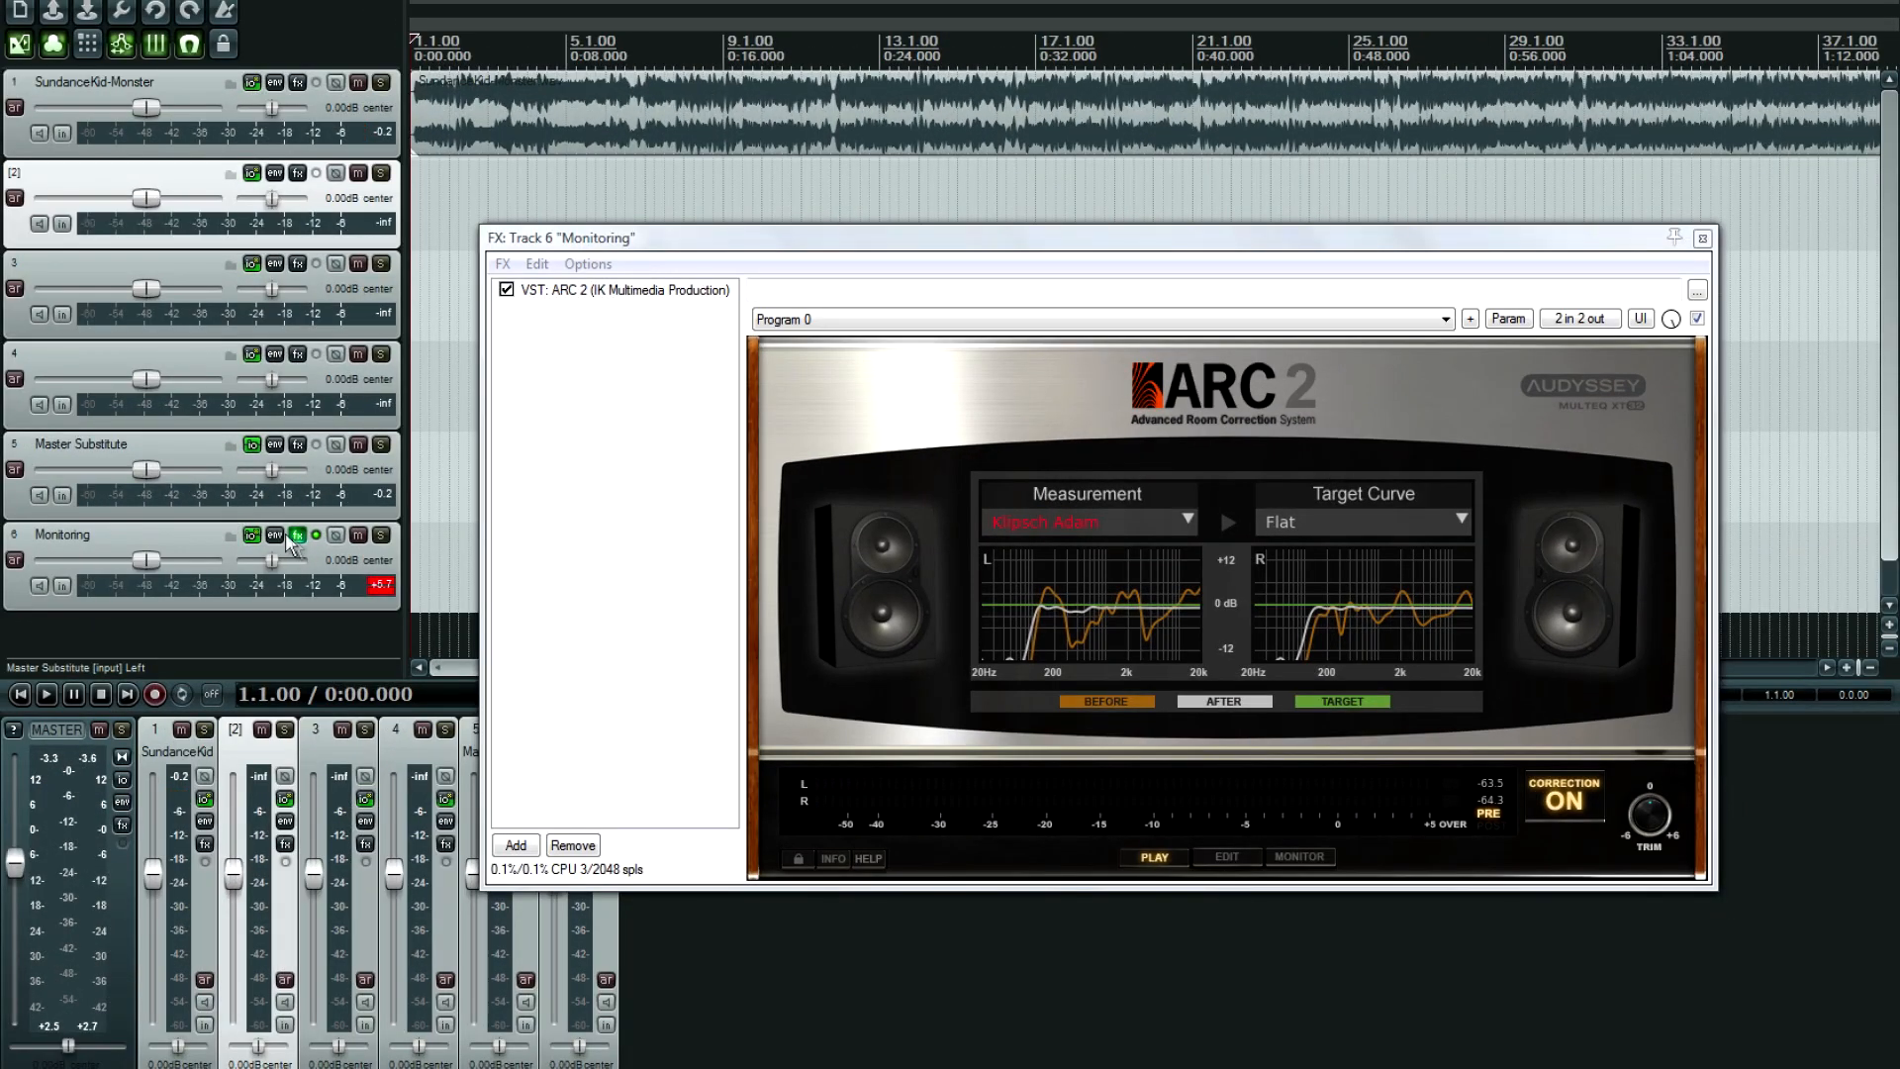
Bypass the Monitoring track's ARC effect and render again as ARCregularrenderARCOff.
click(296, 535)
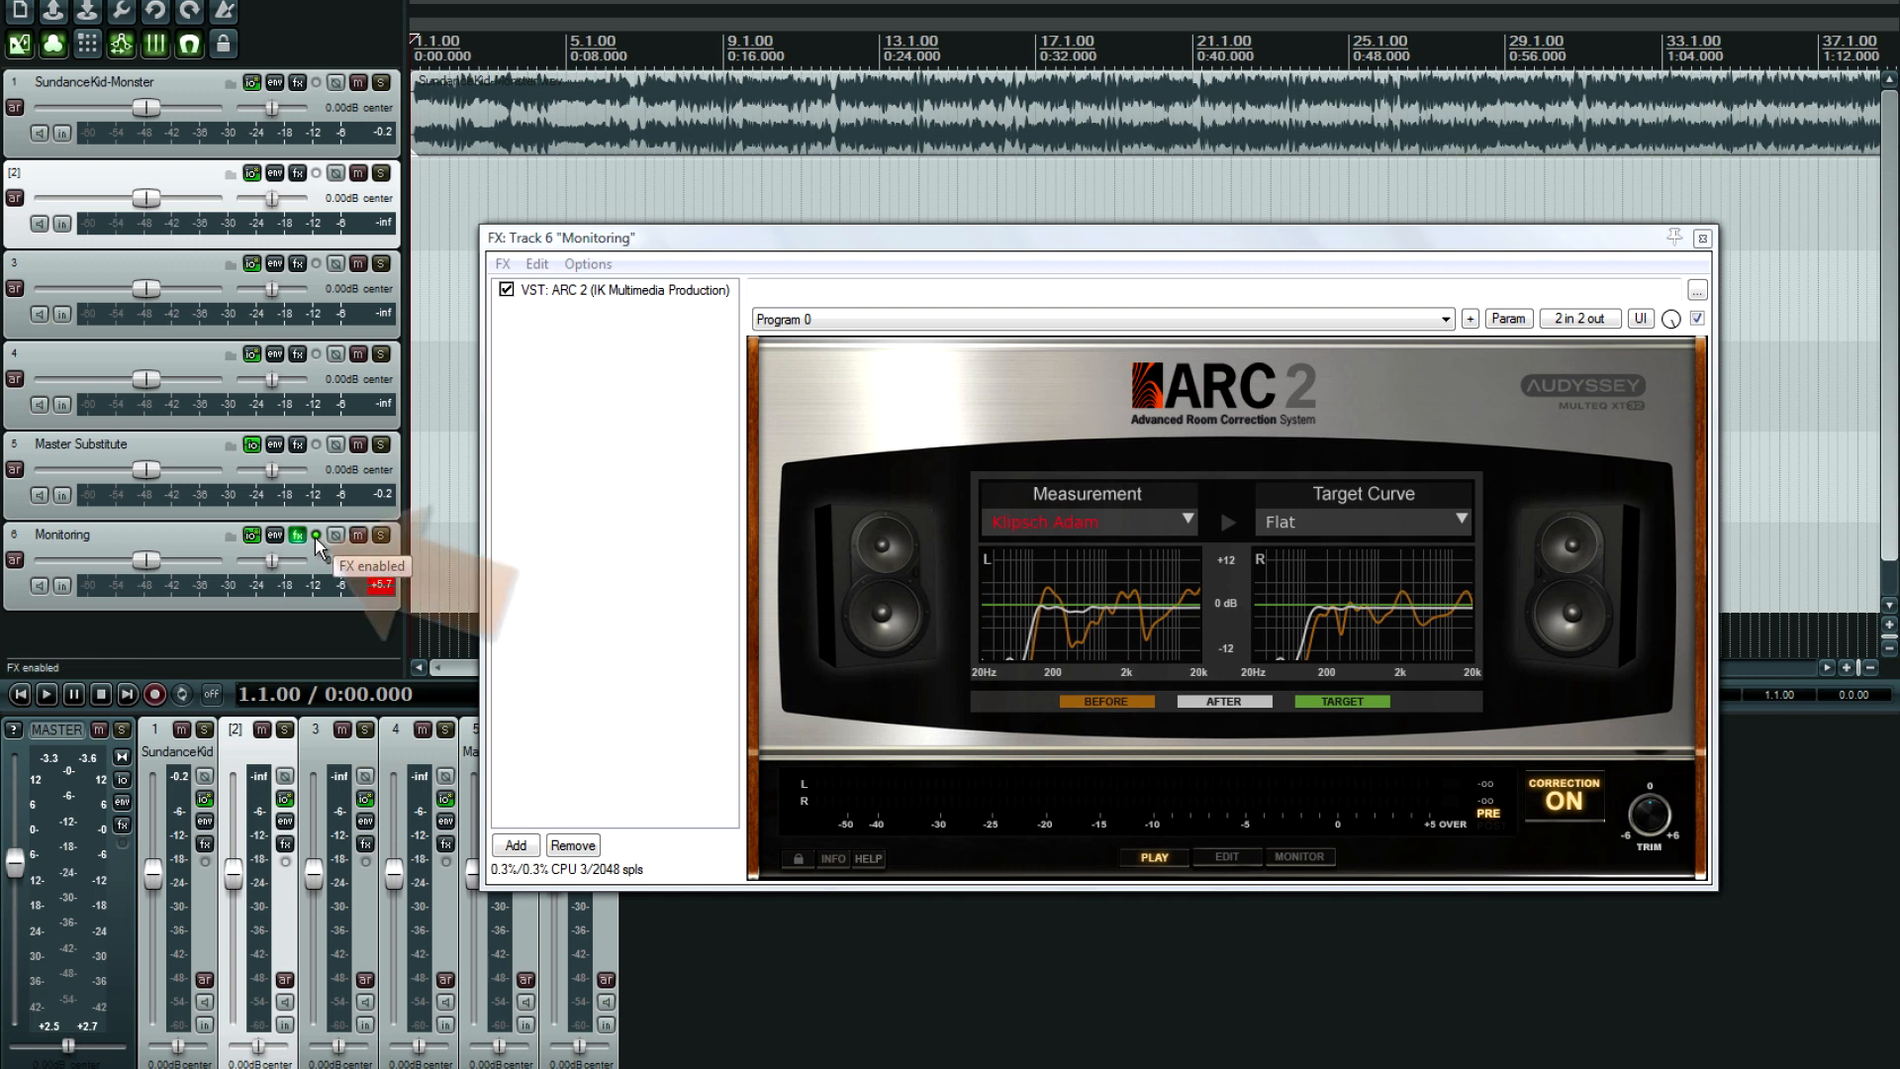
click(297, 535)
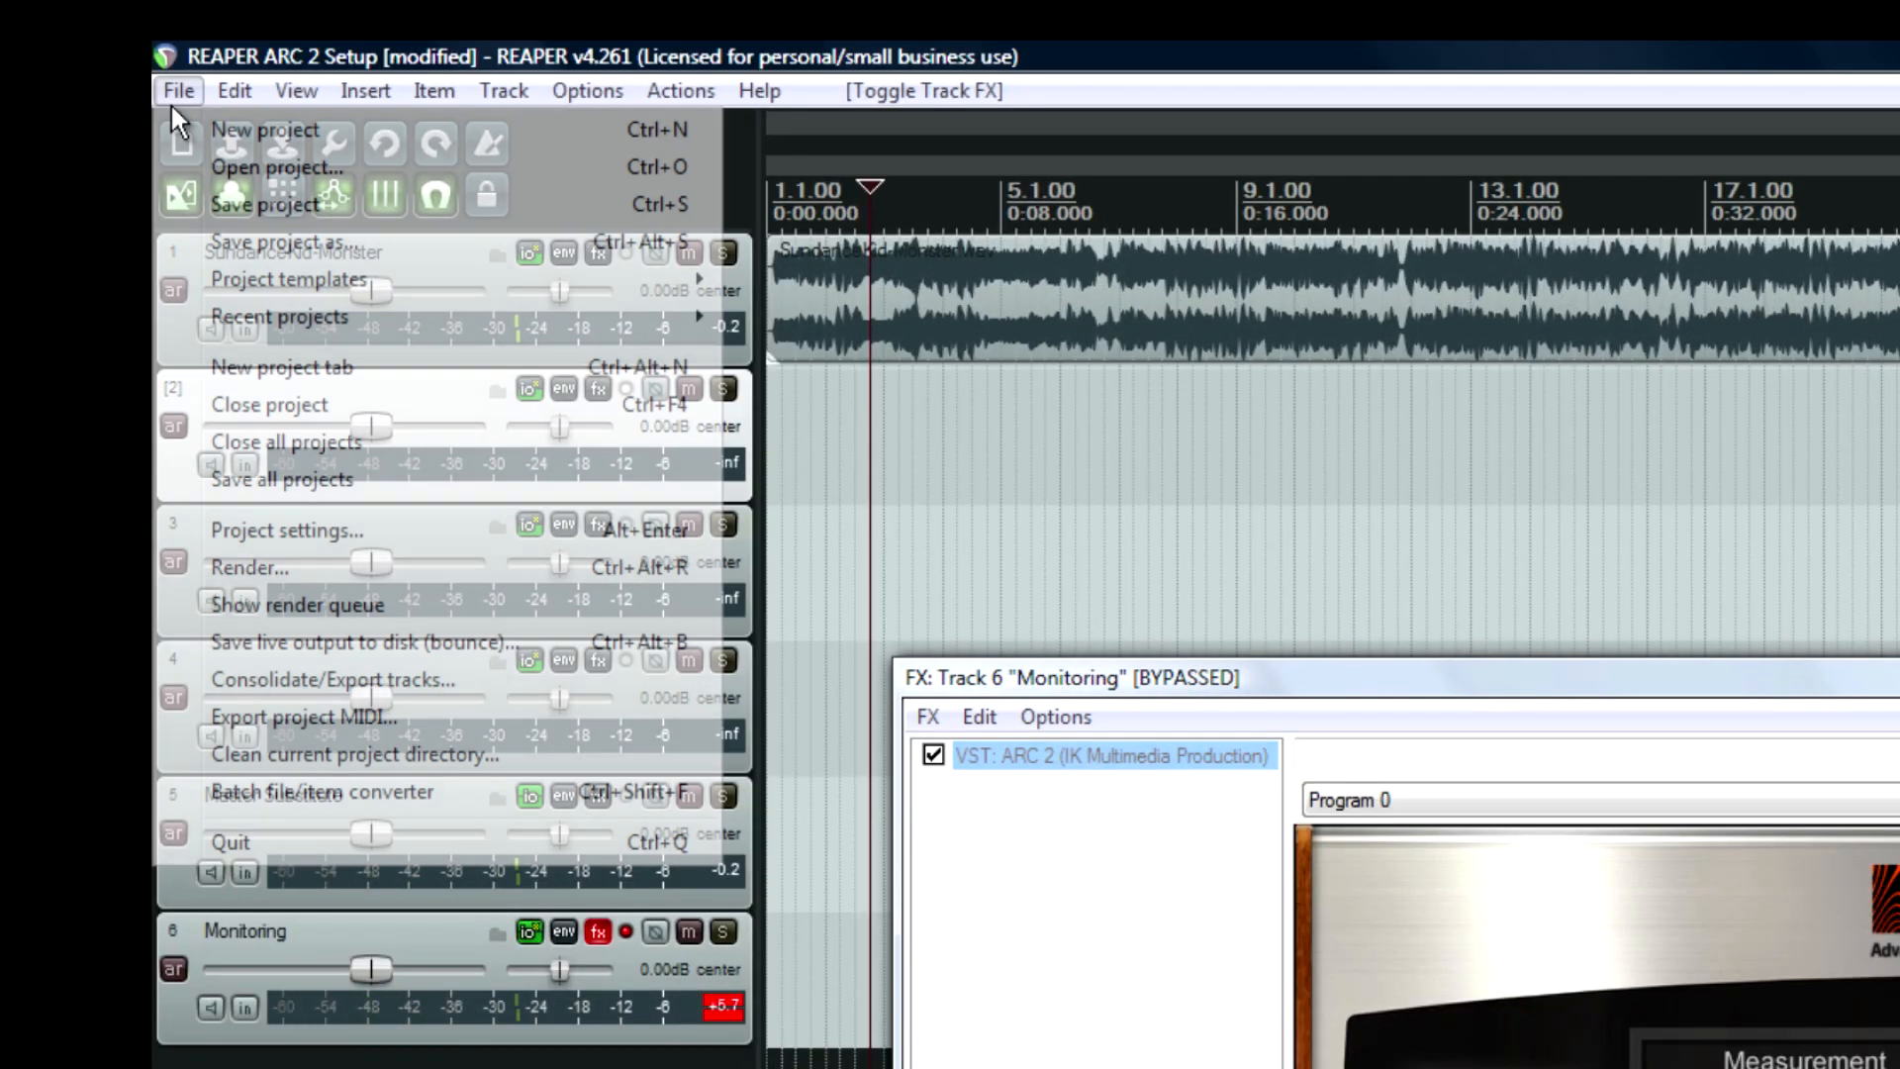
click(246, 567)
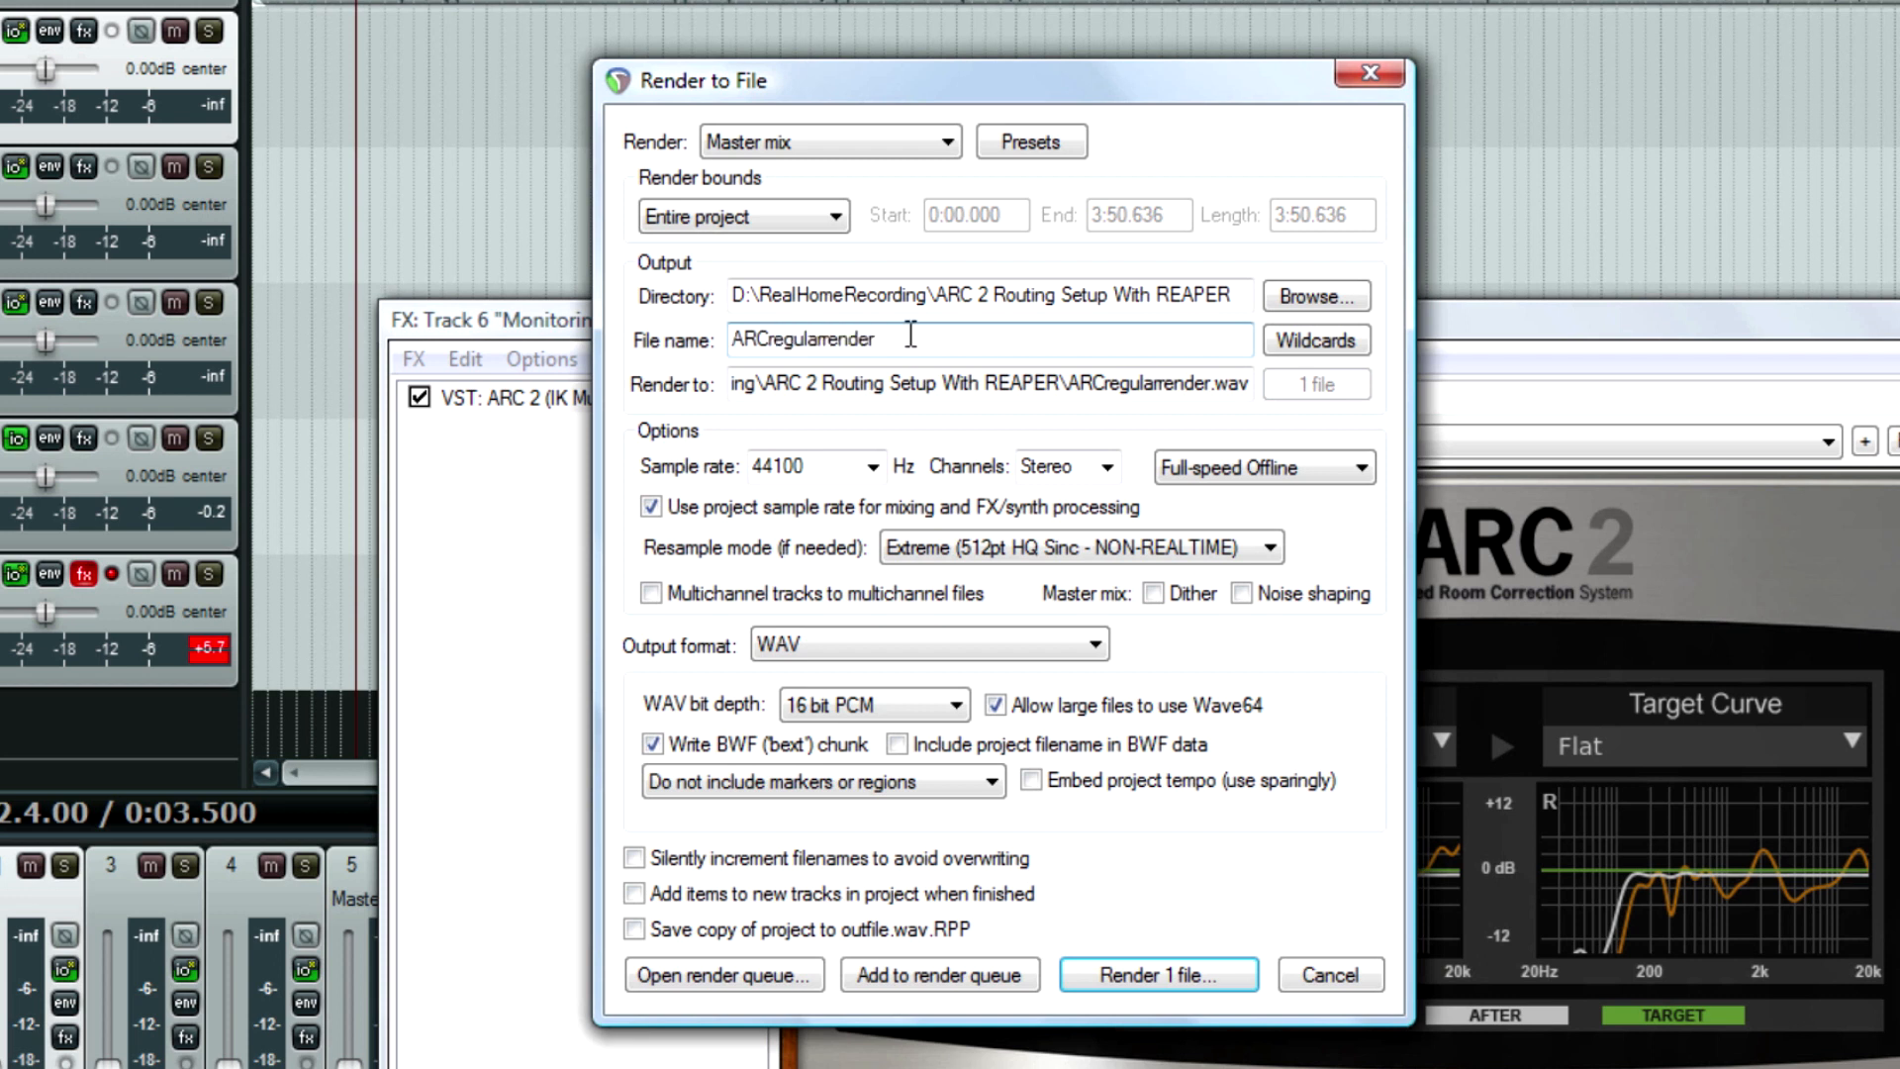
text(ARCOff)
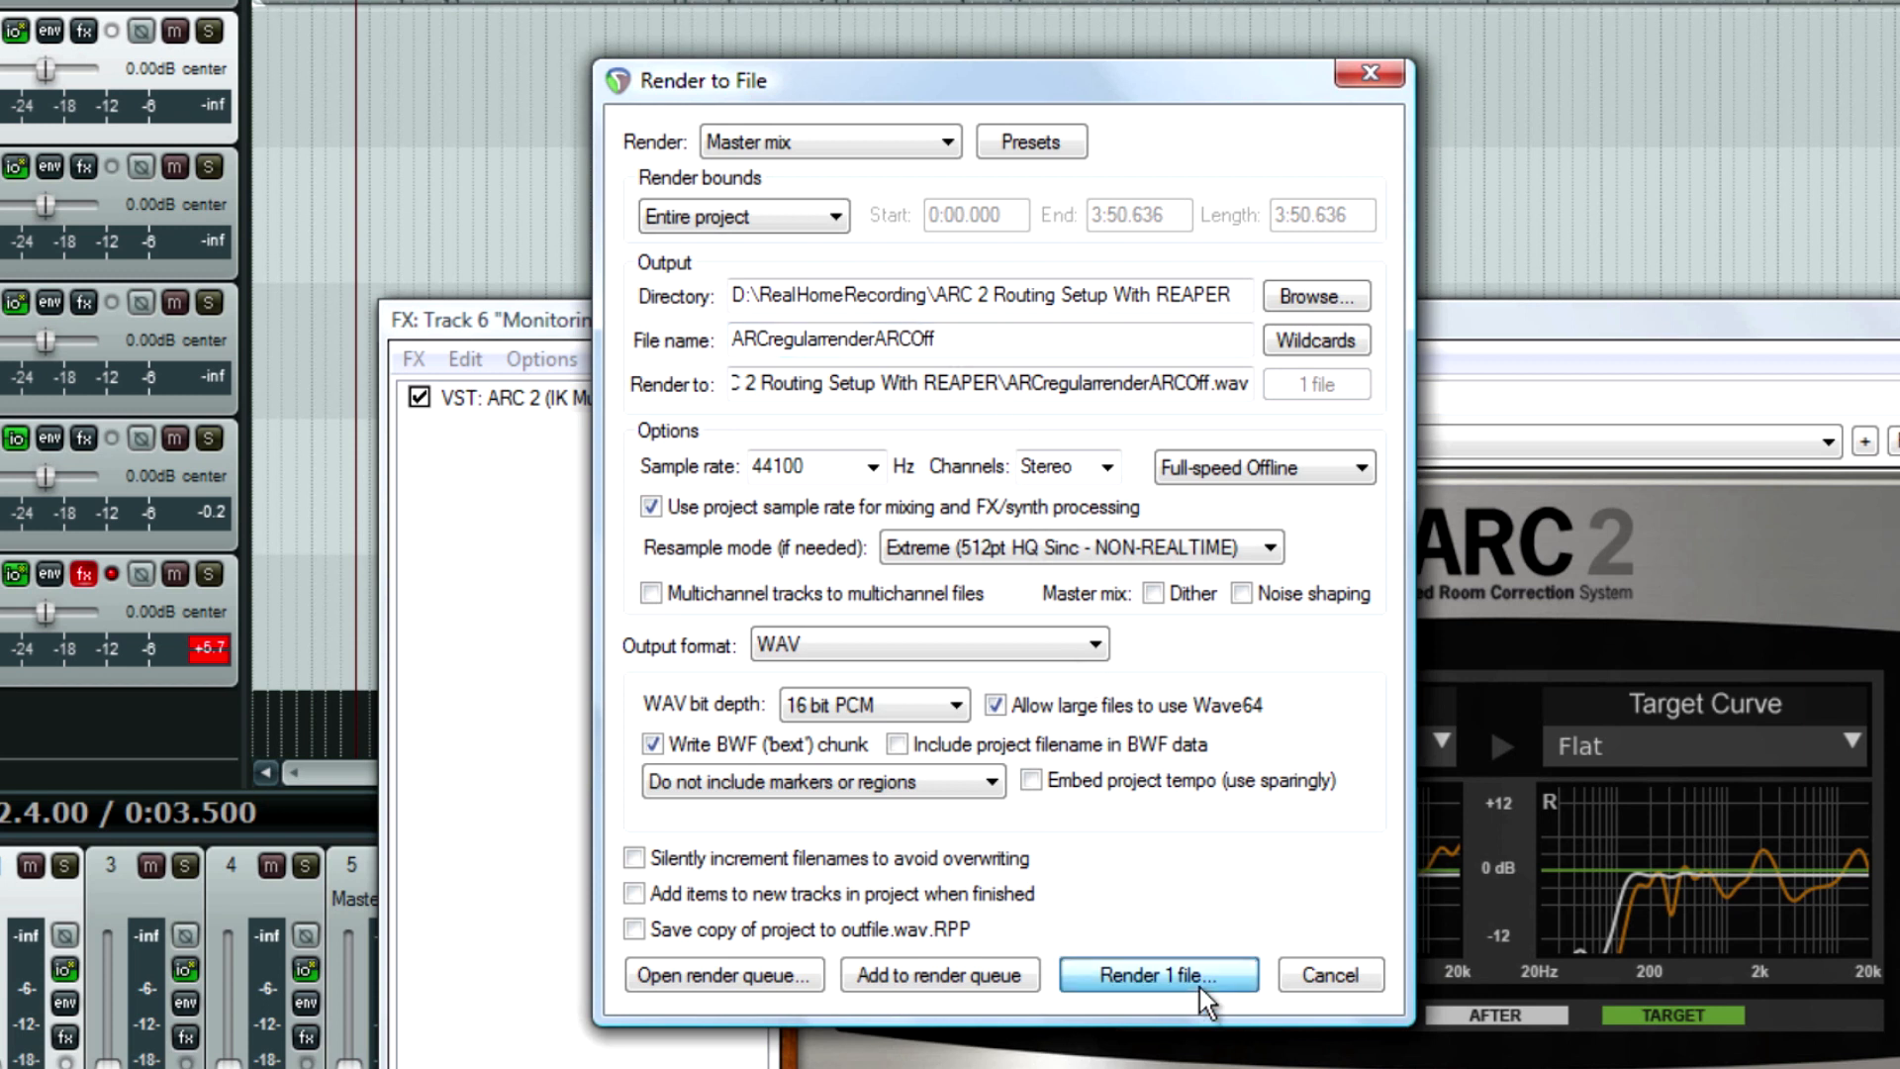
click(1155, 974)
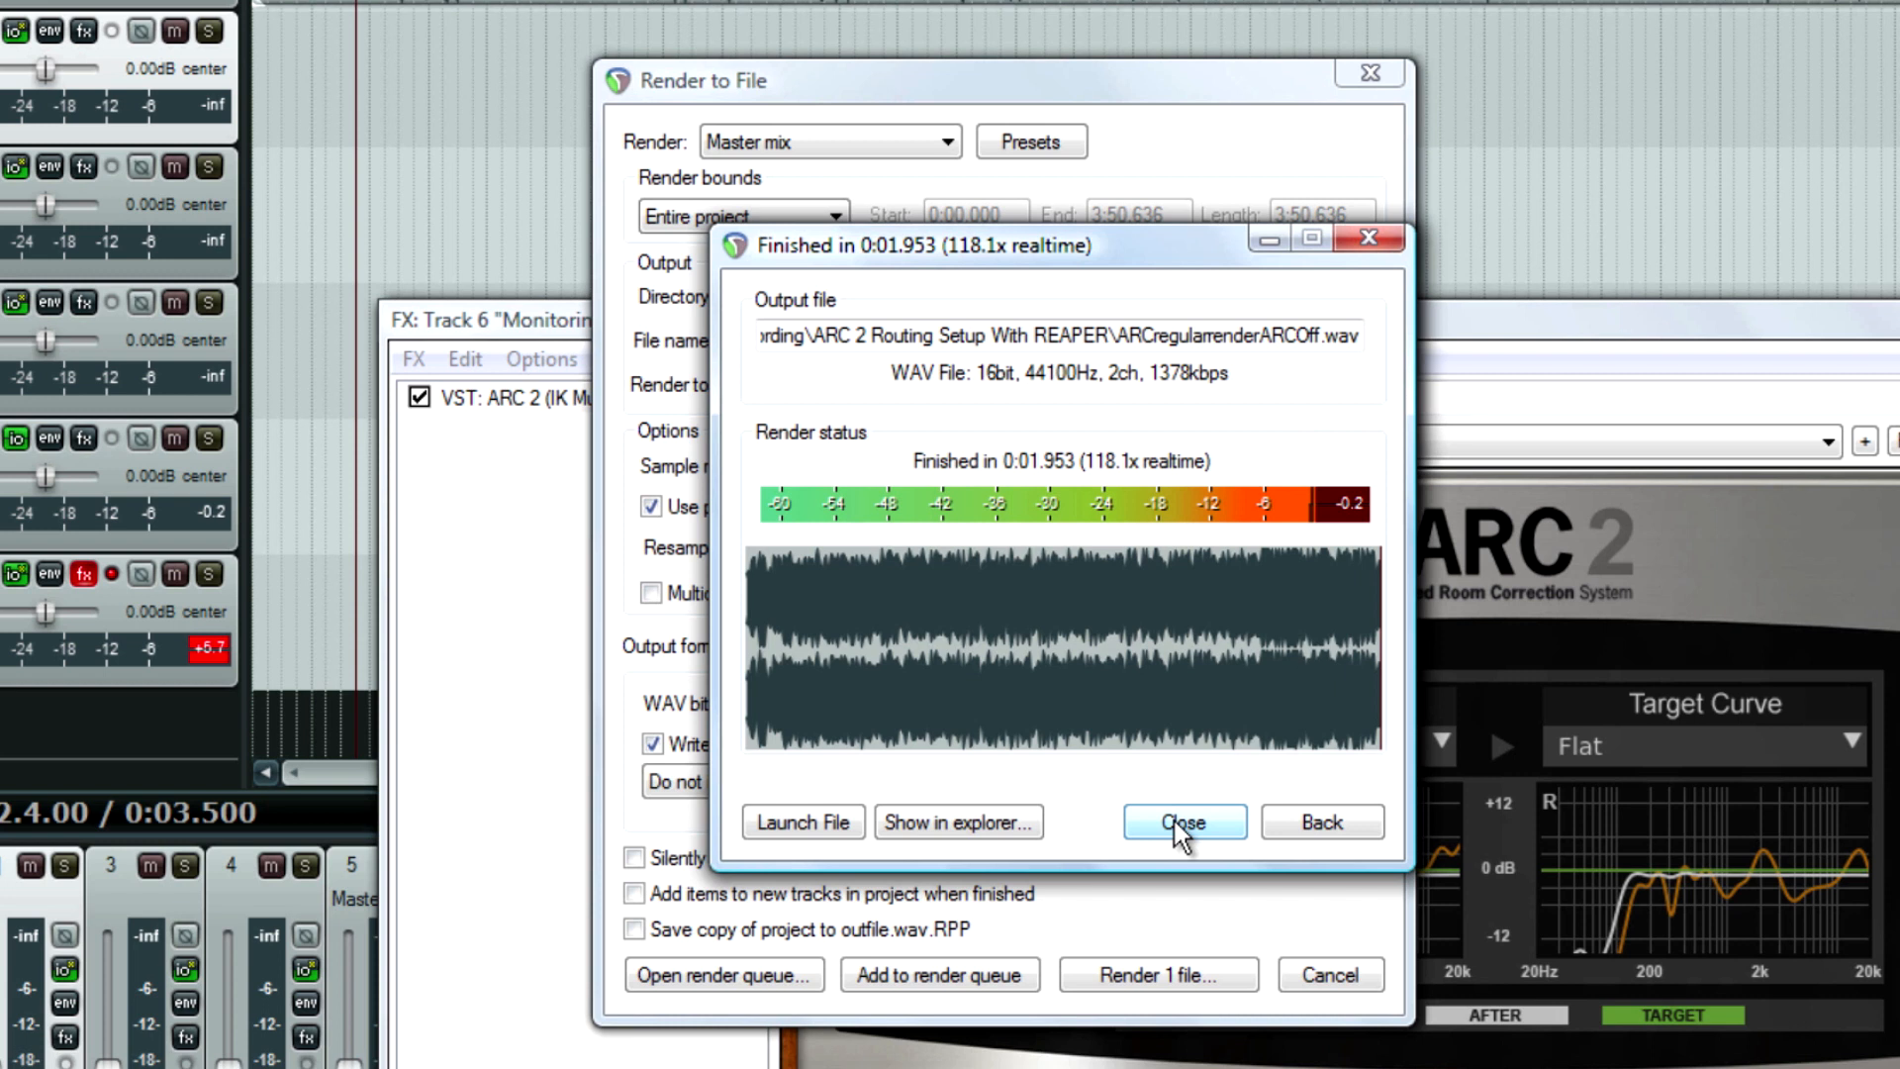
Dismiss the render report and close the master track's output settings in the new project.
click(1181, 822)
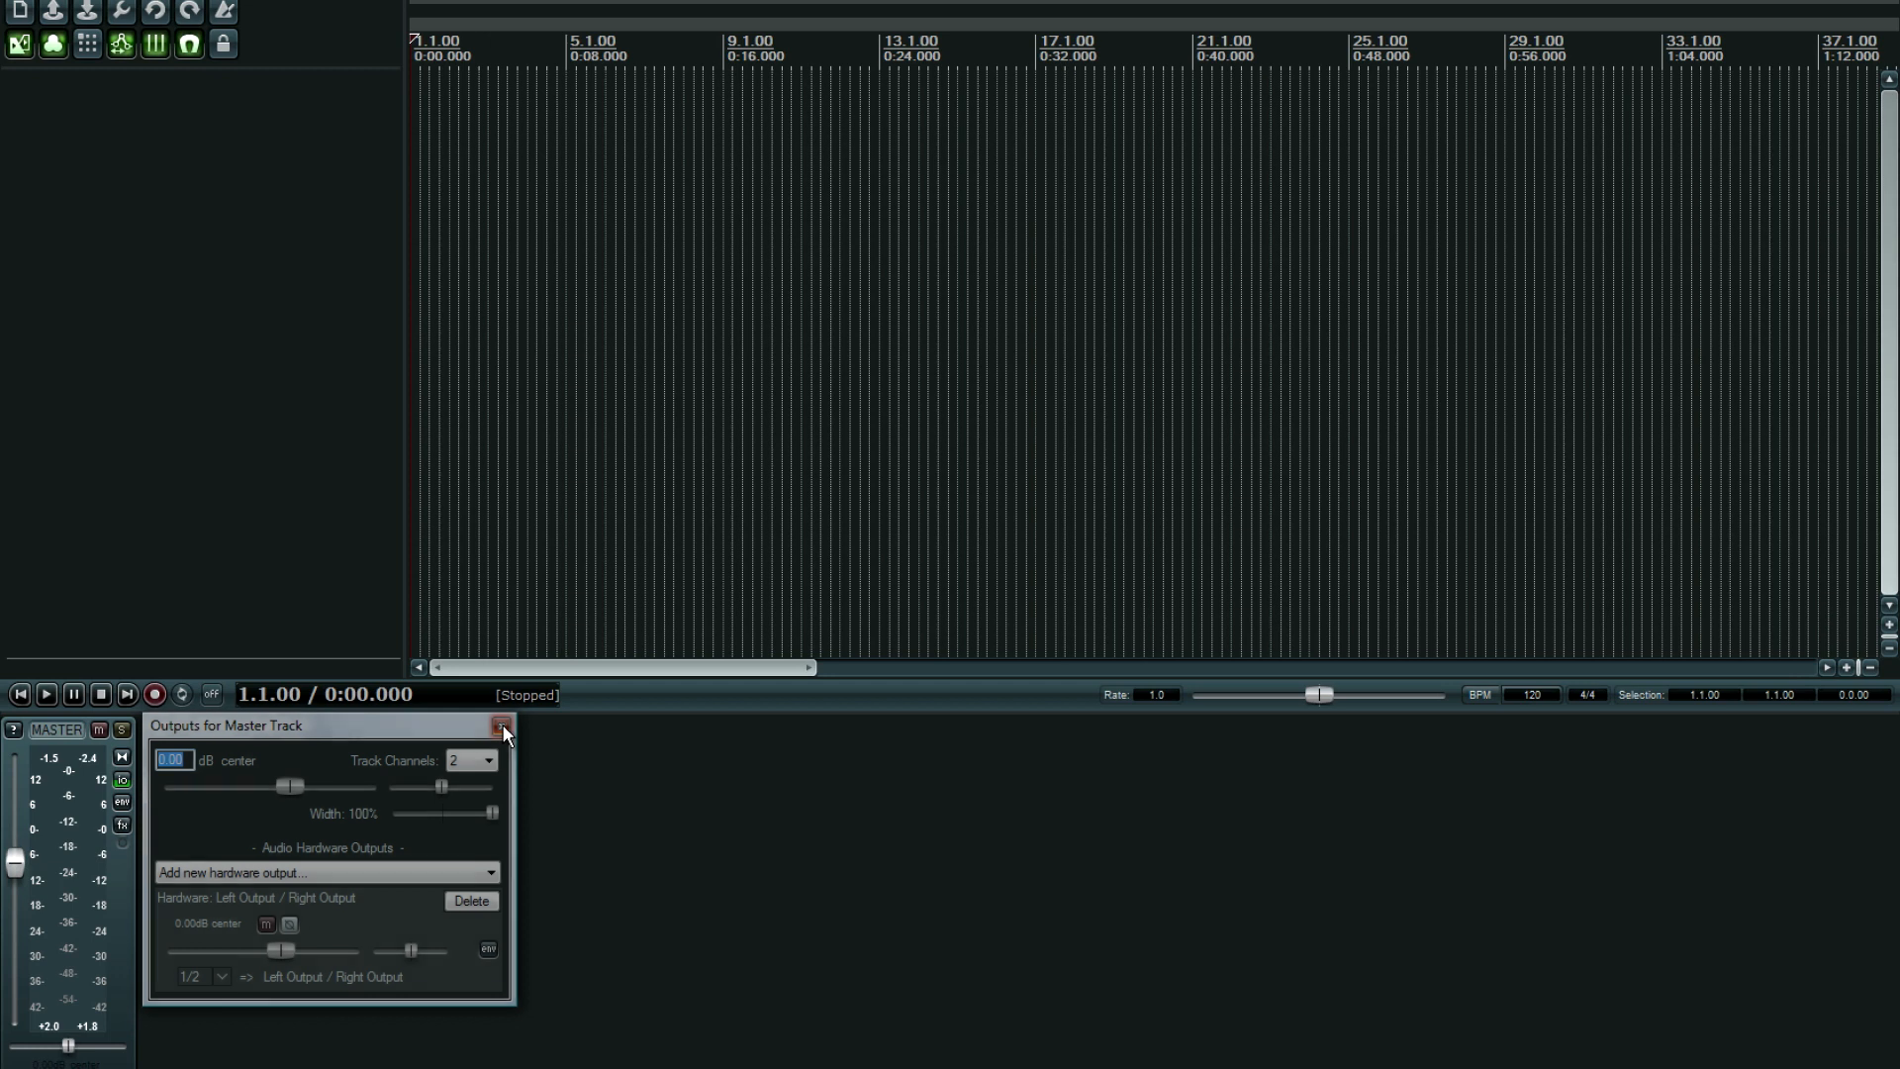
click(502, 725)
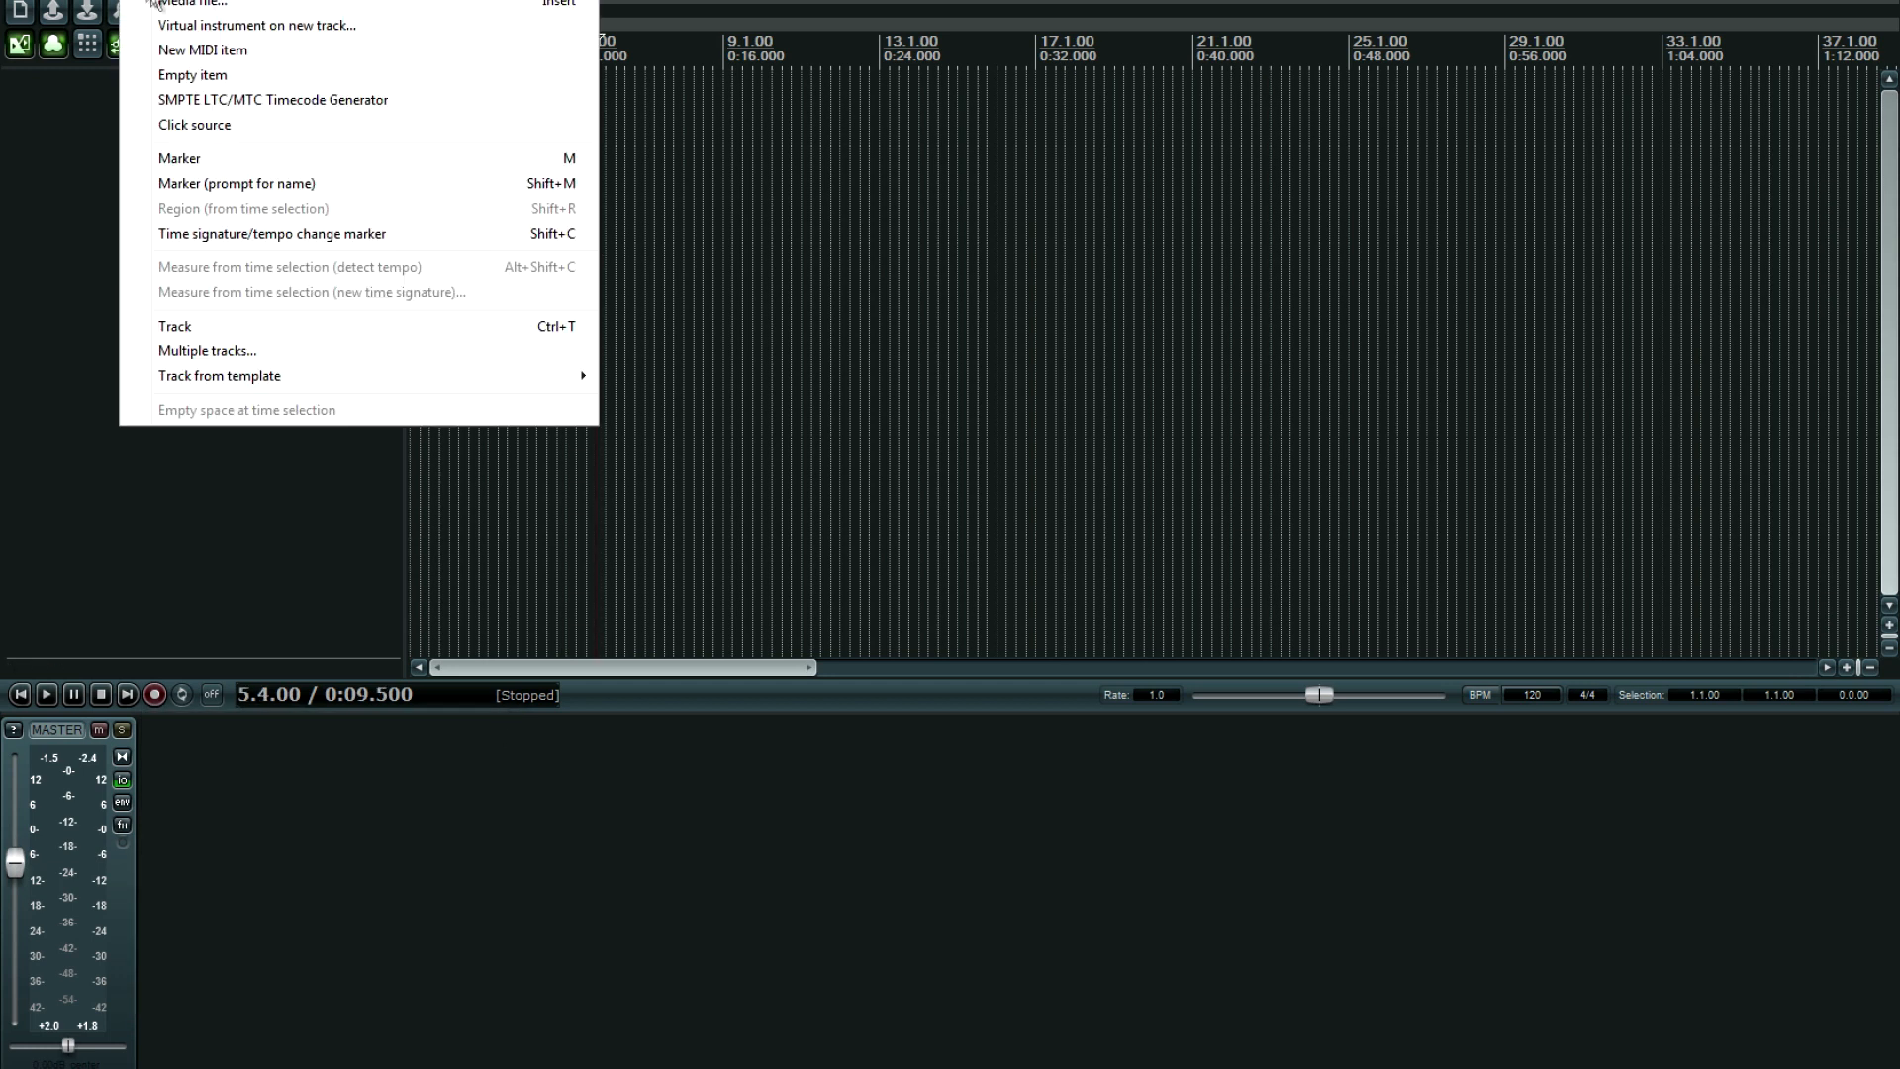
Import ARCregularrender and ARCregularrenderARCOff onto two separate tracks.
click(190, 4)
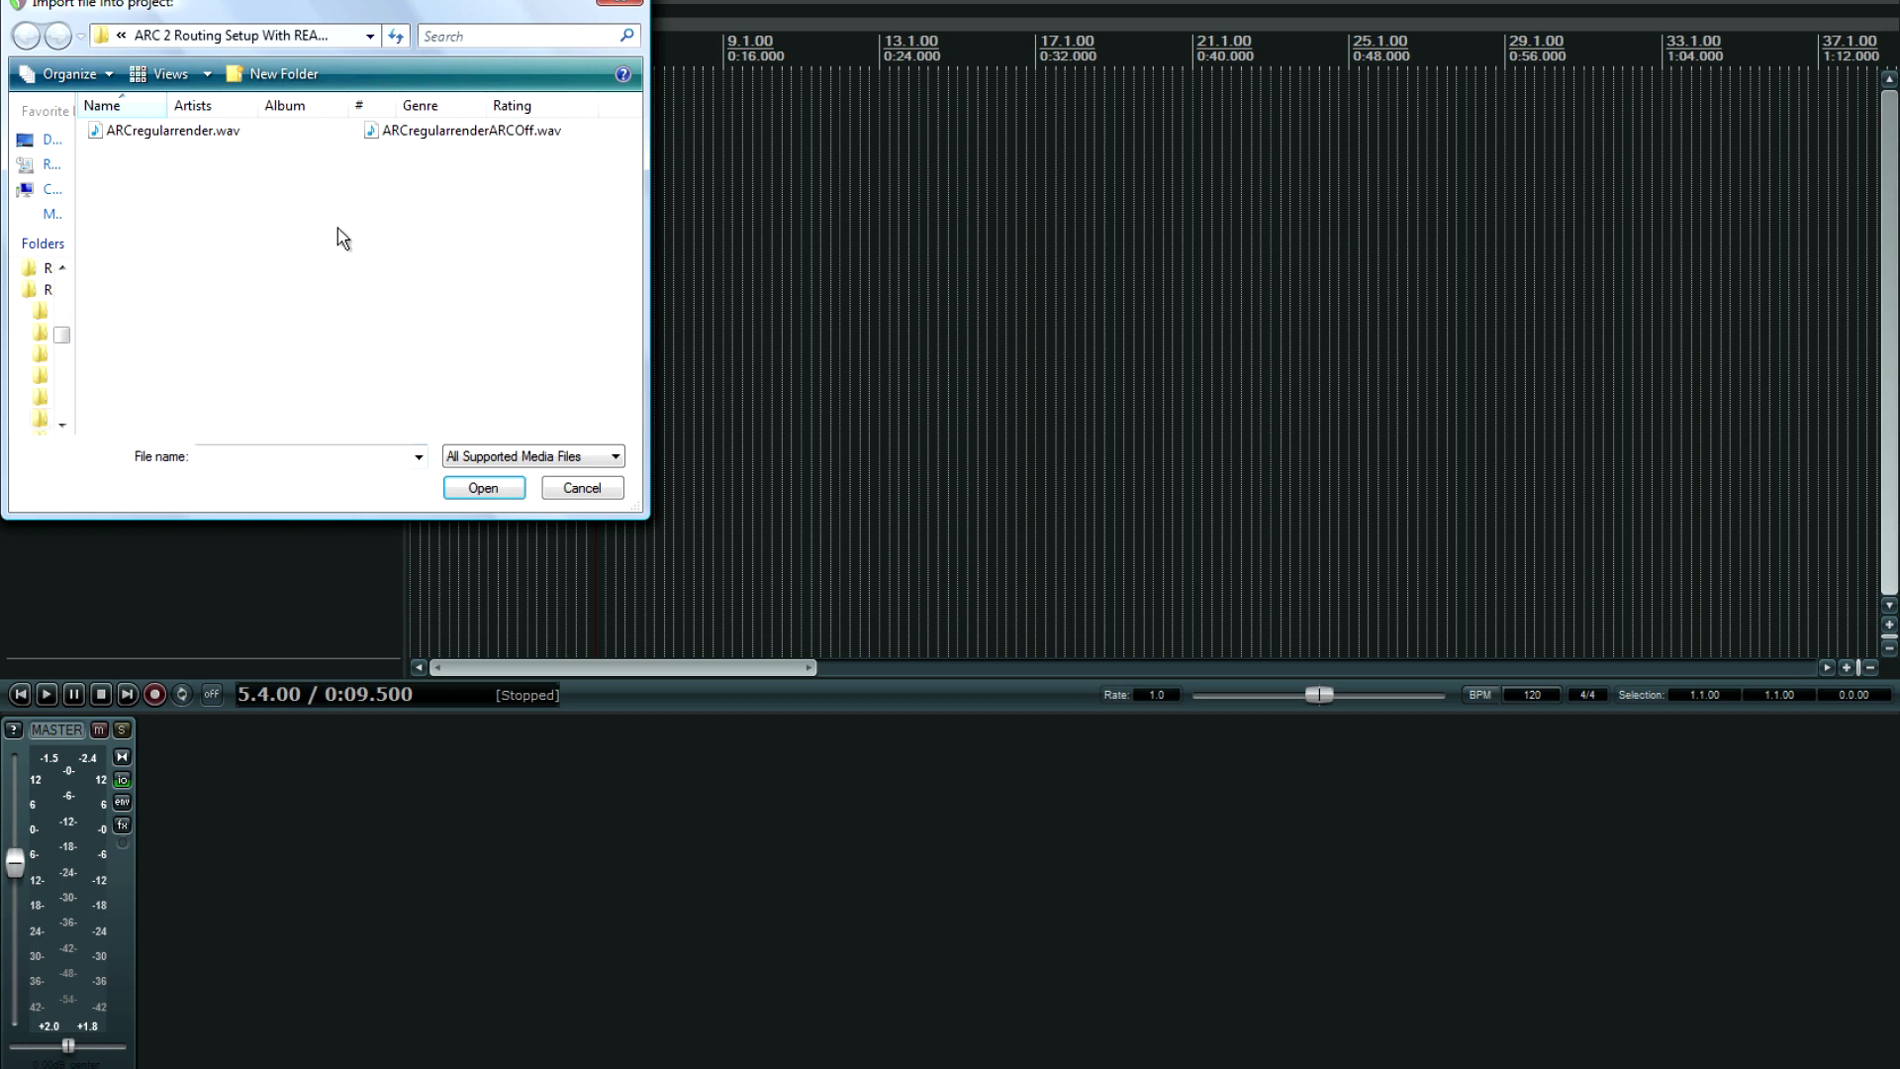
click(169, 129)
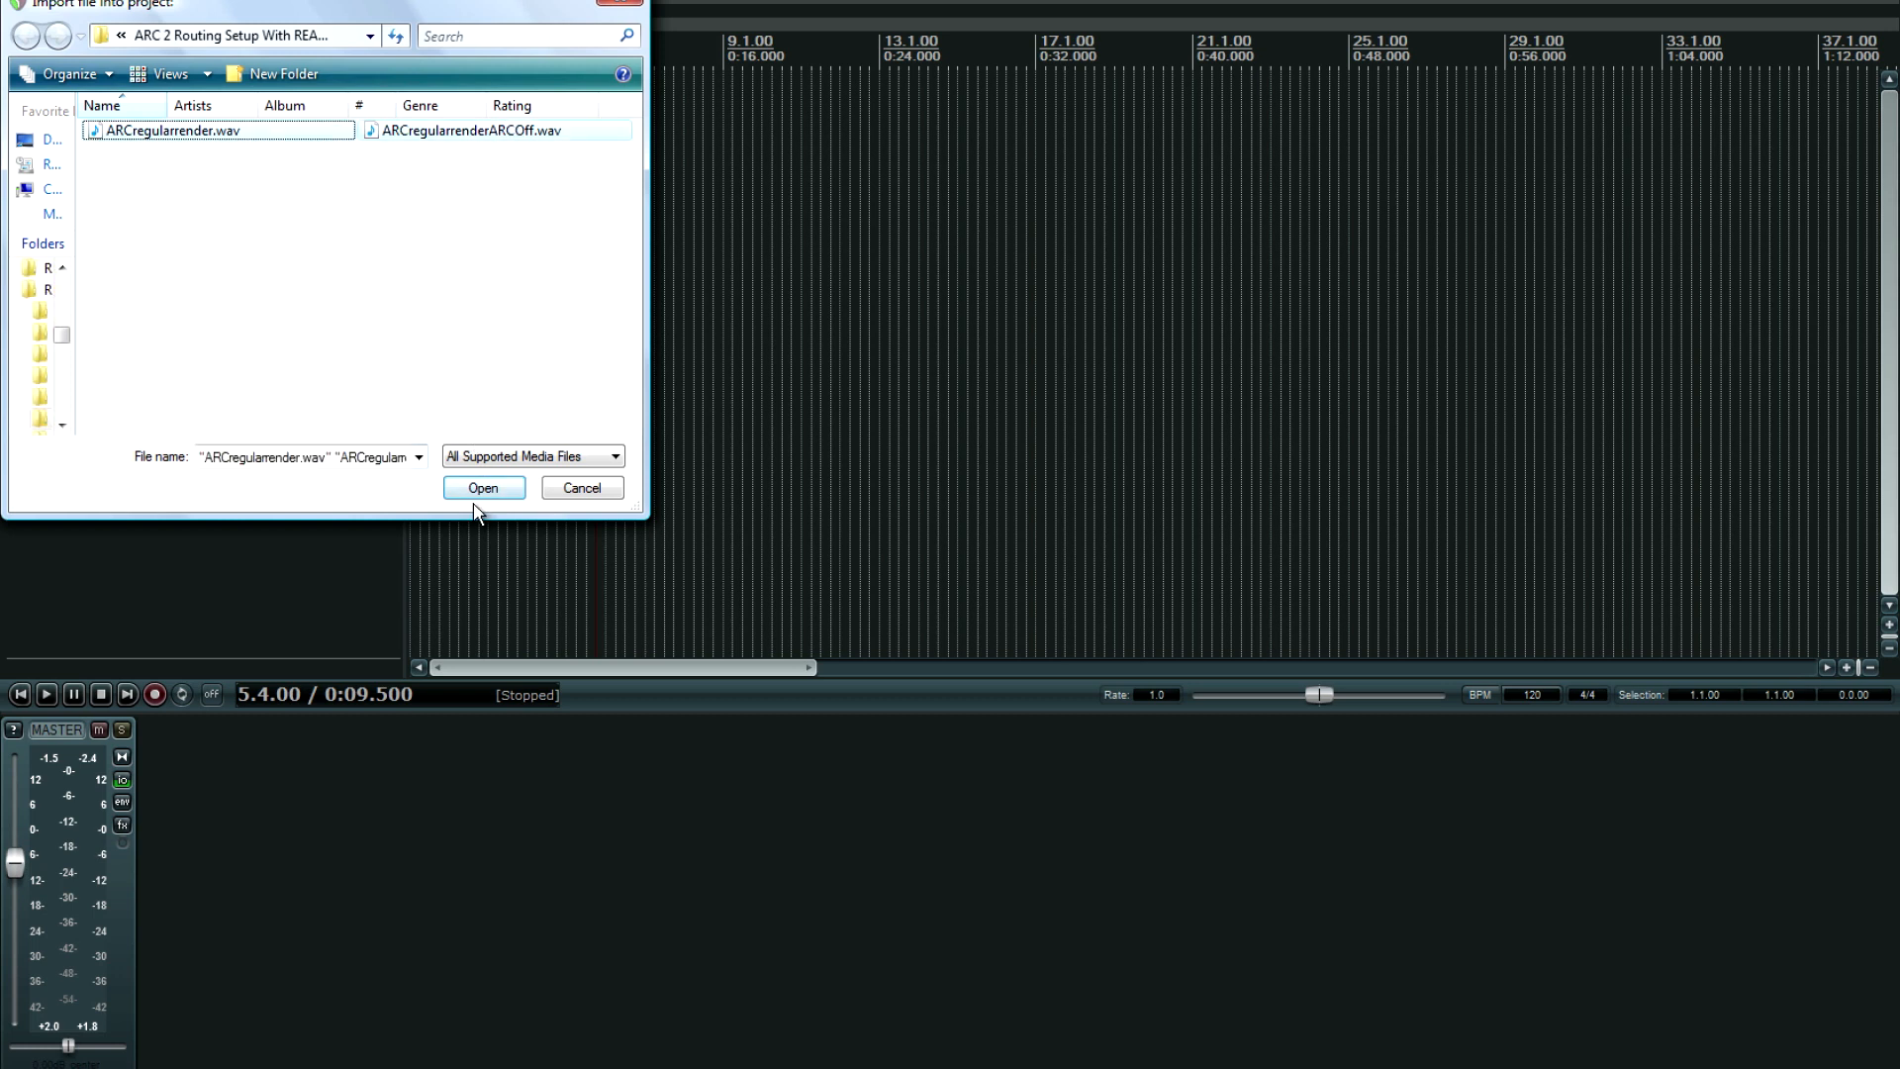
click(482, 487)
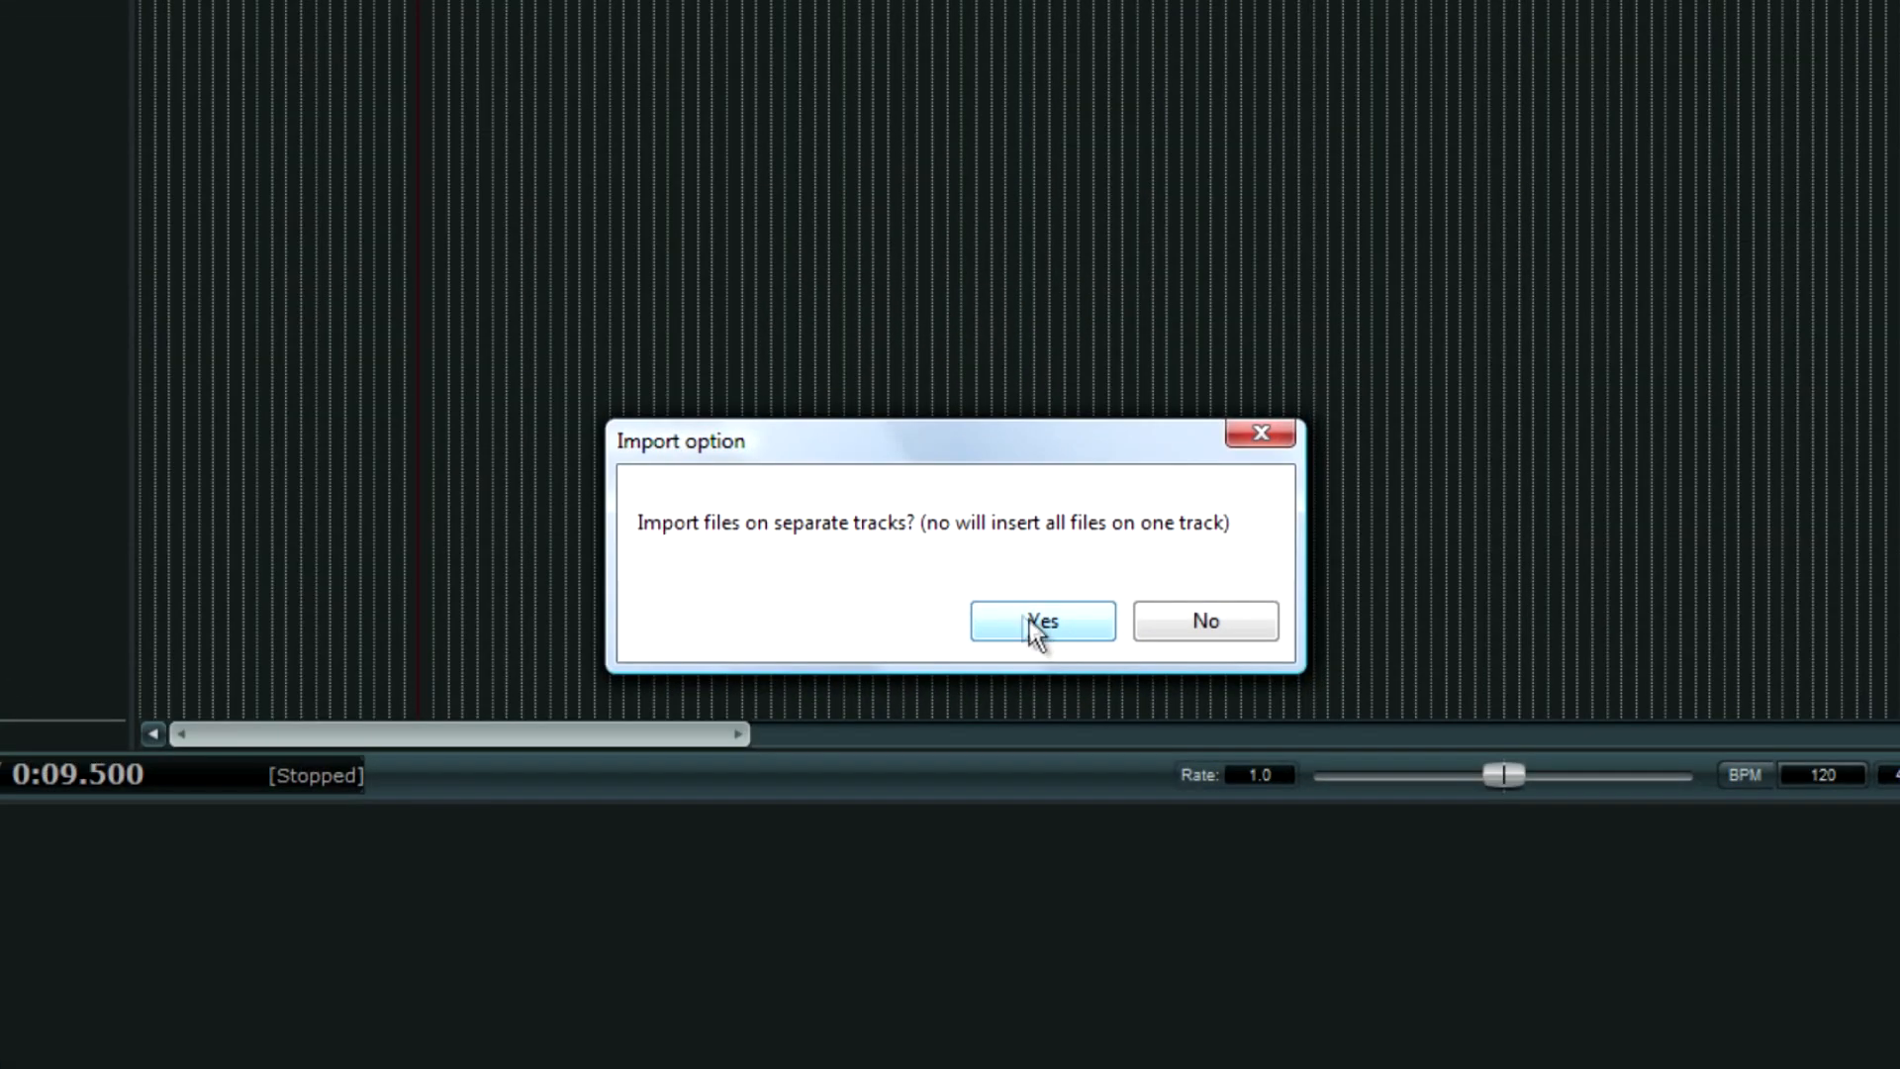
mouse_move(1025, 642)
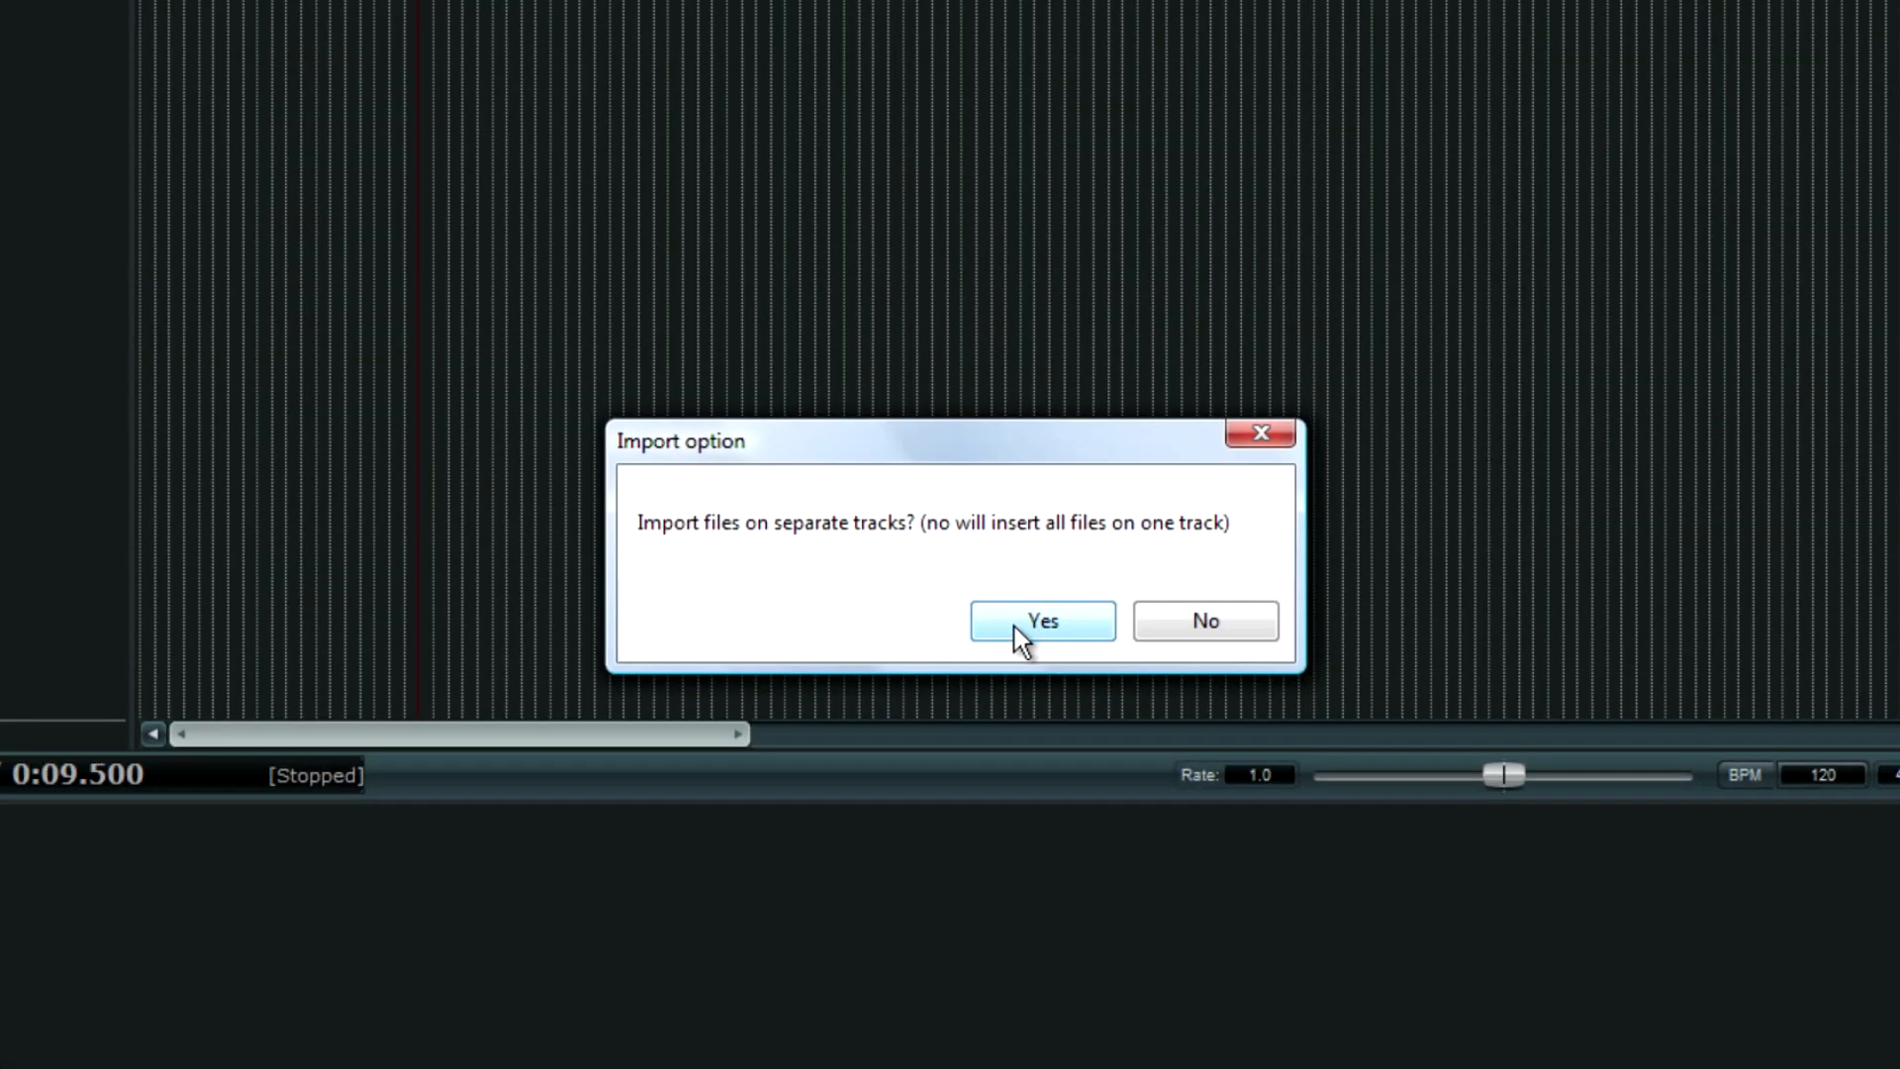
click(1040, 621)
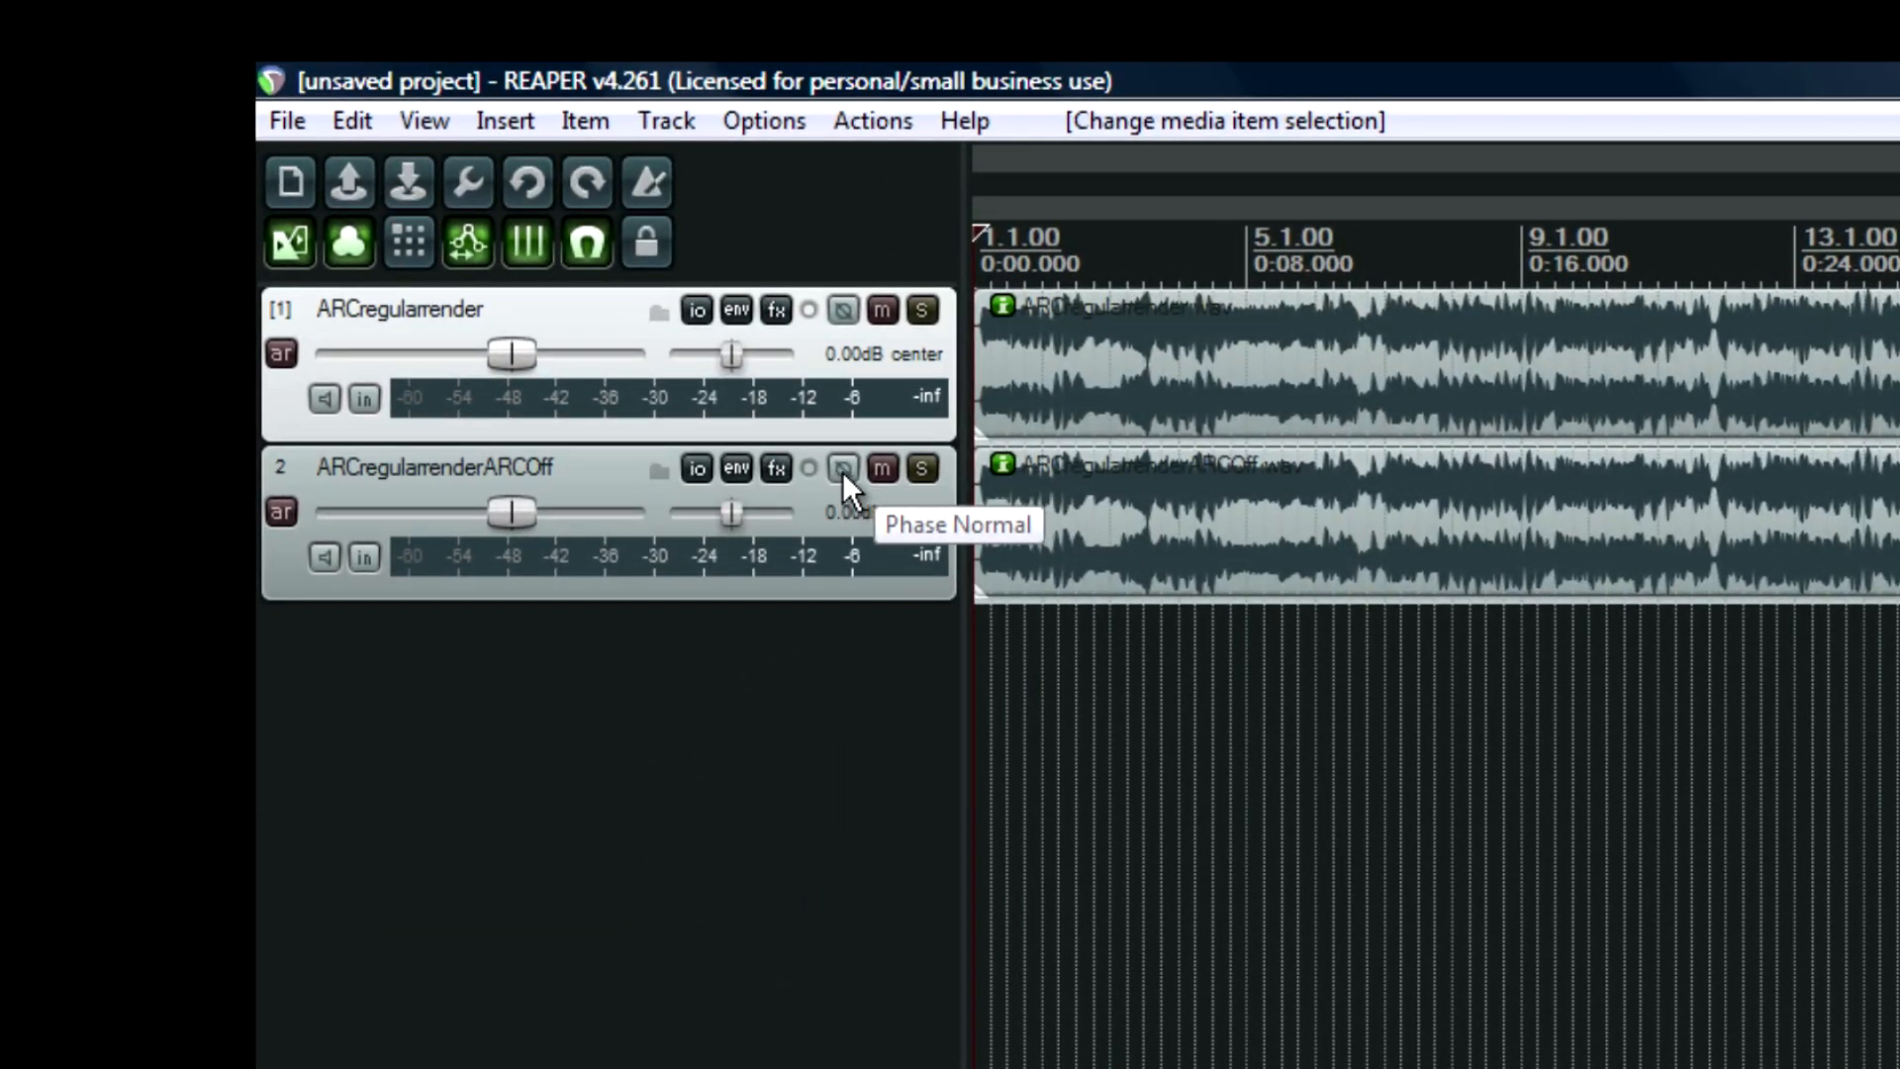
Invert the ARCOff track's polarity and play back to confirm silence.
click(842, 469)
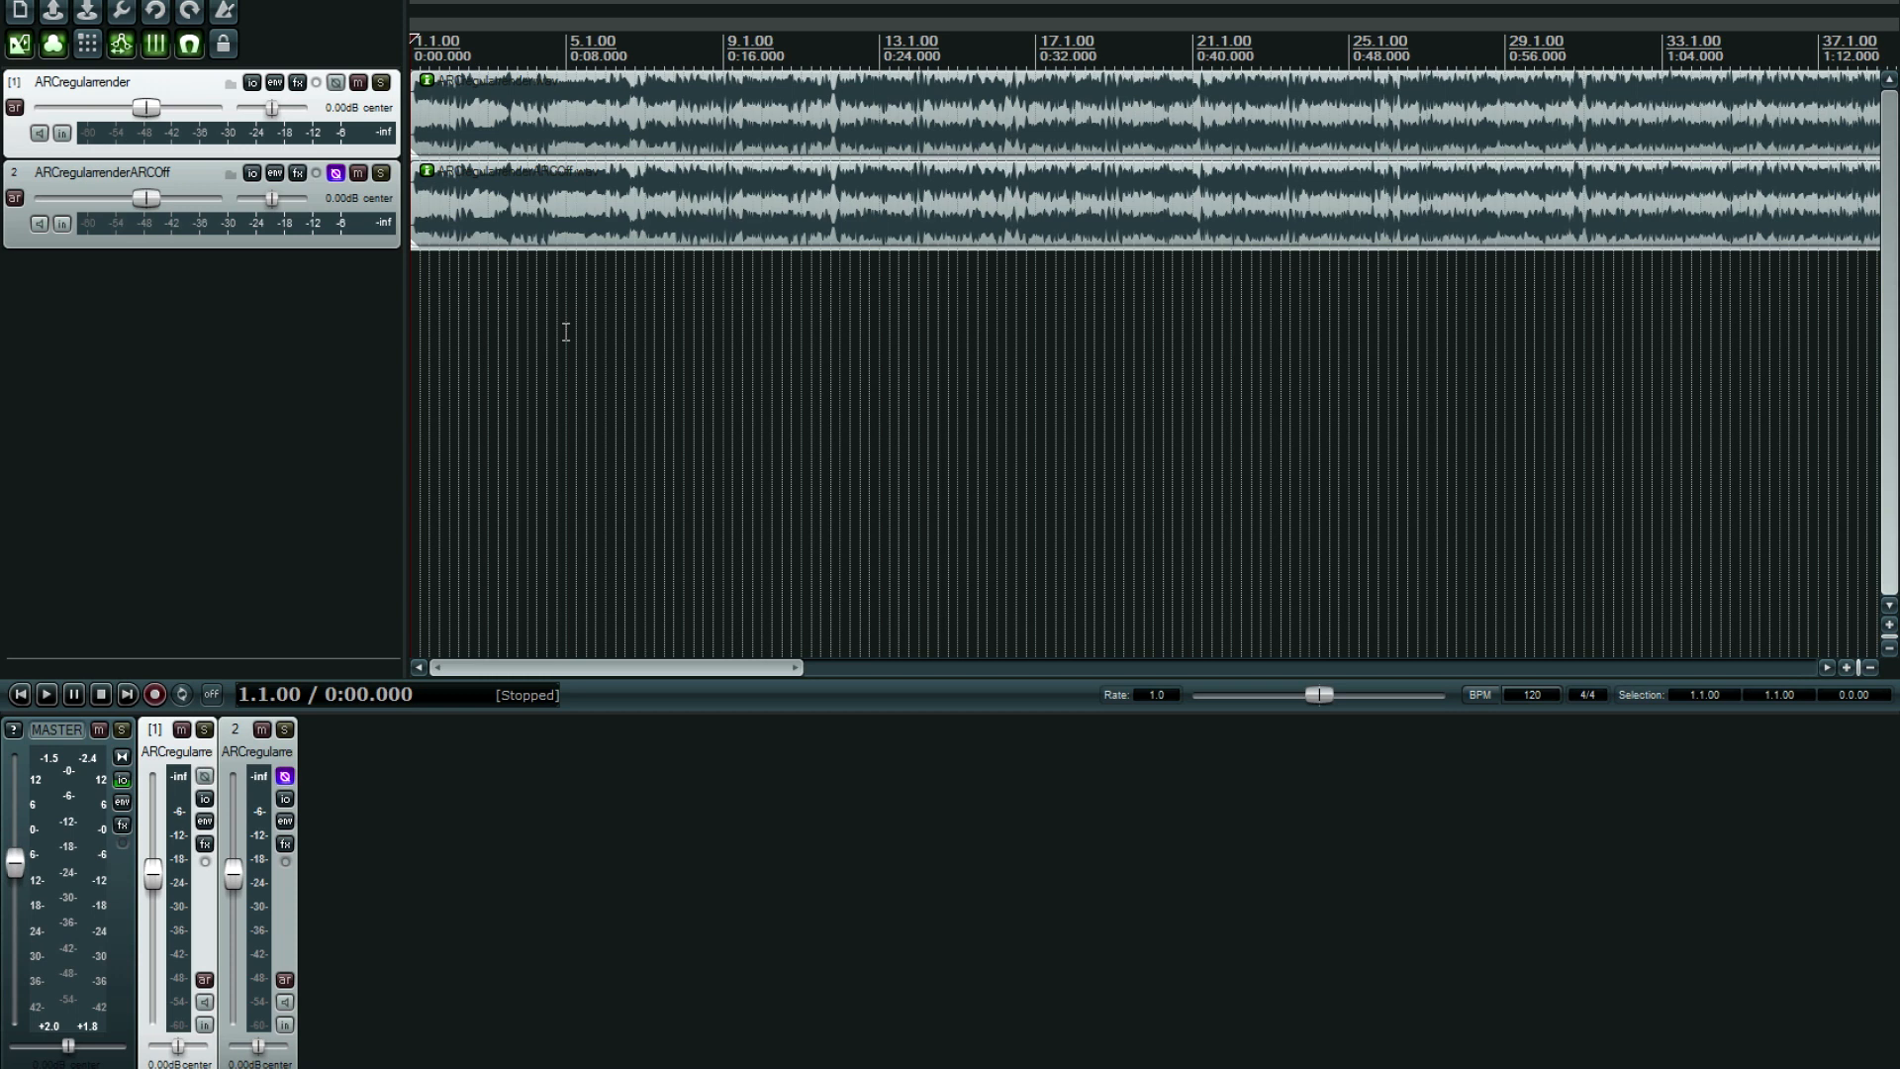
click(44, 694)
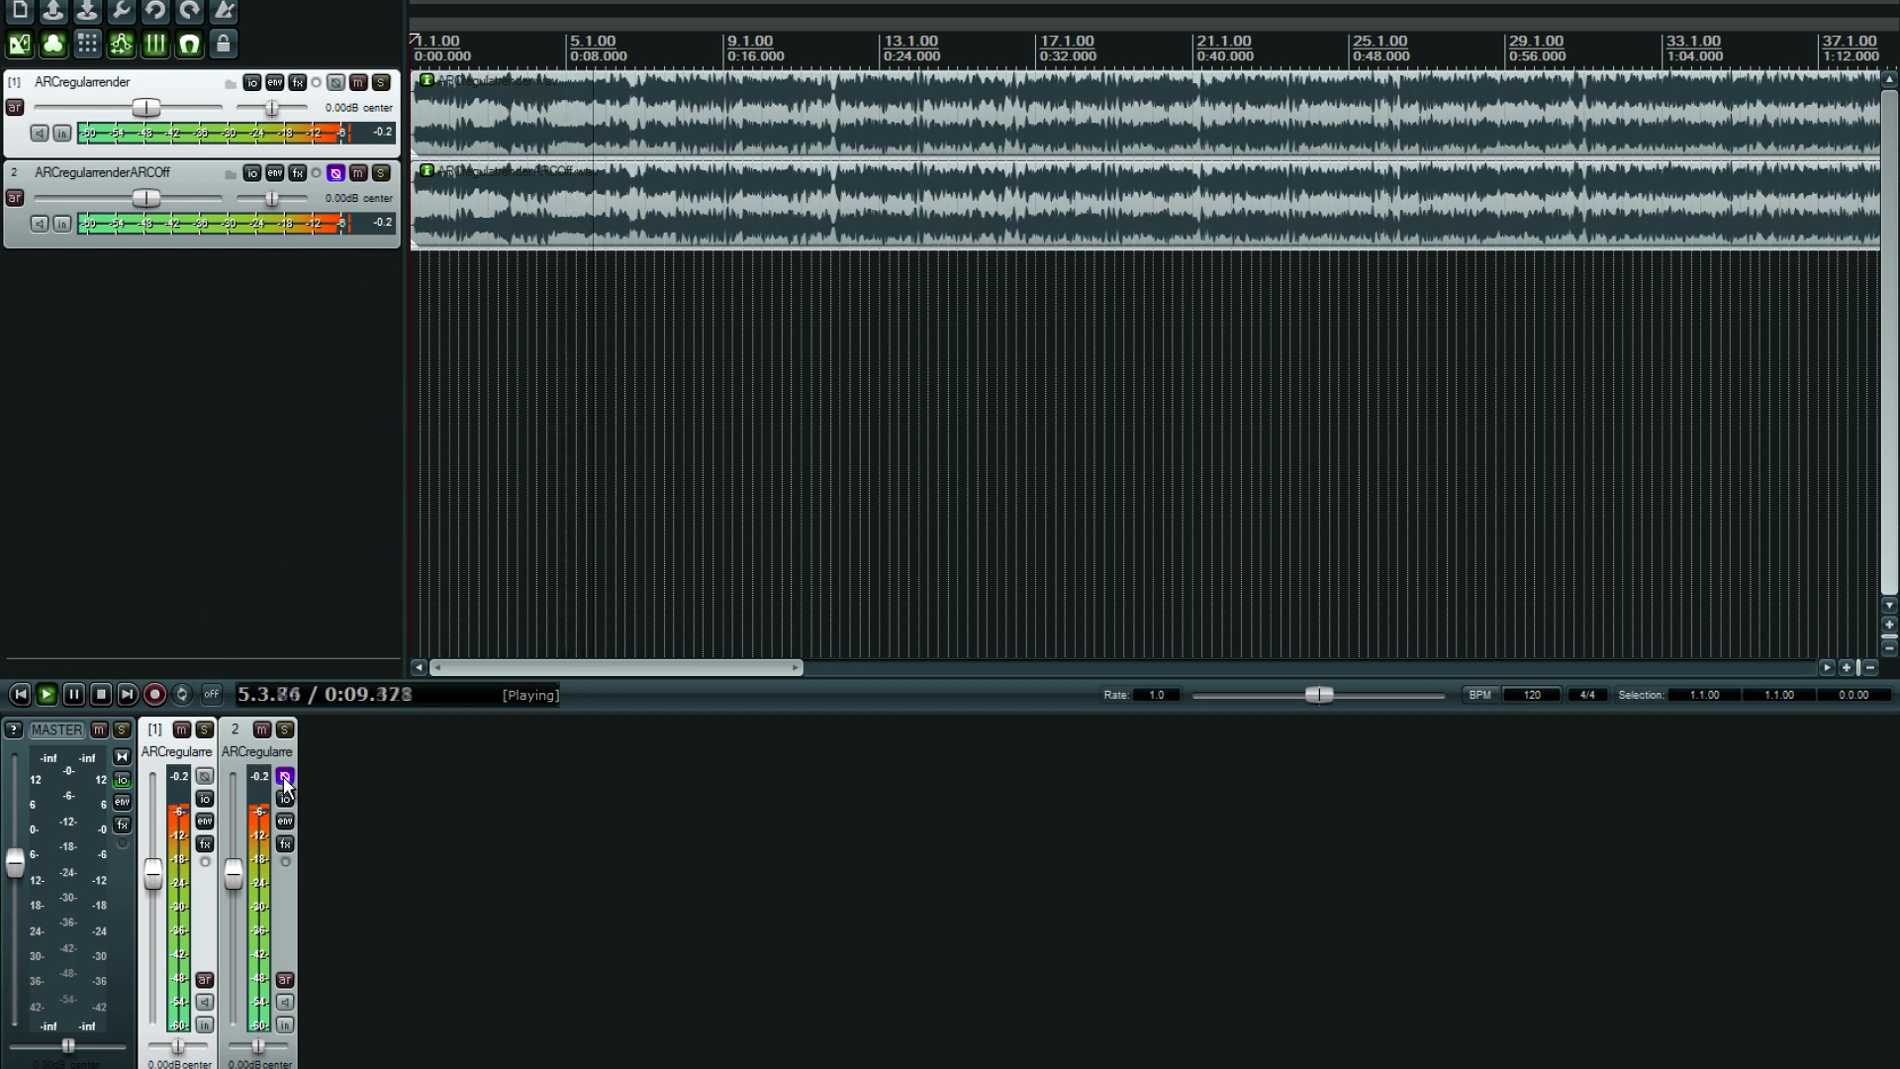
click(285, 778)
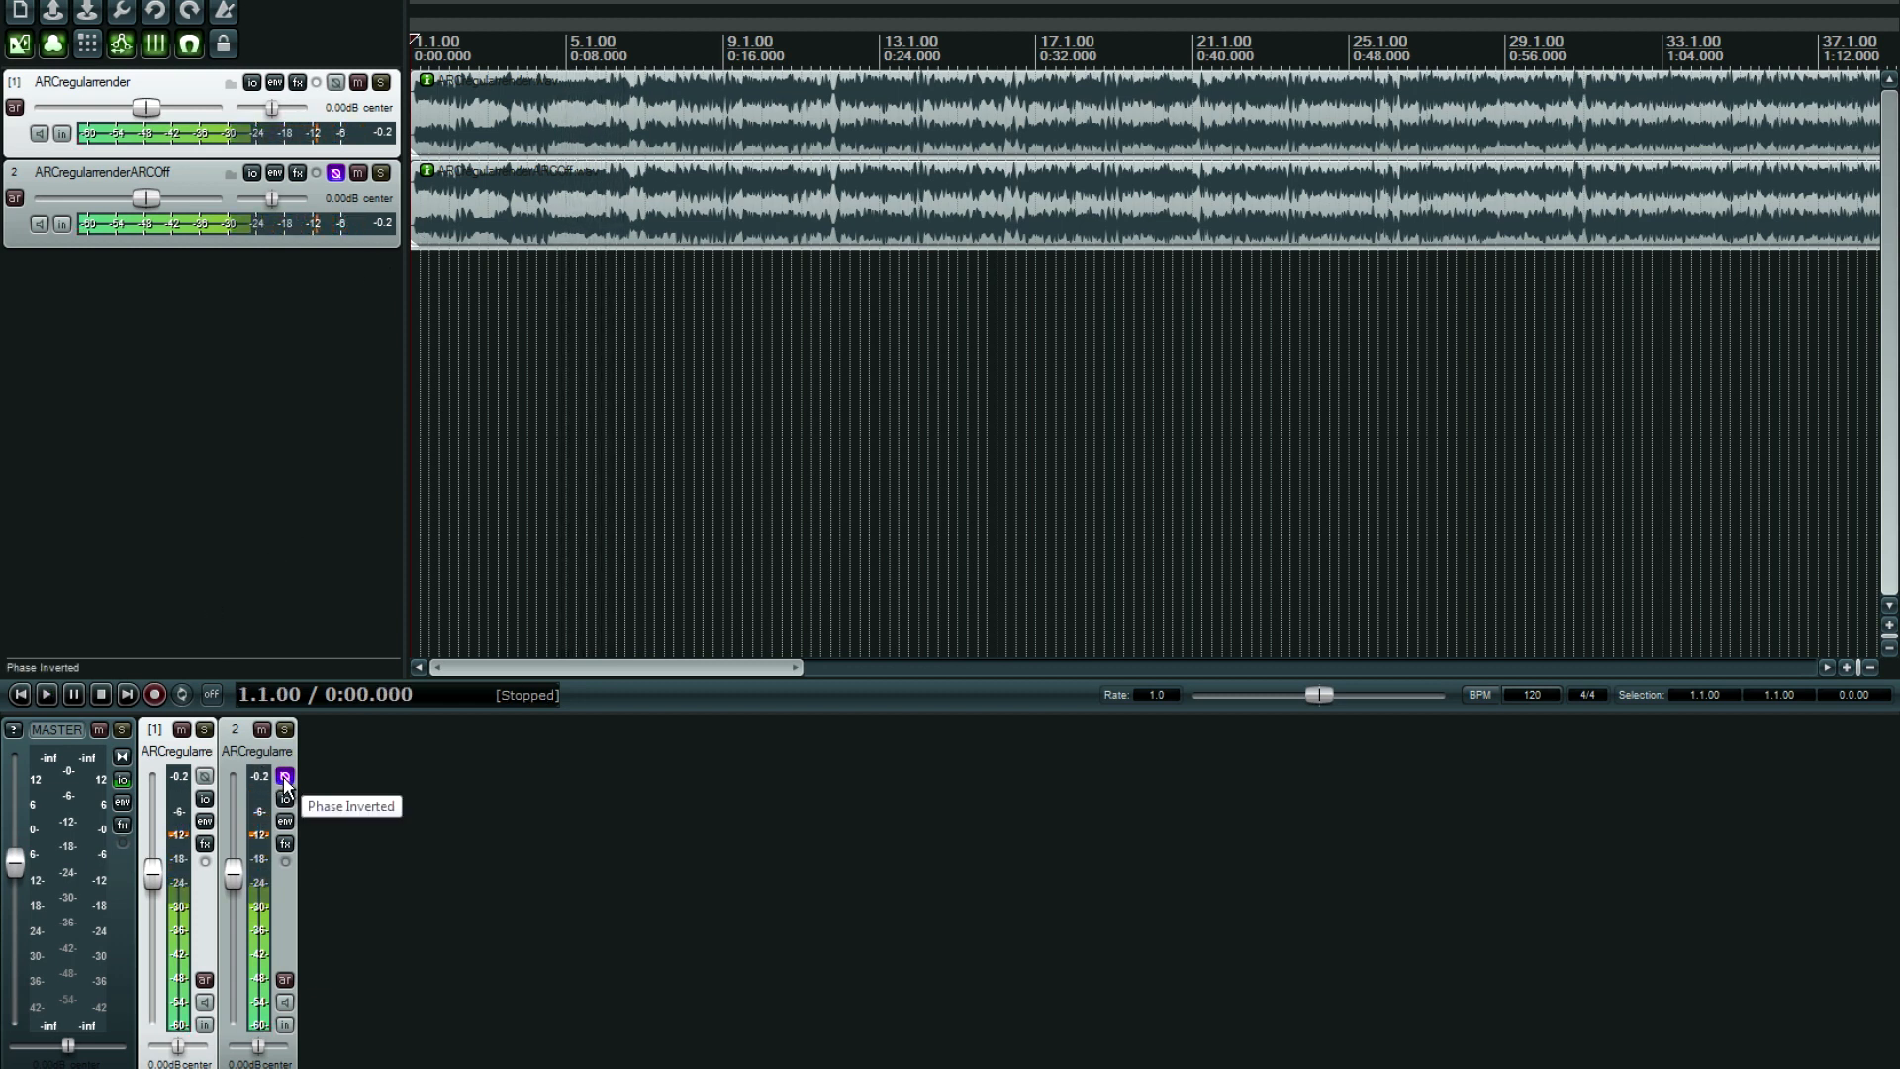
click(285, 777)
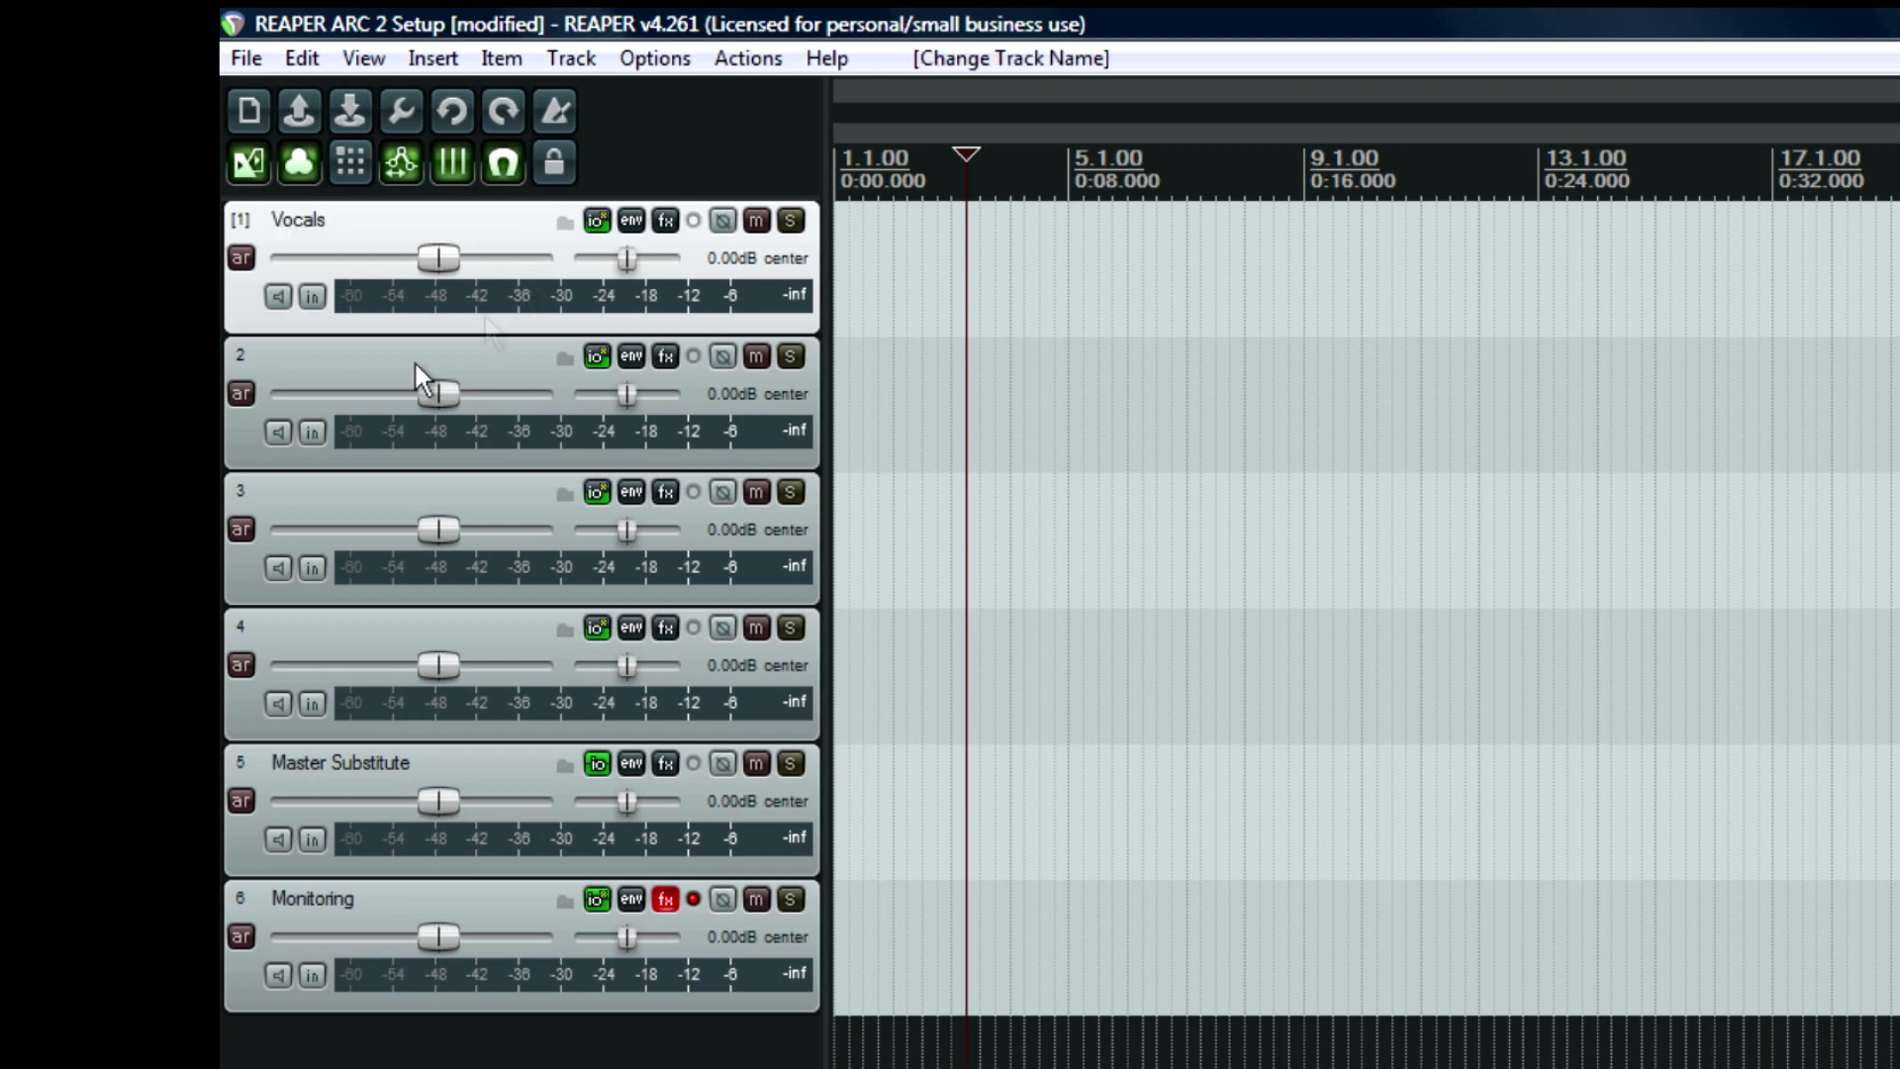
Name track 2 'Guitar' and track 3 'Bass'.
double_click(363, 356)
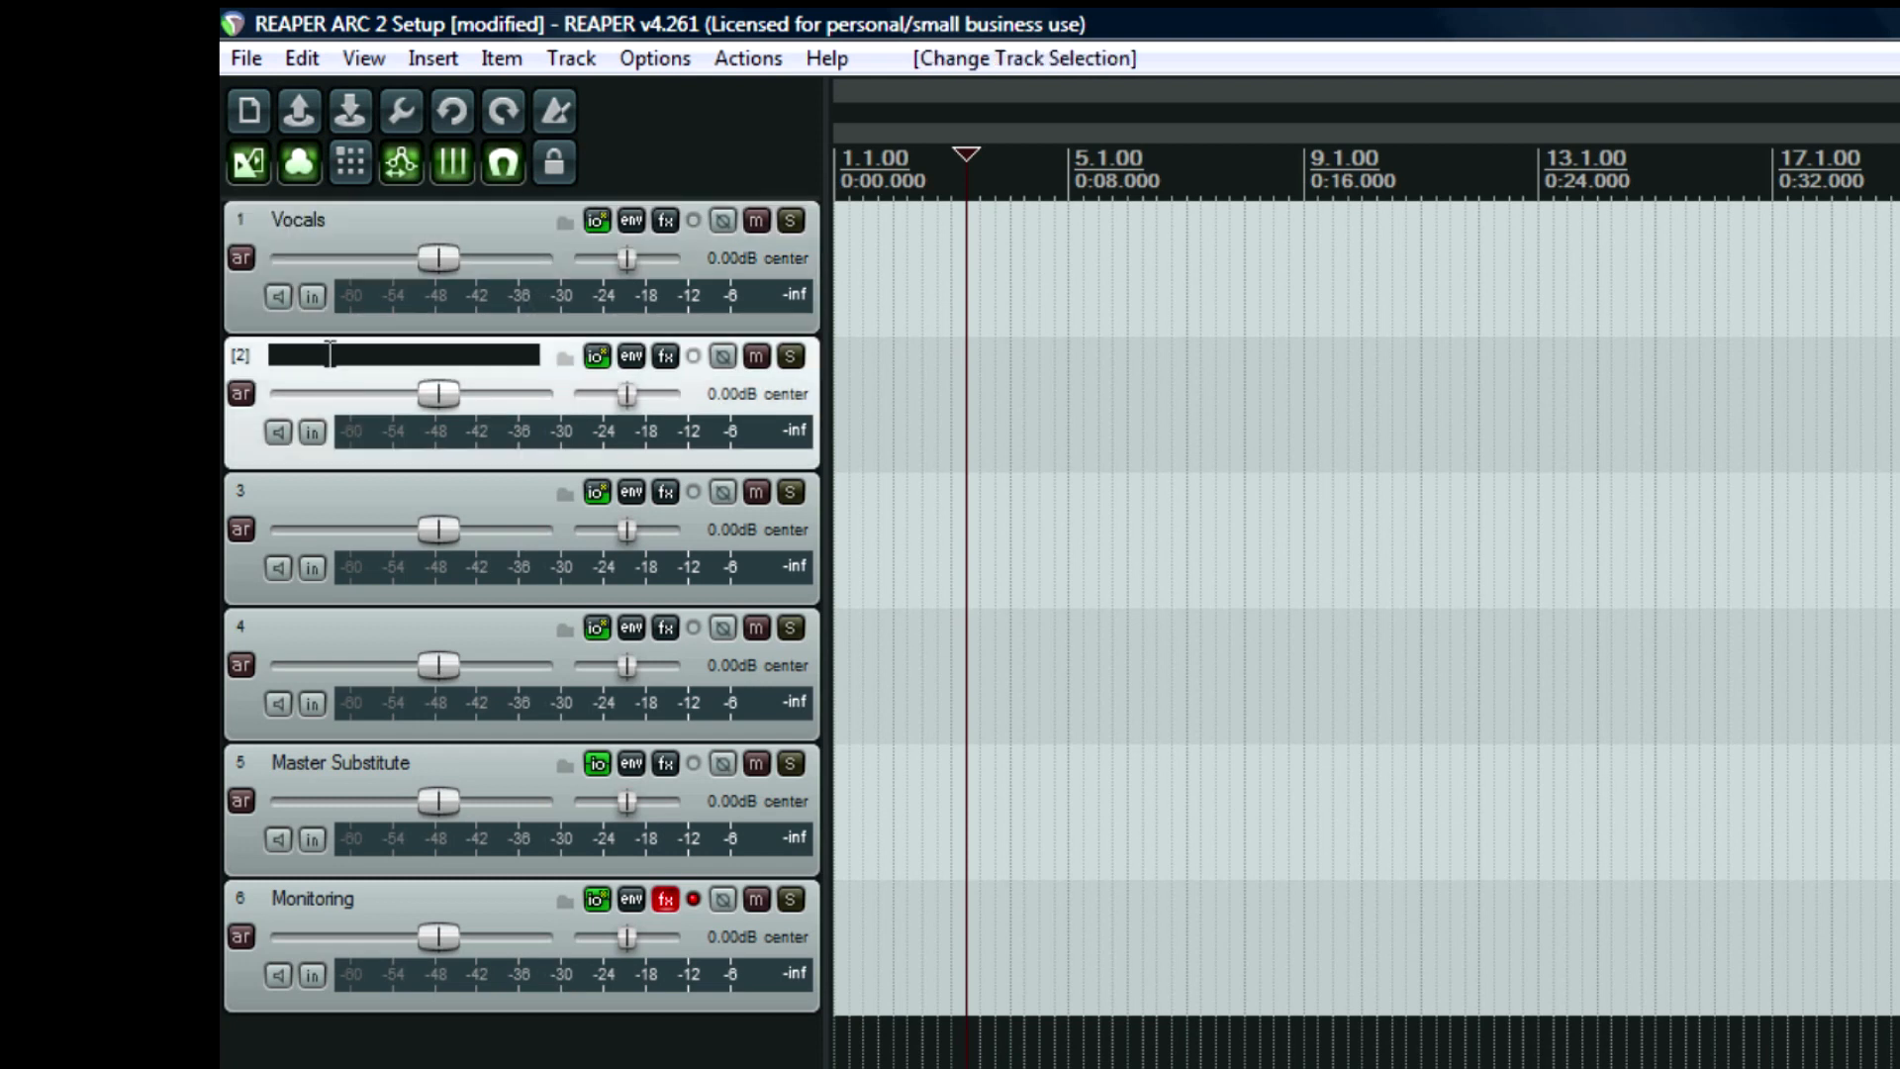
text(Guitar)
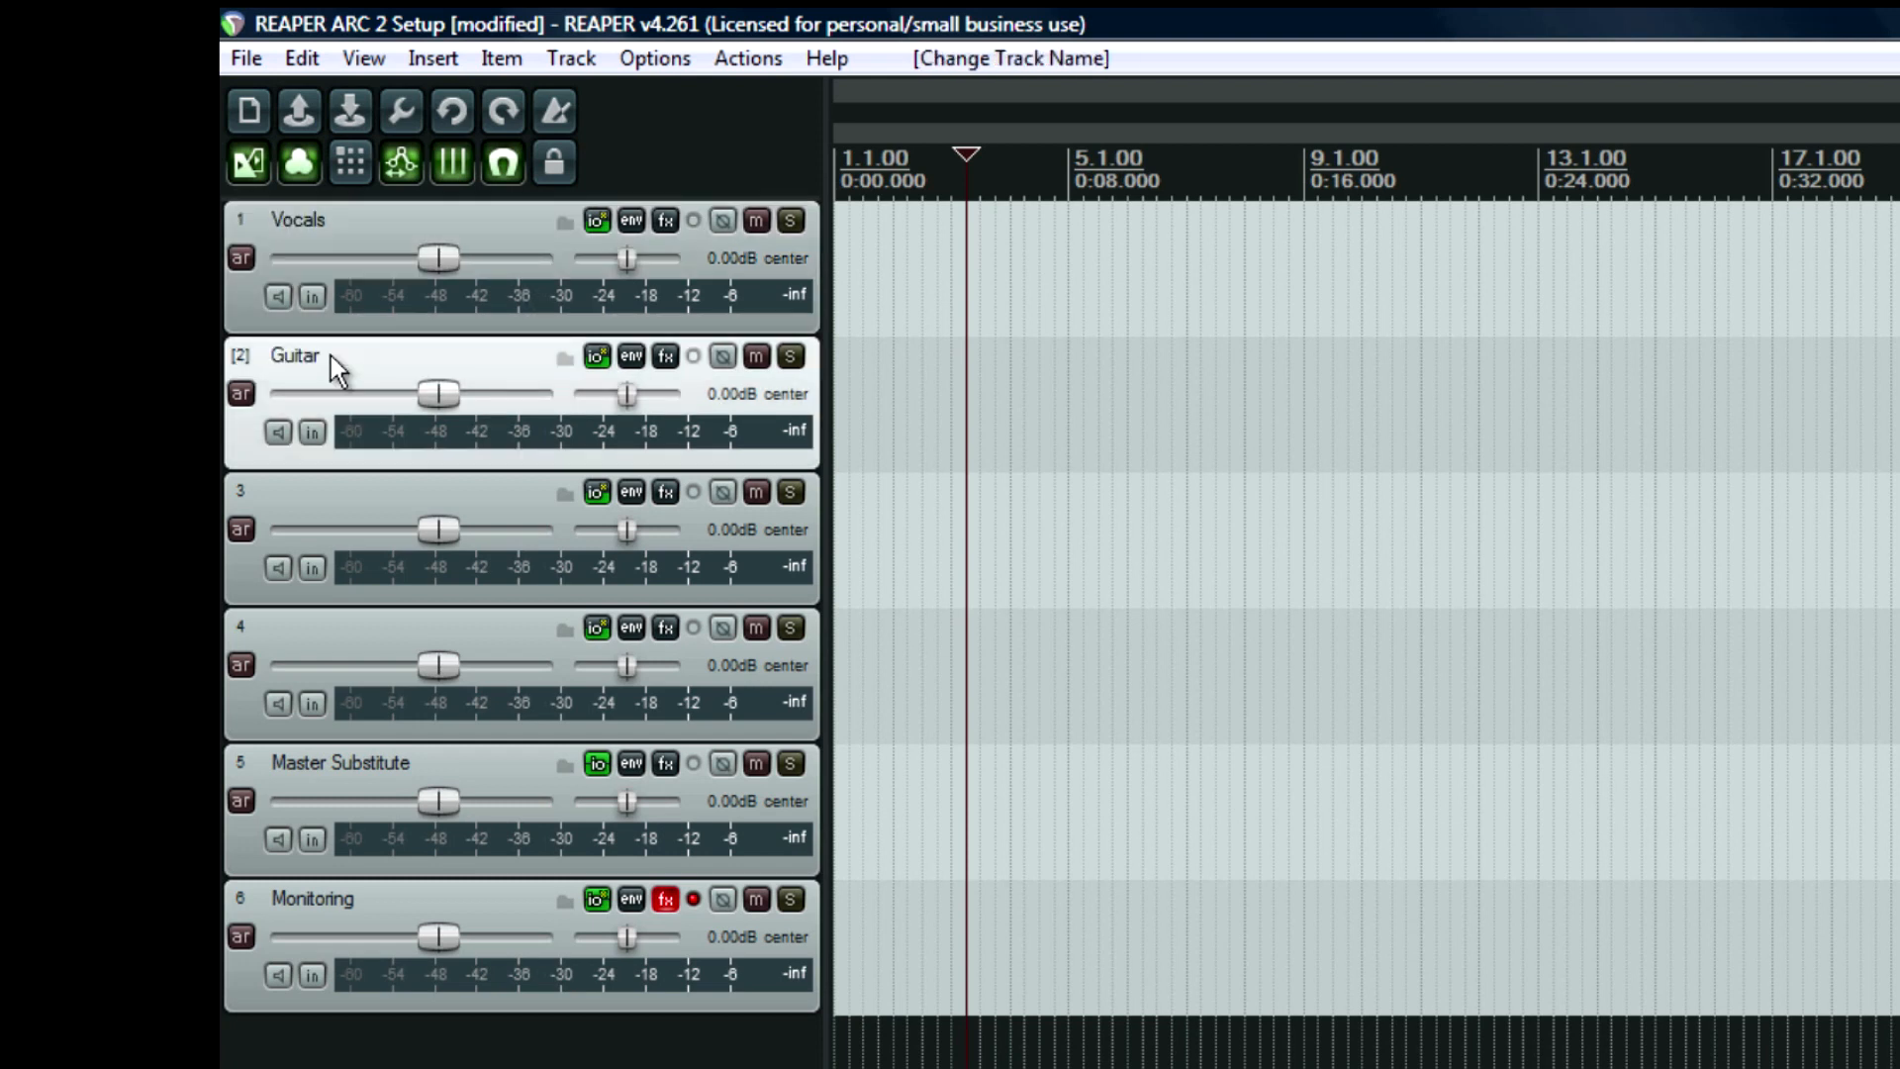
double_click(400, 491)
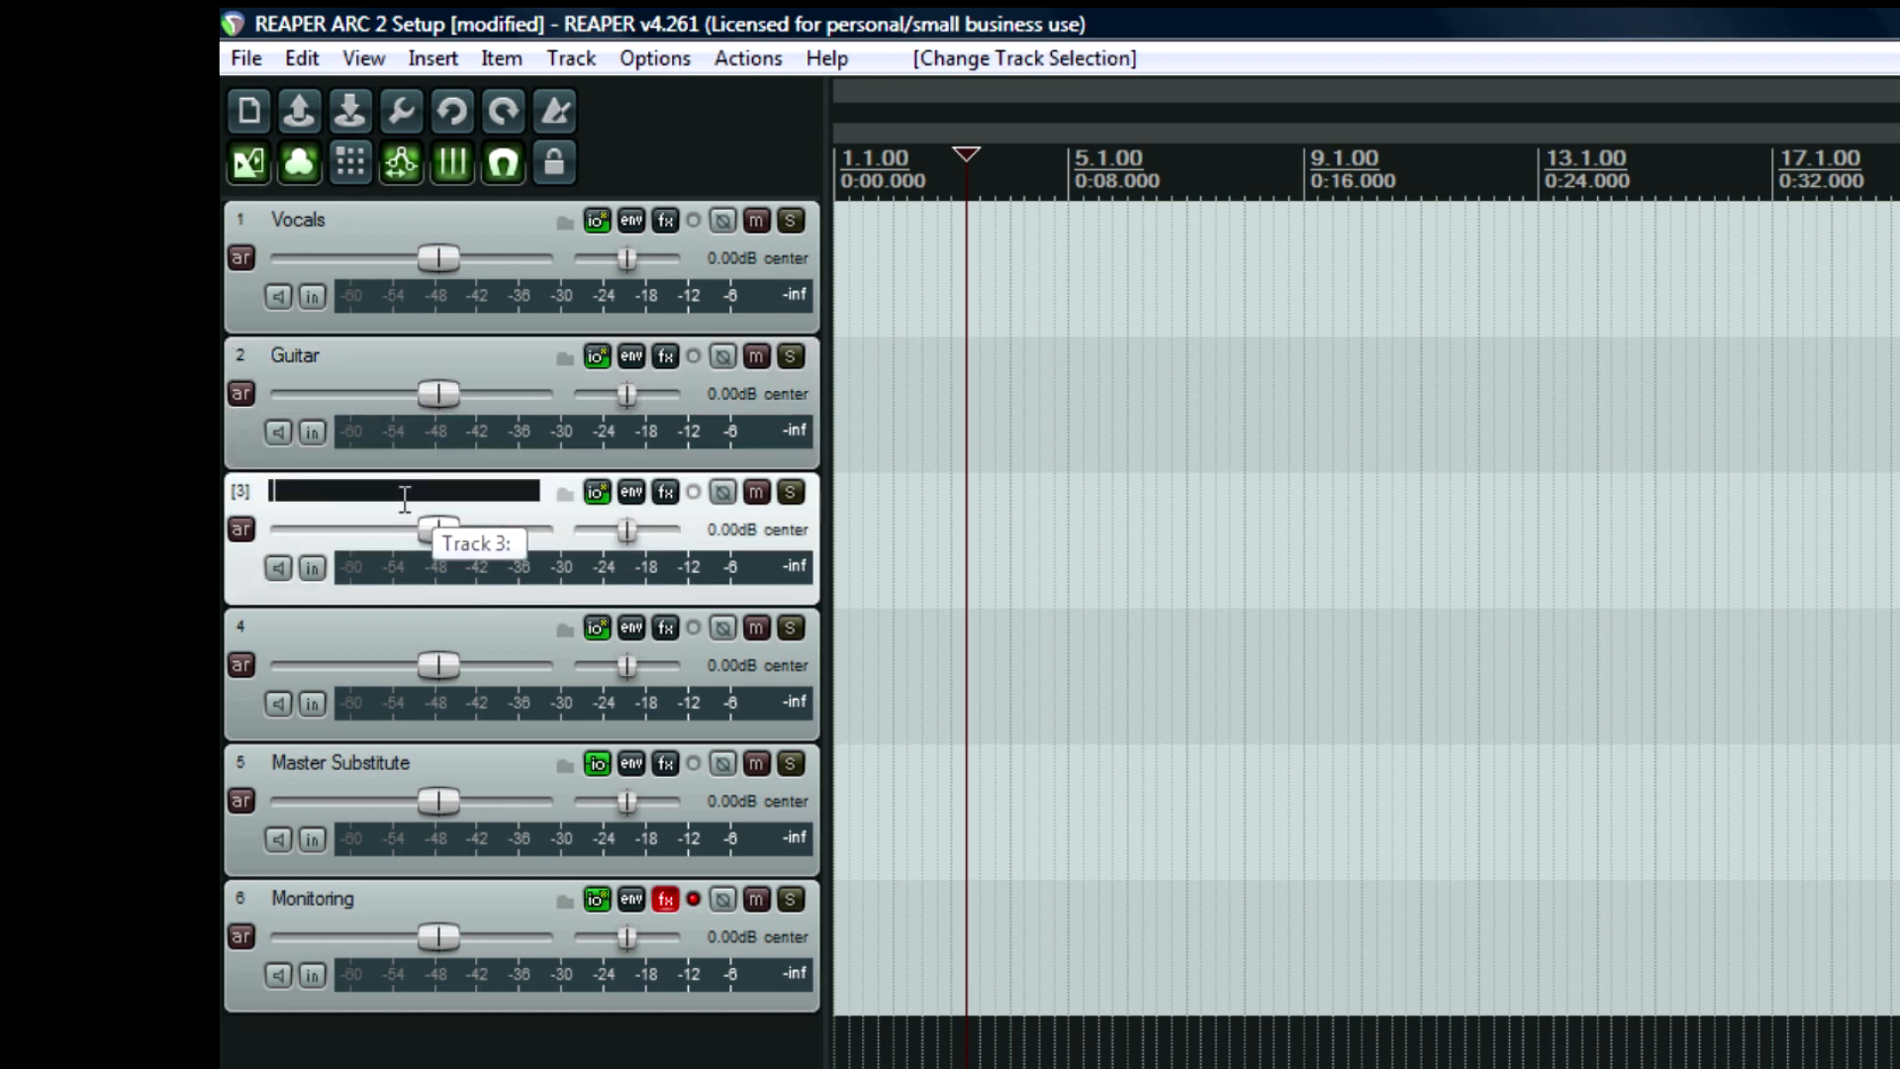
text(Bass)
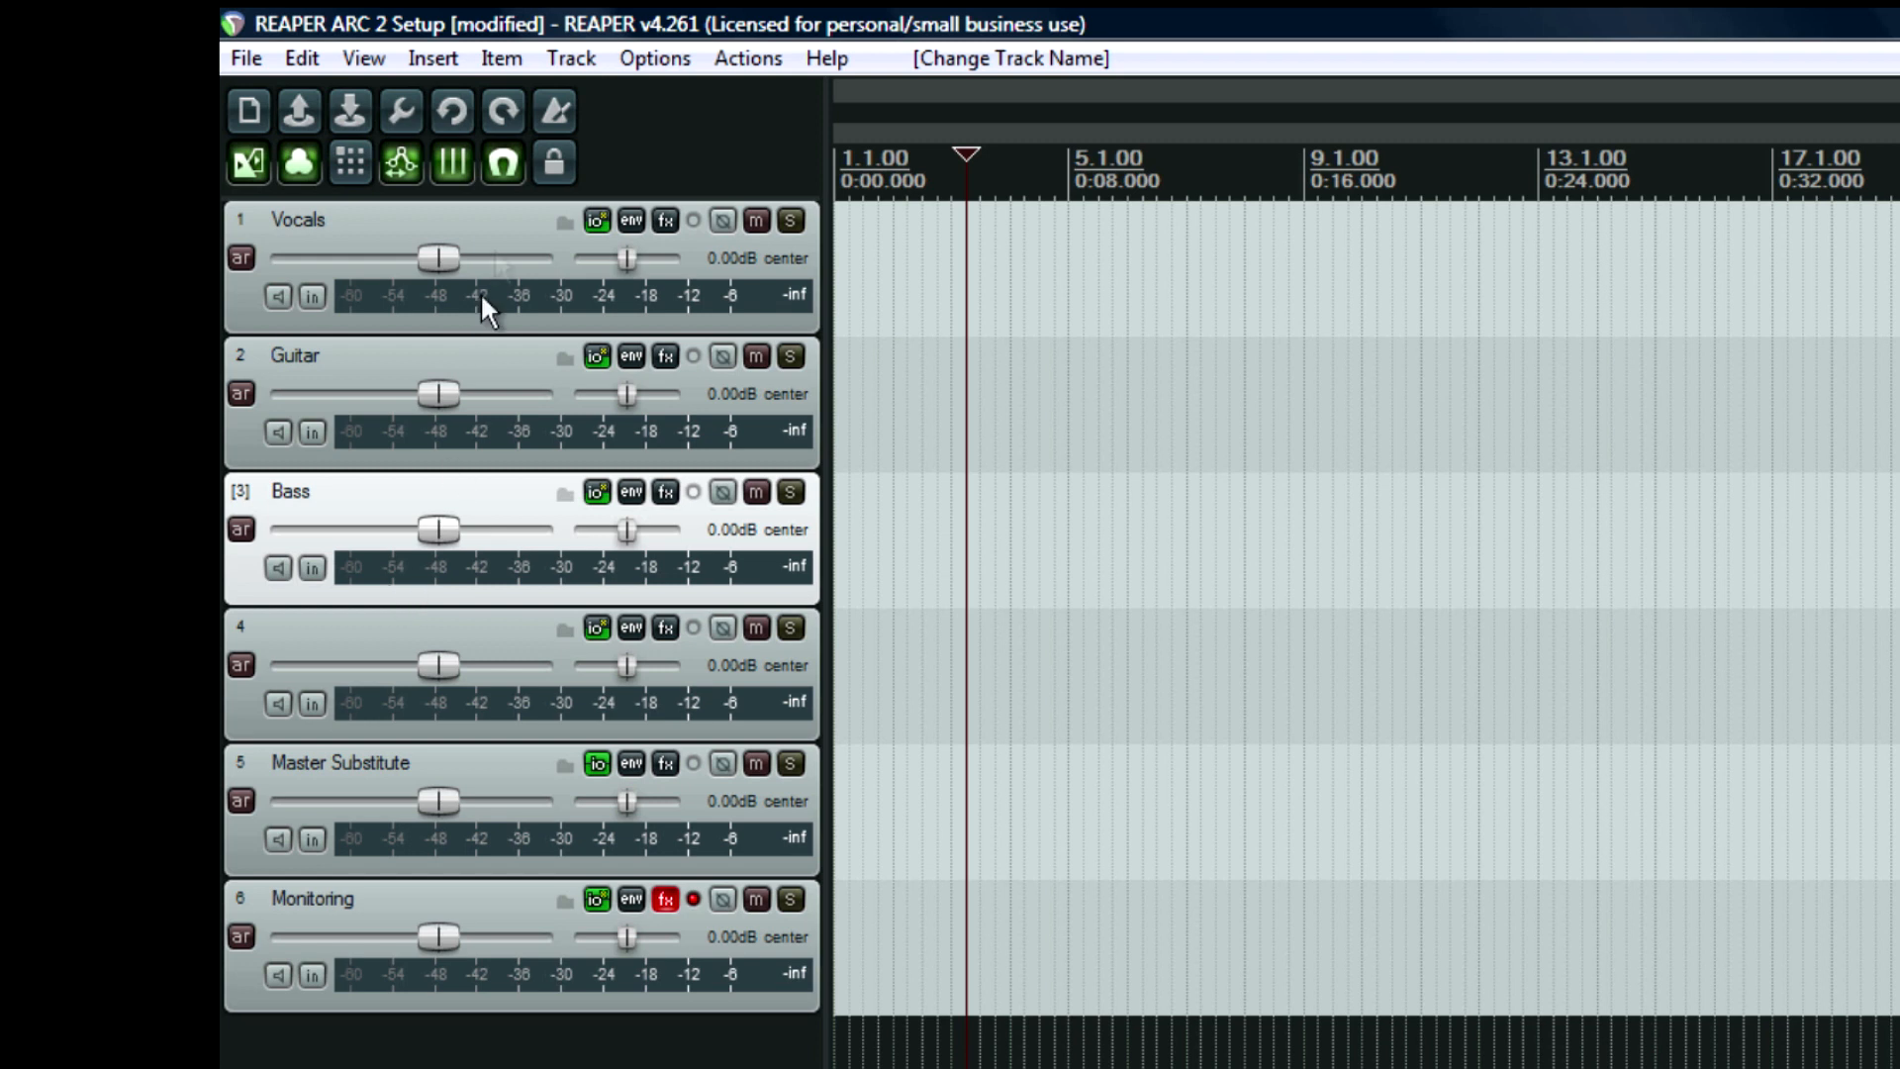
mouse_move(501, 59)
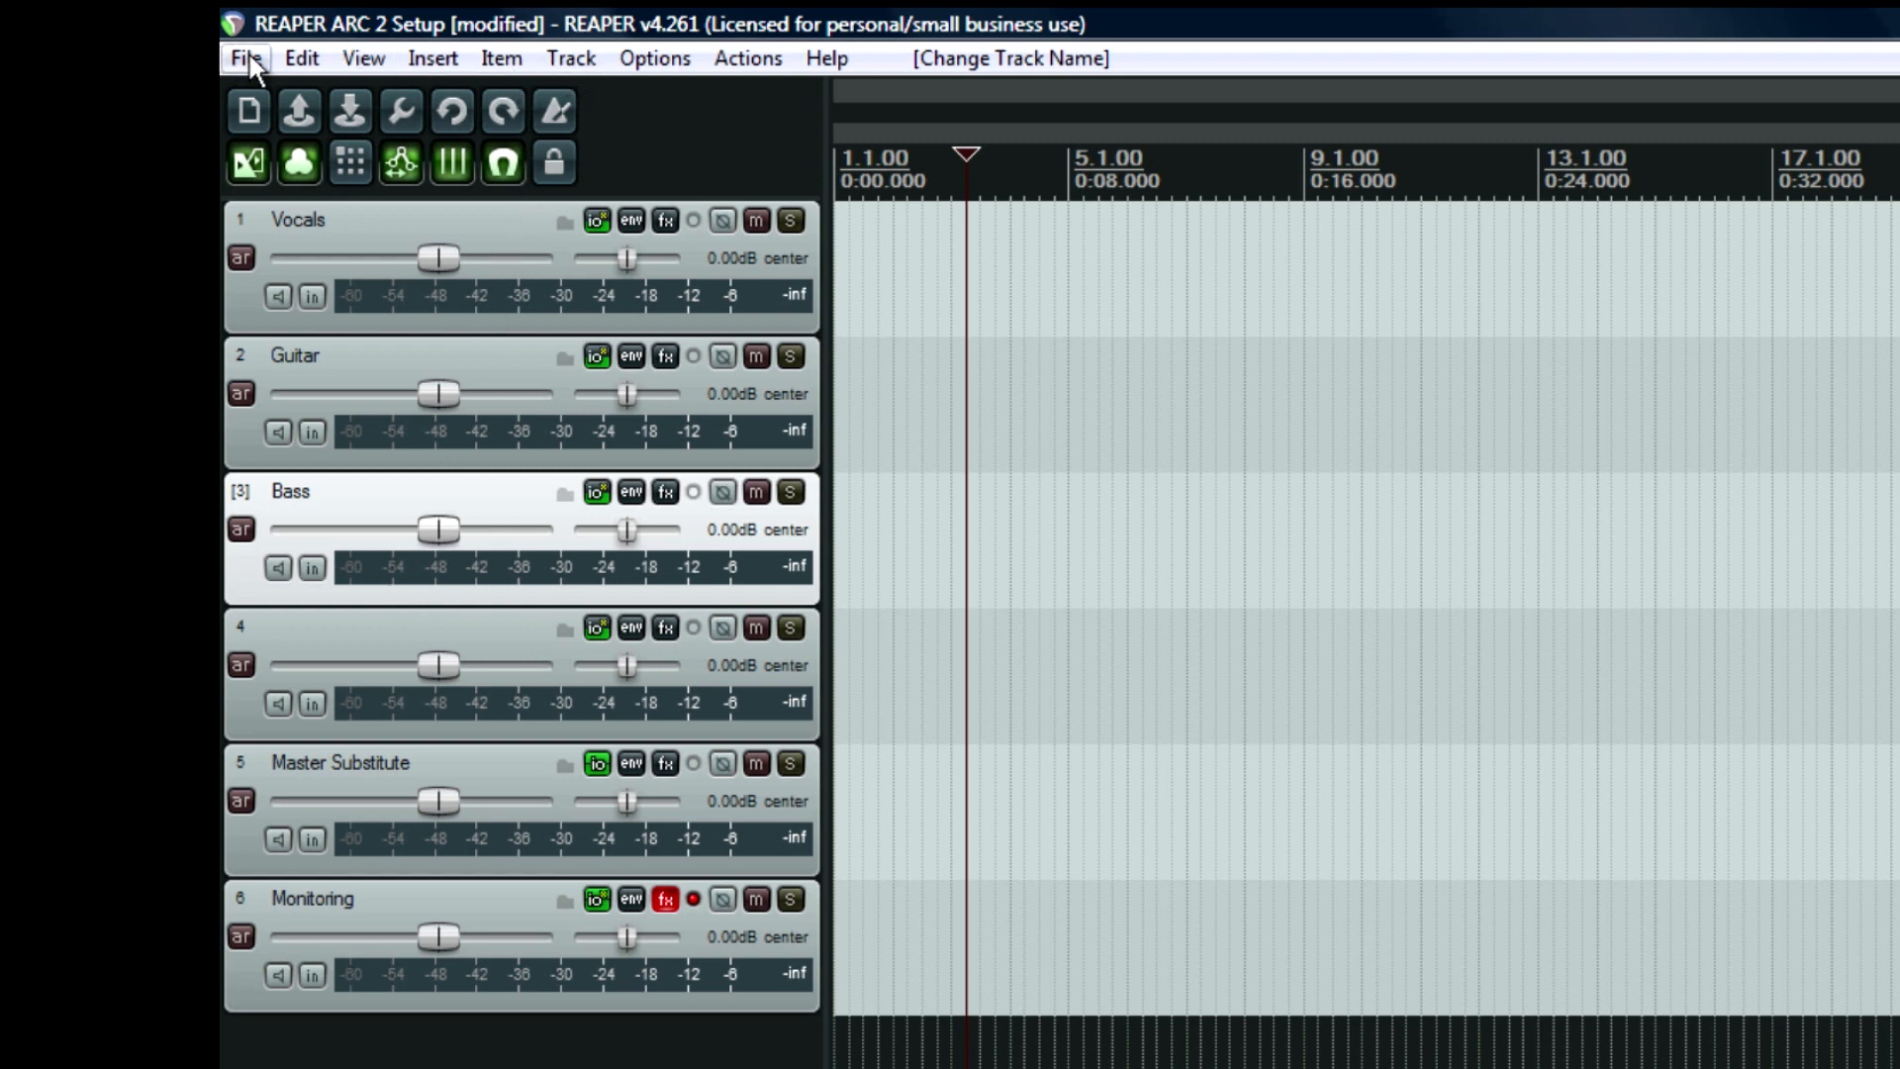
click(246, 58)
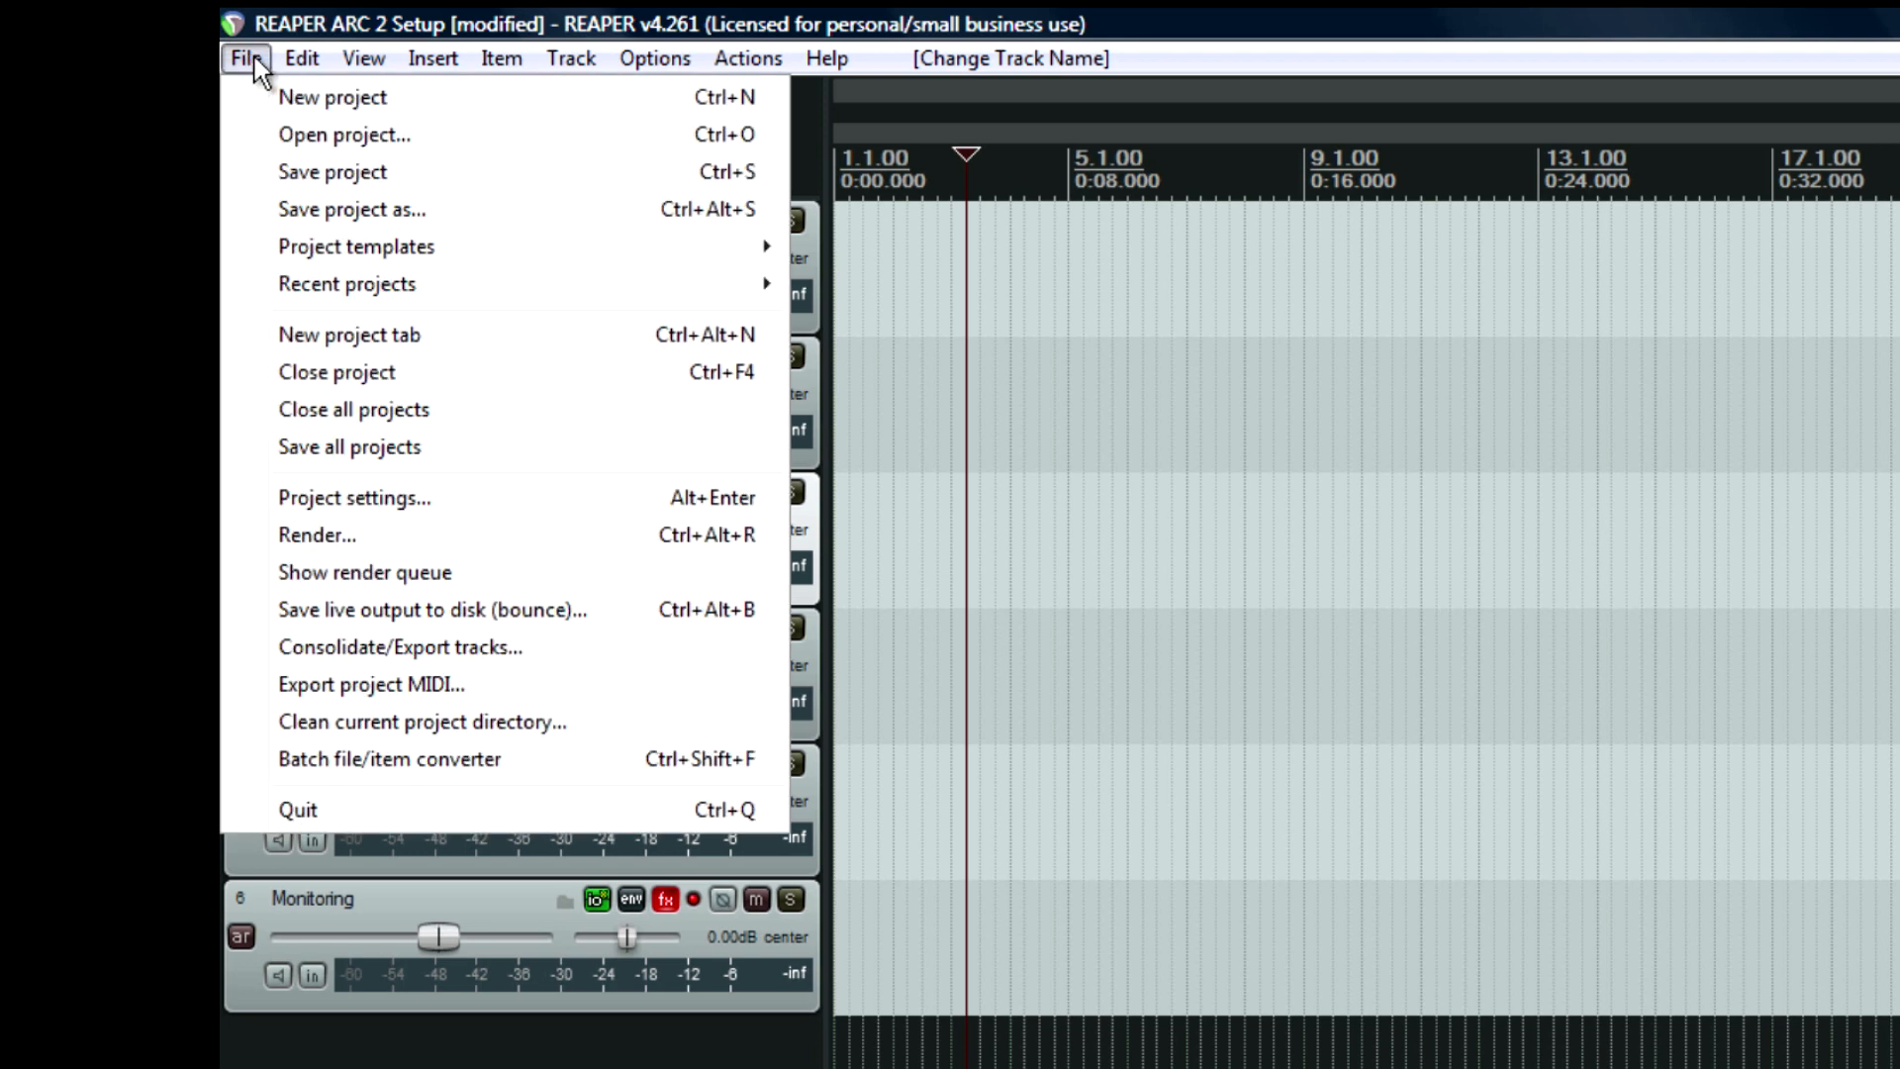
mouse_move(356, 246)
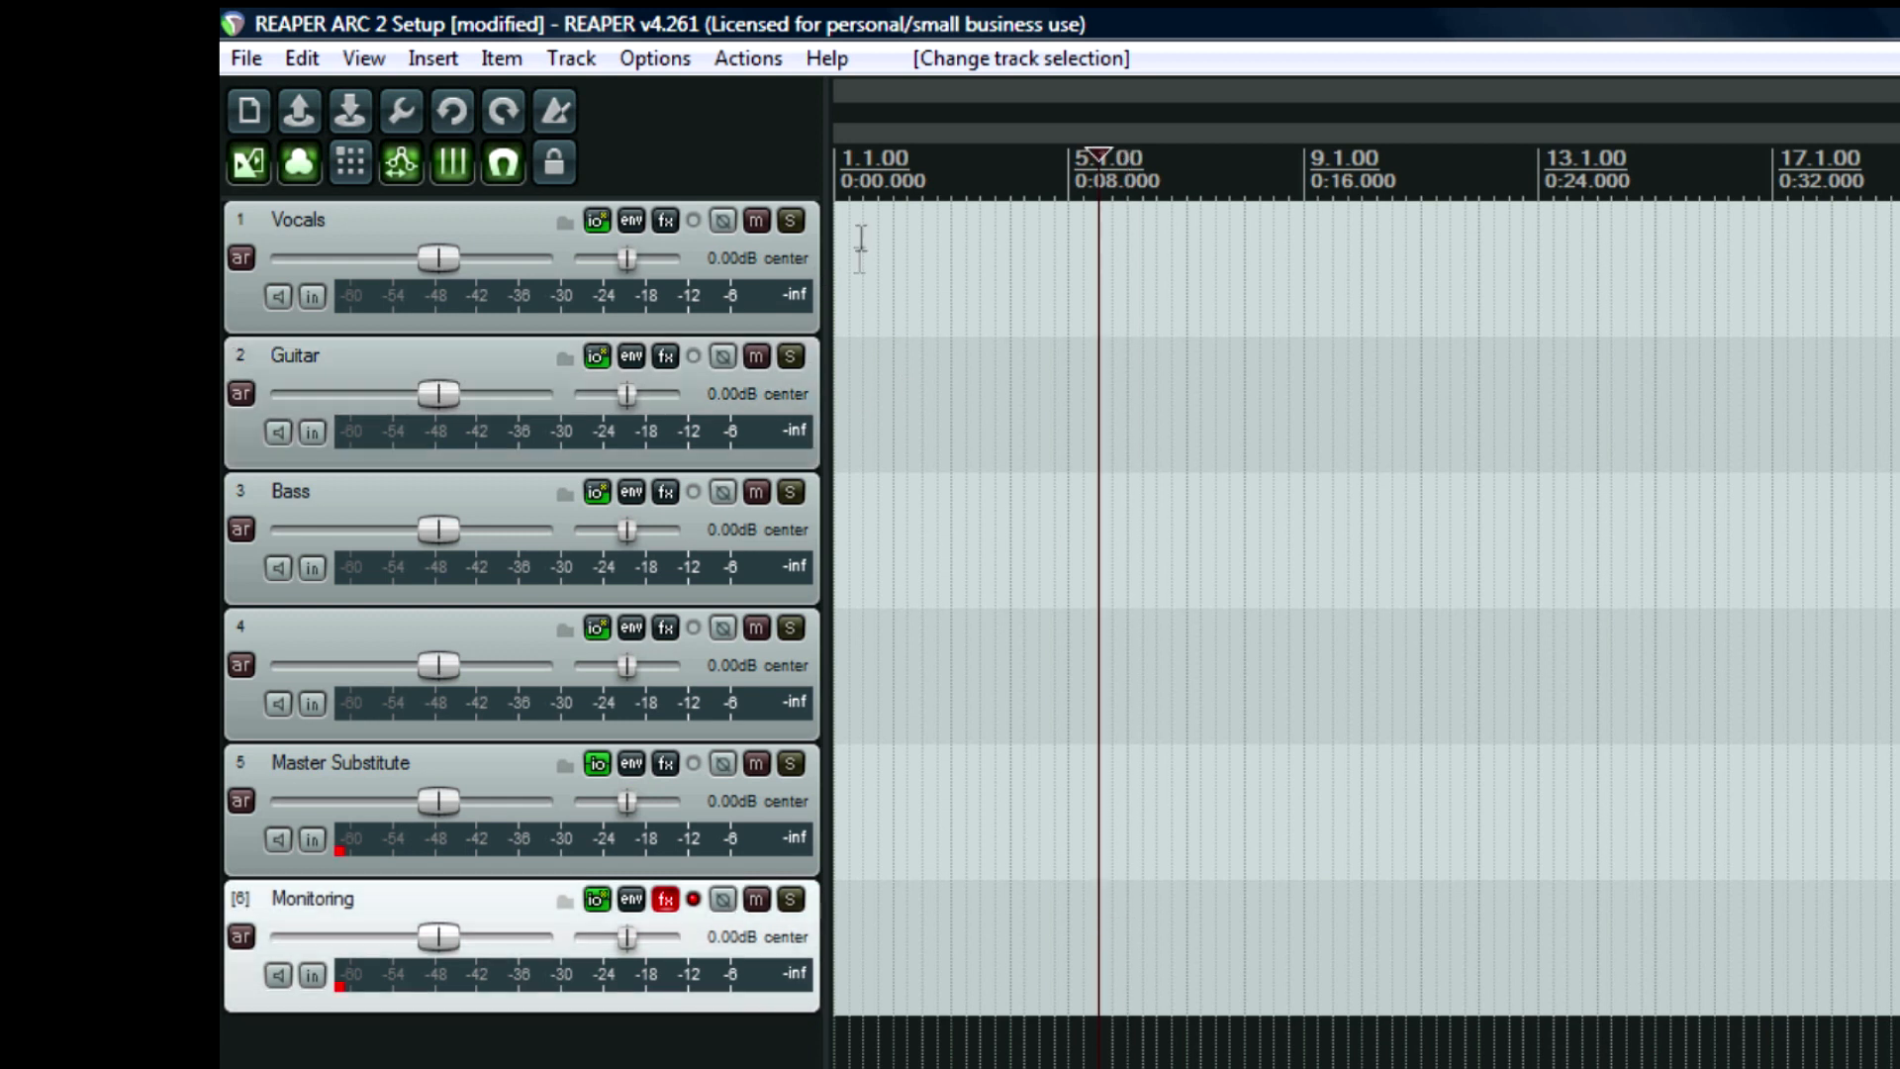
Save the selected Monitoring track as a track template named 'ARC Monitoring'.
click(570, 57)
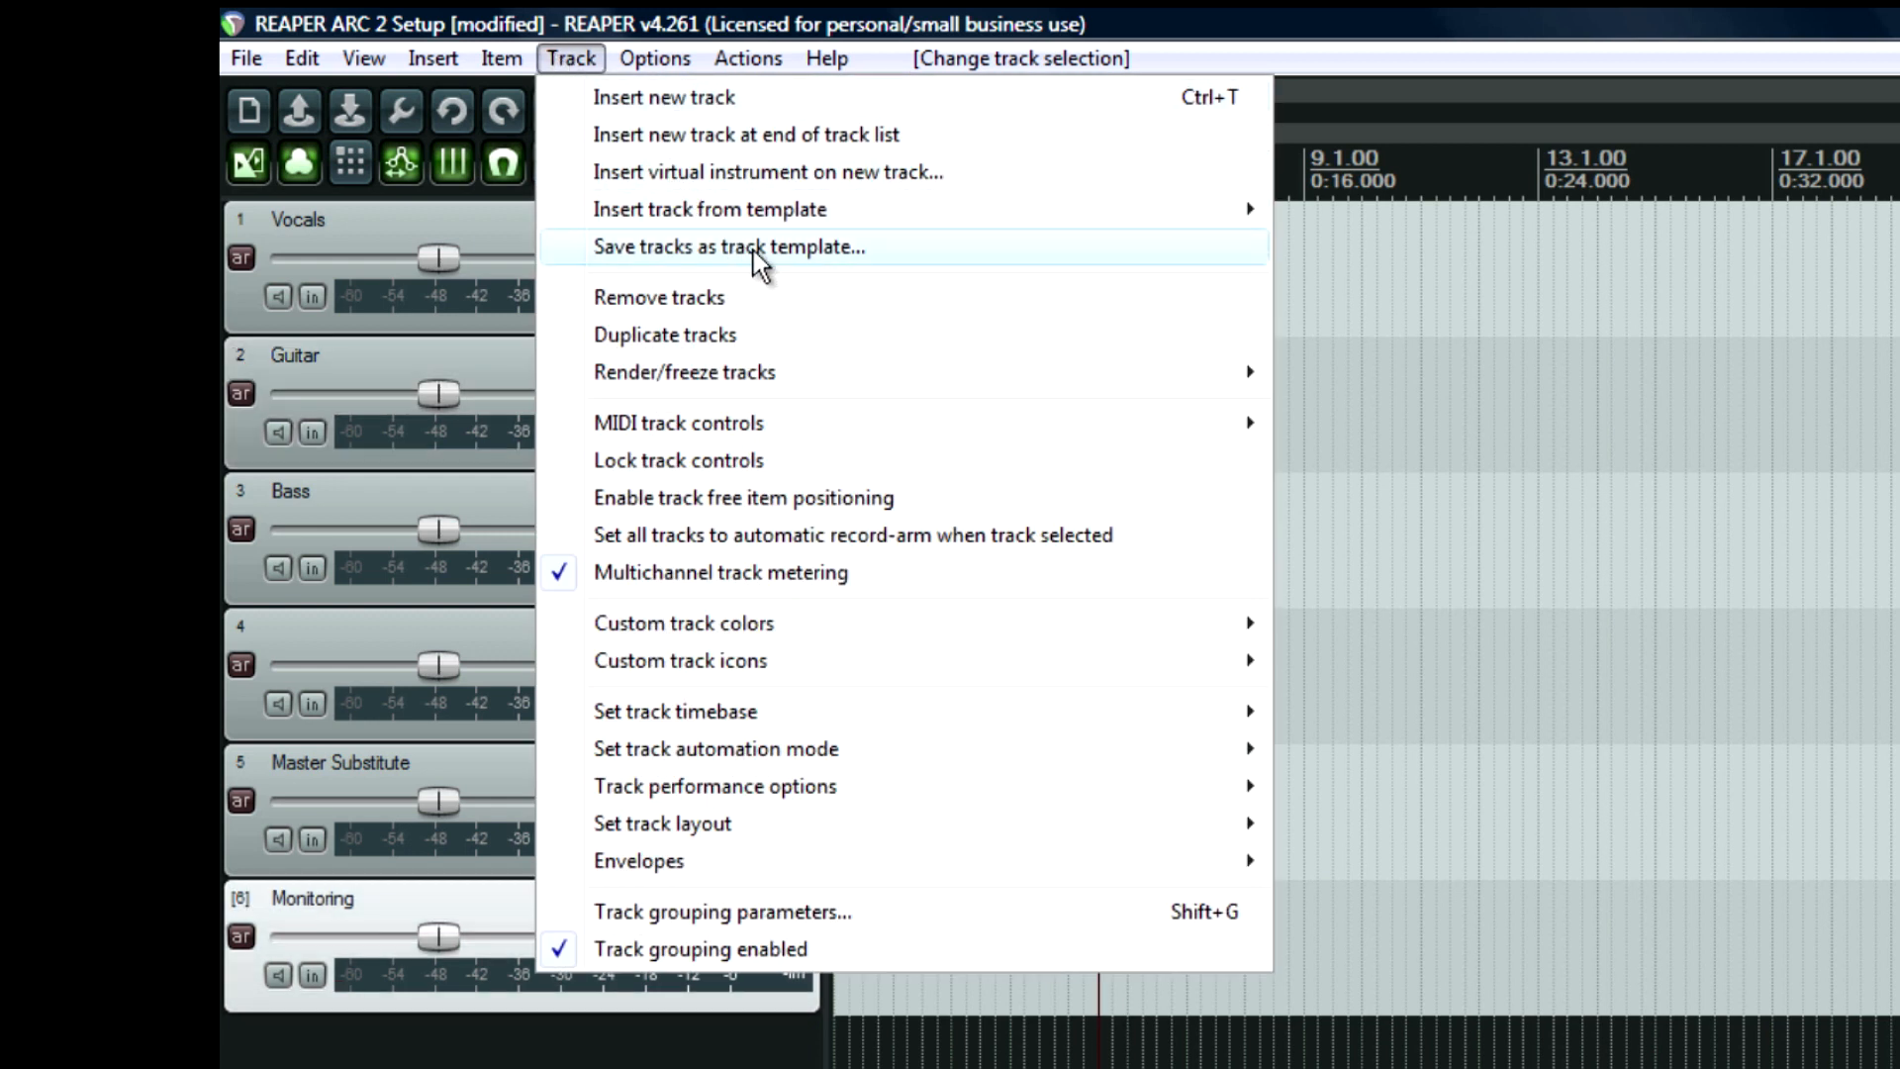
click(729, 246)
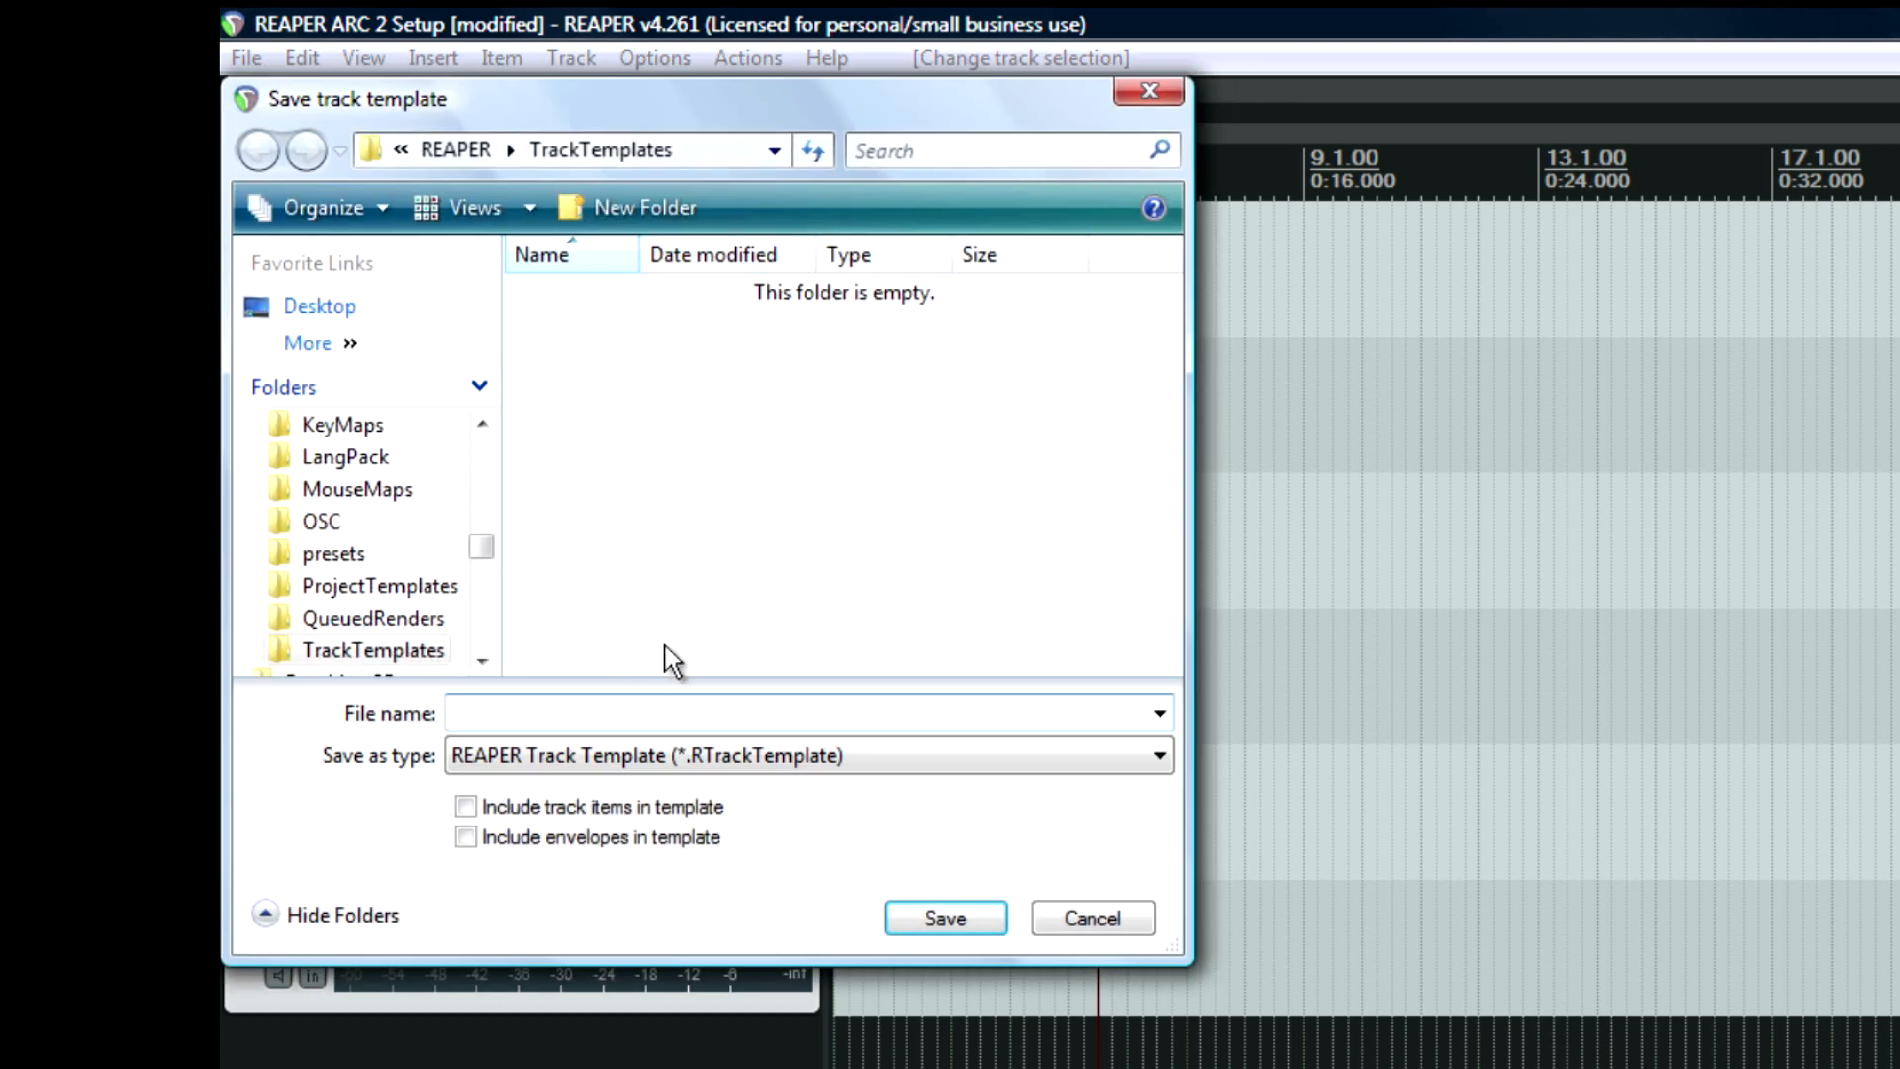
text(A)
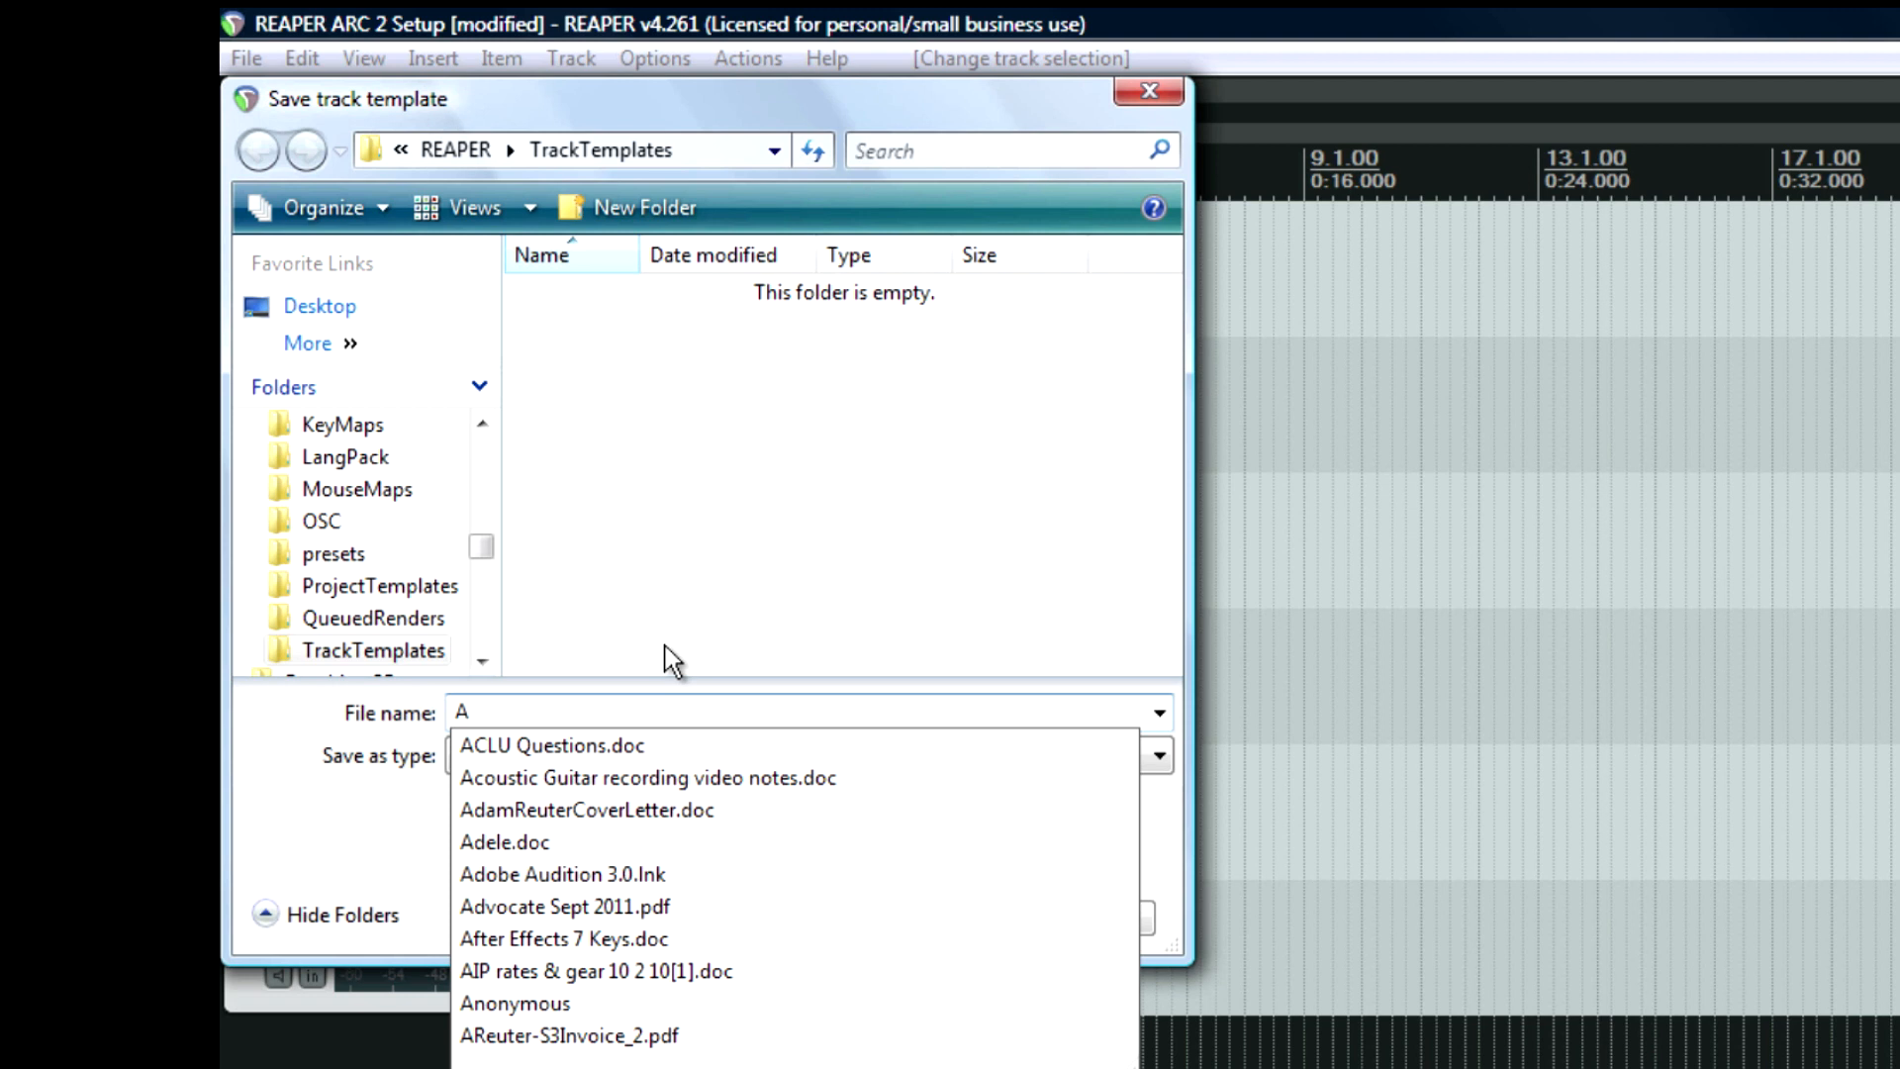
text(RC Moni)
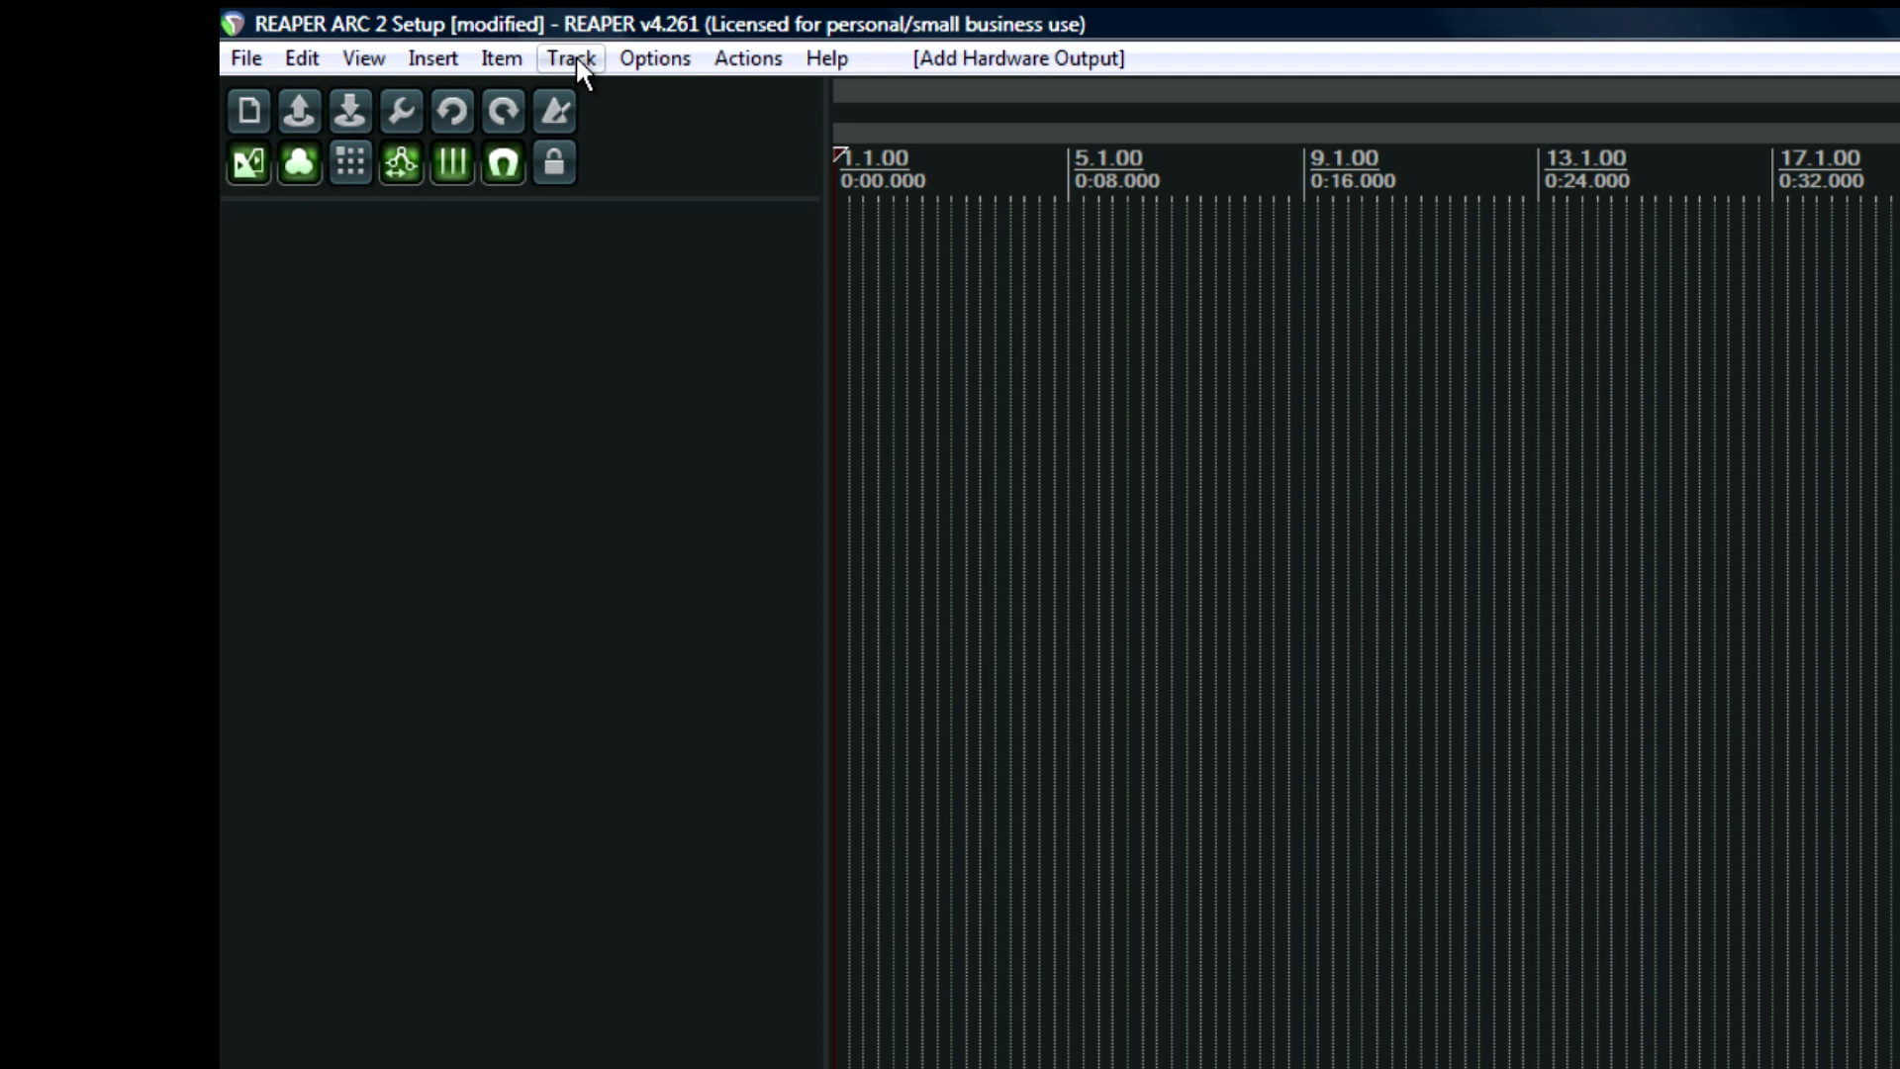
Insert the ARC Monitoring track template to verify it loads.
click(568, 59)
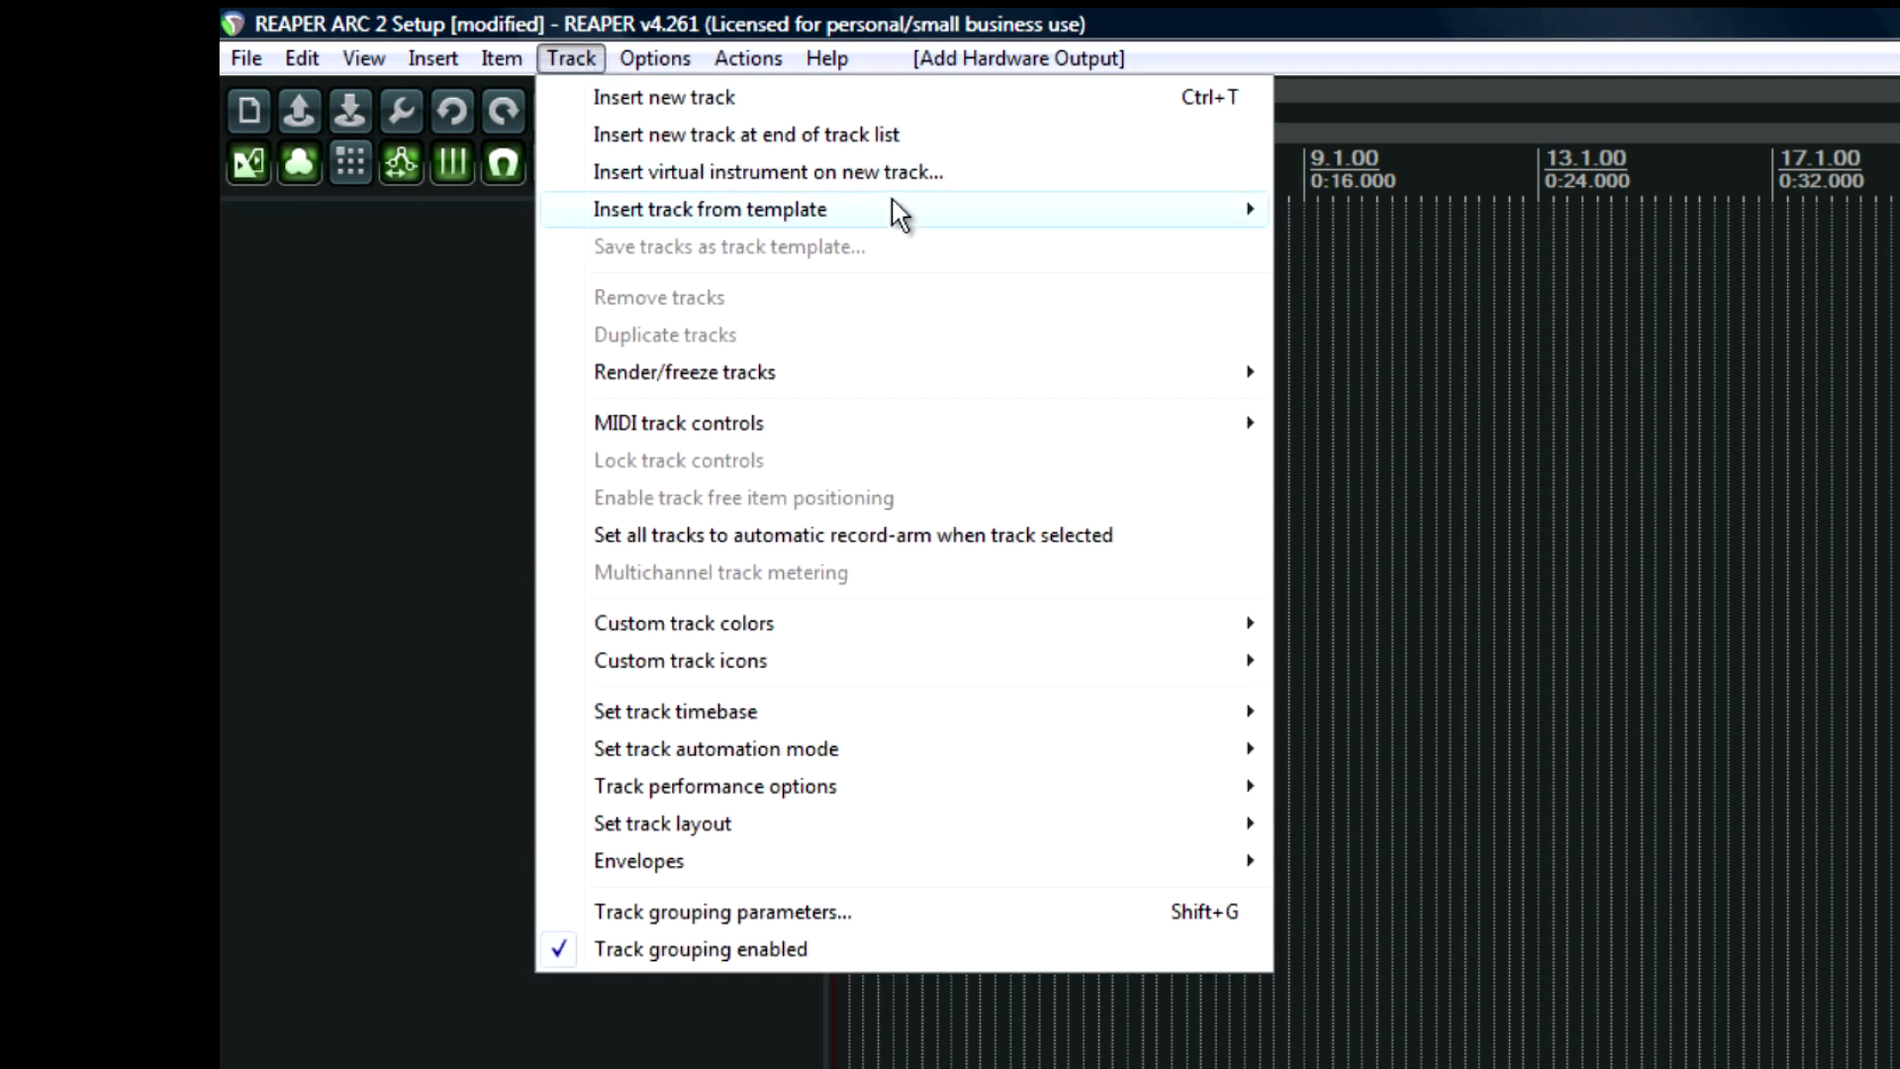
mouse_move(993, 214)
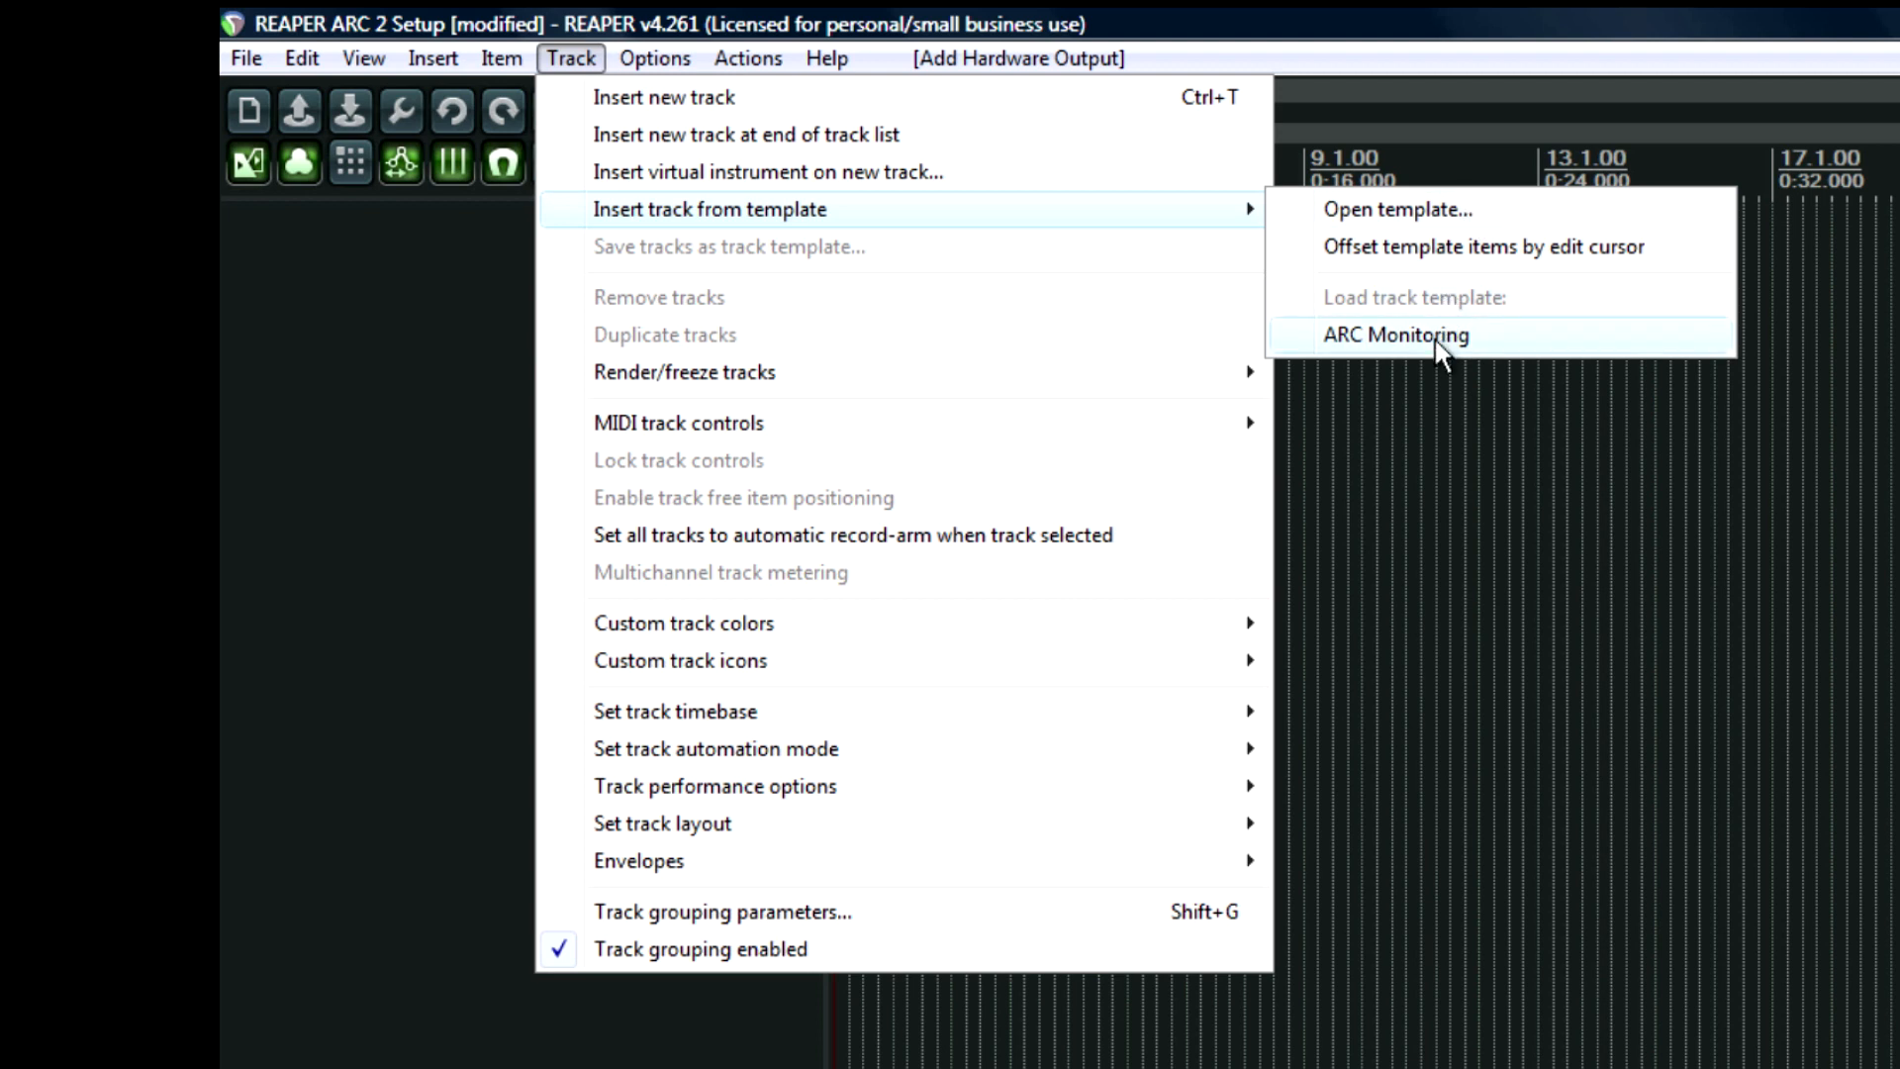
click(1395, 334)
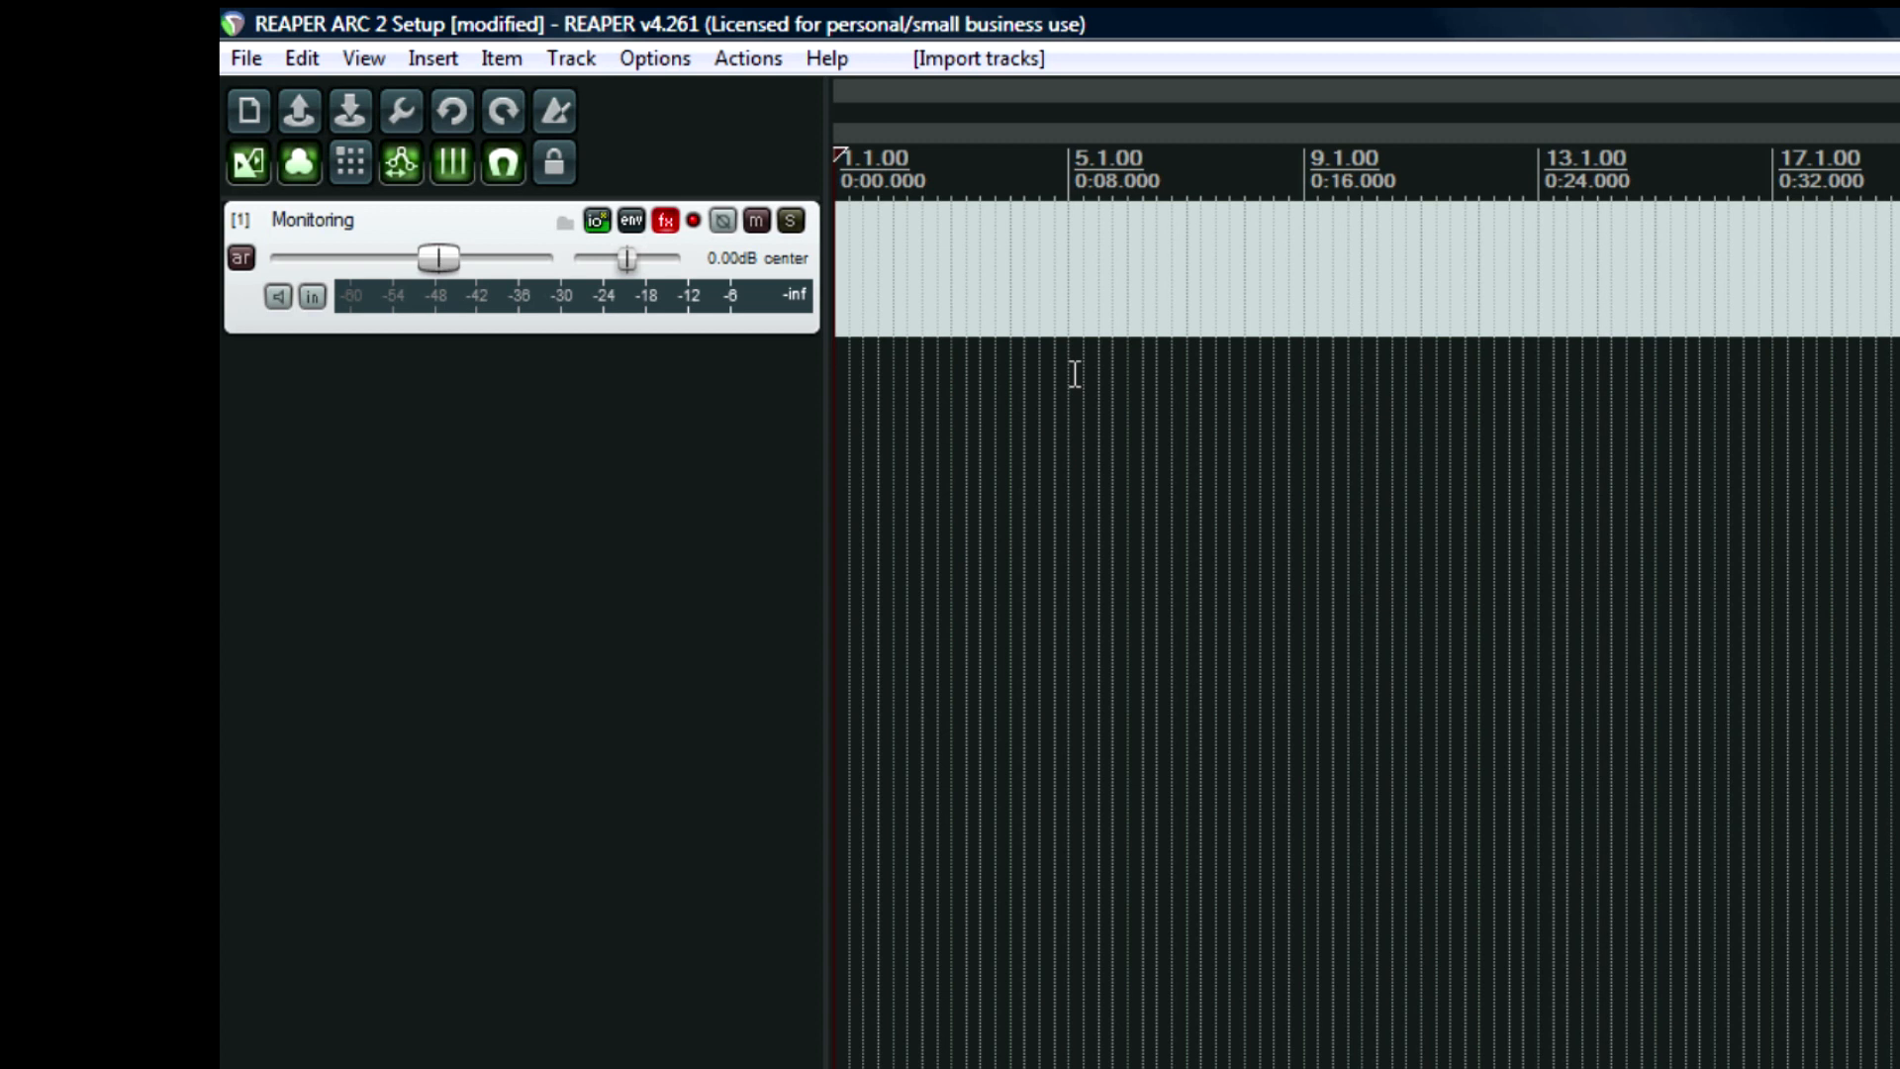
mouse_move(860, 422)
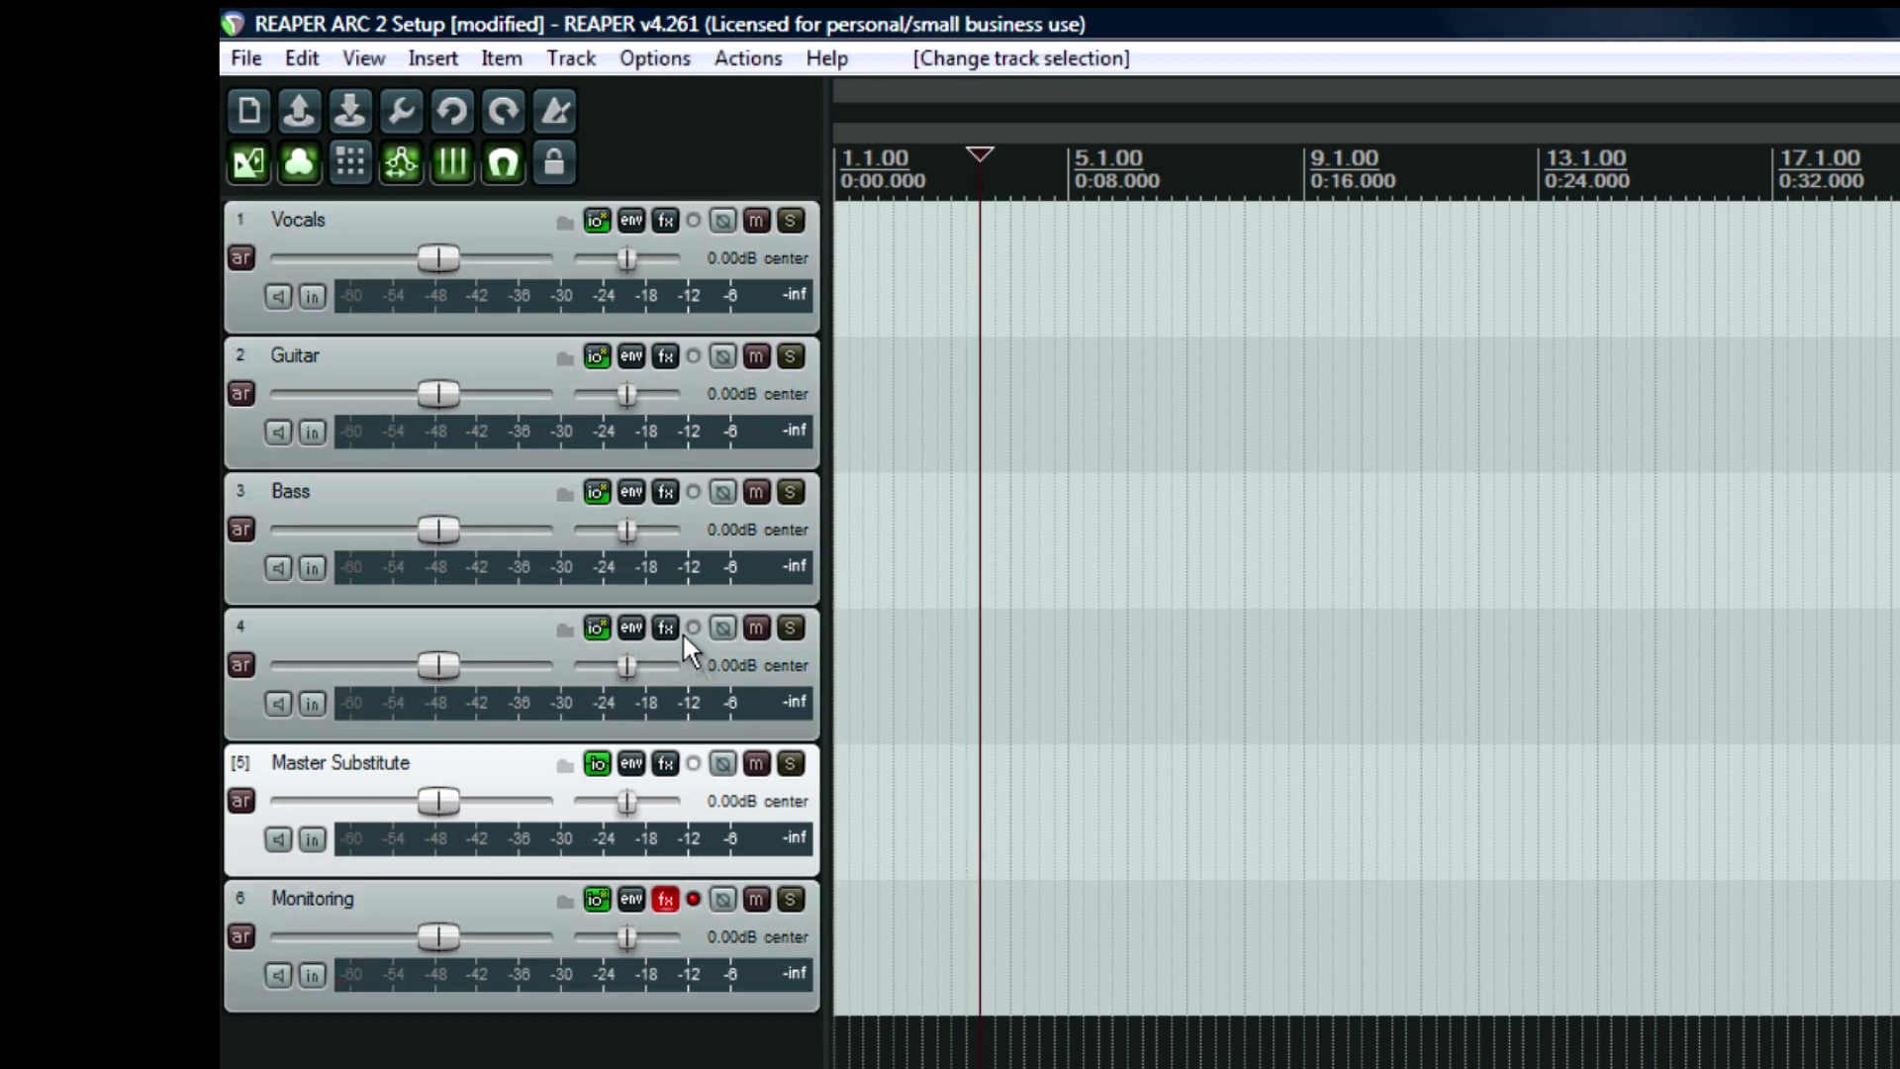
Save the six-track project as a project template named 'ARC Monitoring'.
click(245, 58)
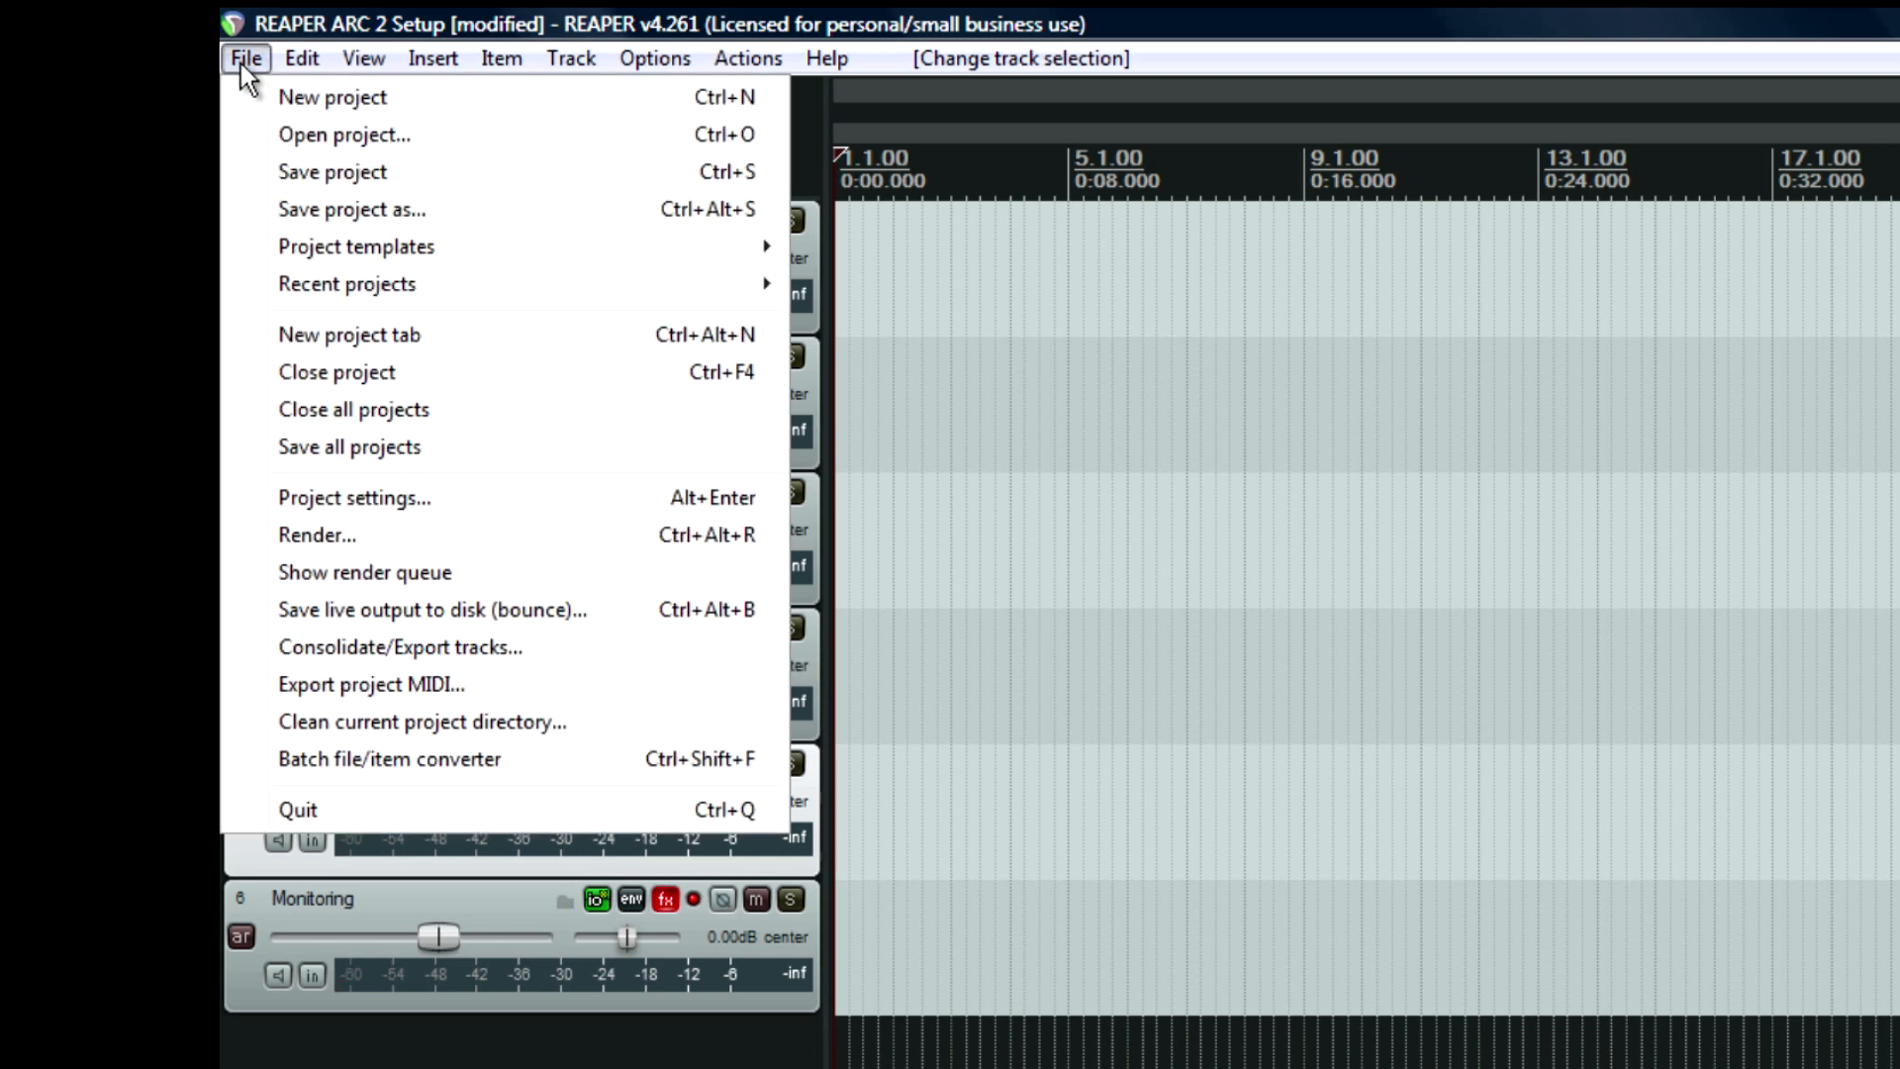
mouse_move(356, 247)
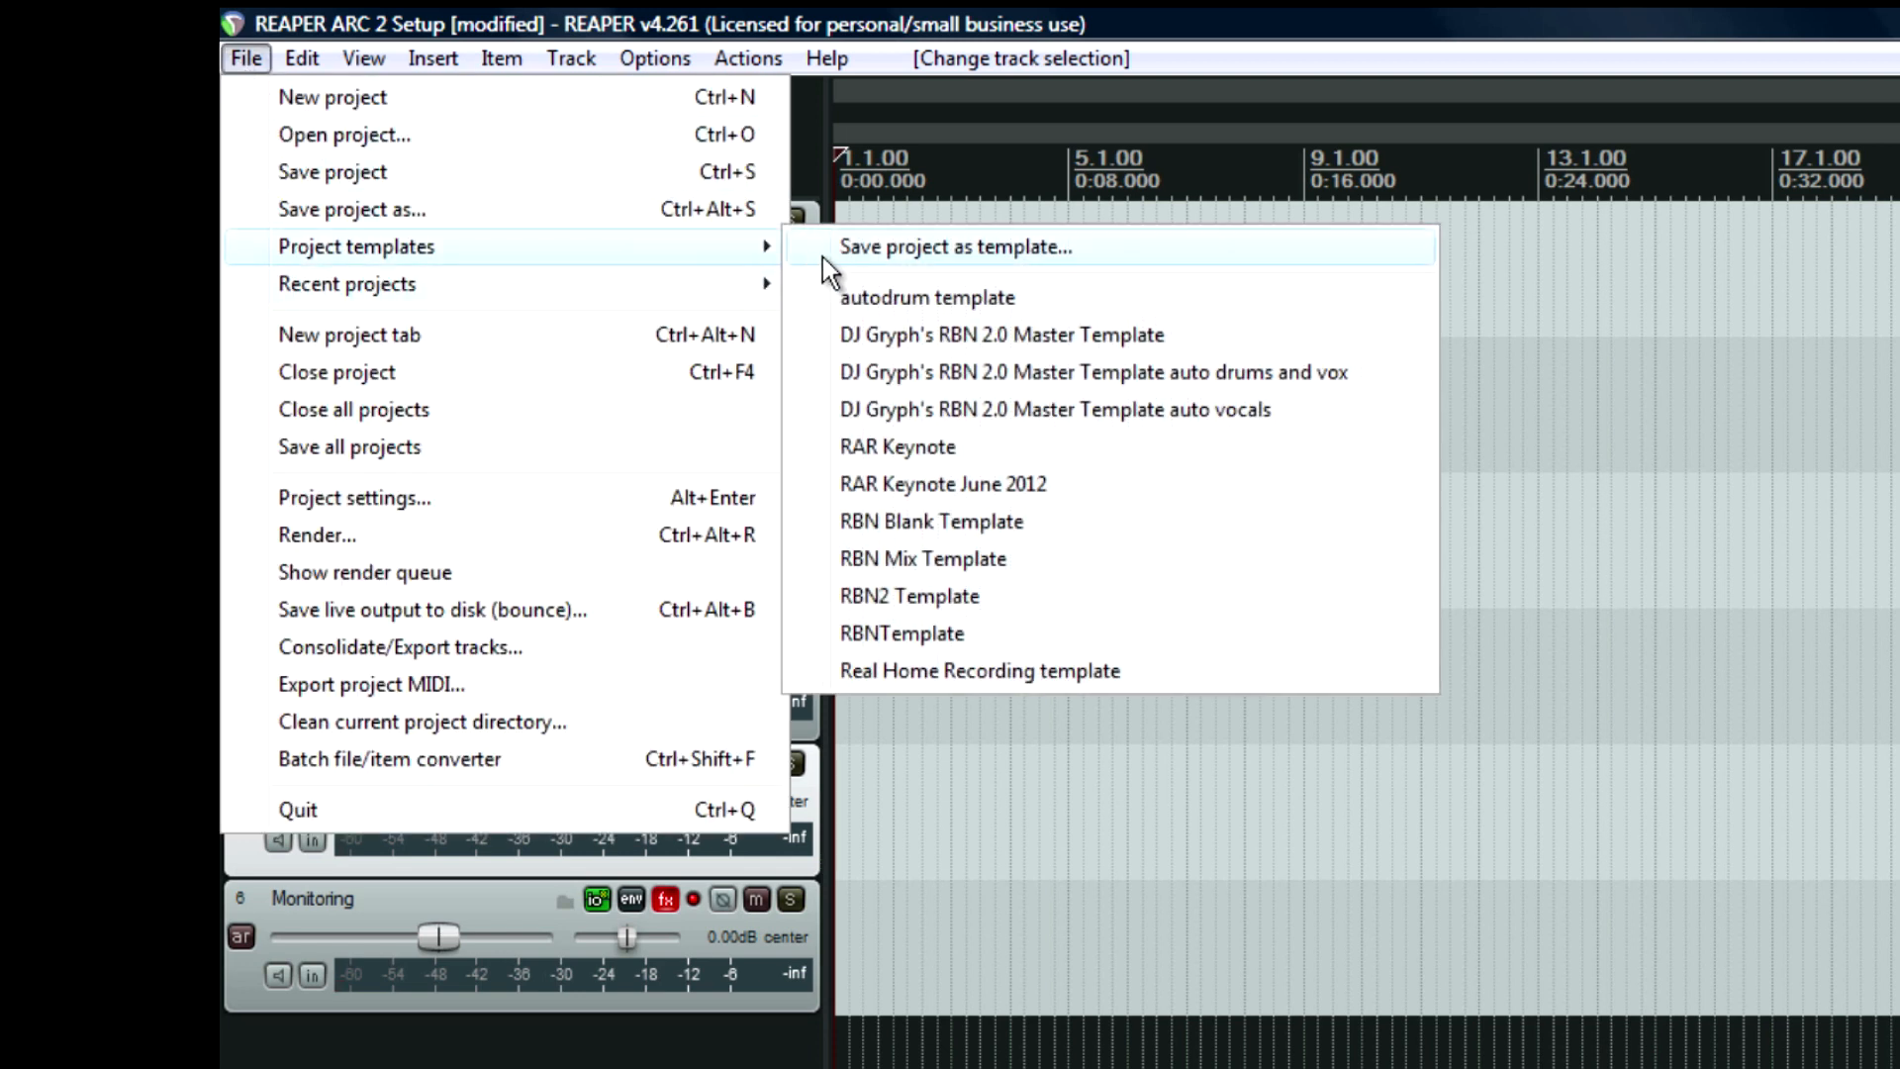
click(955, 247)
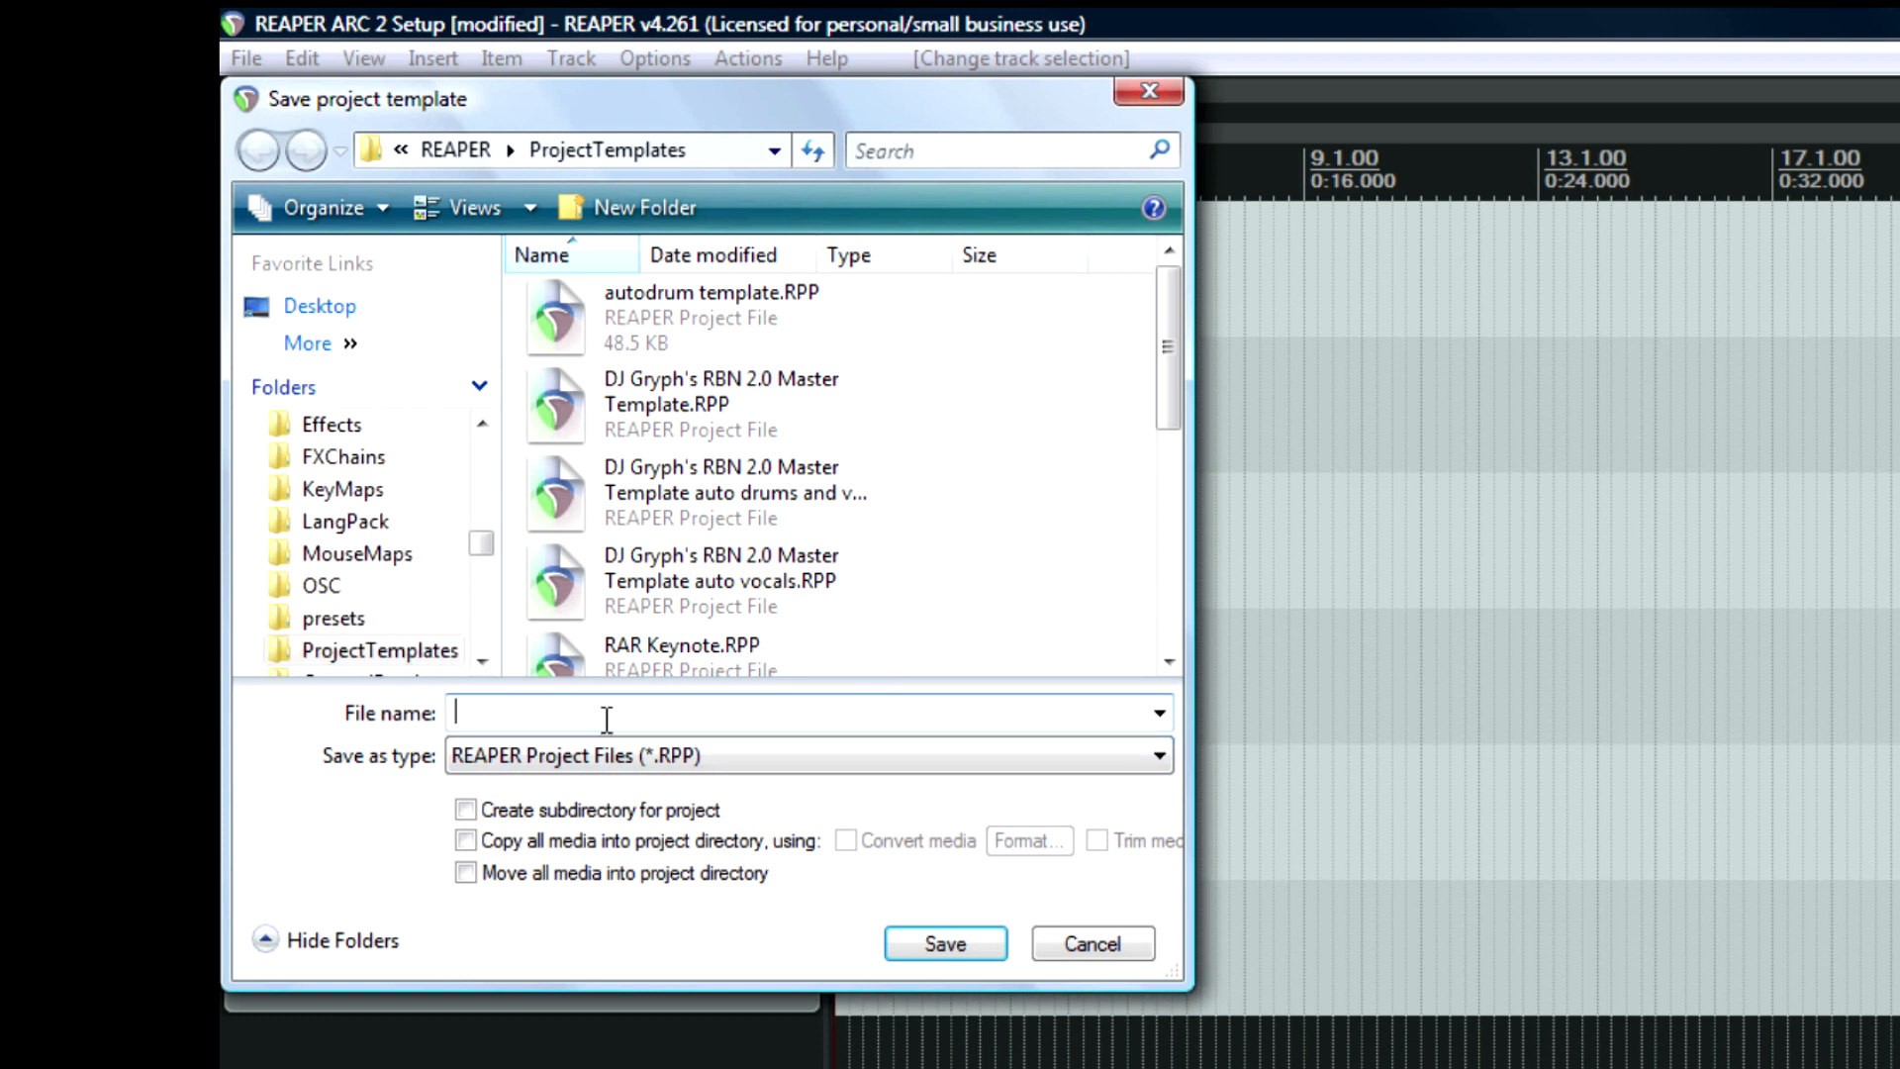
text(ARC Monitorin)
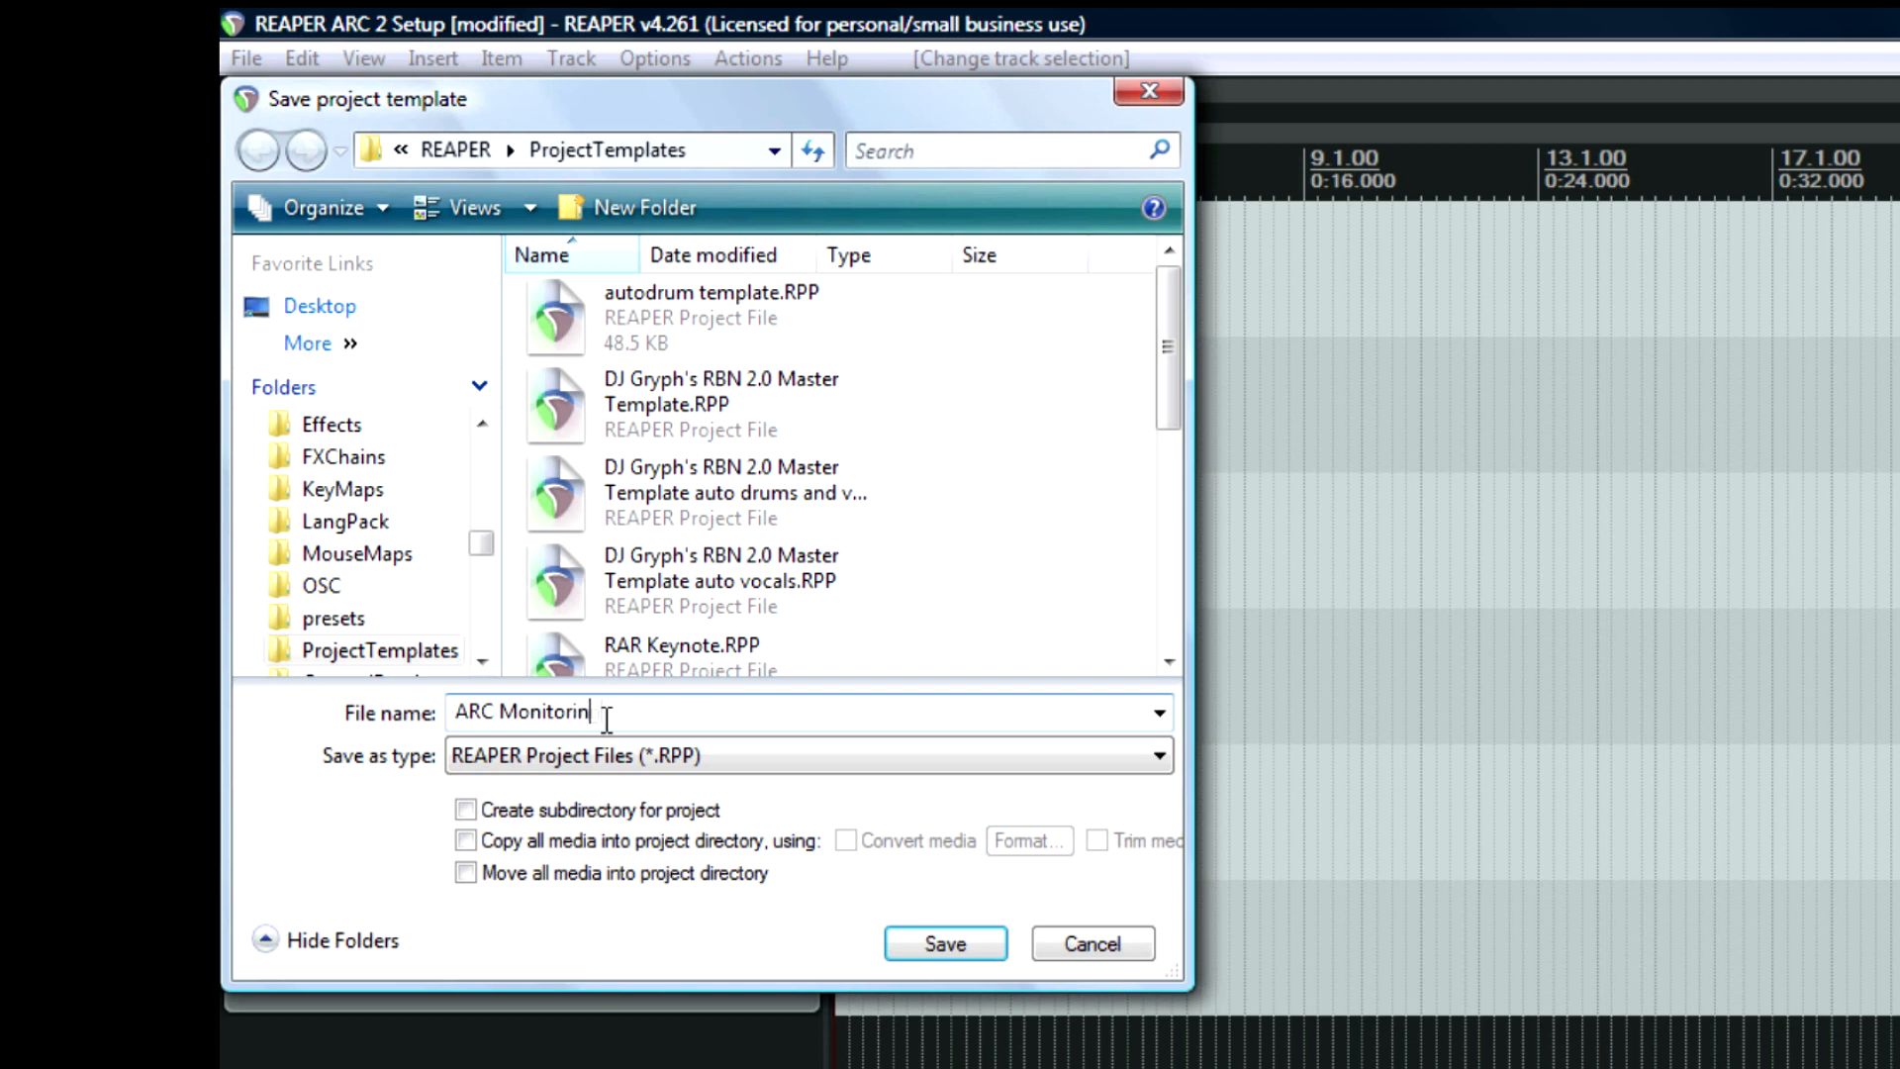
click(945, 943)
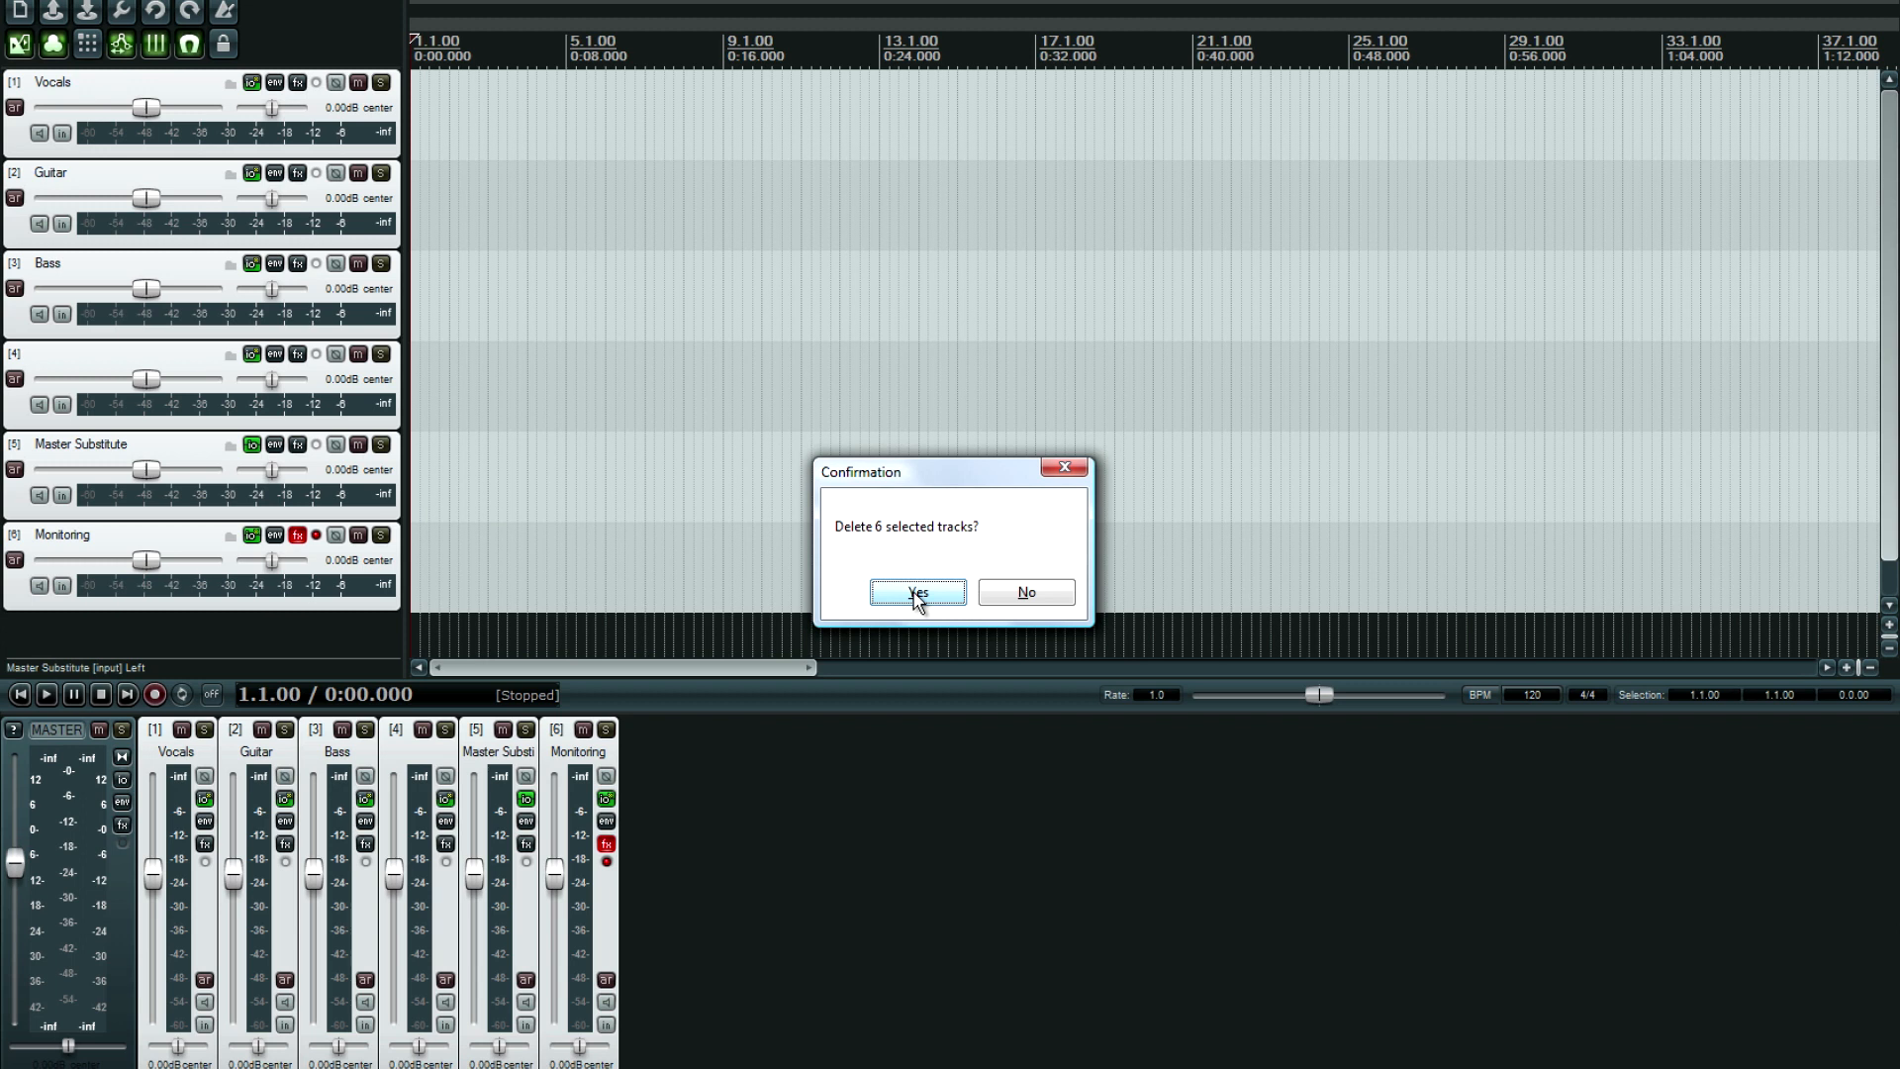
Confirm deleting all six tracks, then open the ARC Monitoring project template without saving.
click(917, 593)
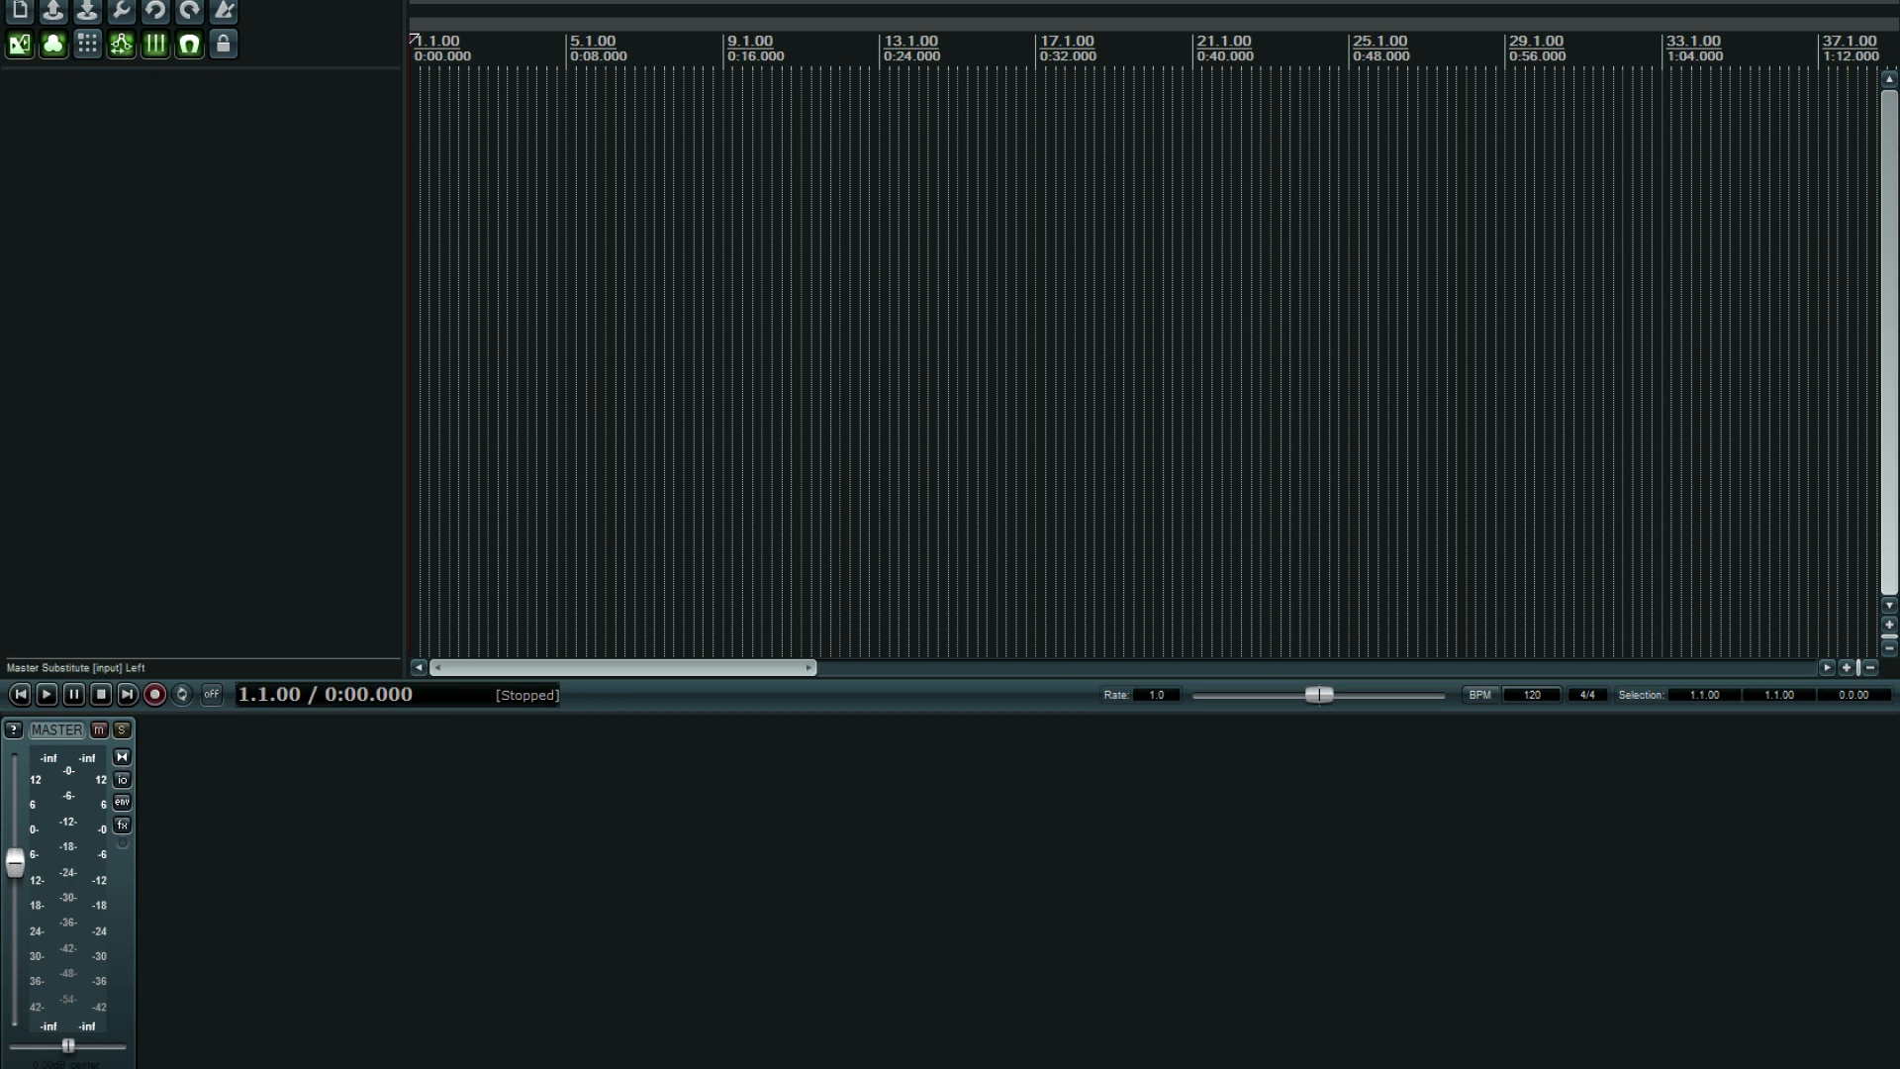
click(12, 6)
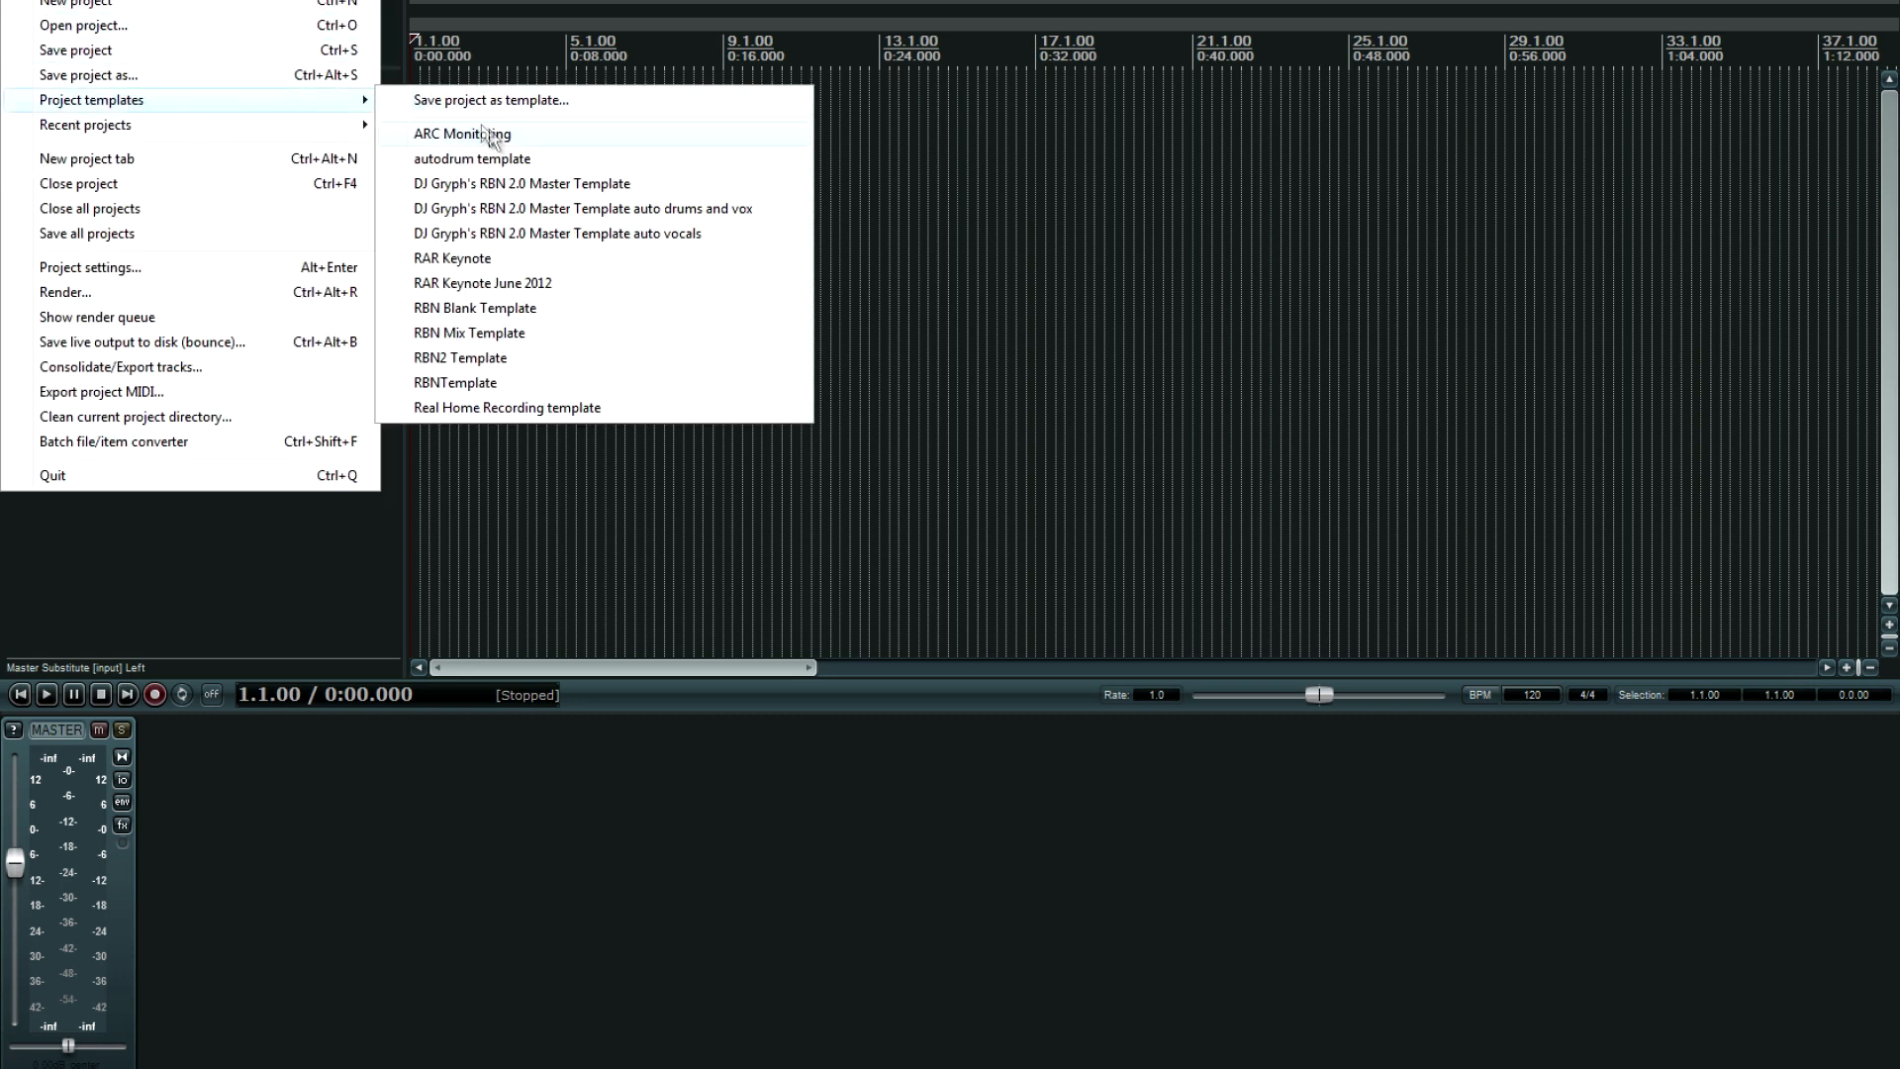
mouse_move(464, 134)
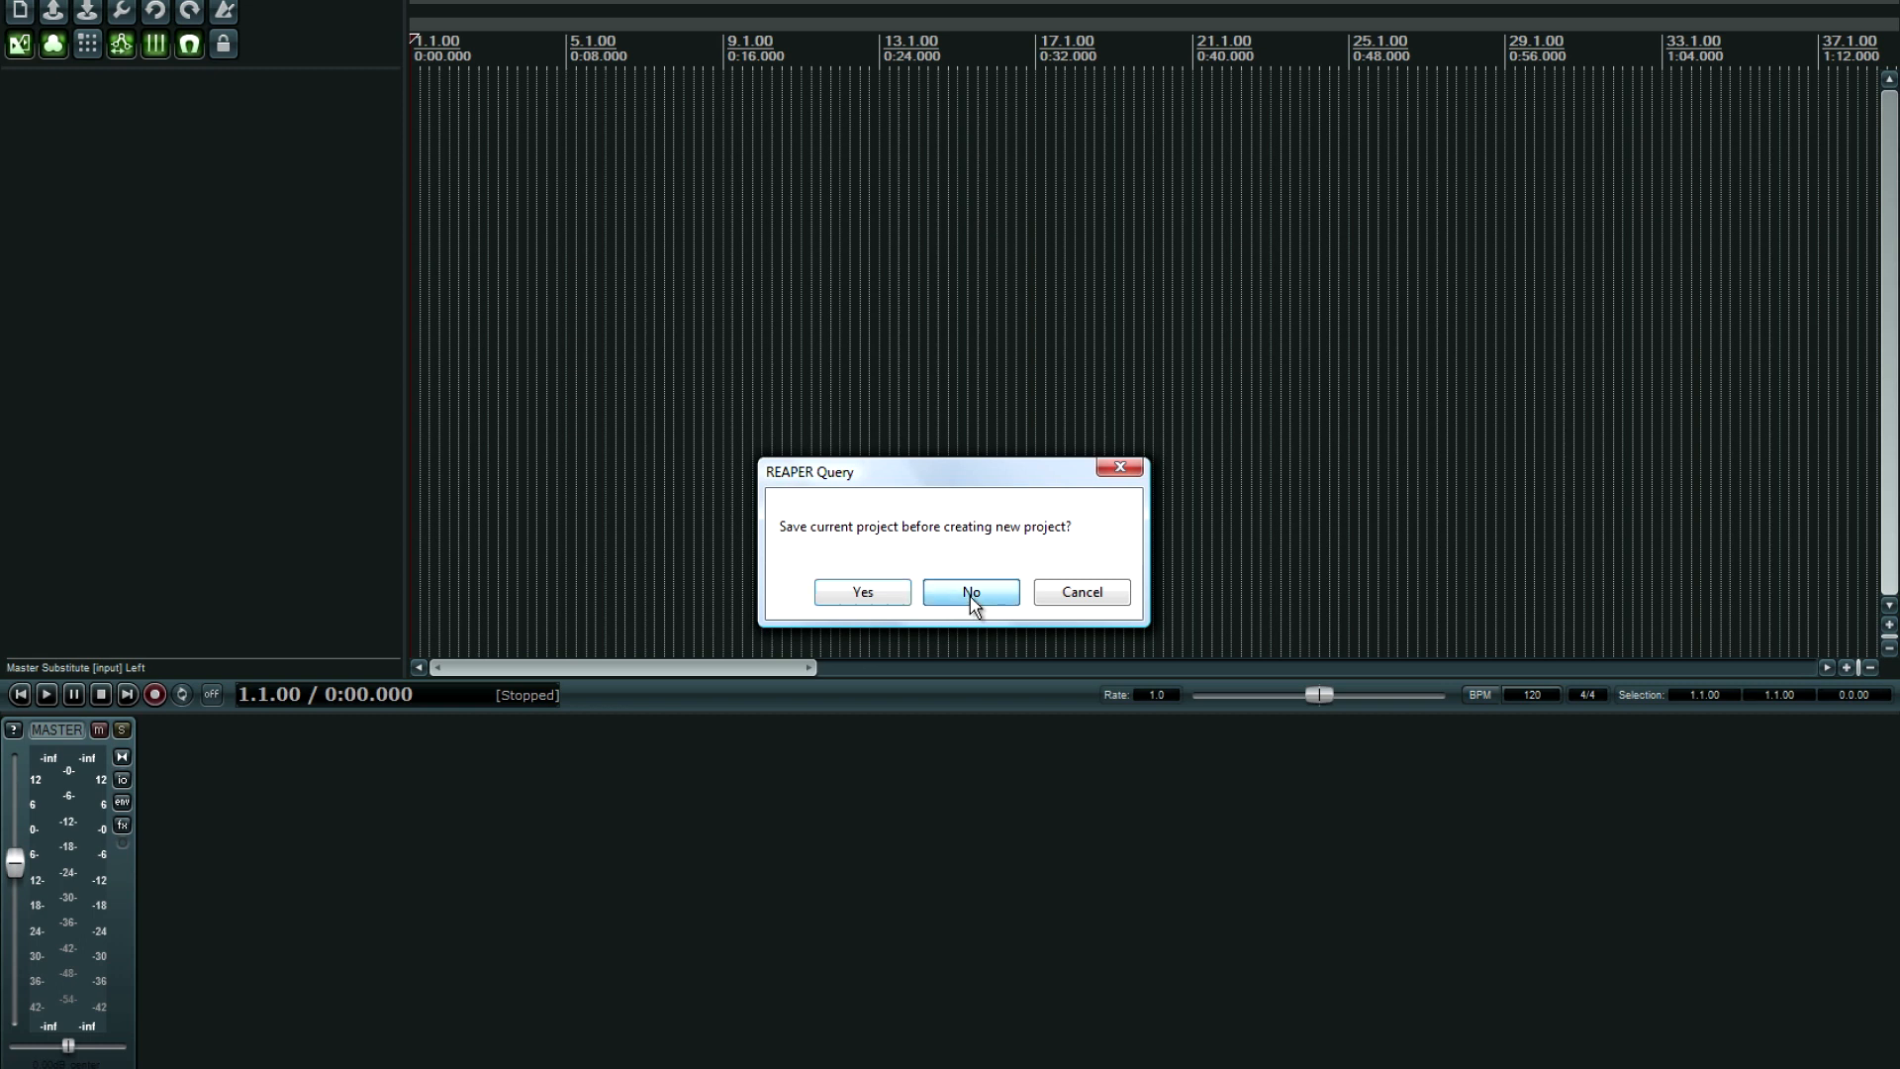
click(970, 592)
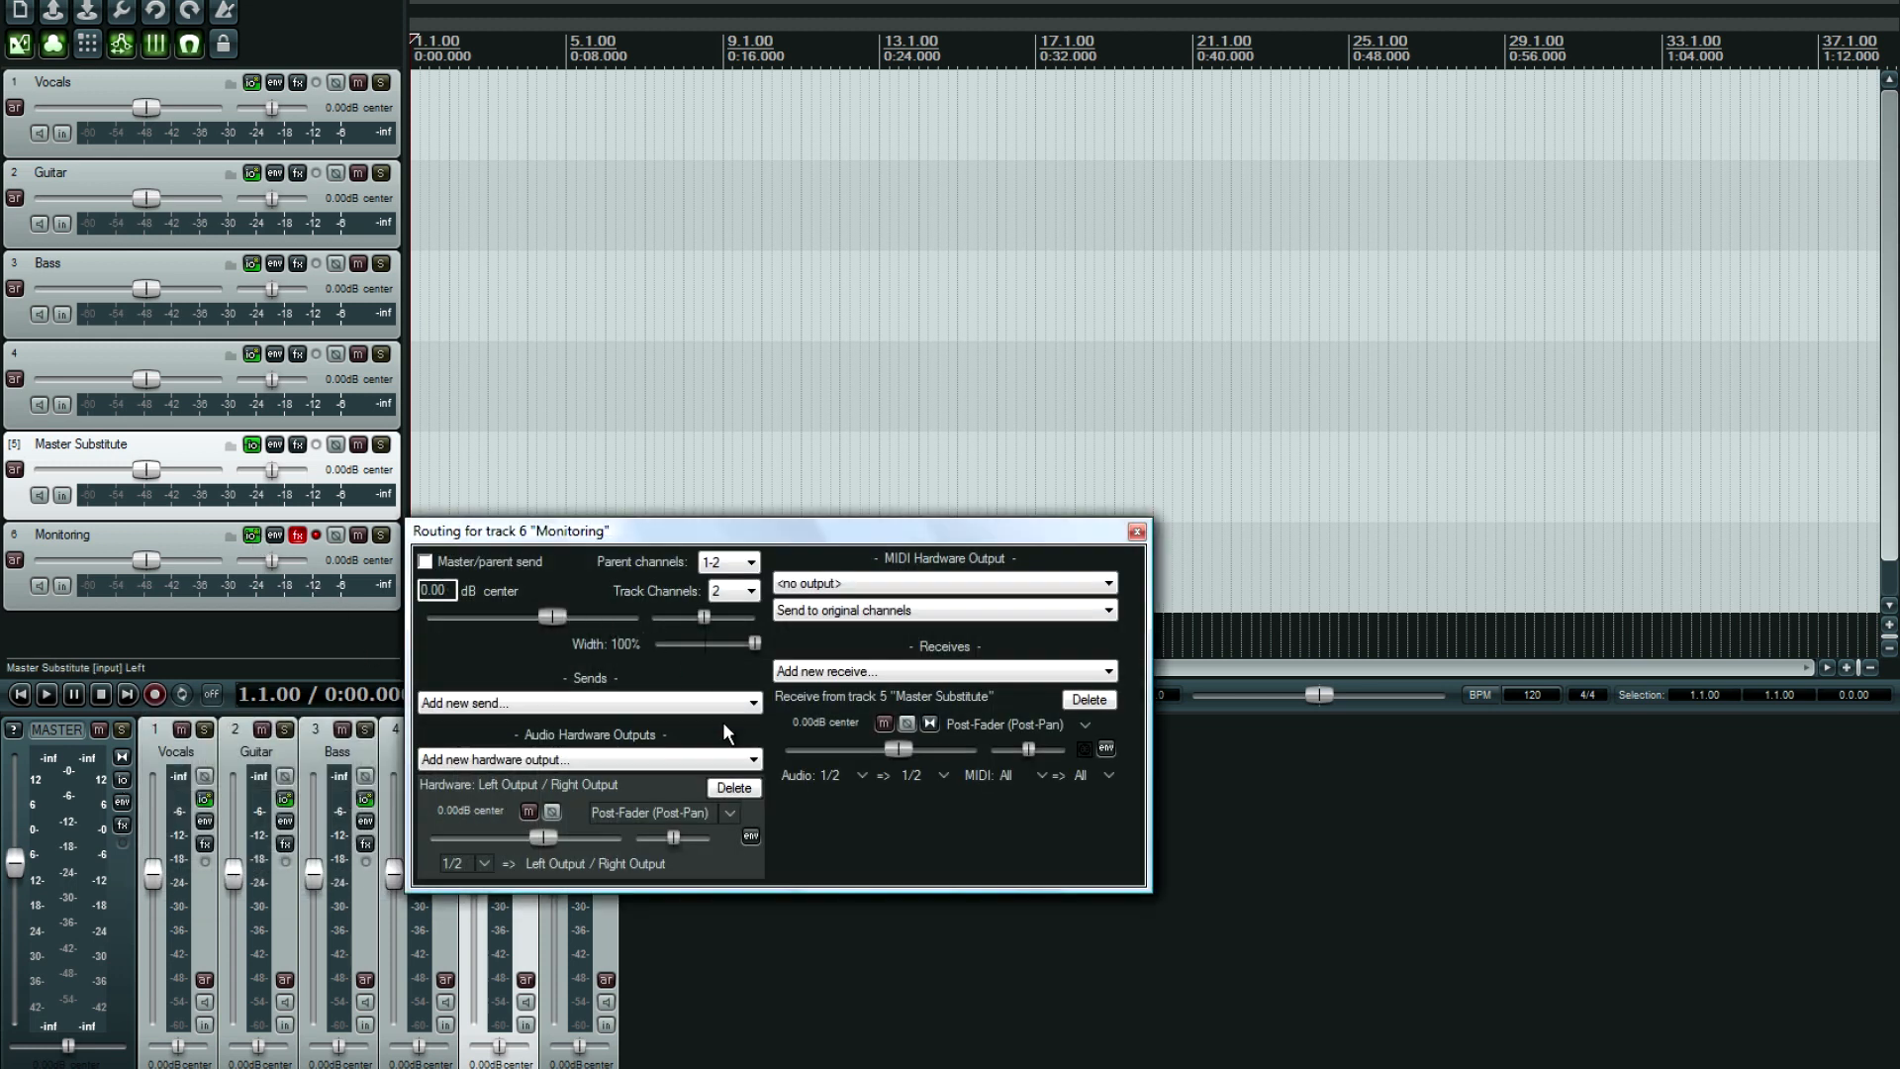
click(1137, 531)
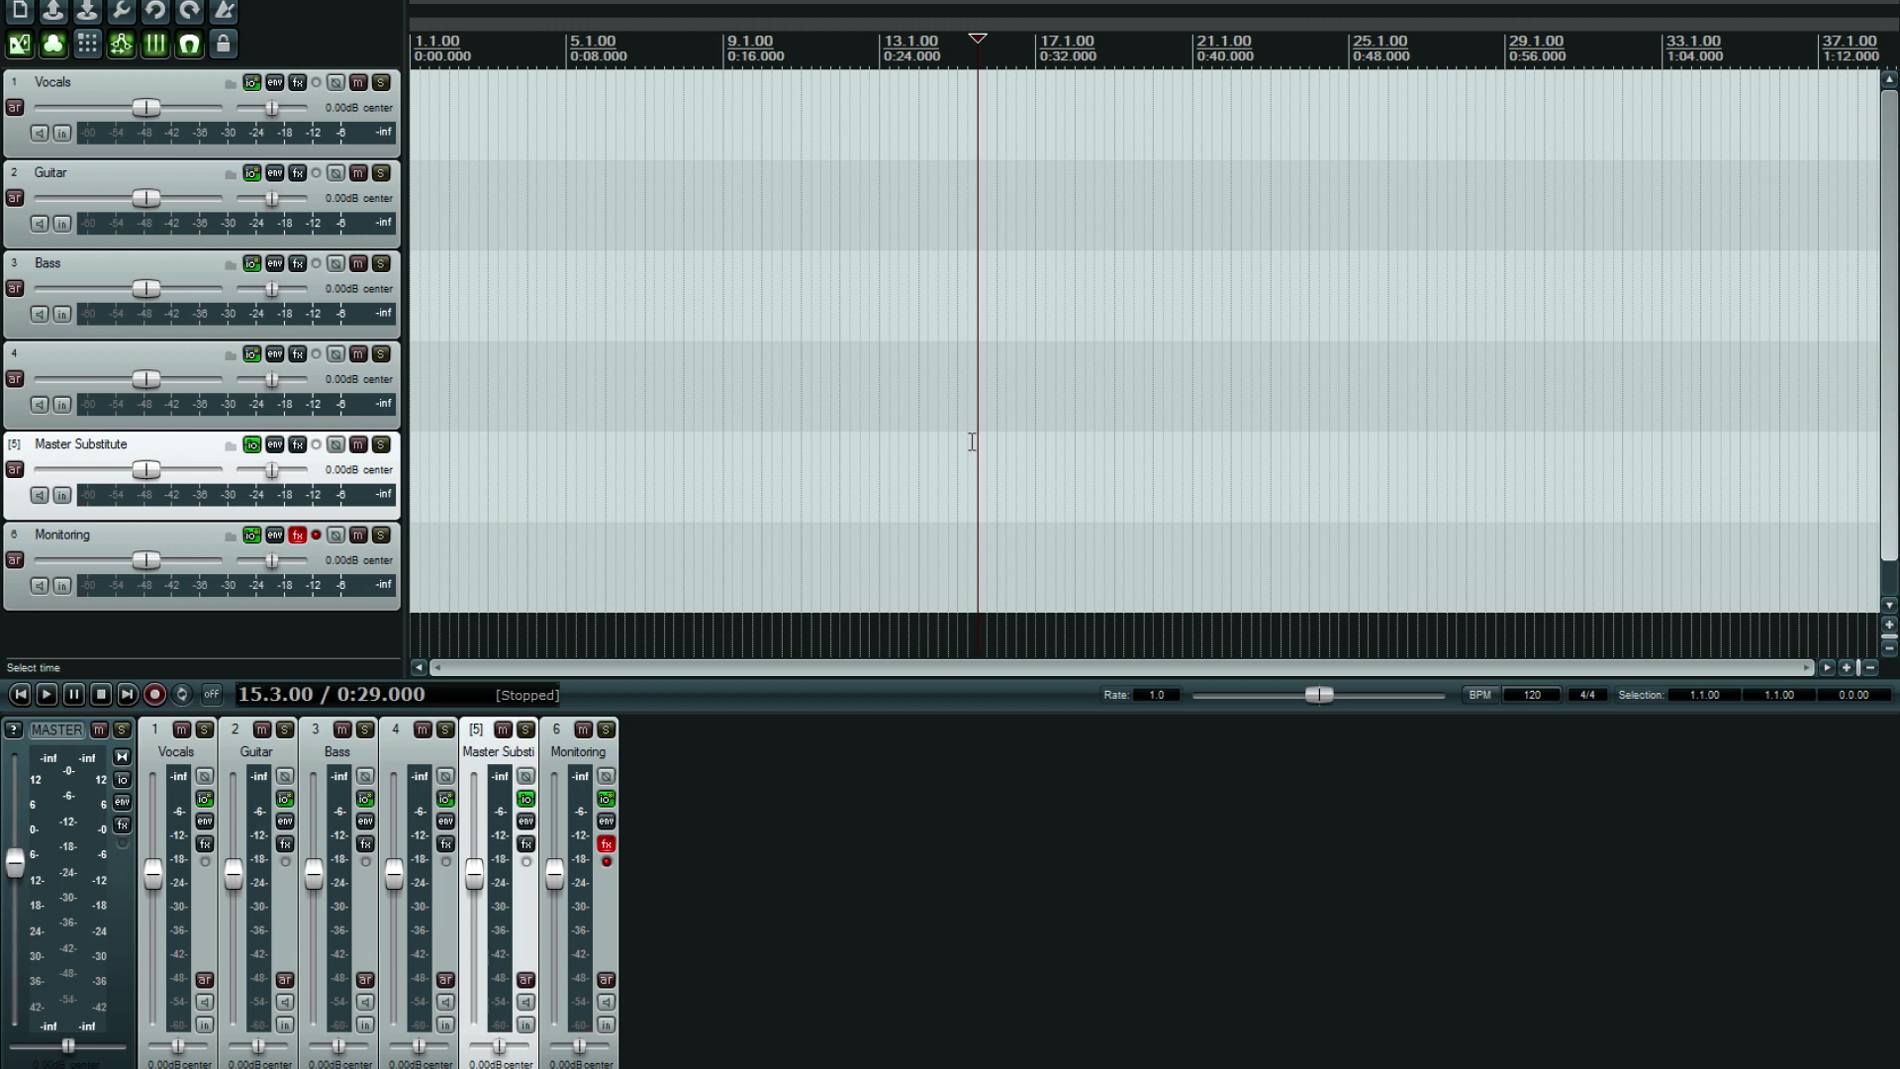
mouse_move(664, 474)
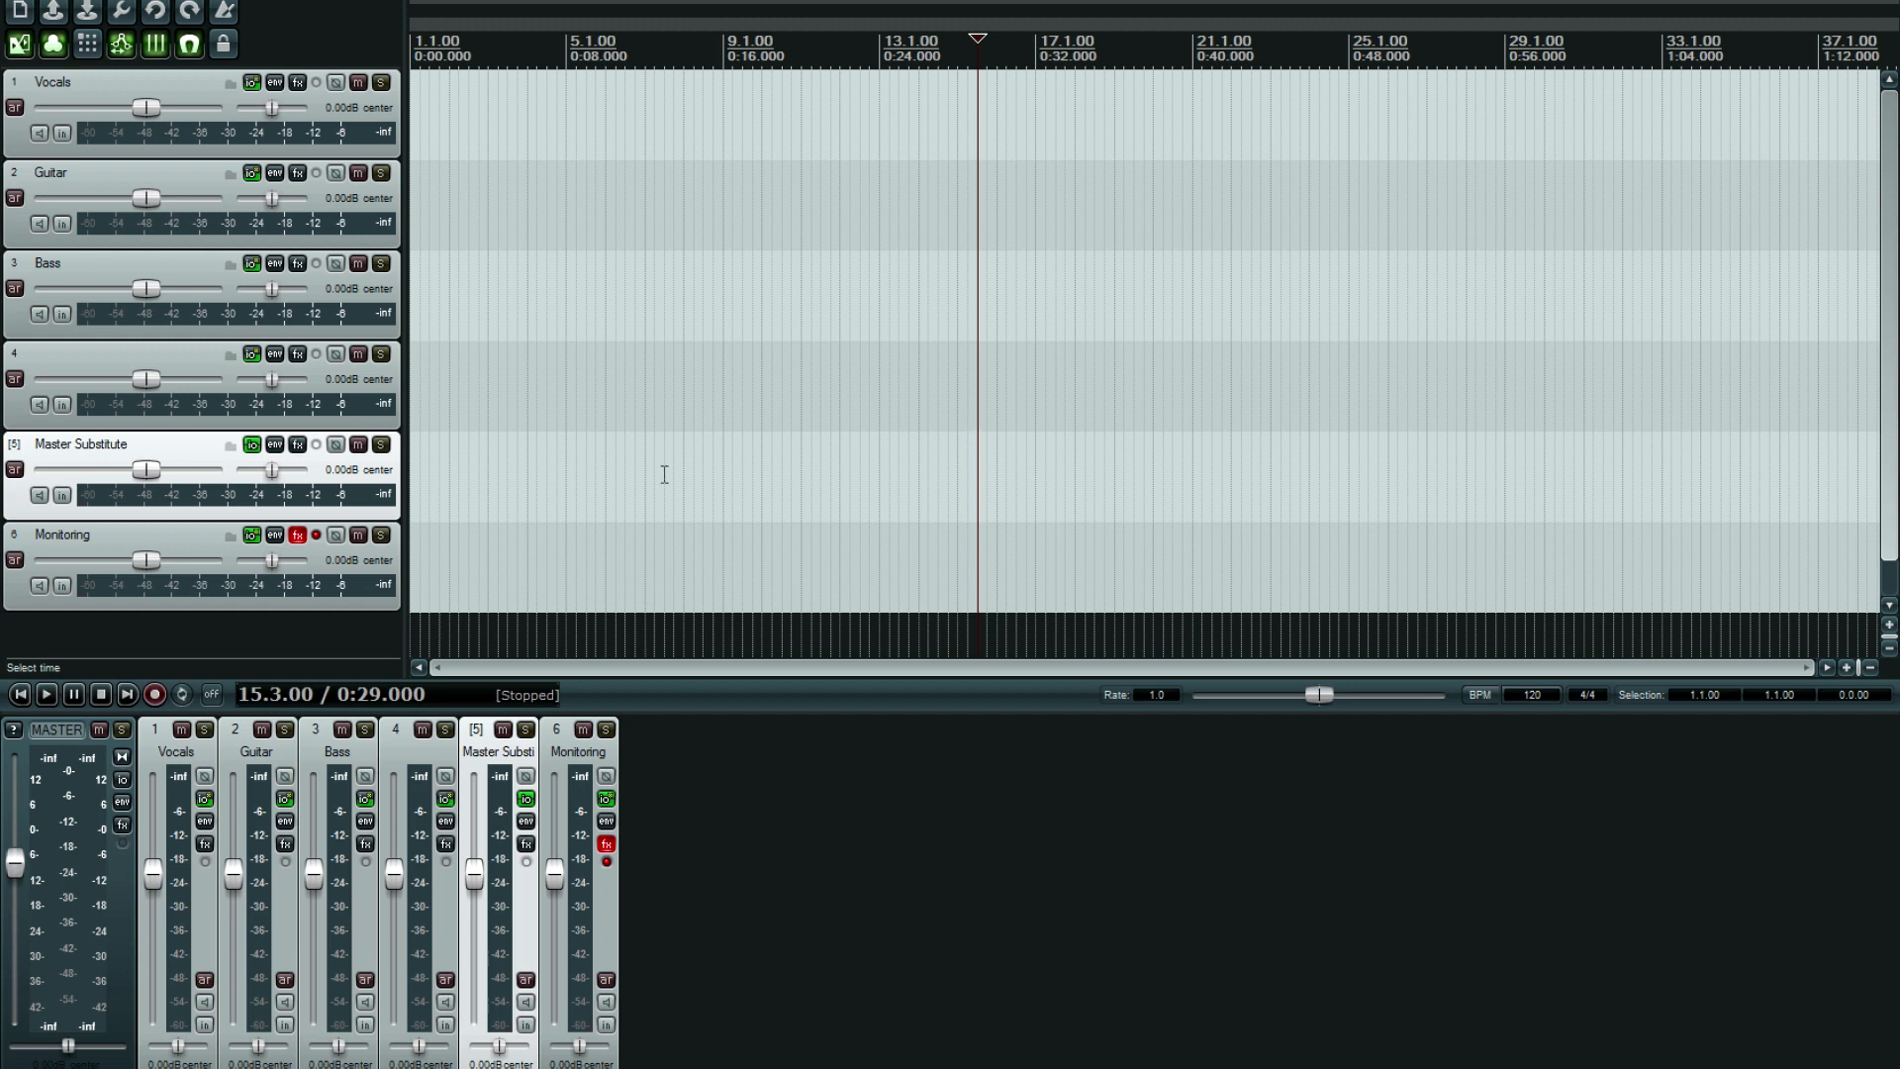
mouse_move(636, 573)
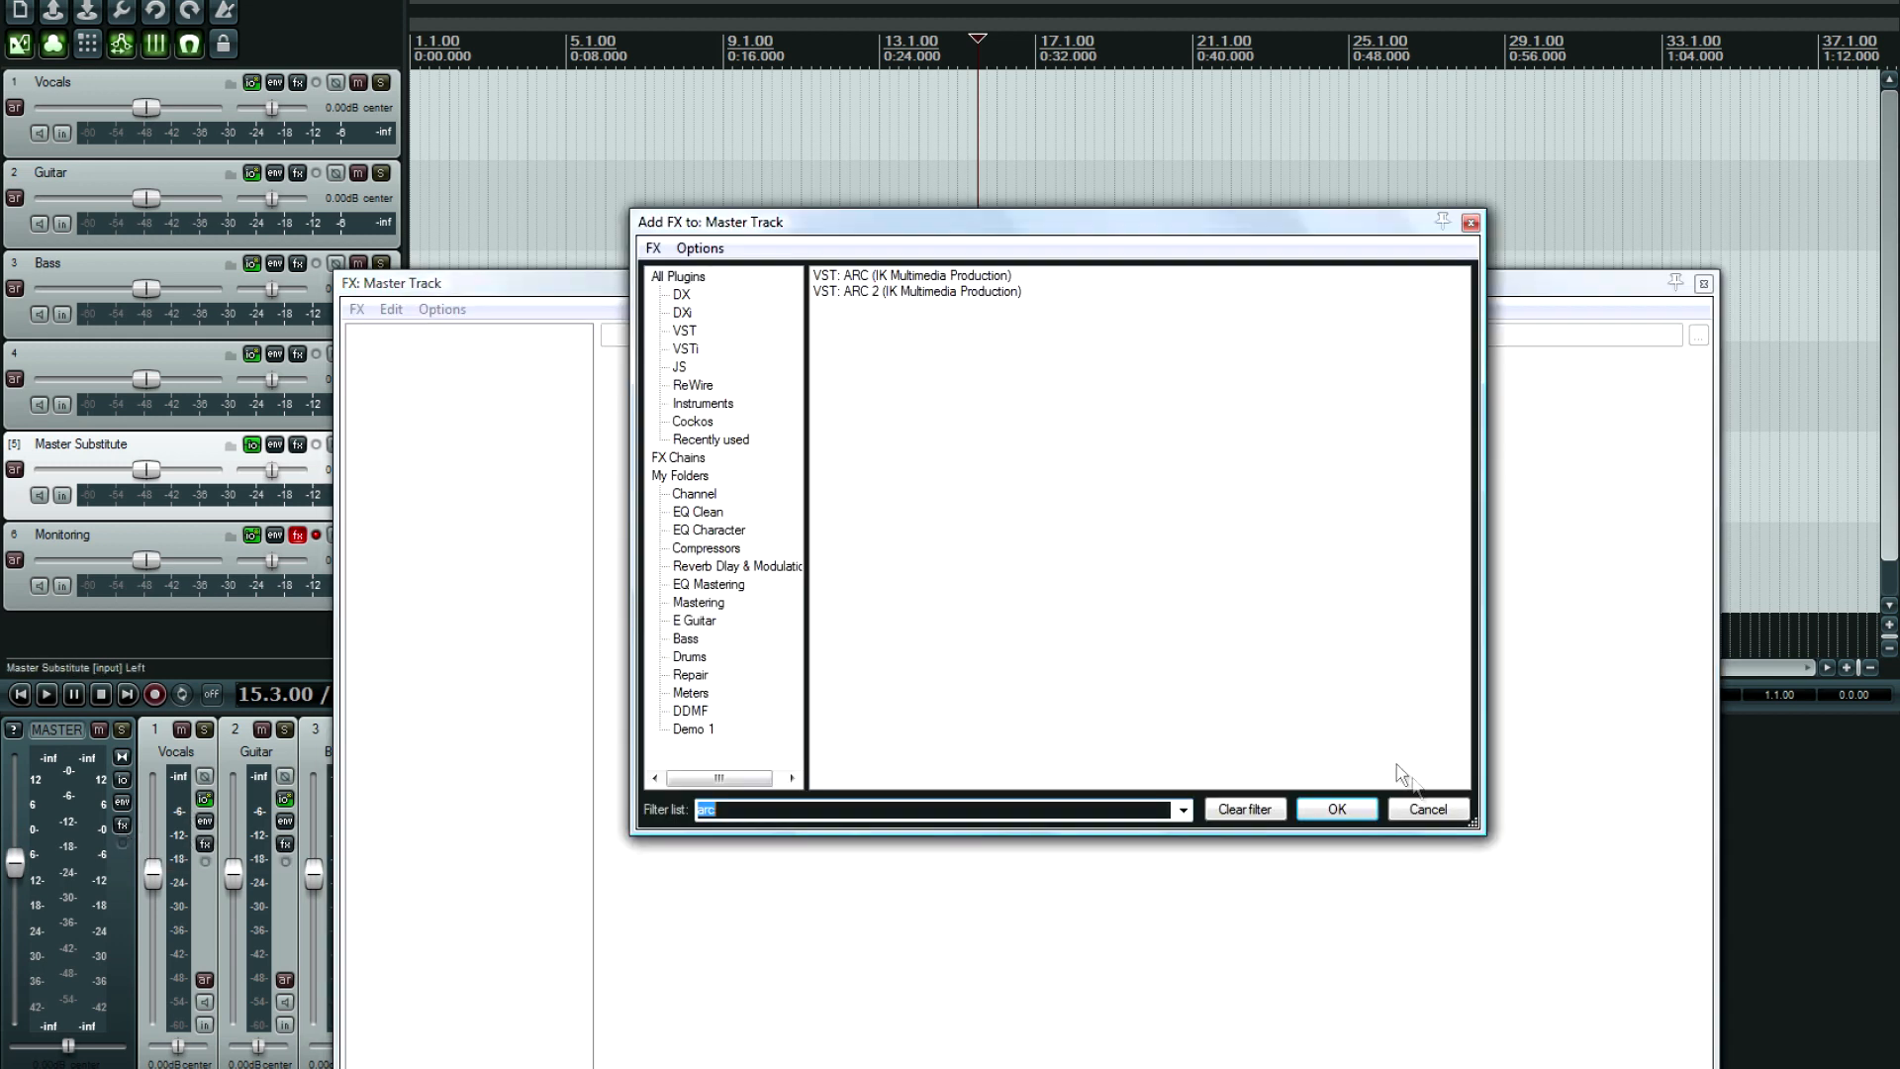
click(1429, 809)
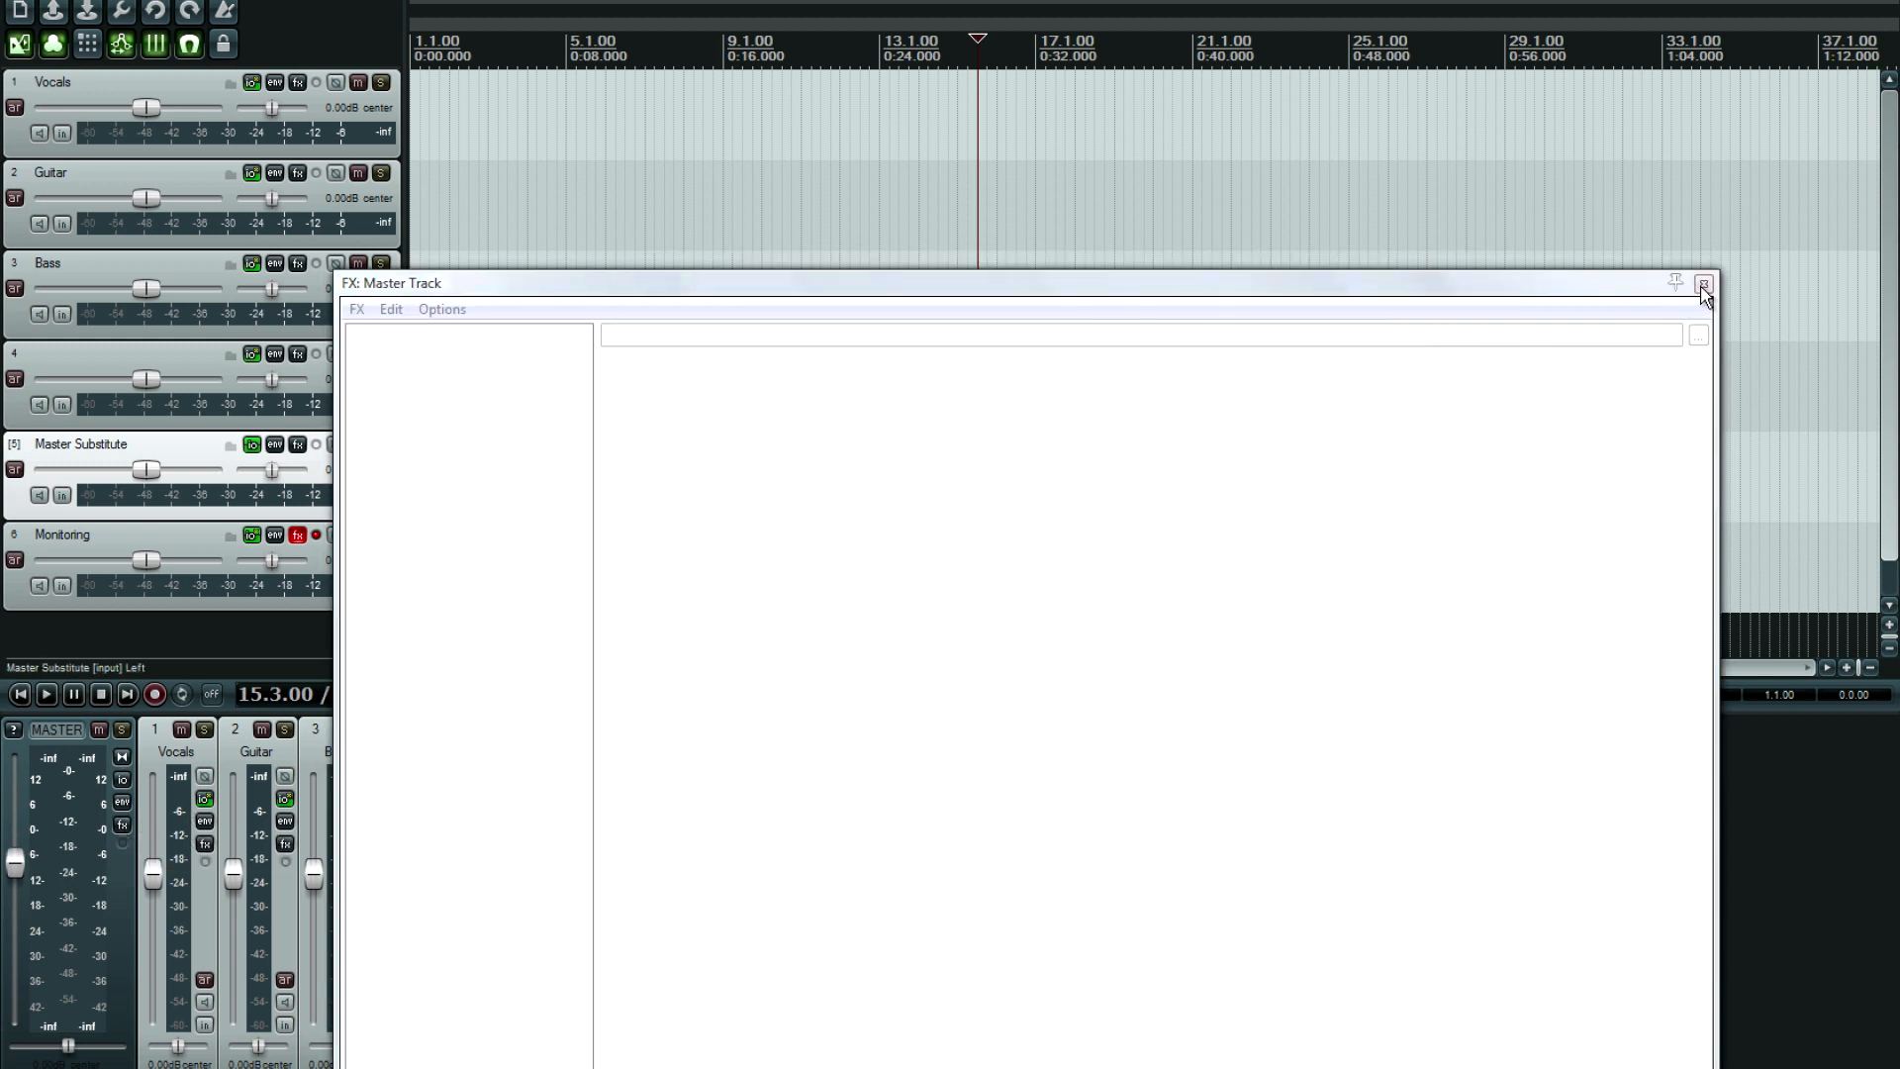
click(1702, 283)
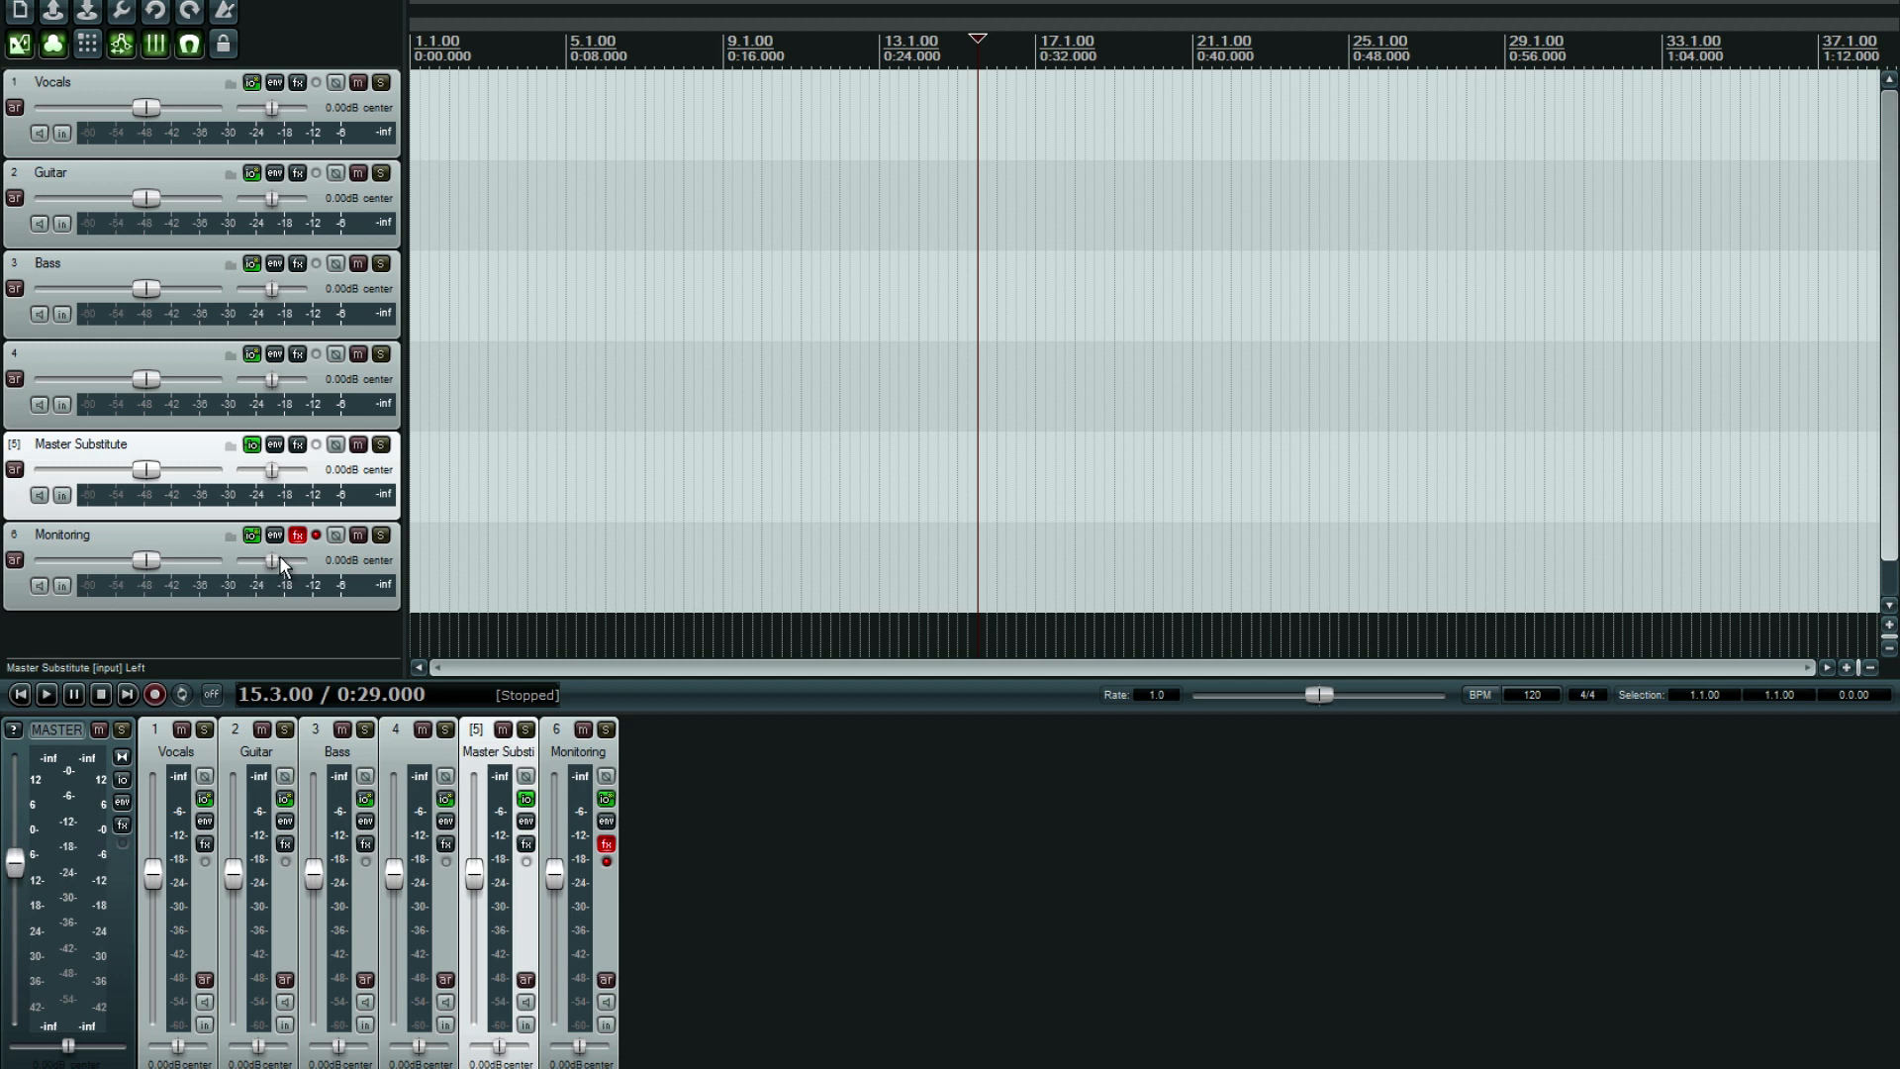
mouse_move(298, 445)
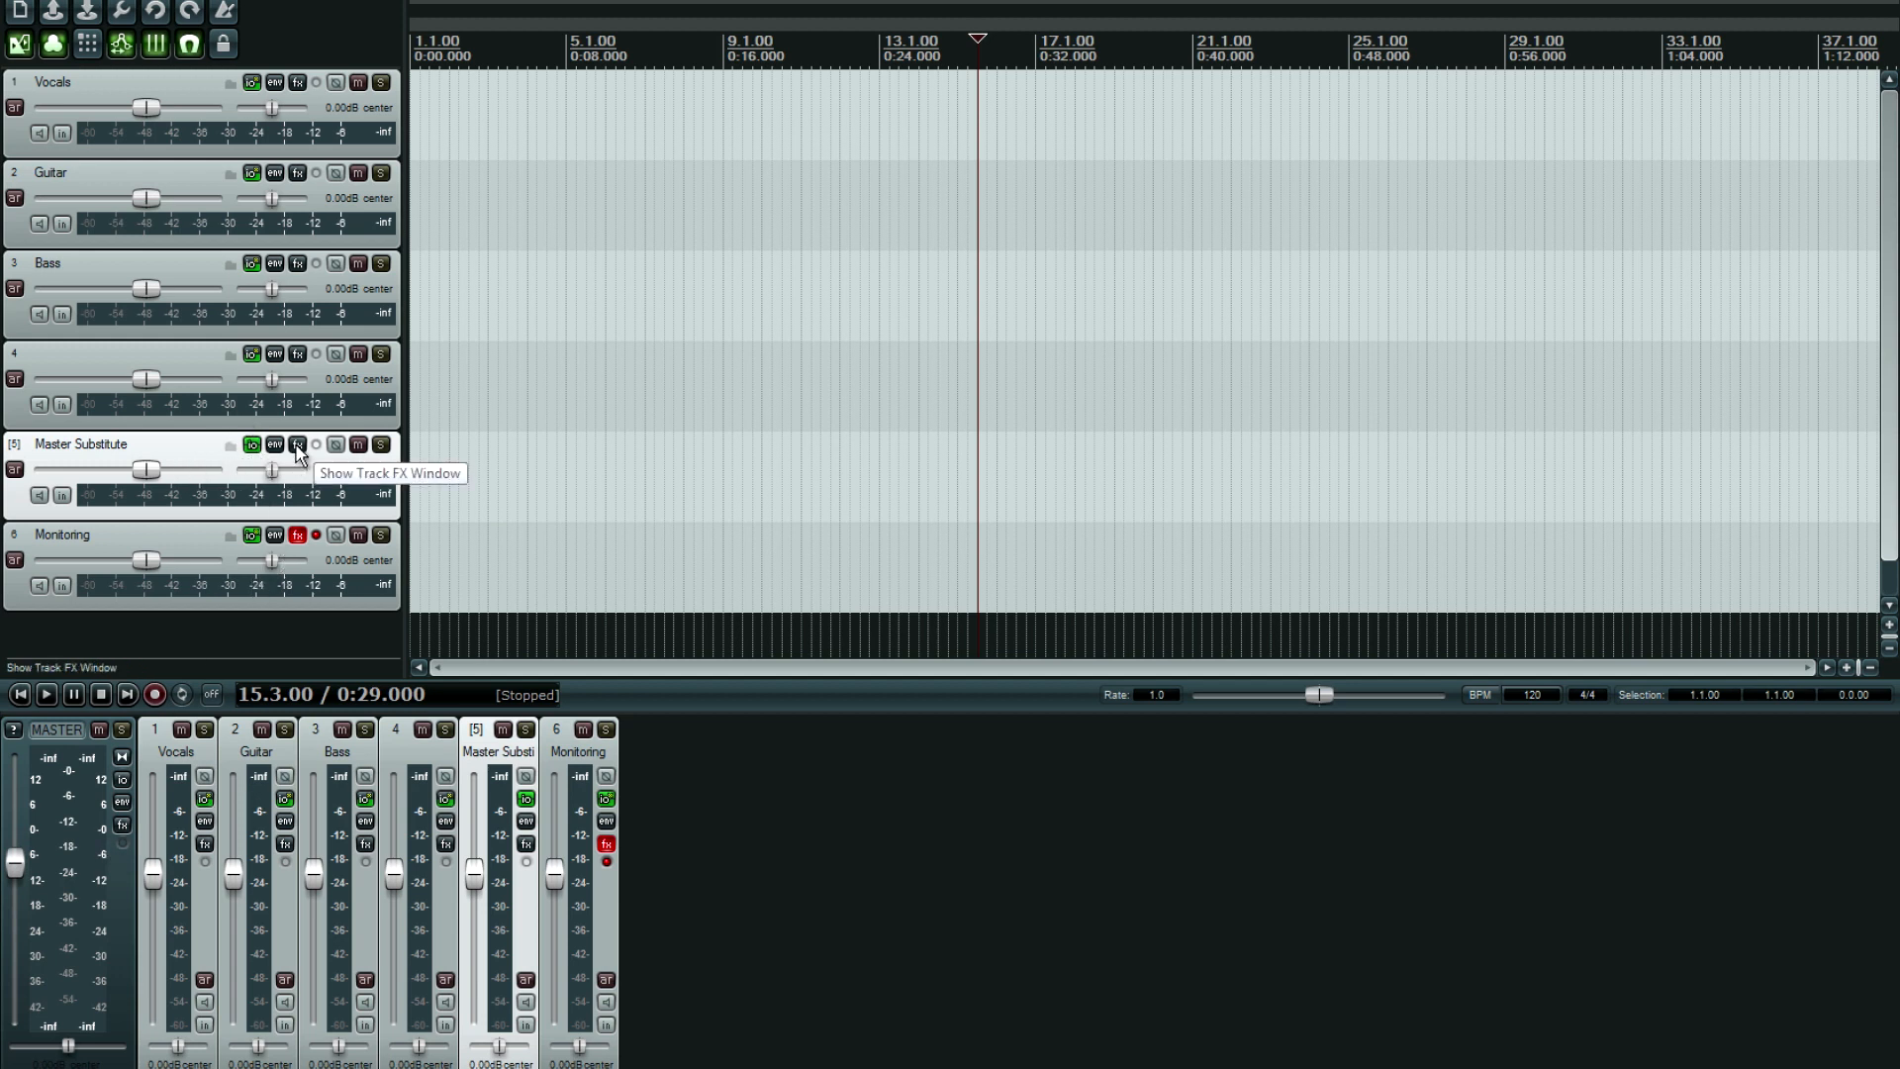
mouse_move(274, 444)
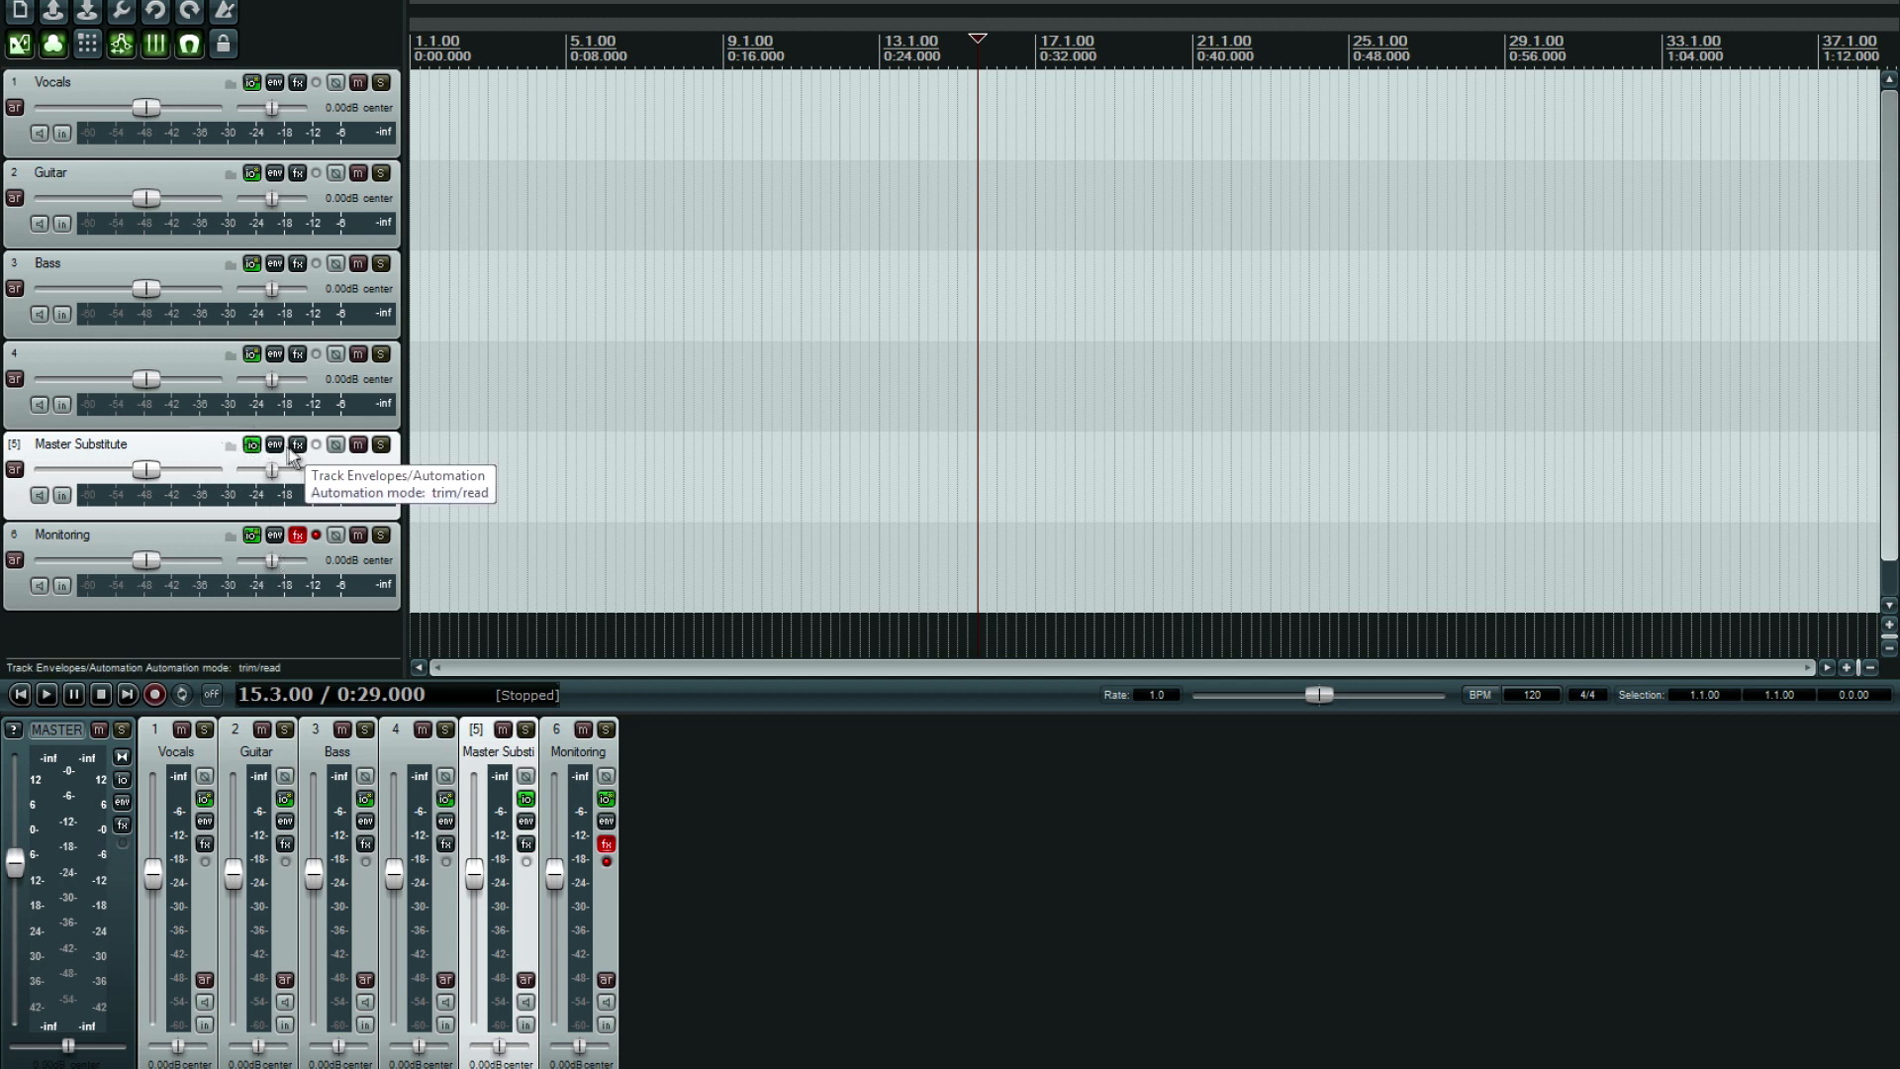
click(297, 444)
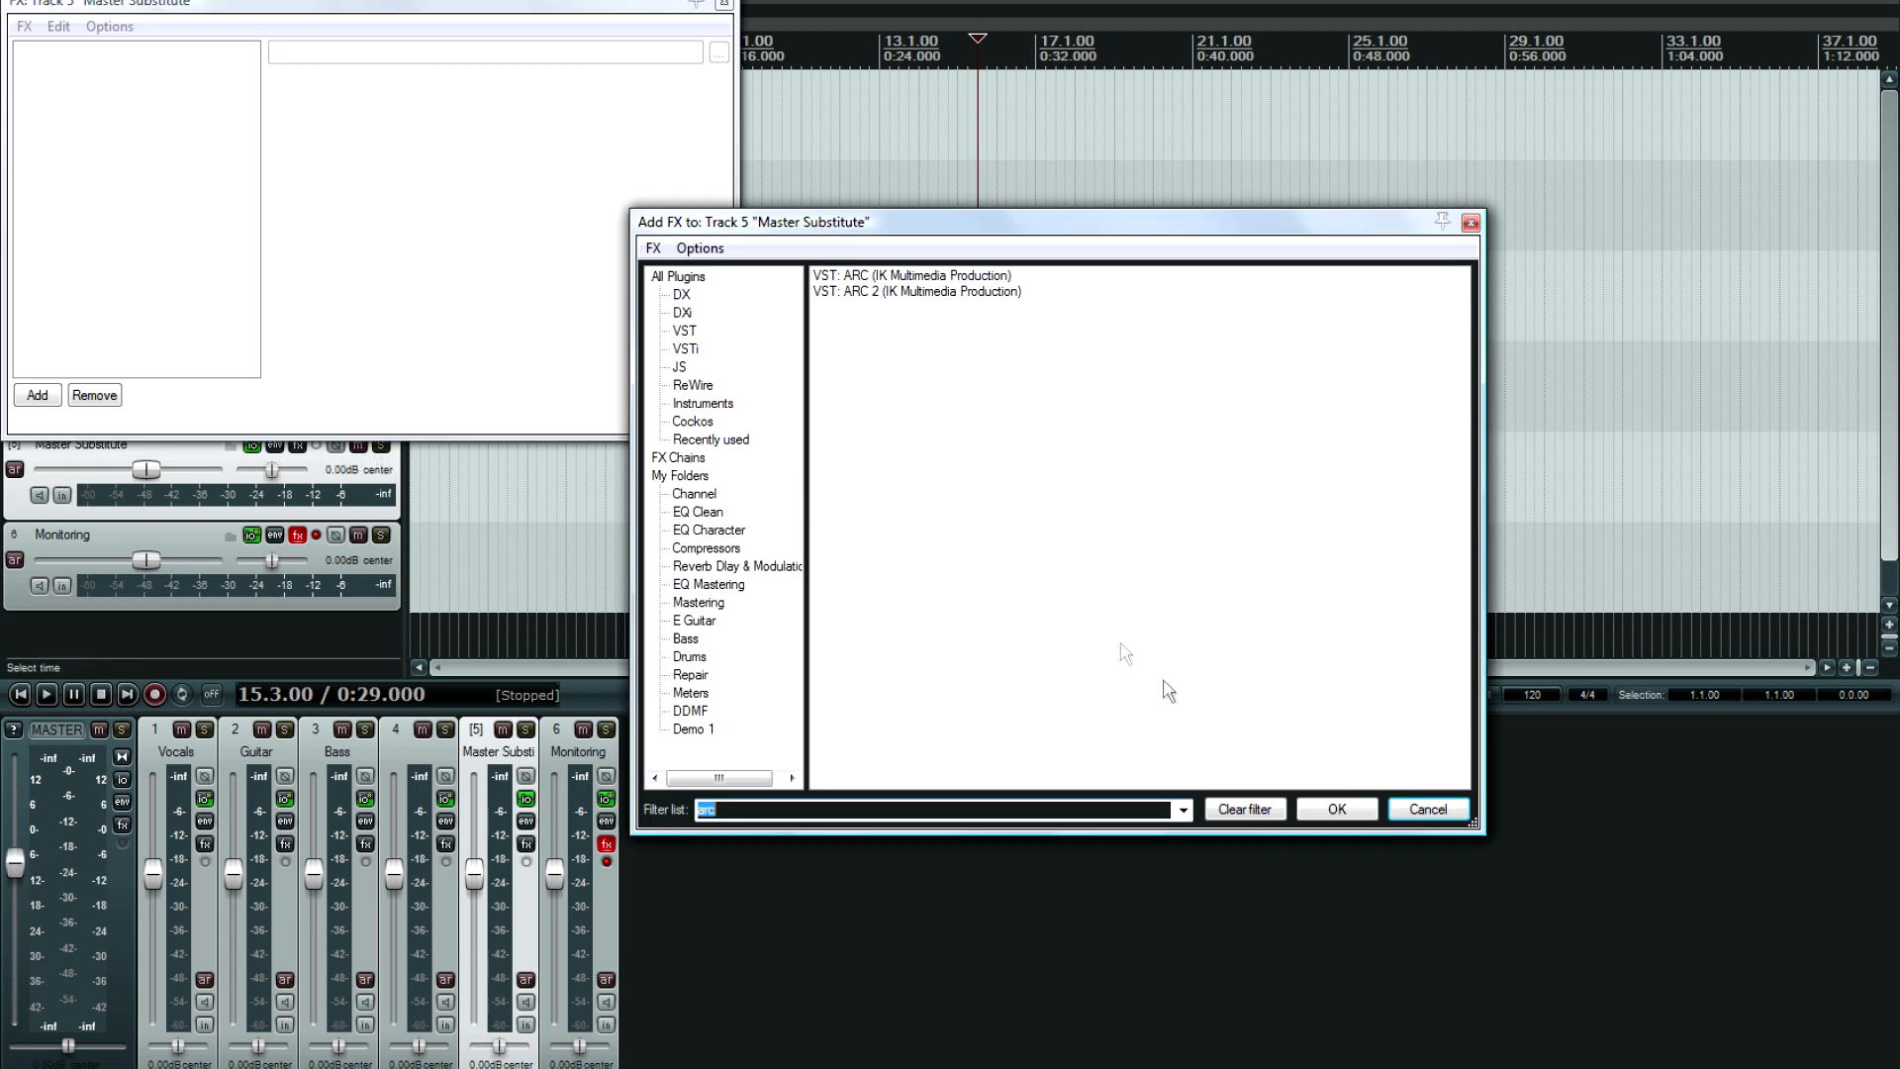
click(1426, 809)
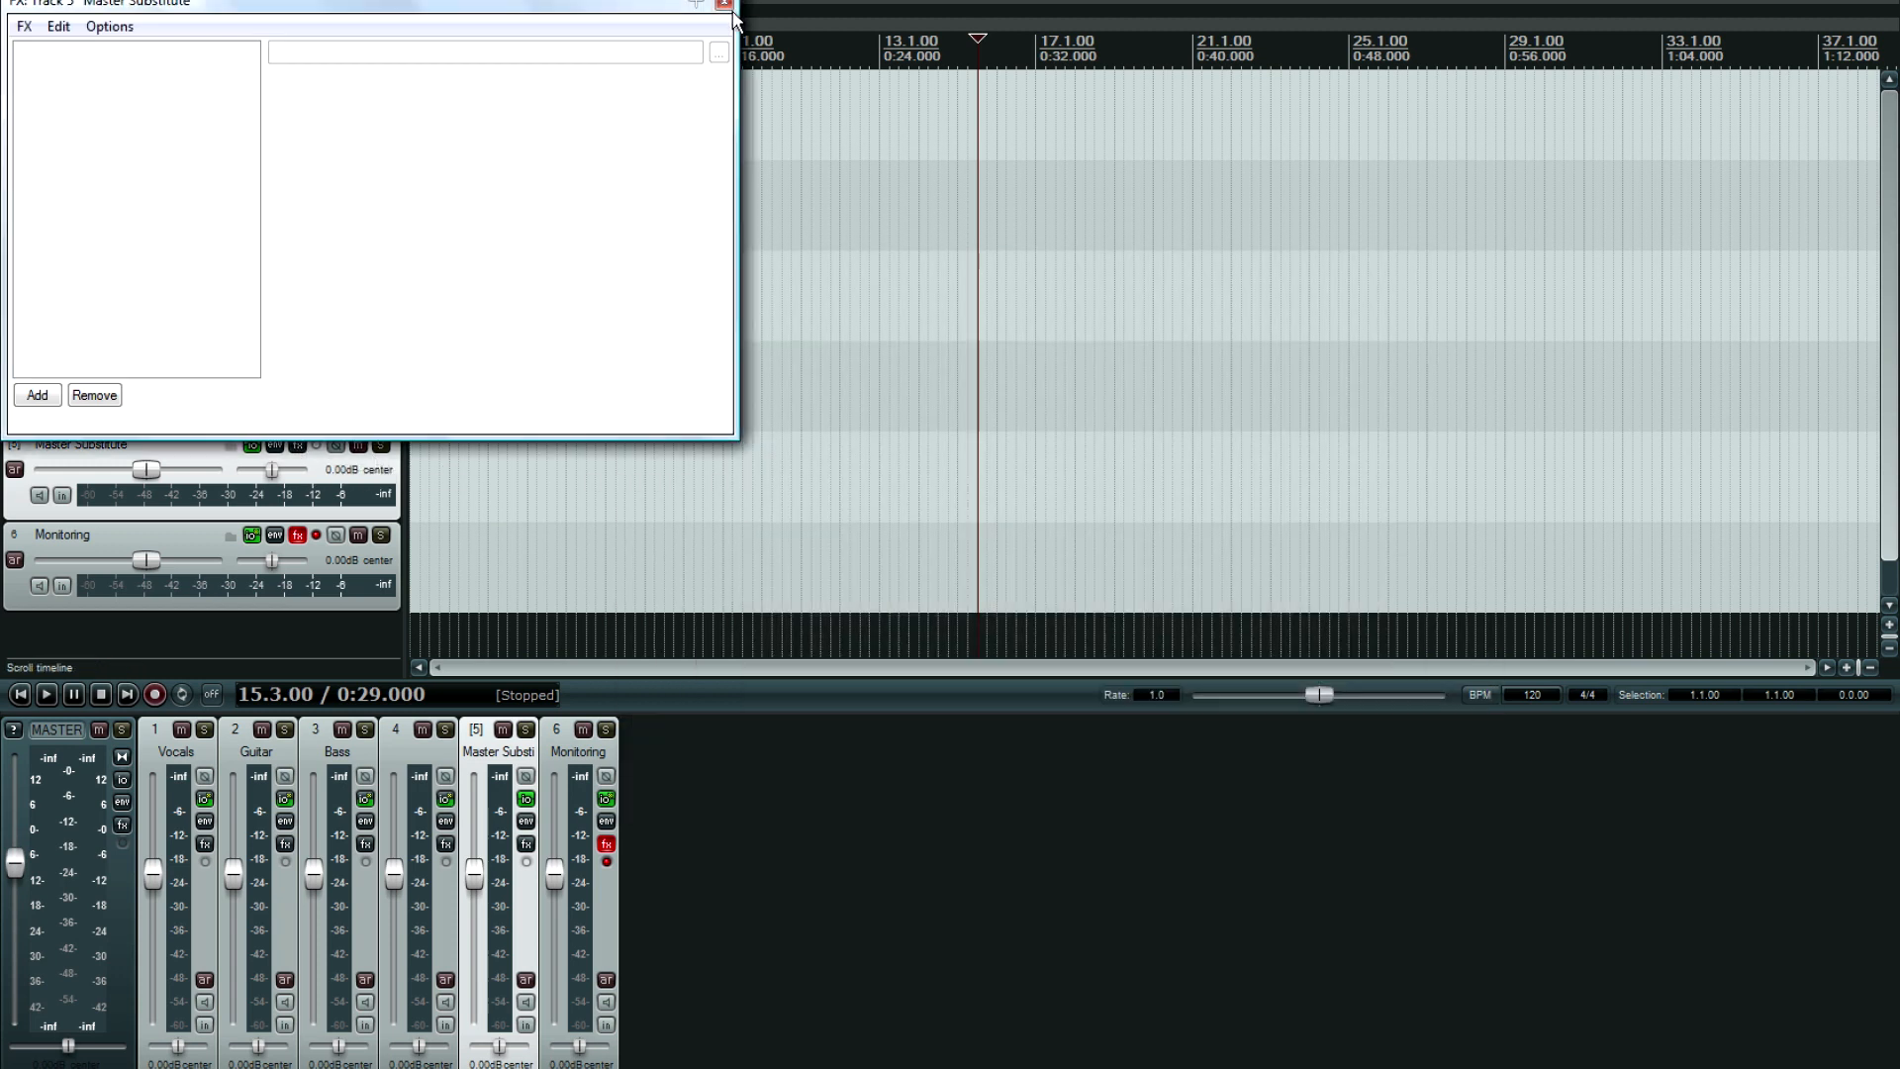
click(728, 4)
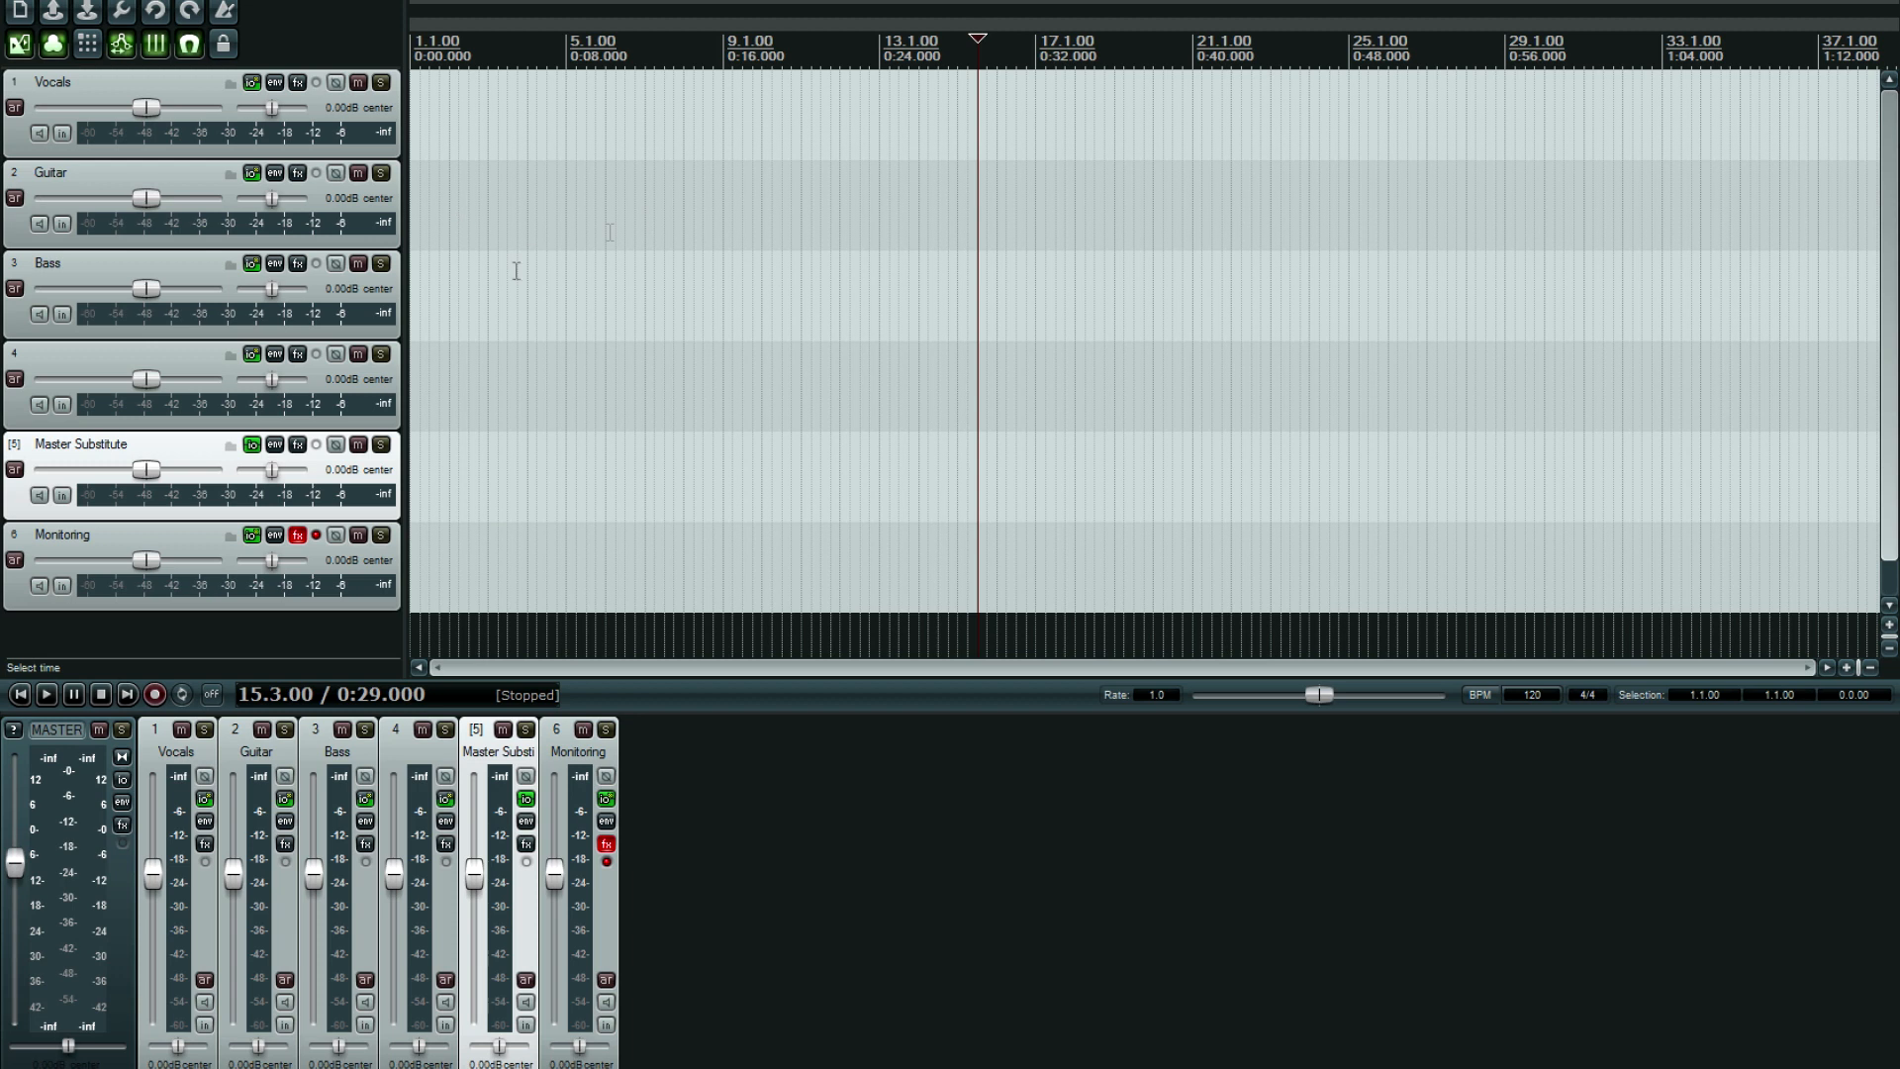
mouse_move(539, 268)
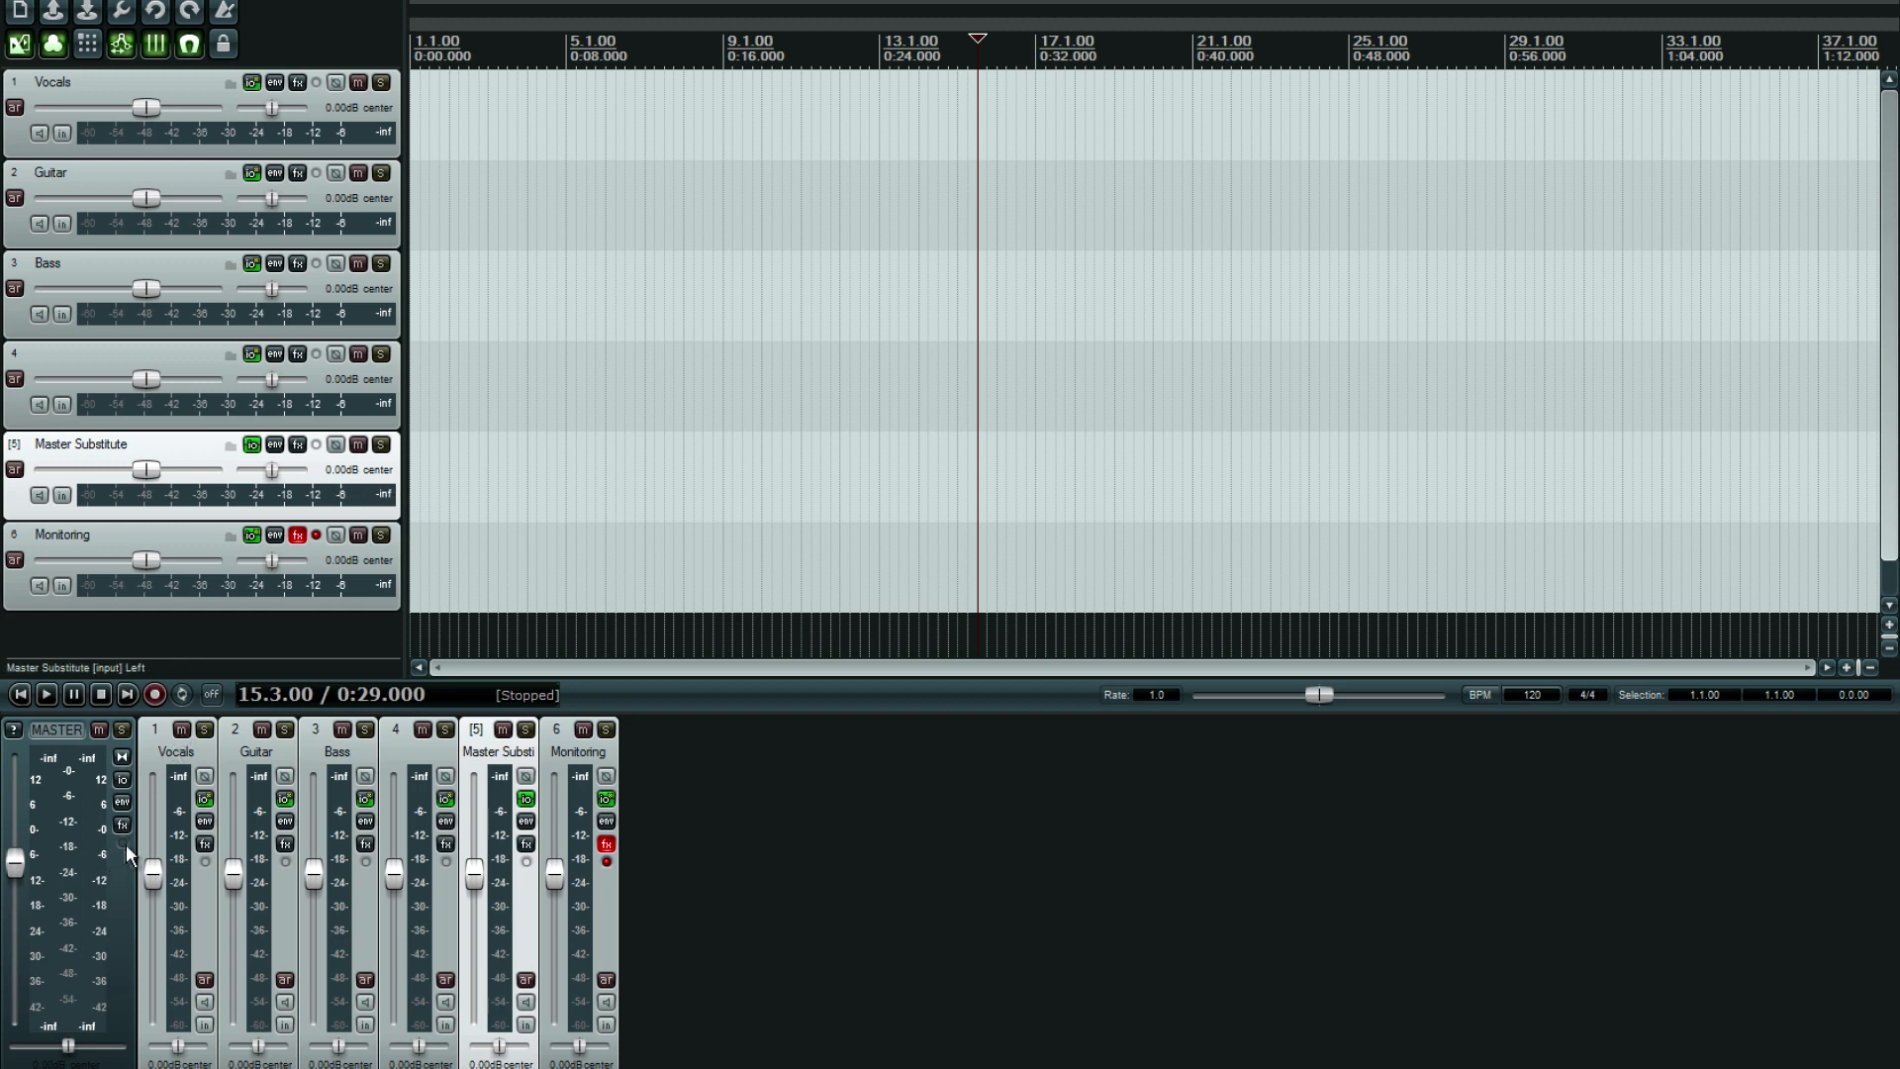
mouse_move(115, 879)
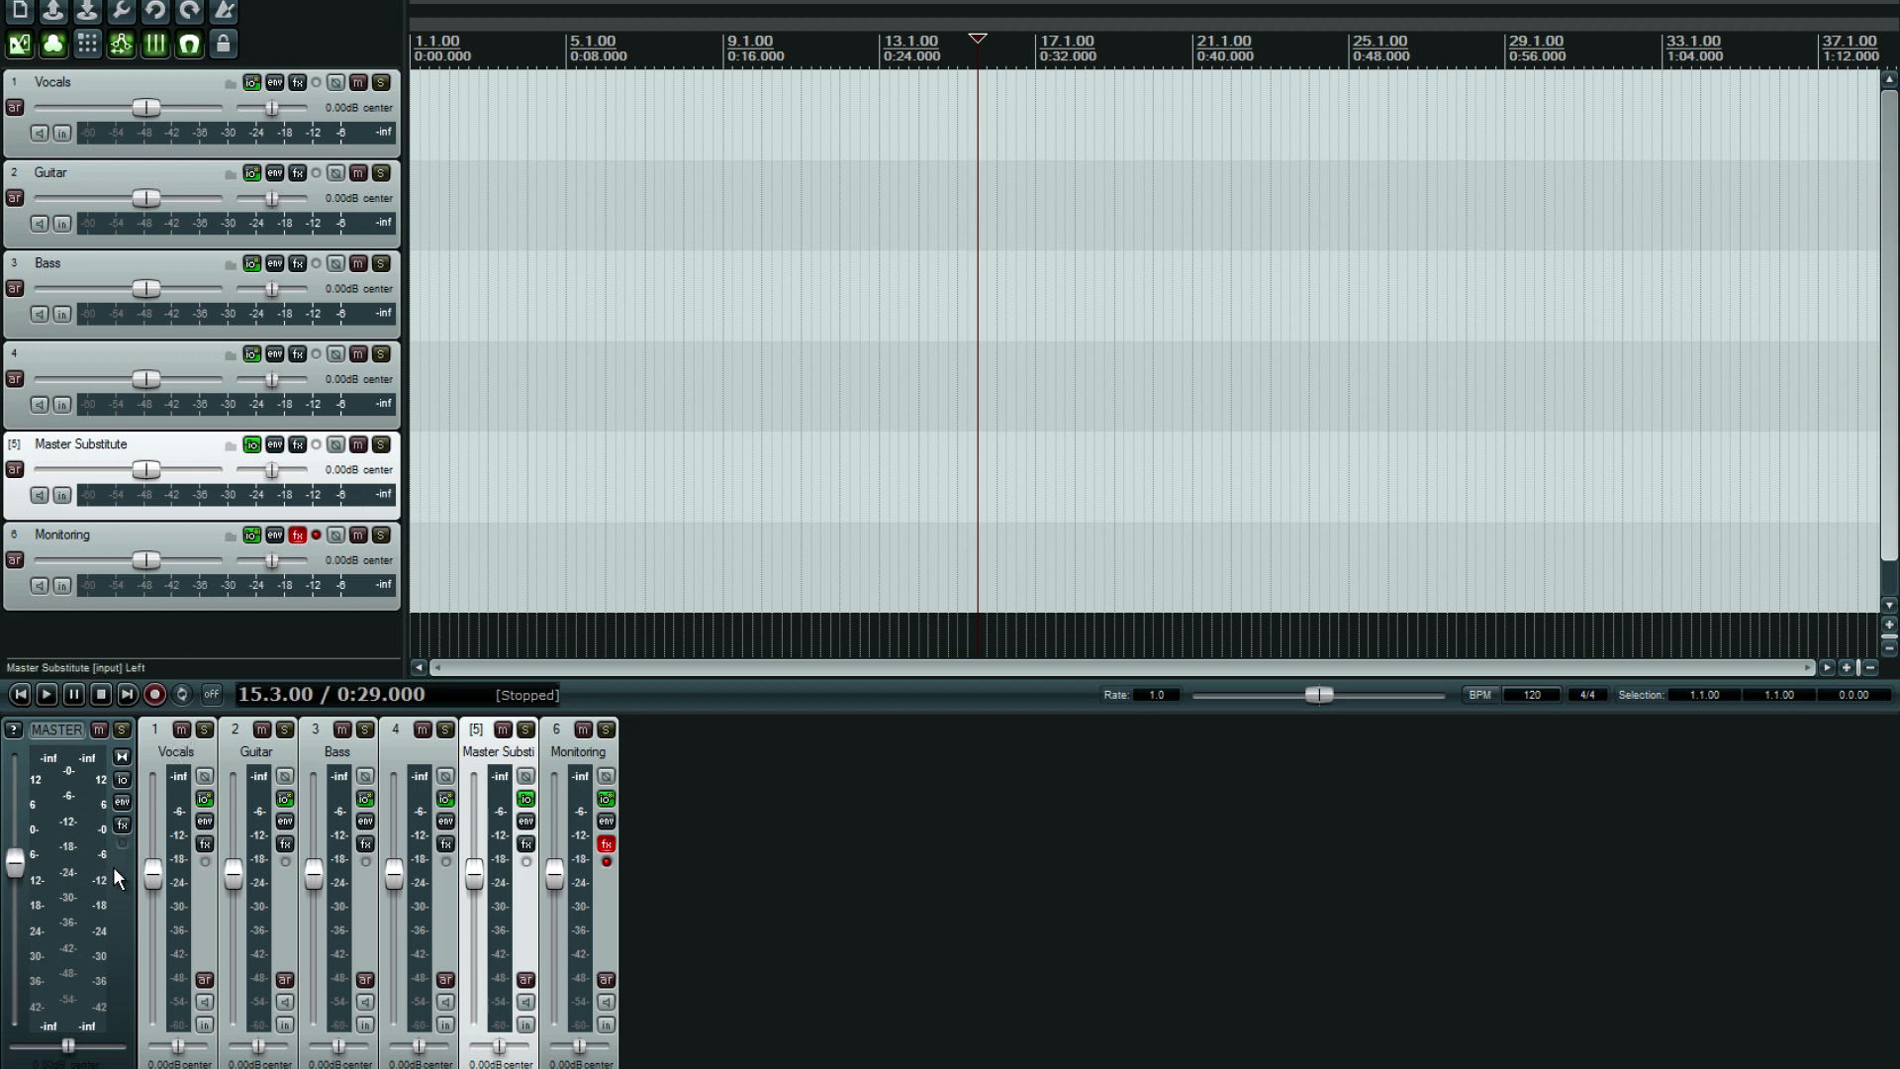